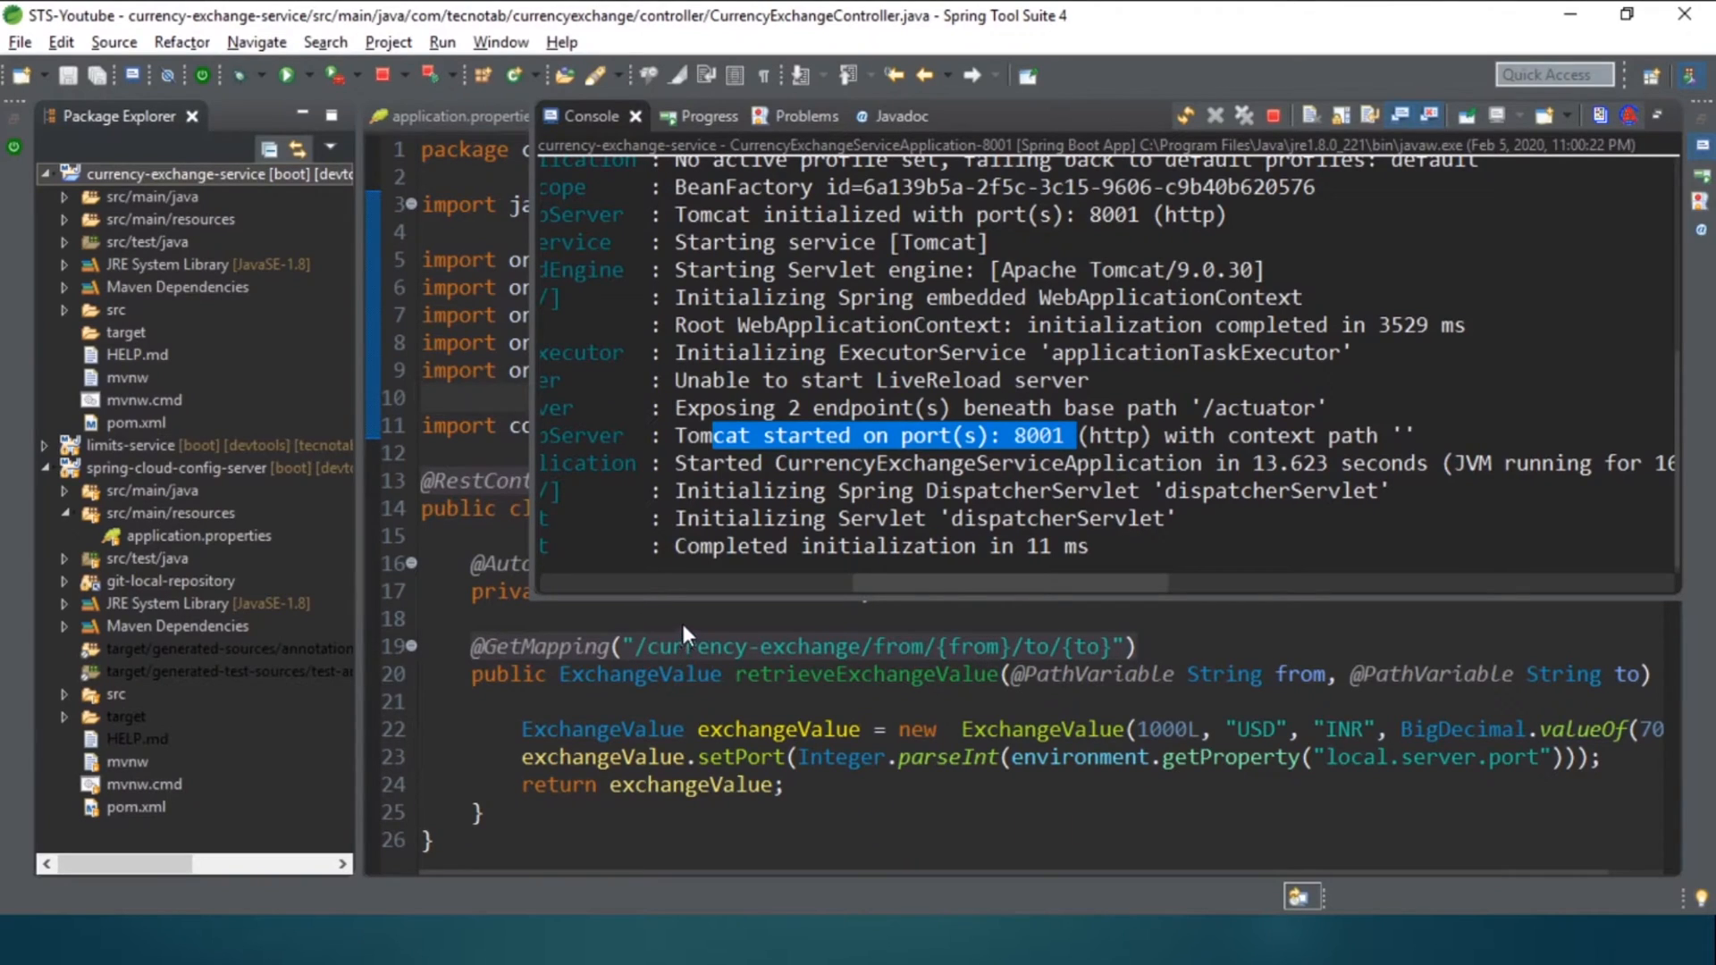
{"action": "mouse_move", "coordinate": [471, 458]}
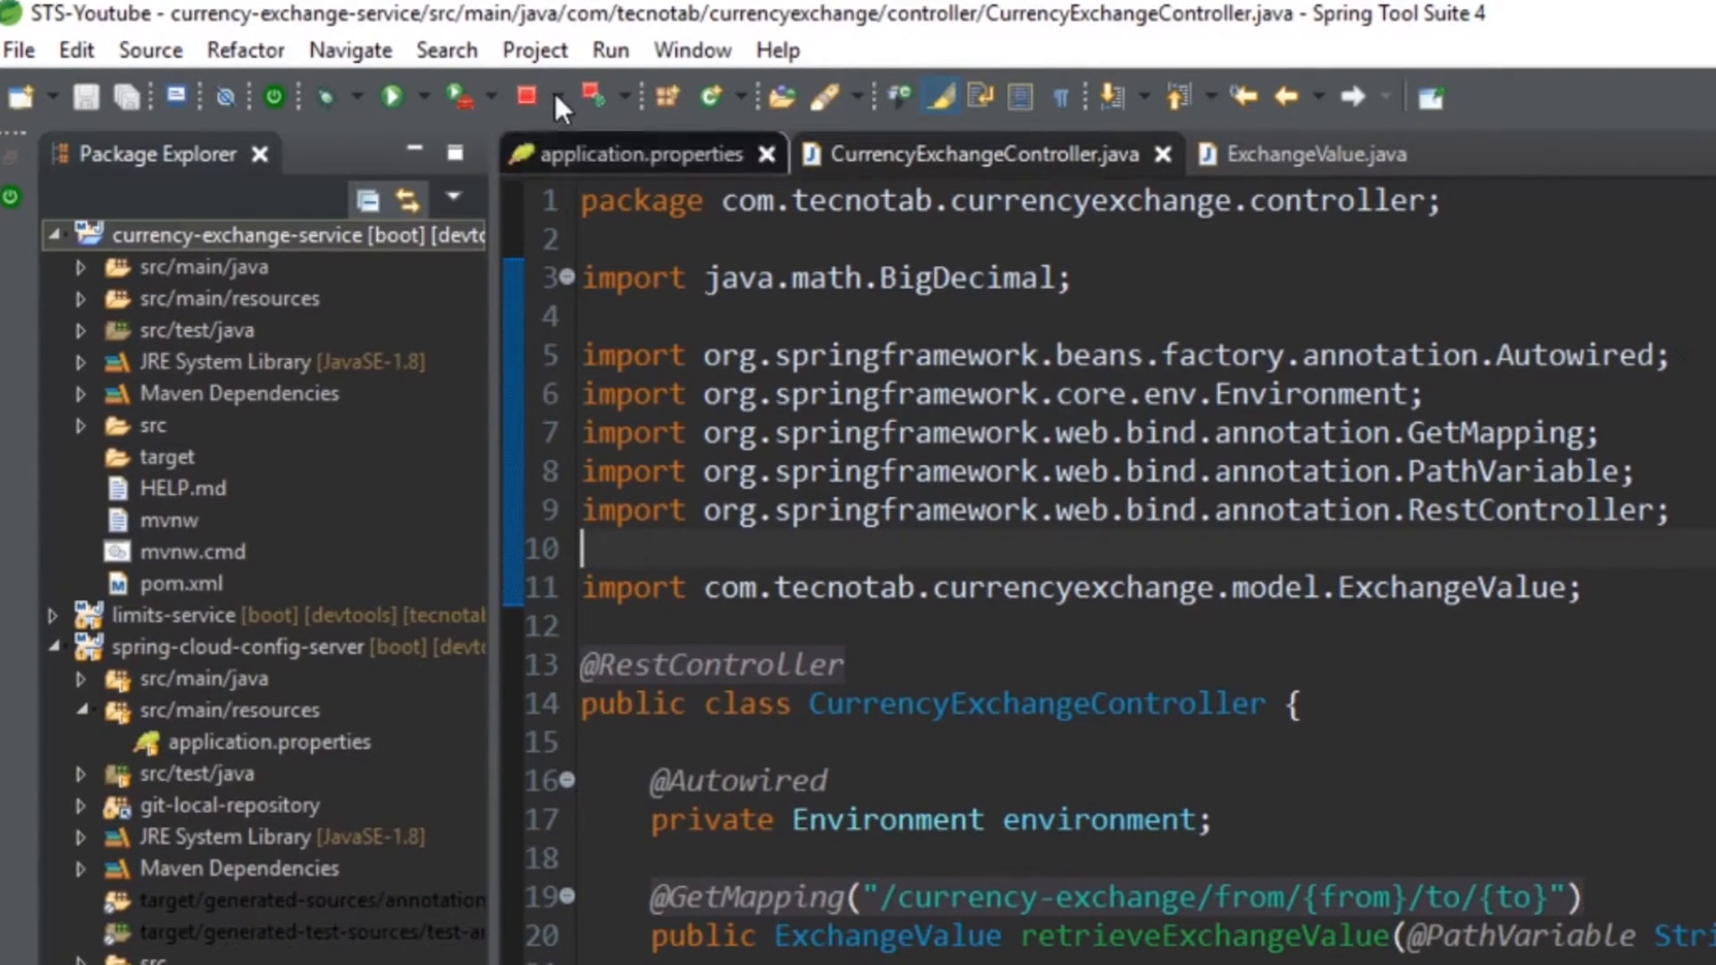
- Close the Console after confirming port 8001, returning to the CurrencyExchangeController editor
{"action": "left_click", "coordinate": [980, 154]}
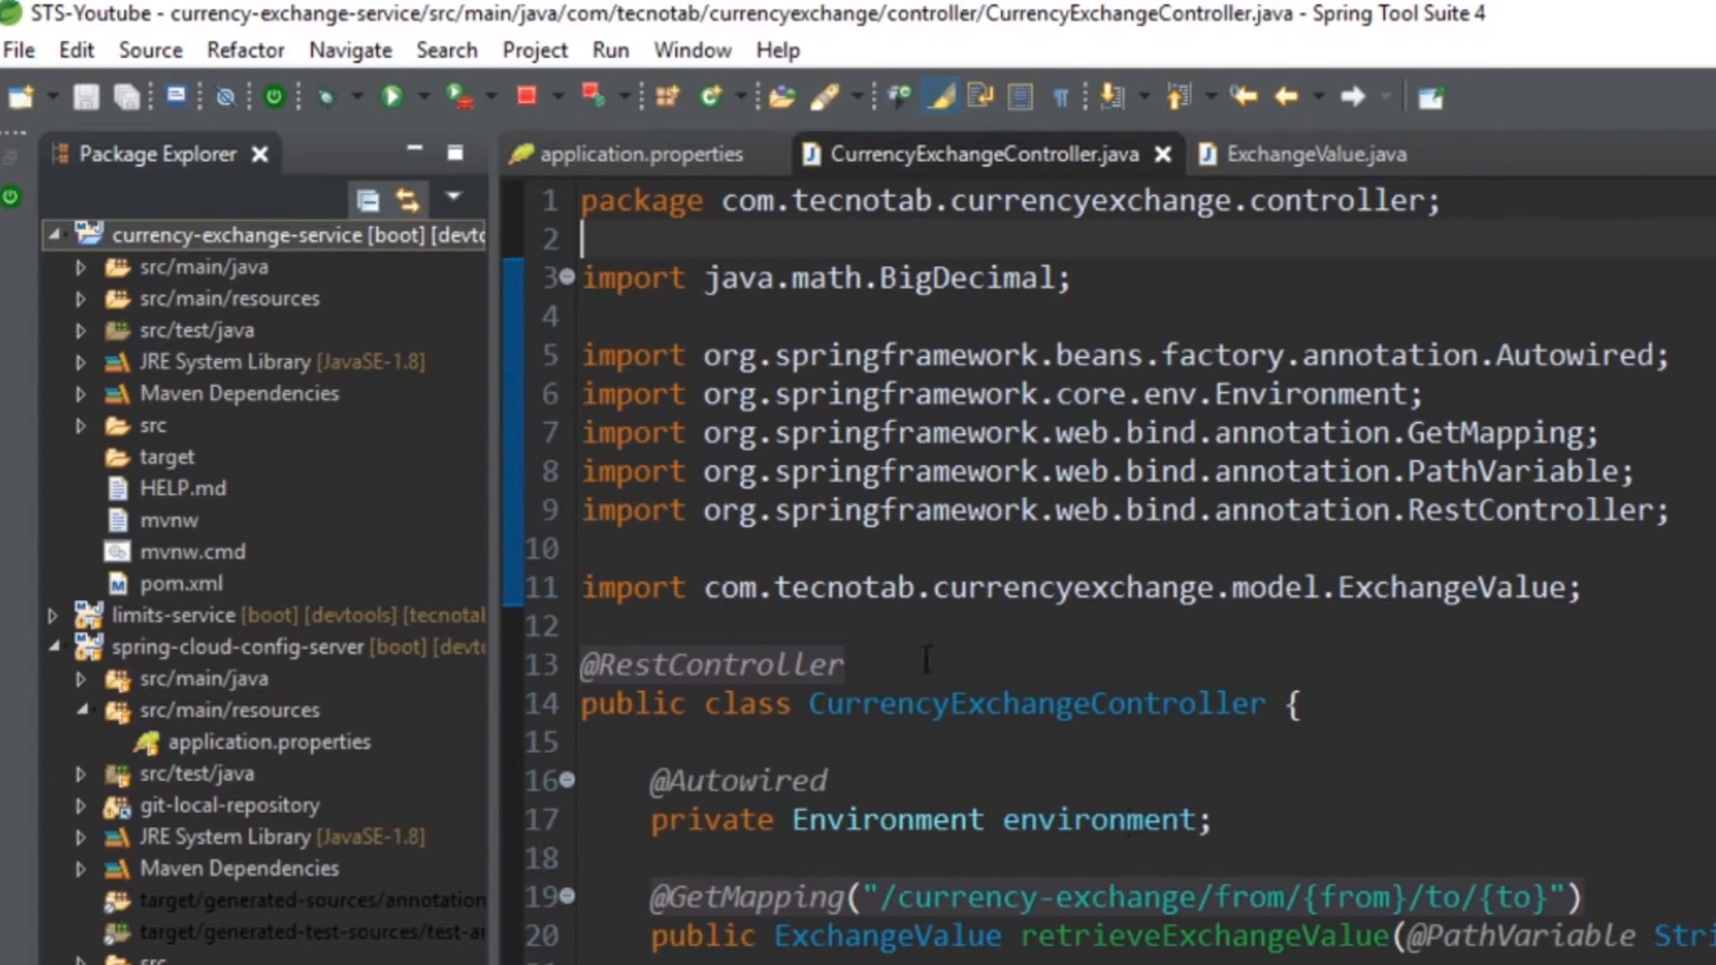
{"action": "mouse_move", "coordinate": [667, 739]}
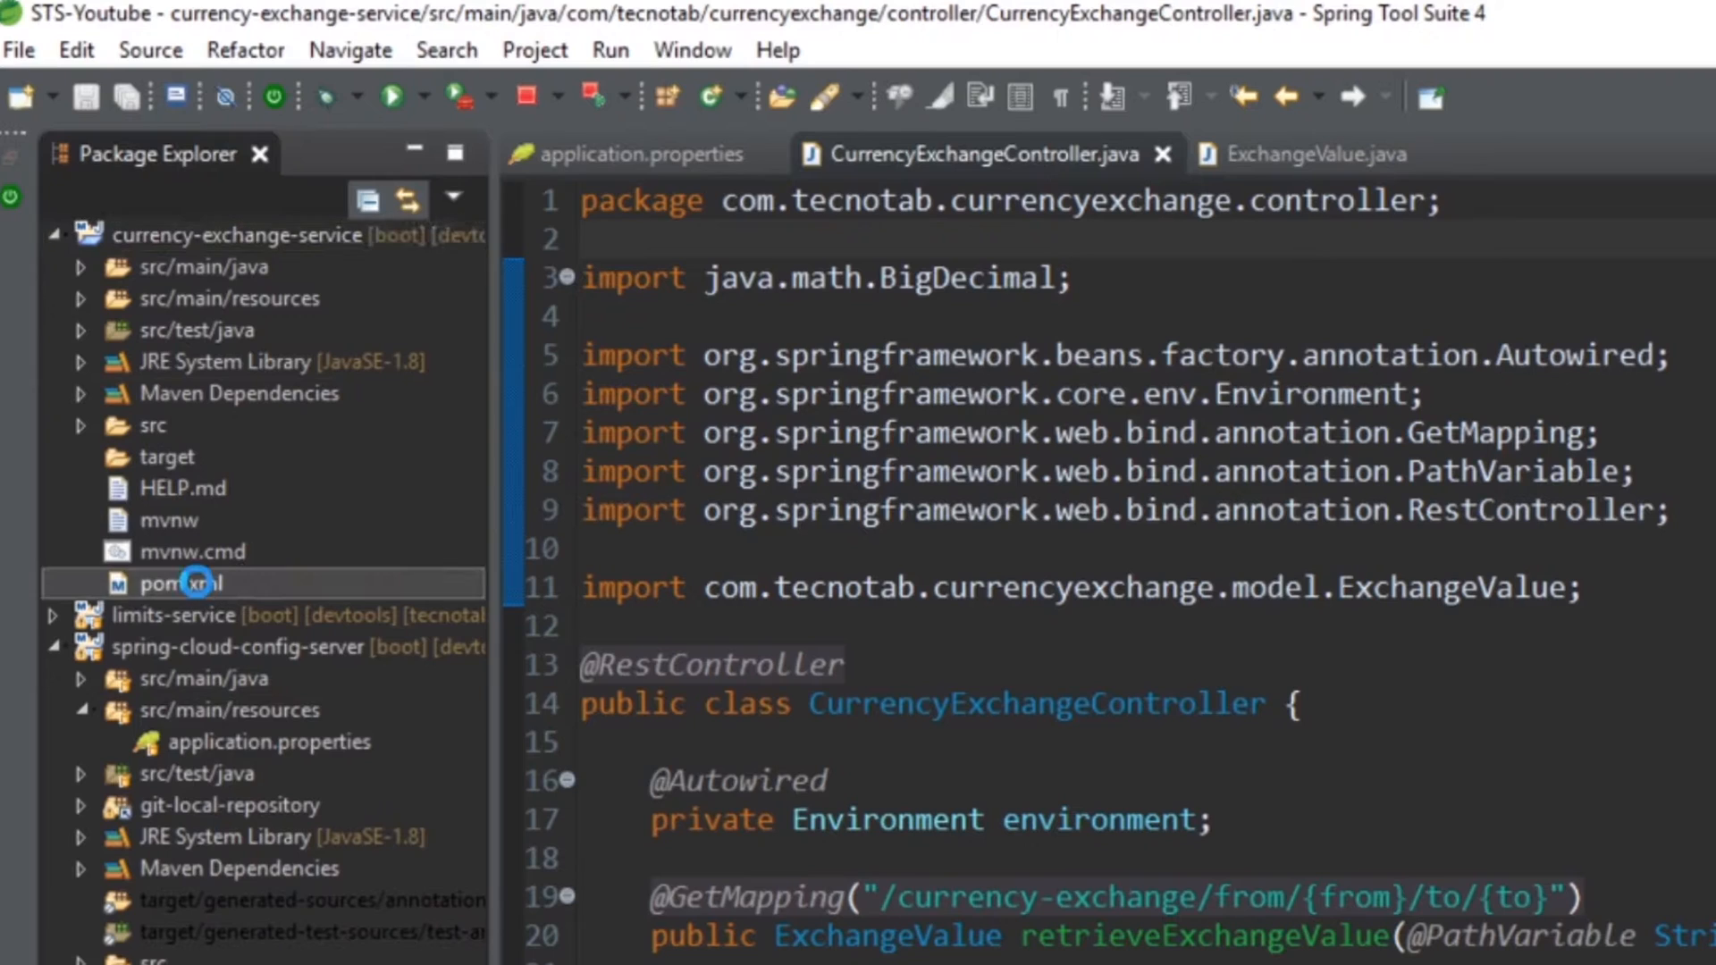
- Add a spring-boot-starter-data-jpa dependency to pom.xml, copied from the web dependency
{"action": "double_click", "coordinate": [180, 582]}
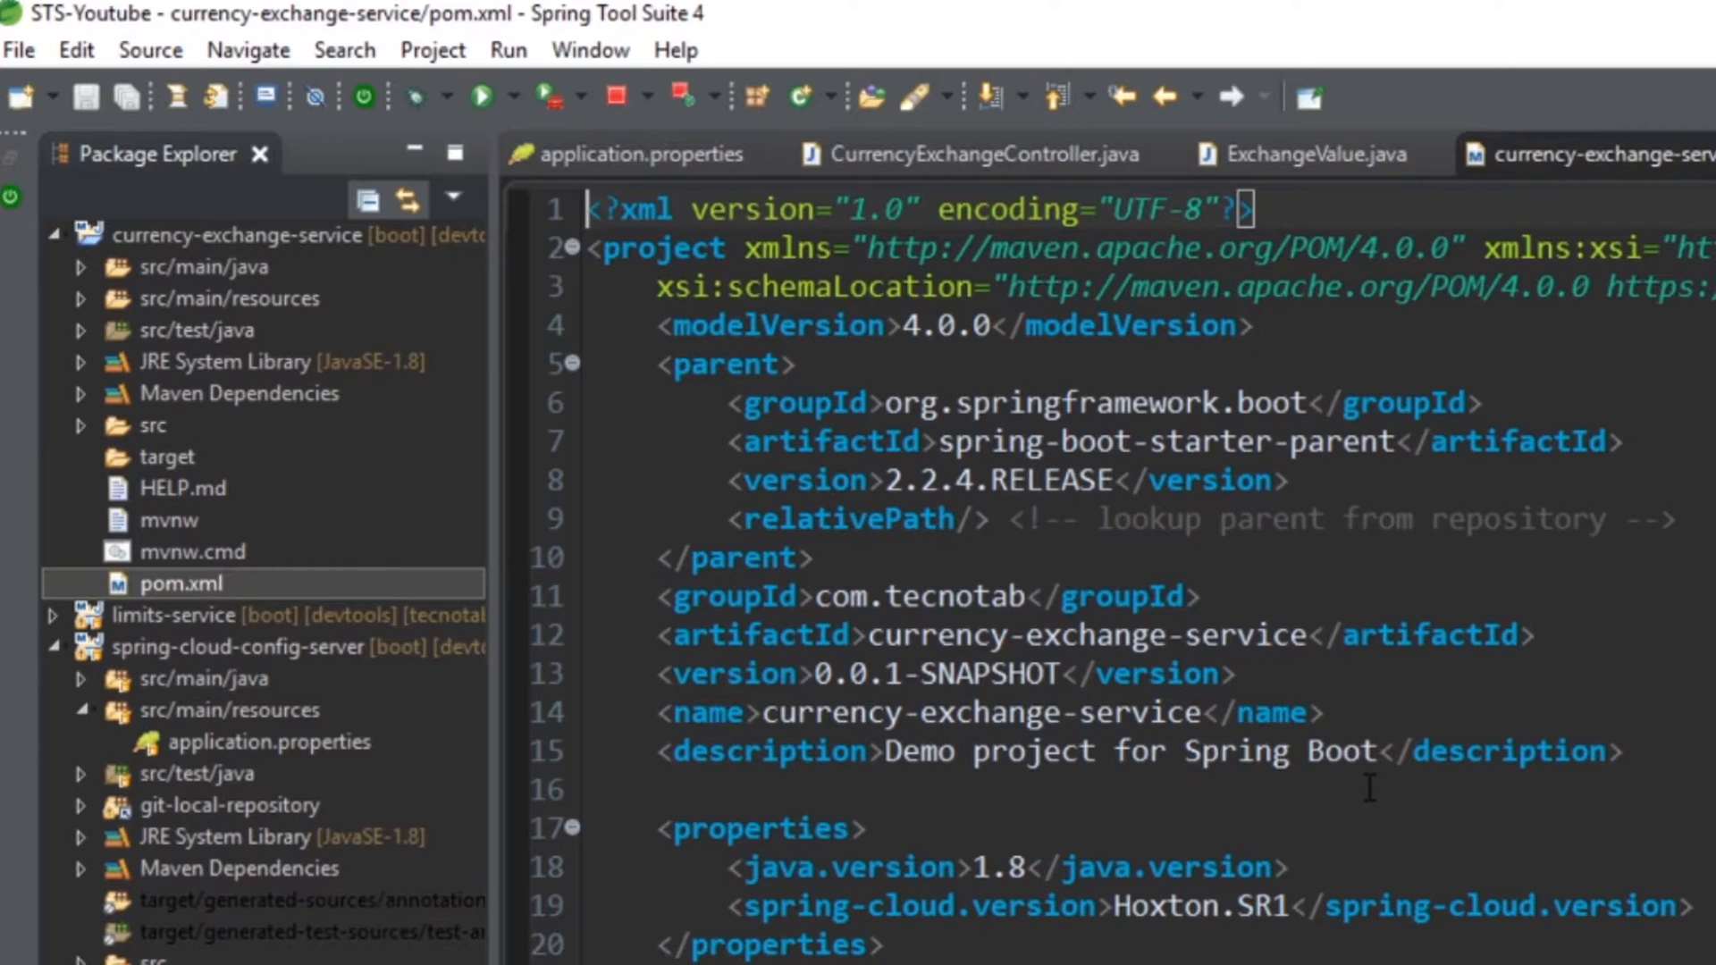
{"action": "mouse_move", "coordinate": [1511, 848]}
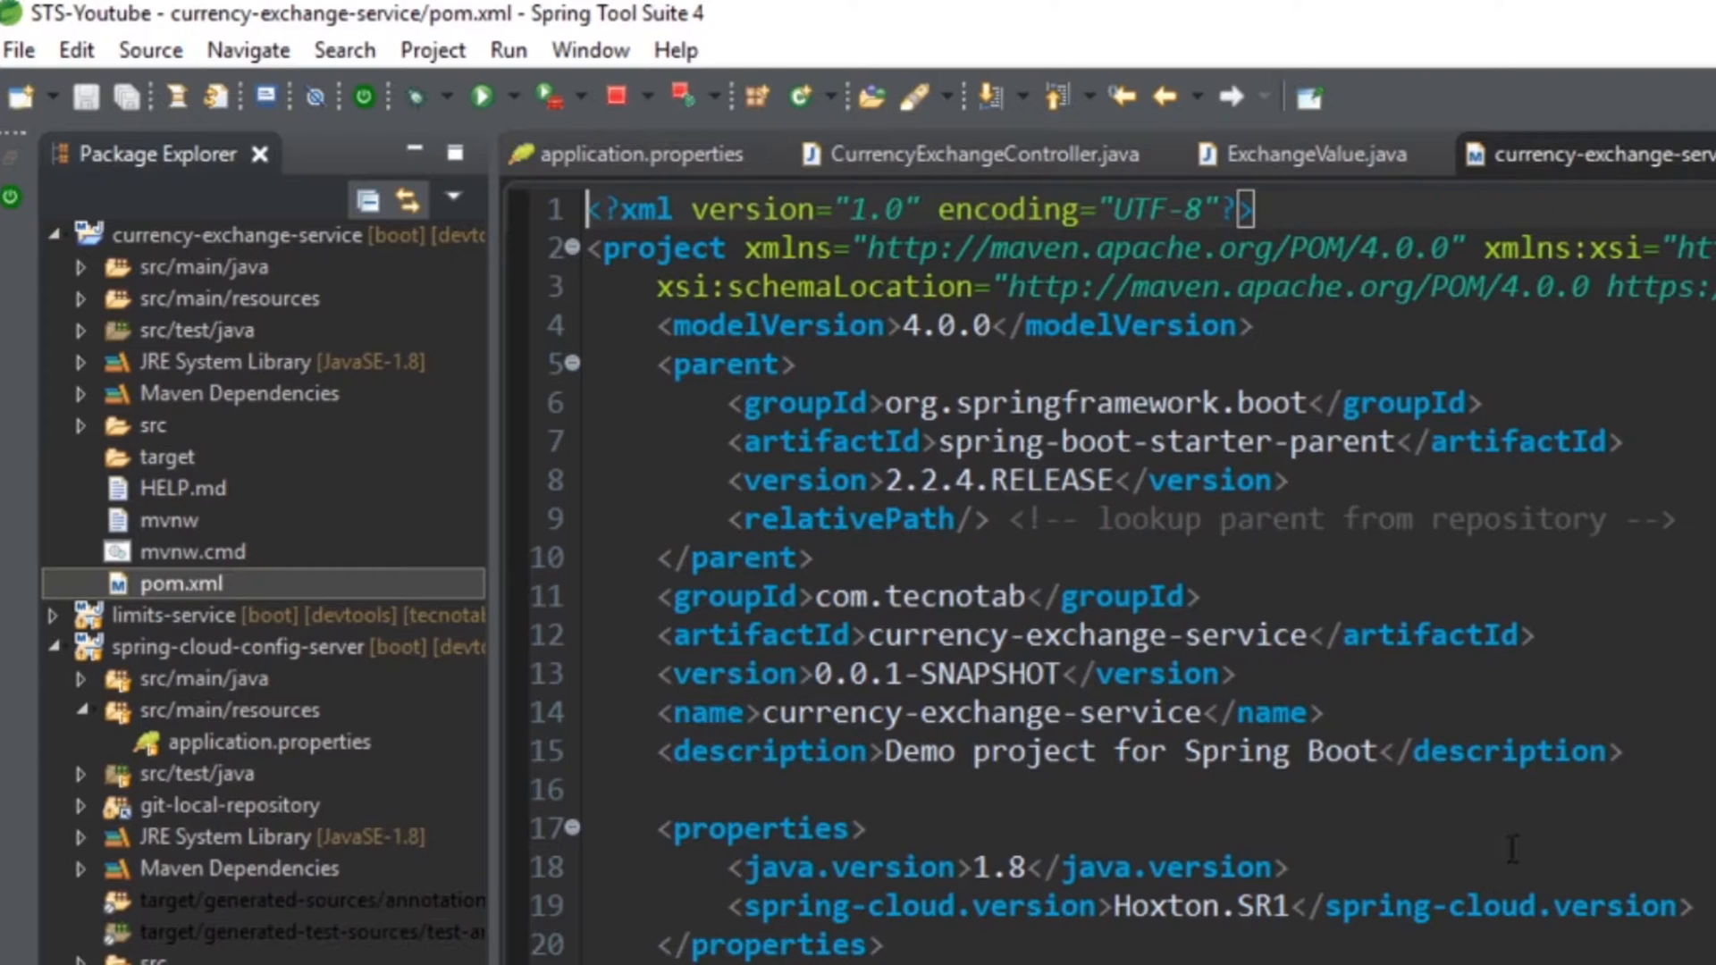
{"action": "scroll", "scroll_direction": "down", "scroll_amount": 3}
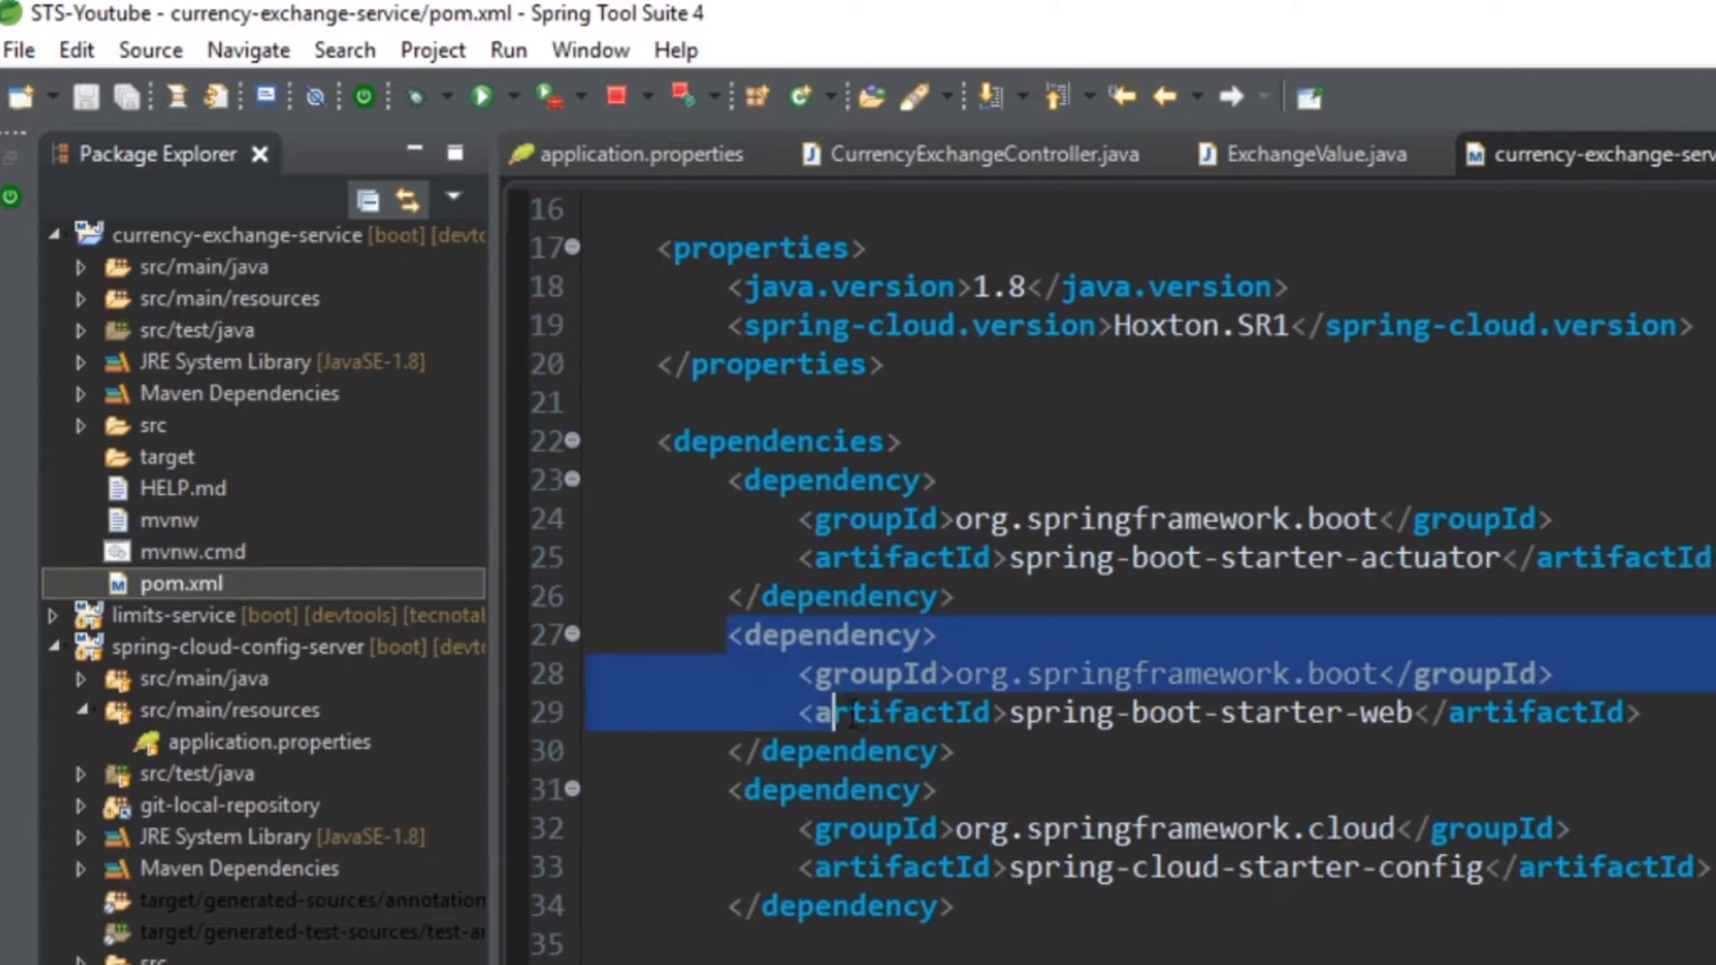
{"action": "left_click", "coordinate": [735, 751]}
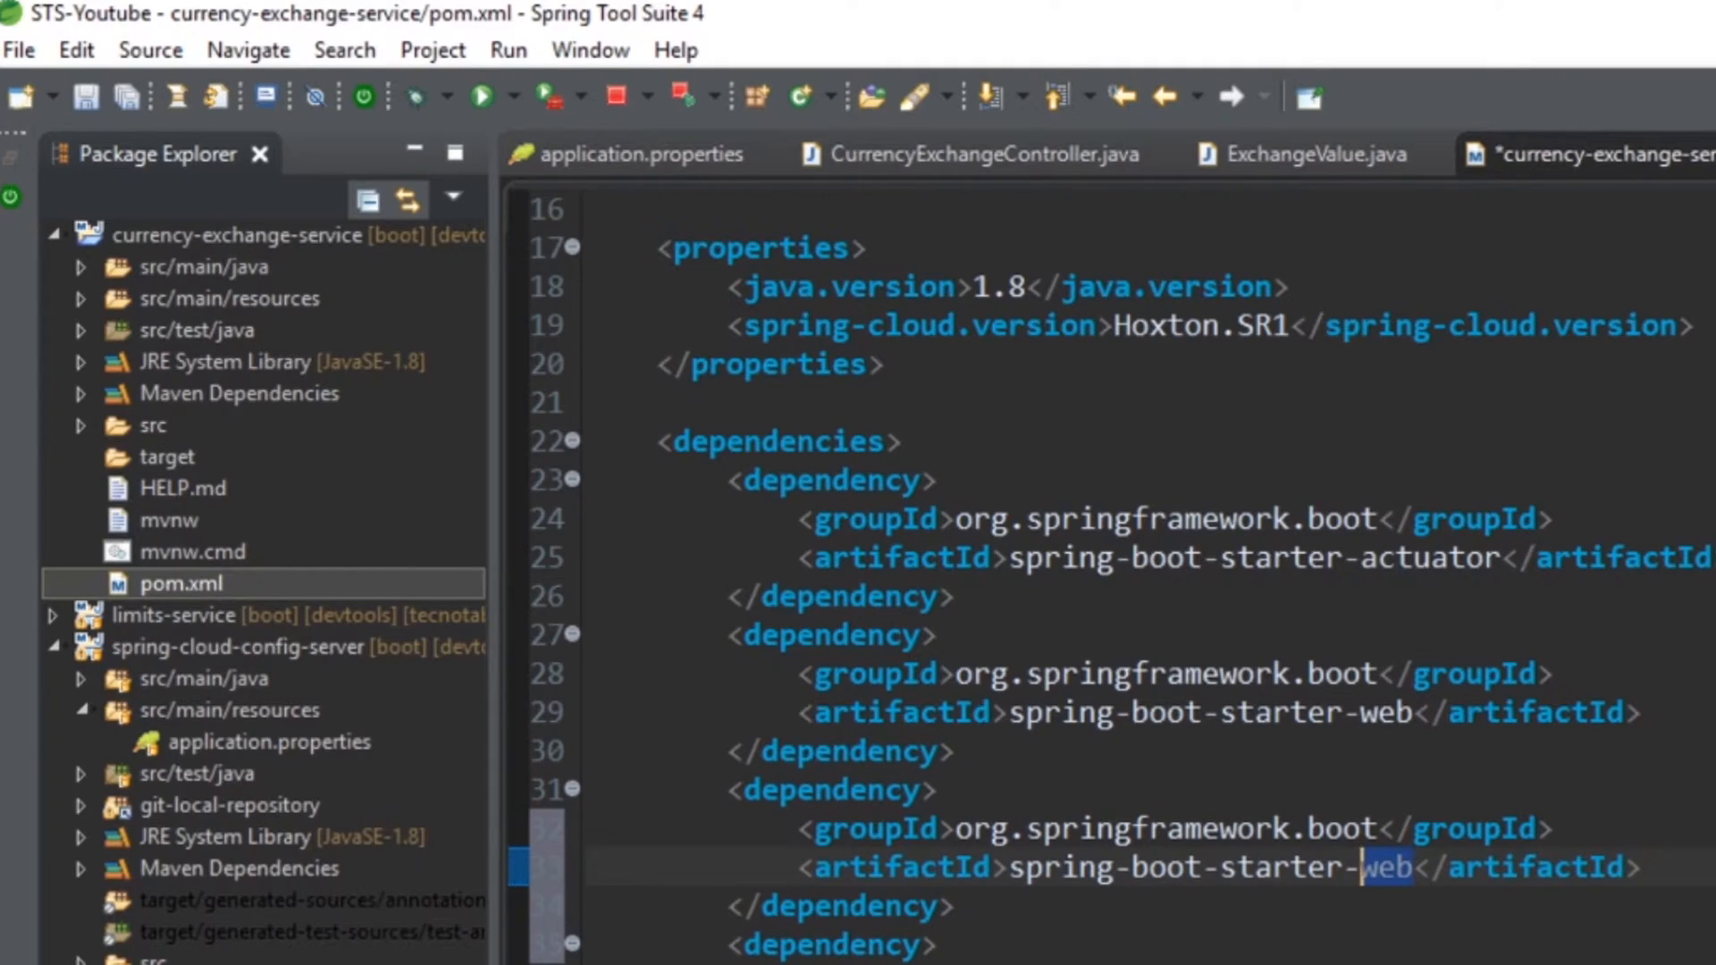
{"action": "type", "text": "da"}
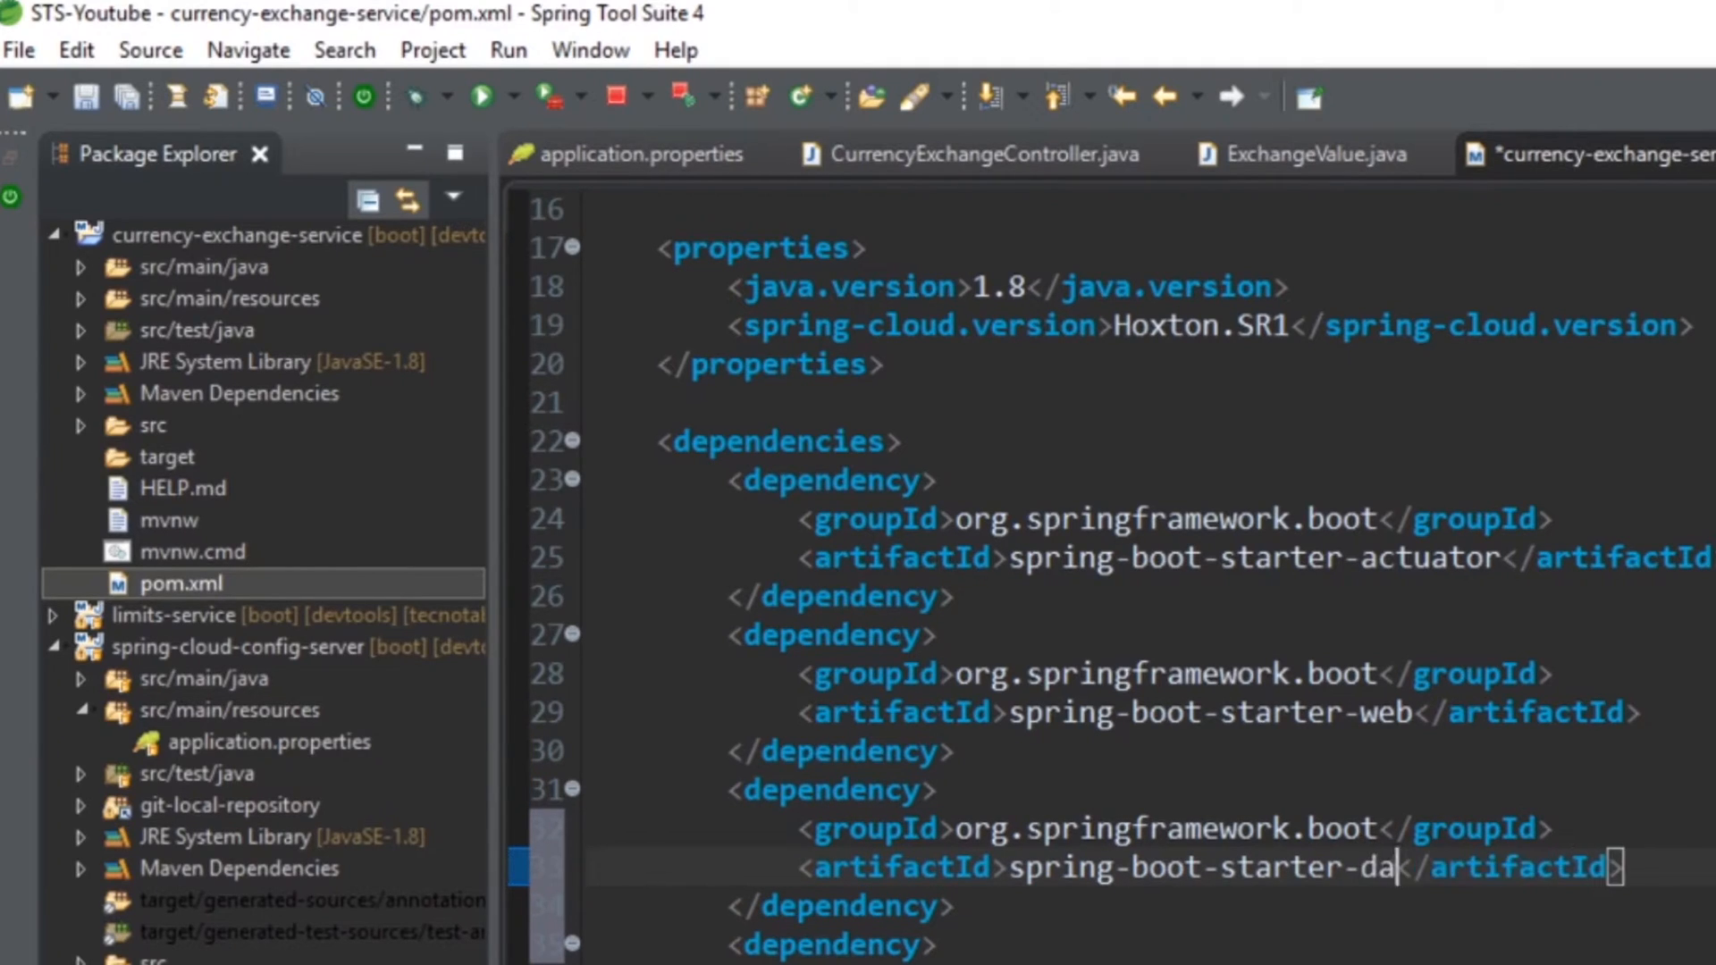
{"action": "type", "text": "ta-jpa"}
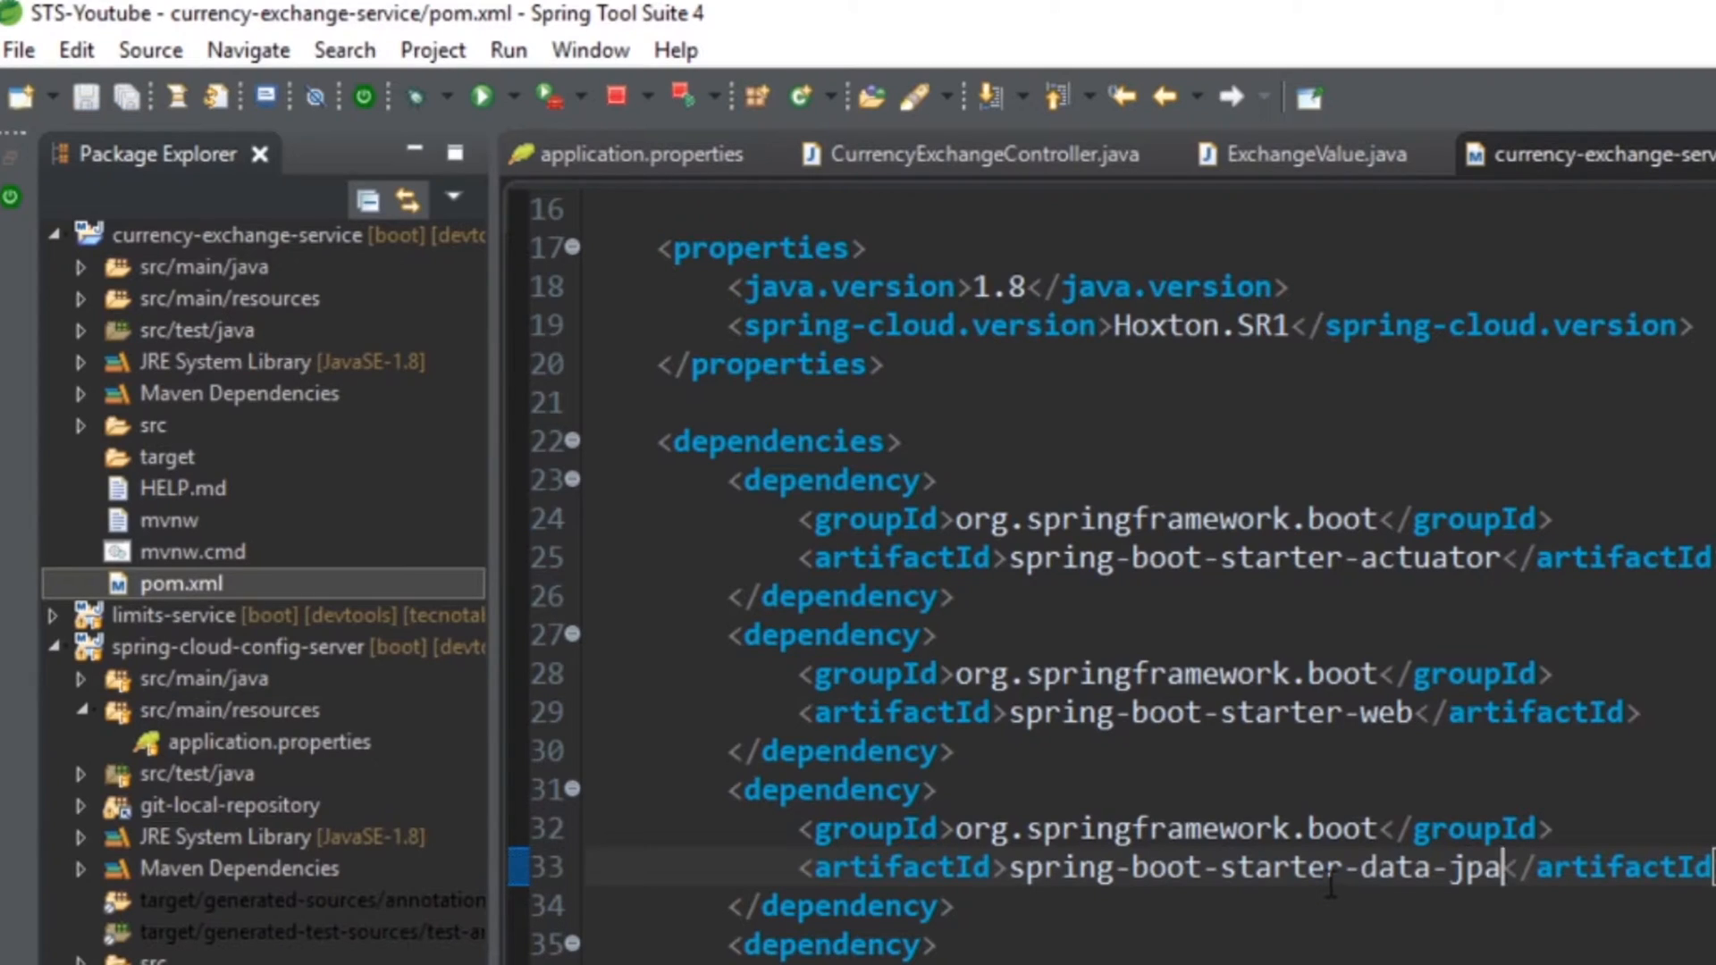
{"action": "mouse_move", "coordinate": [1280, 867]}
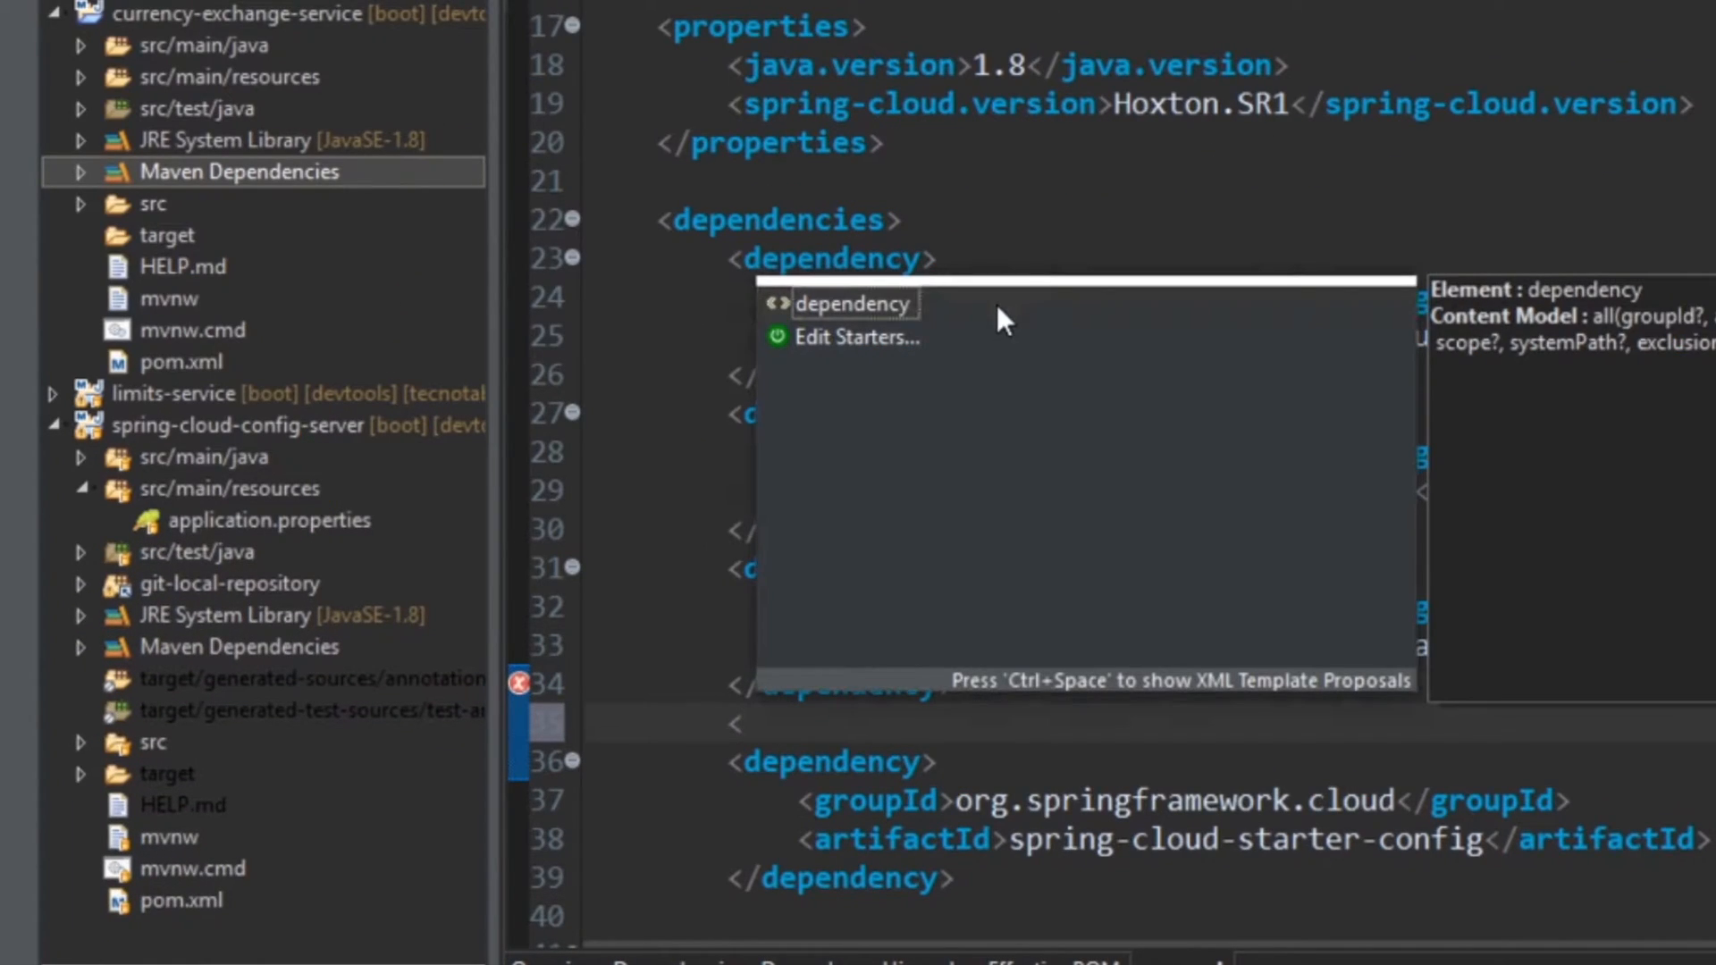
- Add a com.h2database h2 dependency to pom.xml
{"action": "type", "text": "dependency>"}
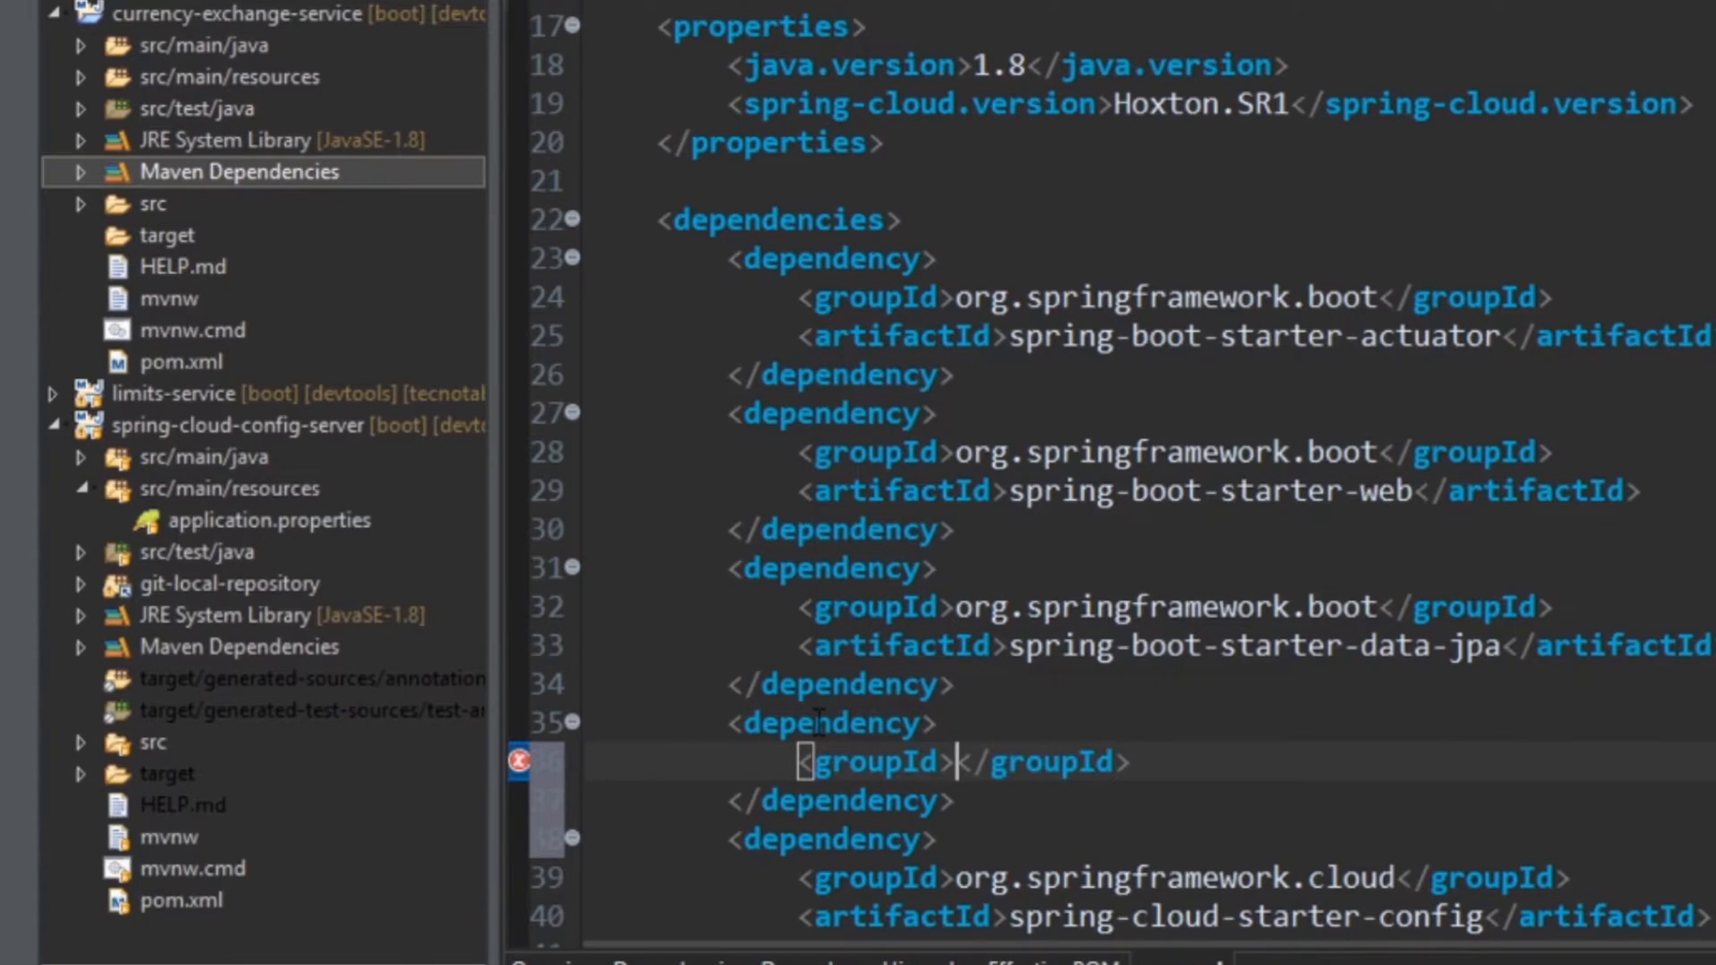
{"action": "type", "text": "com"}
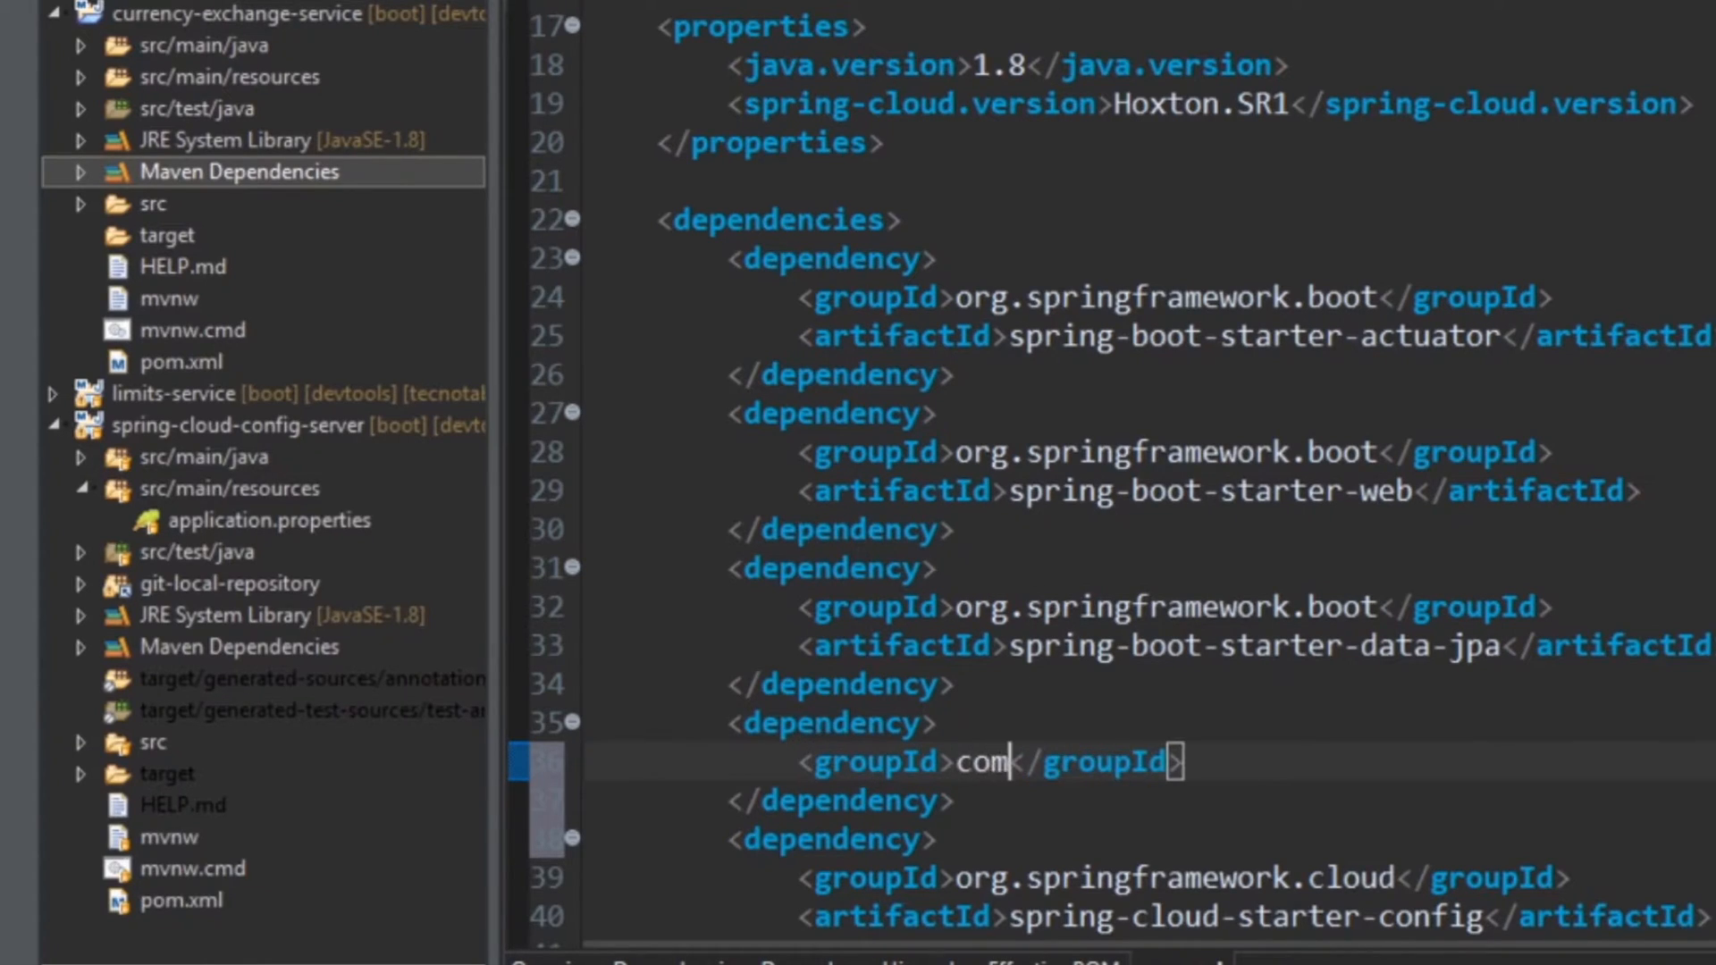
{"action": "type", "text": ".h2database"}
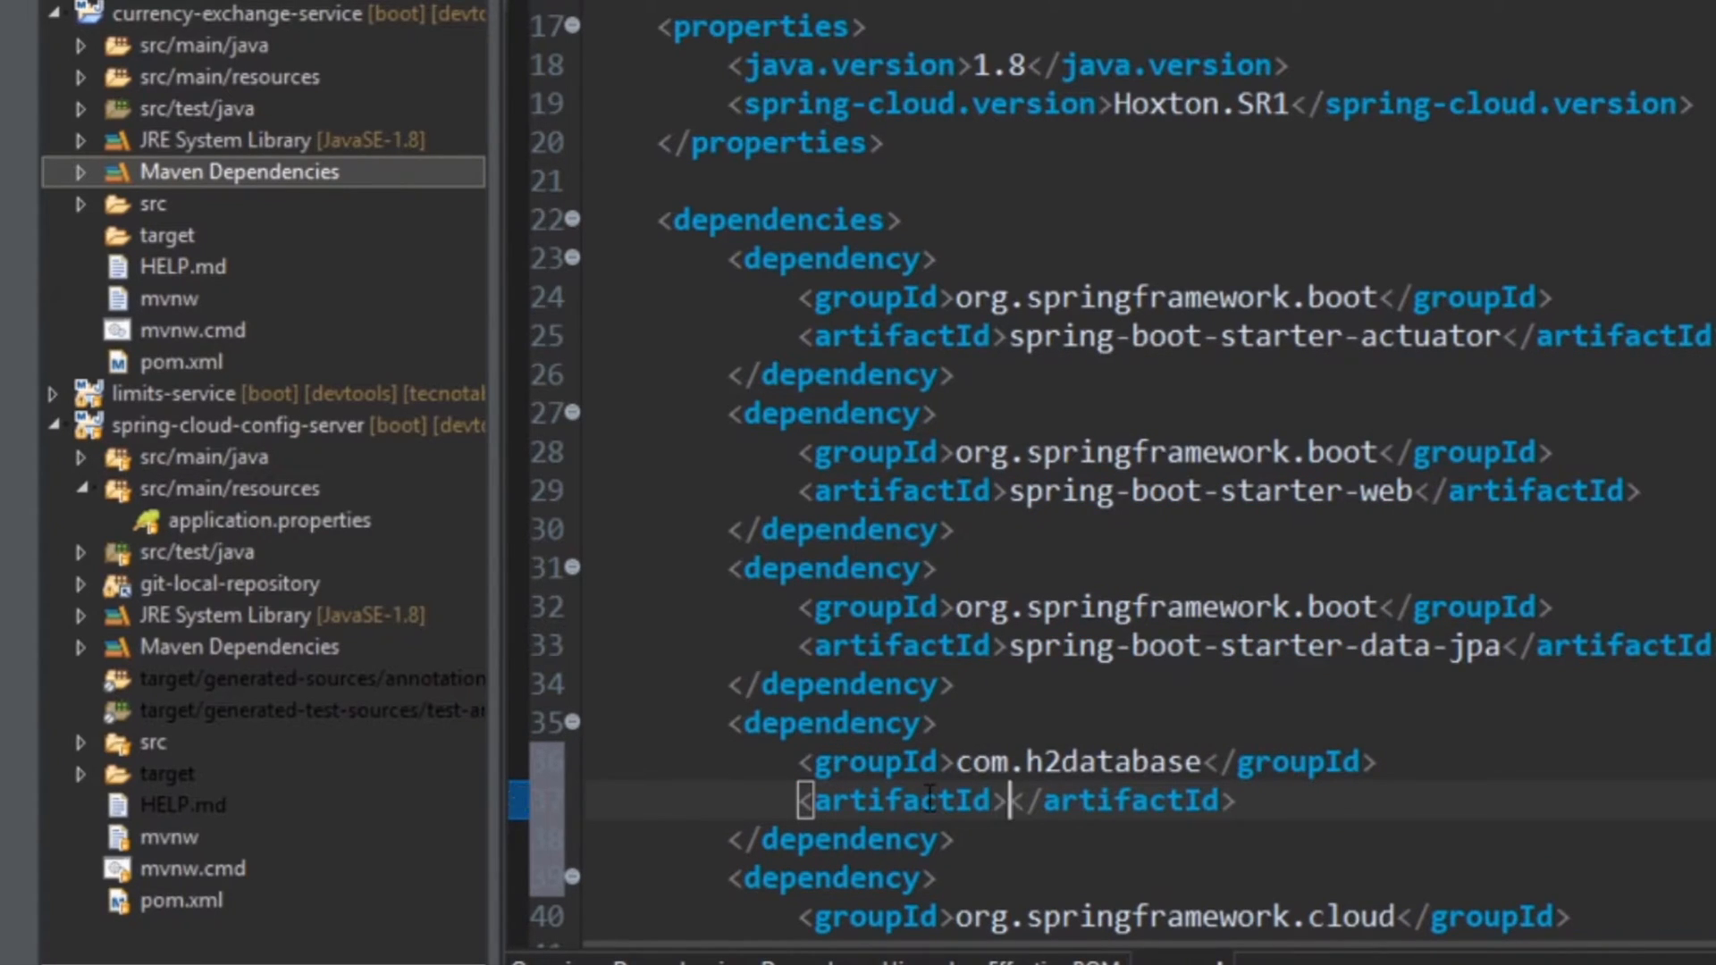
{"action": "type", "text": "h2"}
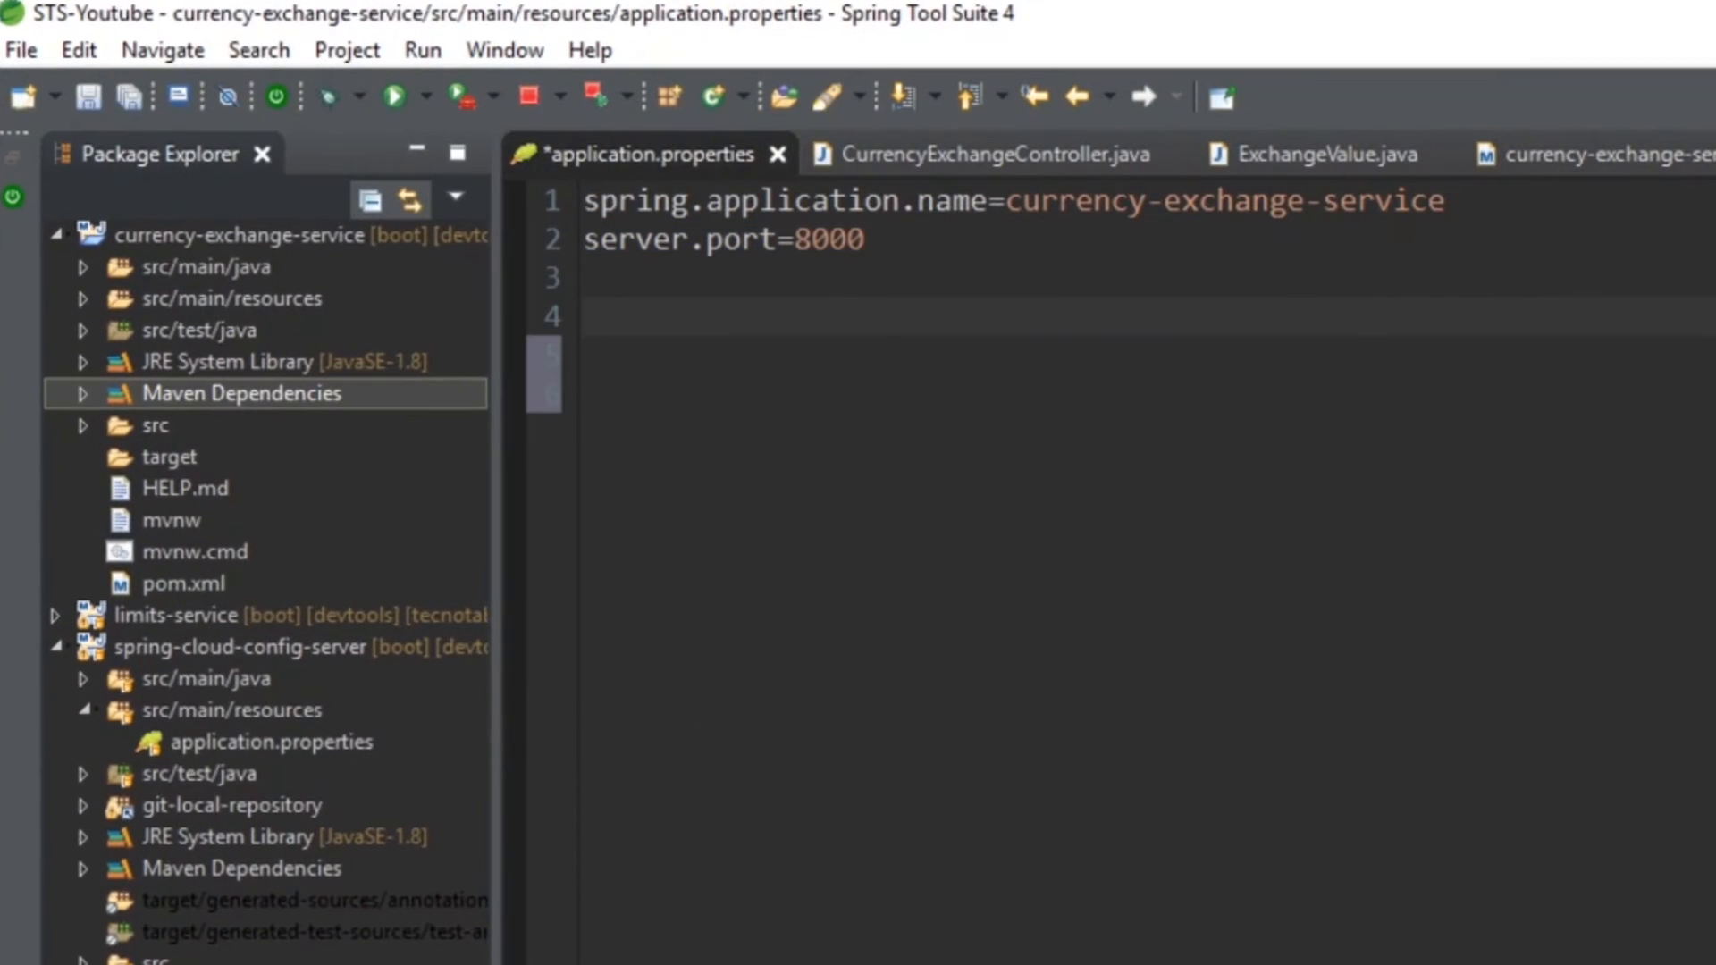
- Add spring.h2.console.enabled=true below the server port setting
{"action": "left_click", "coordinate": [591, 316]}
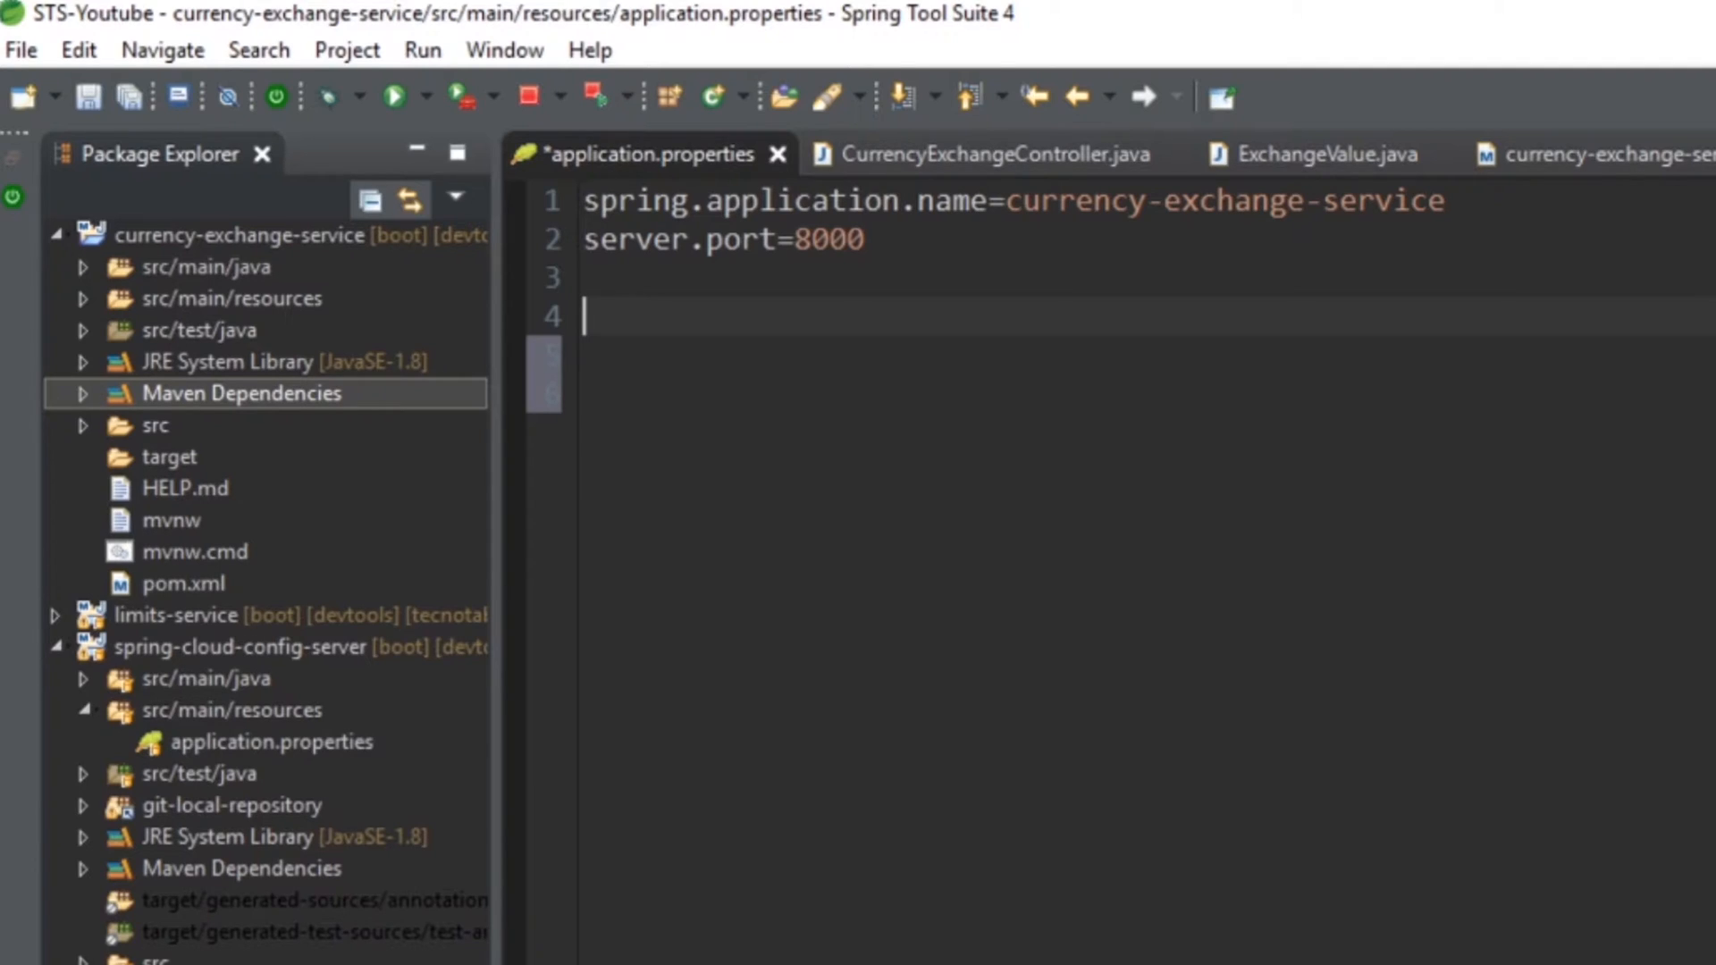
{"action": "type", "text": "spring.h2.console.enabled="}
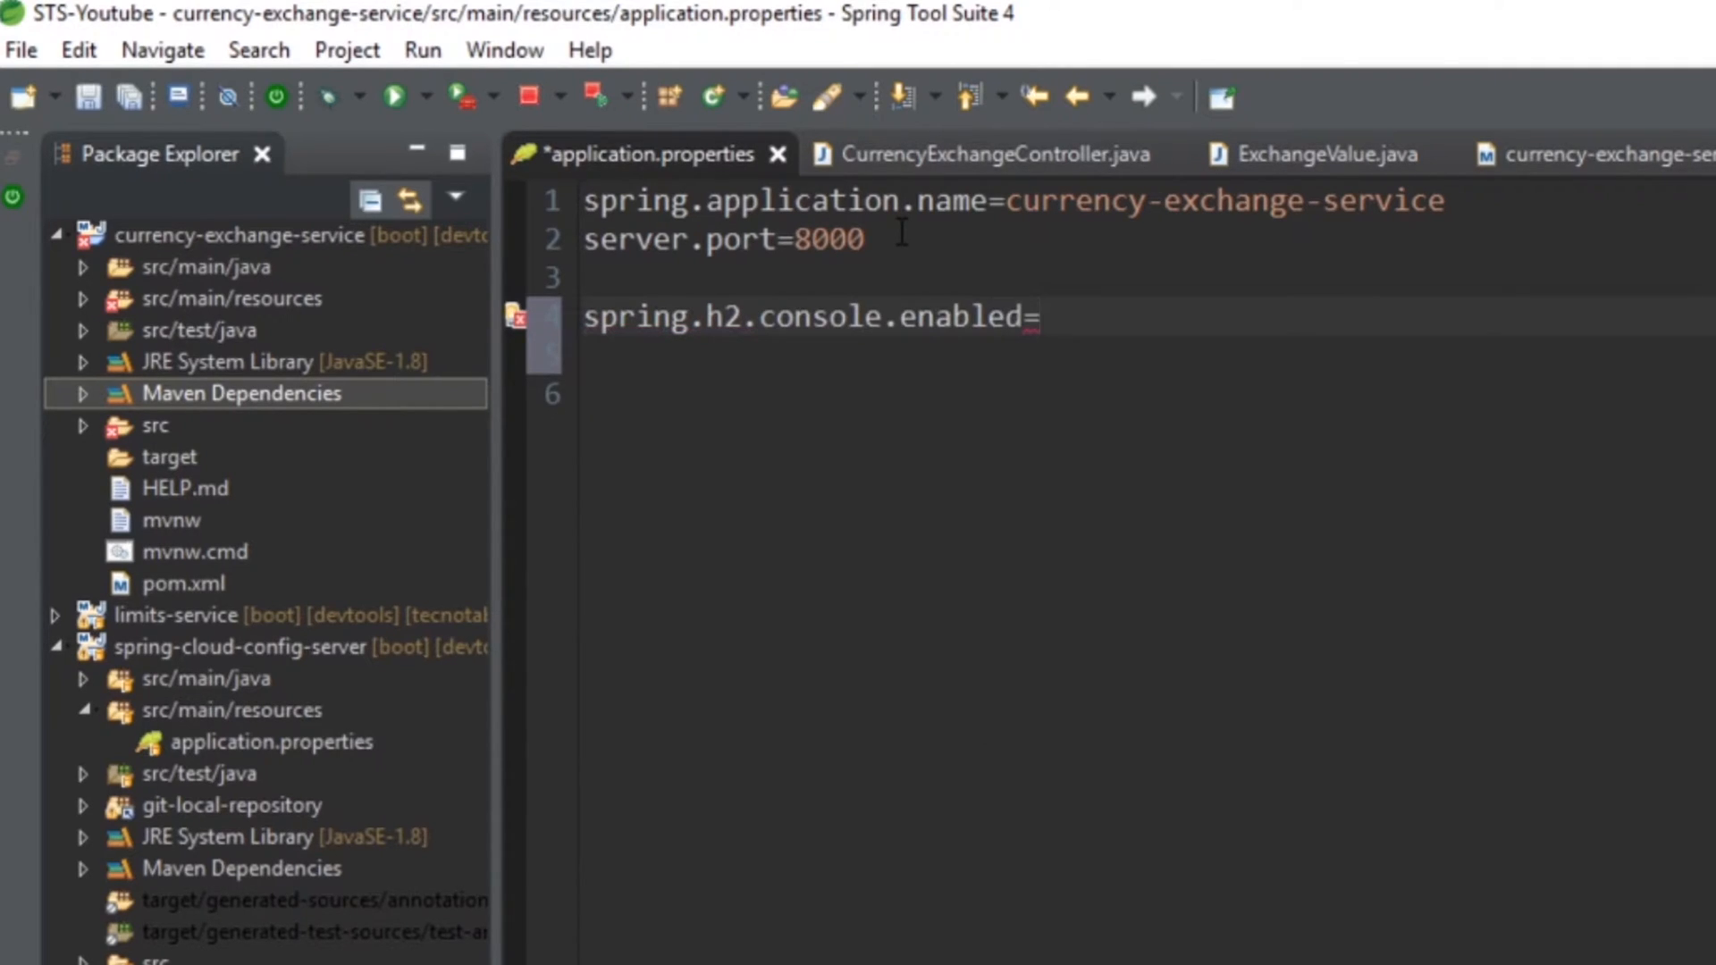
{"action": "type", "text": "true"}
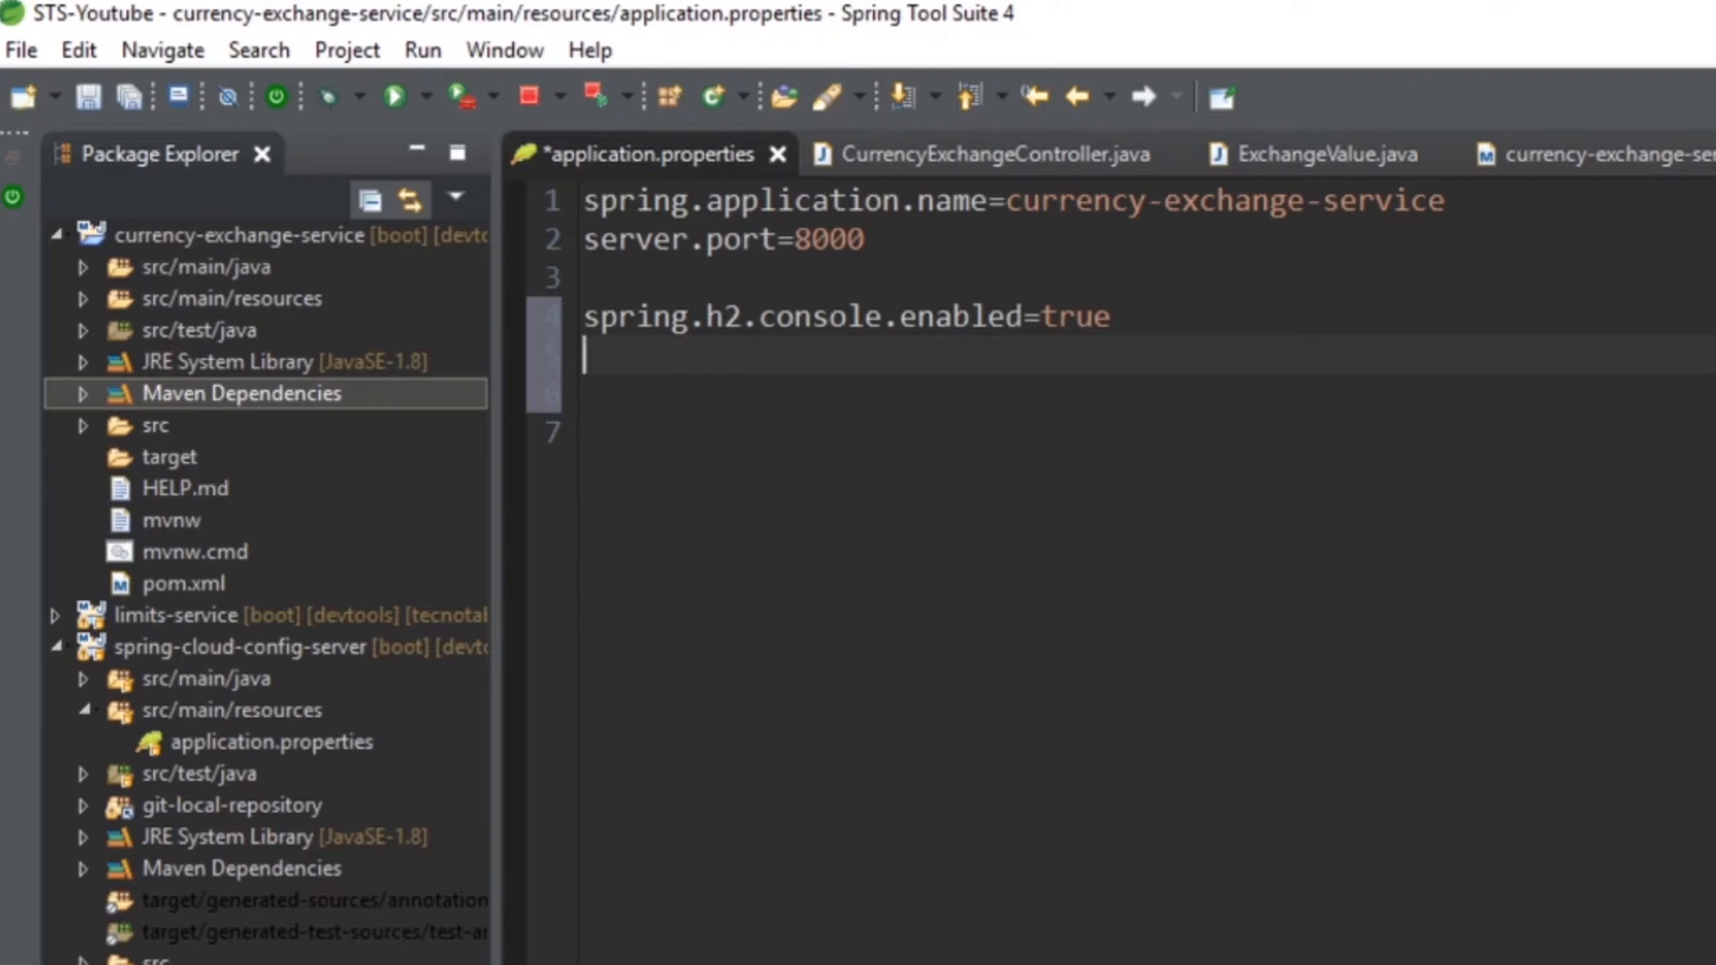
- Add spring.jpa.show-sql=true, save application.properties, and terminate the running service
{"action": "type", "text": "spring.j"}
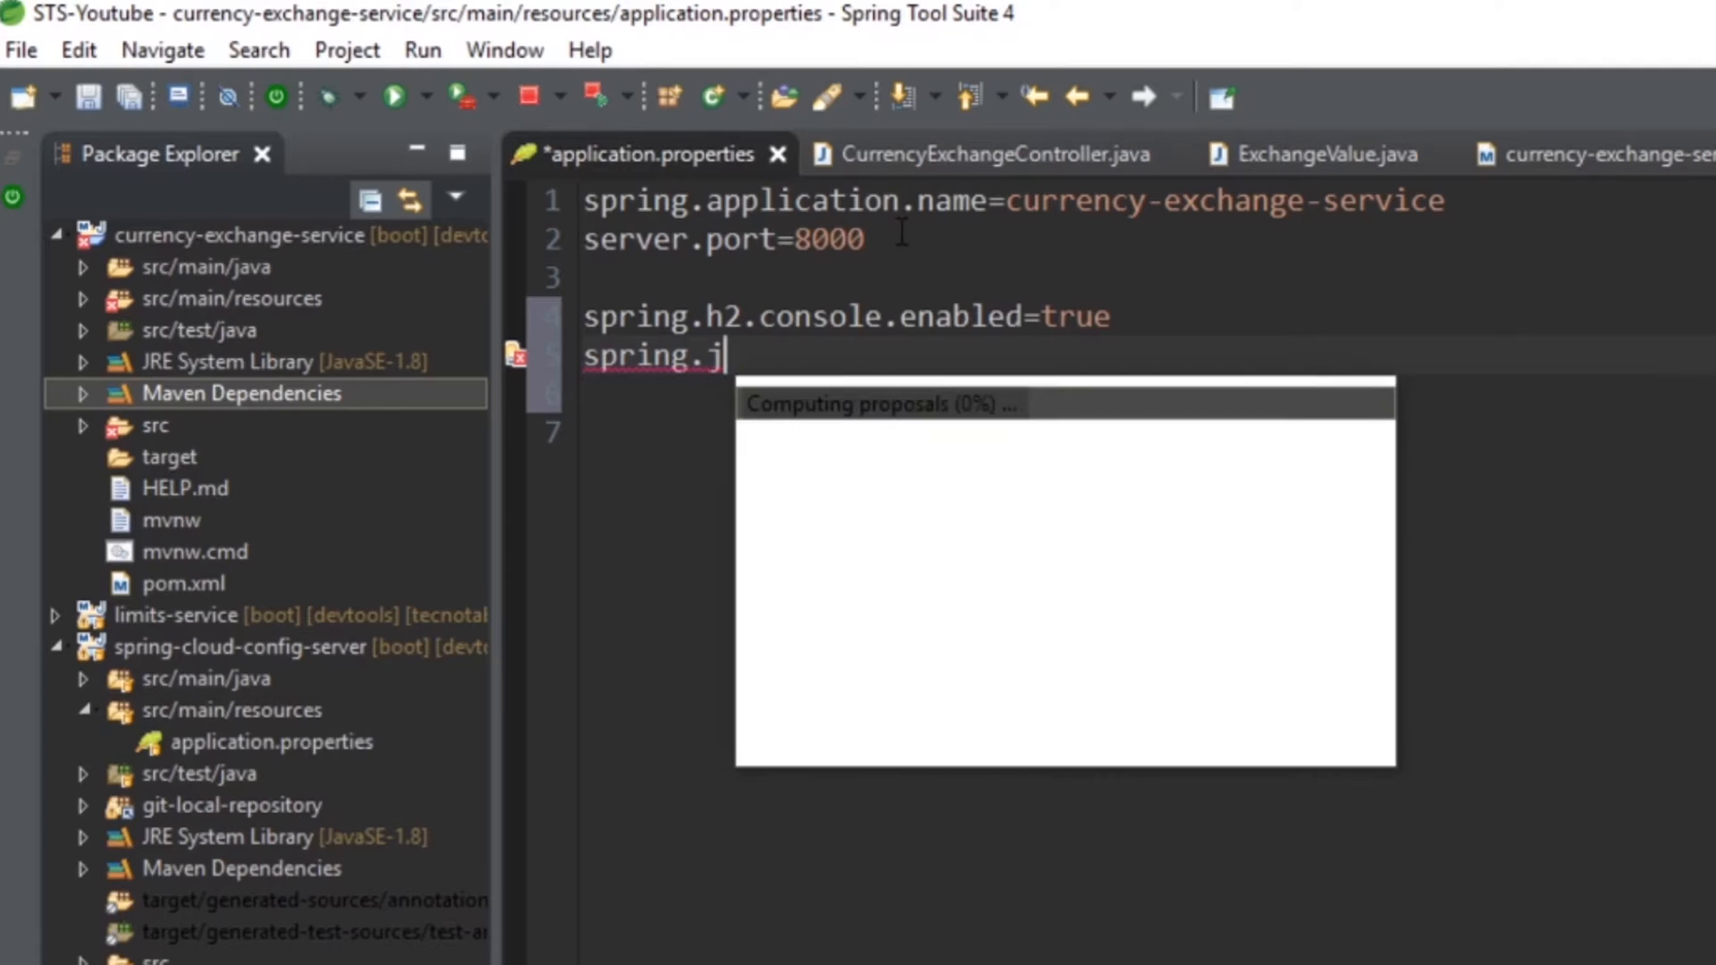
{"action": "type", "text": "pa.show-sql=t"}
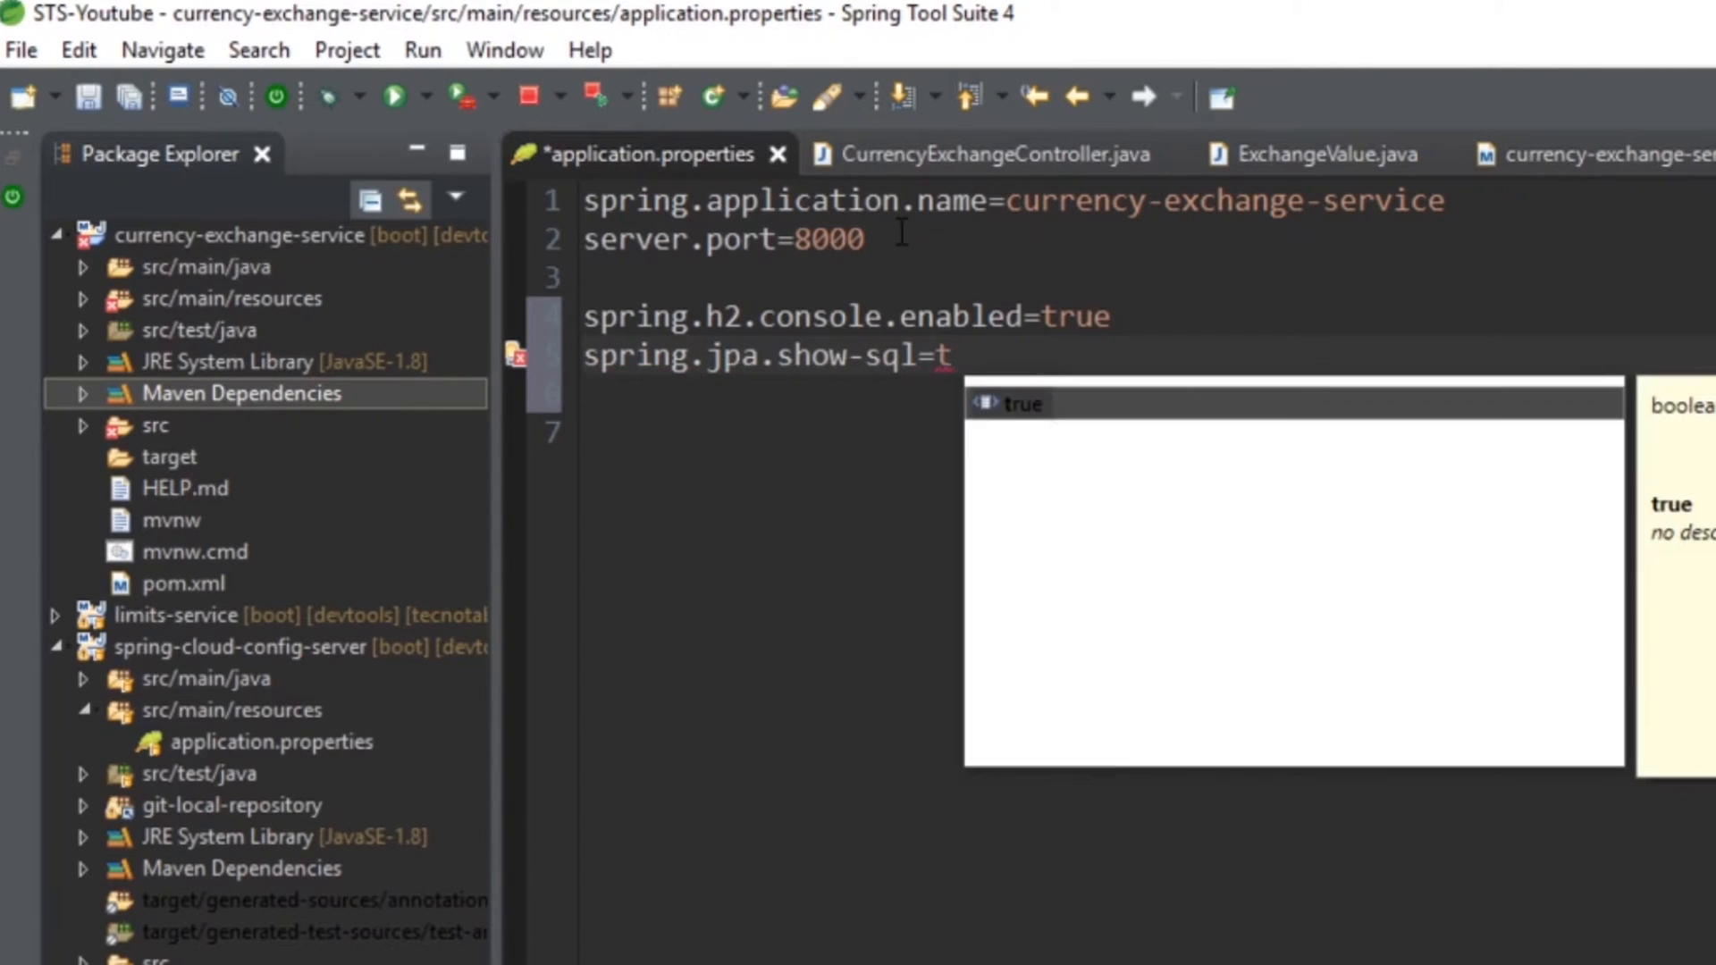
{"action": "type", "text": "rue"}
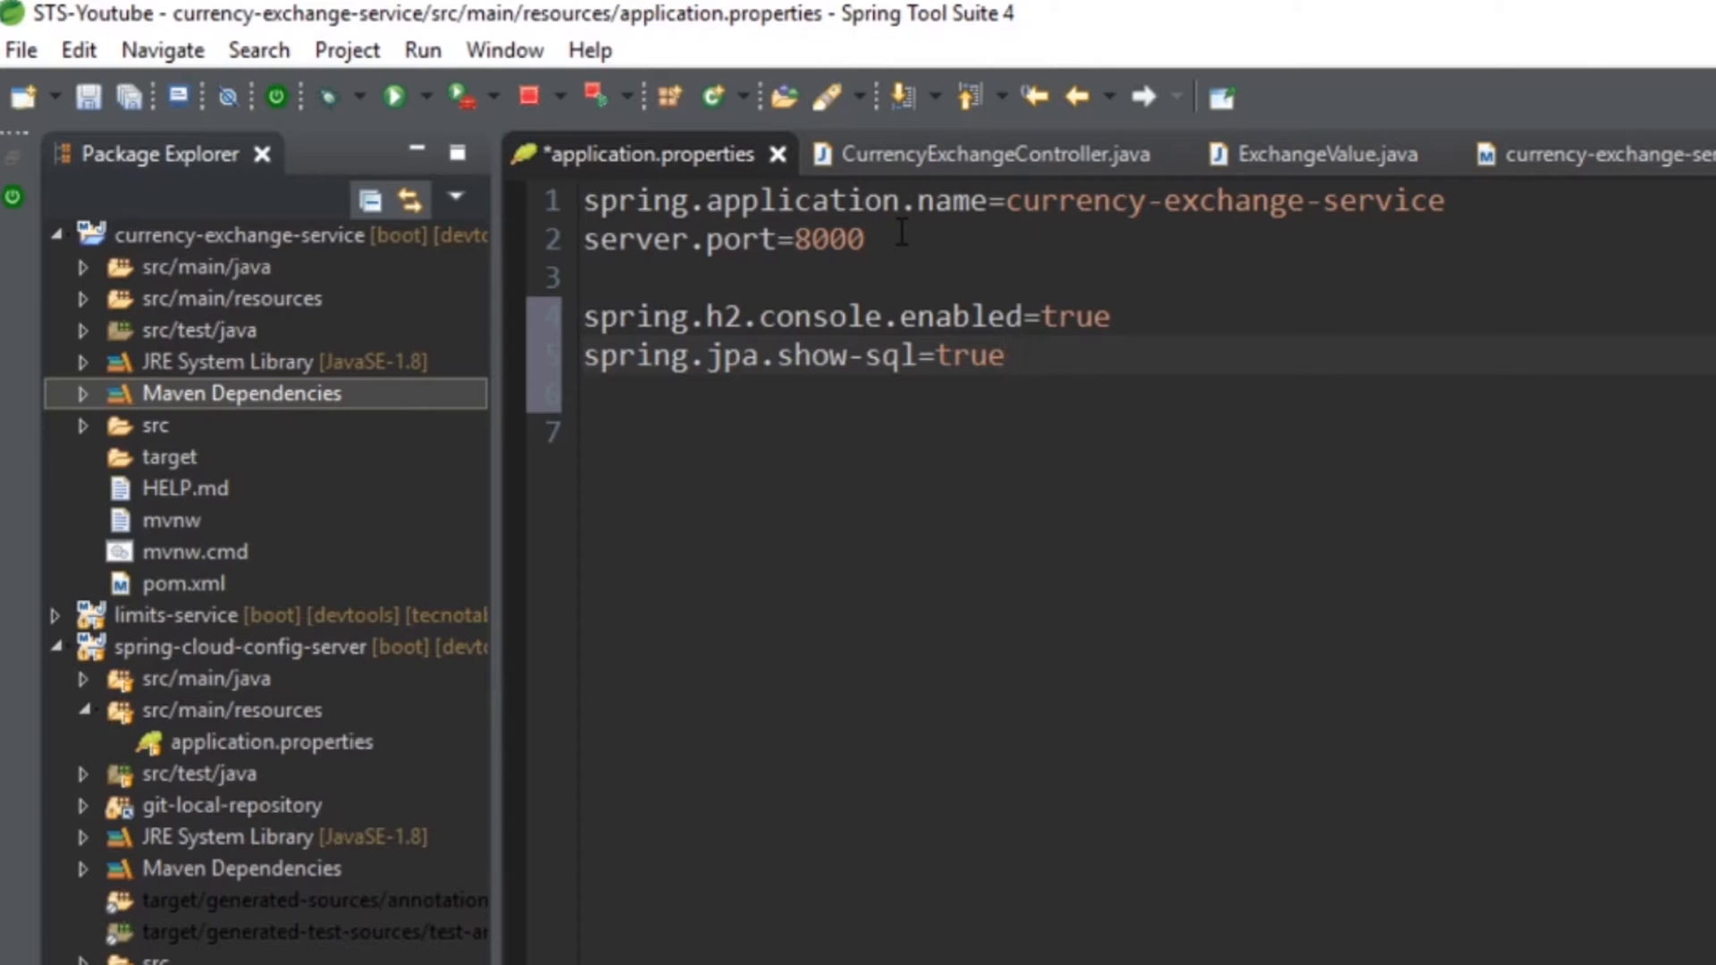
{"action": "left_click", "coordinate": [531, 98]}
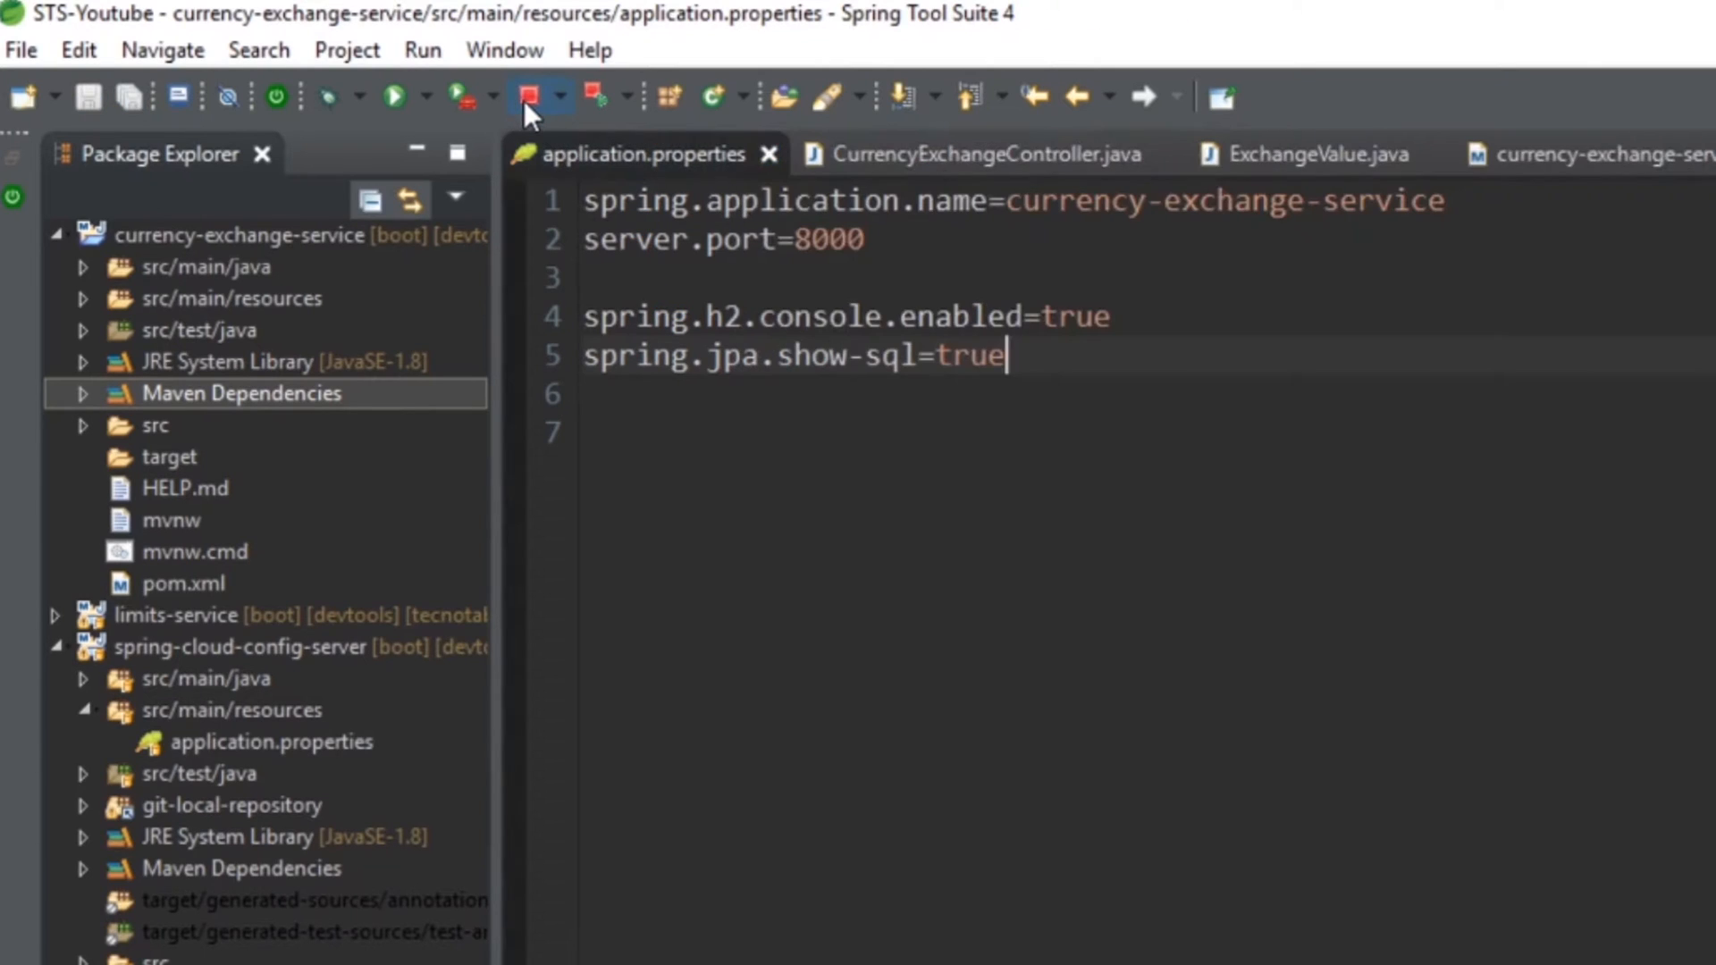
{"action": "left_click", "coordinate": [1302, 153]}
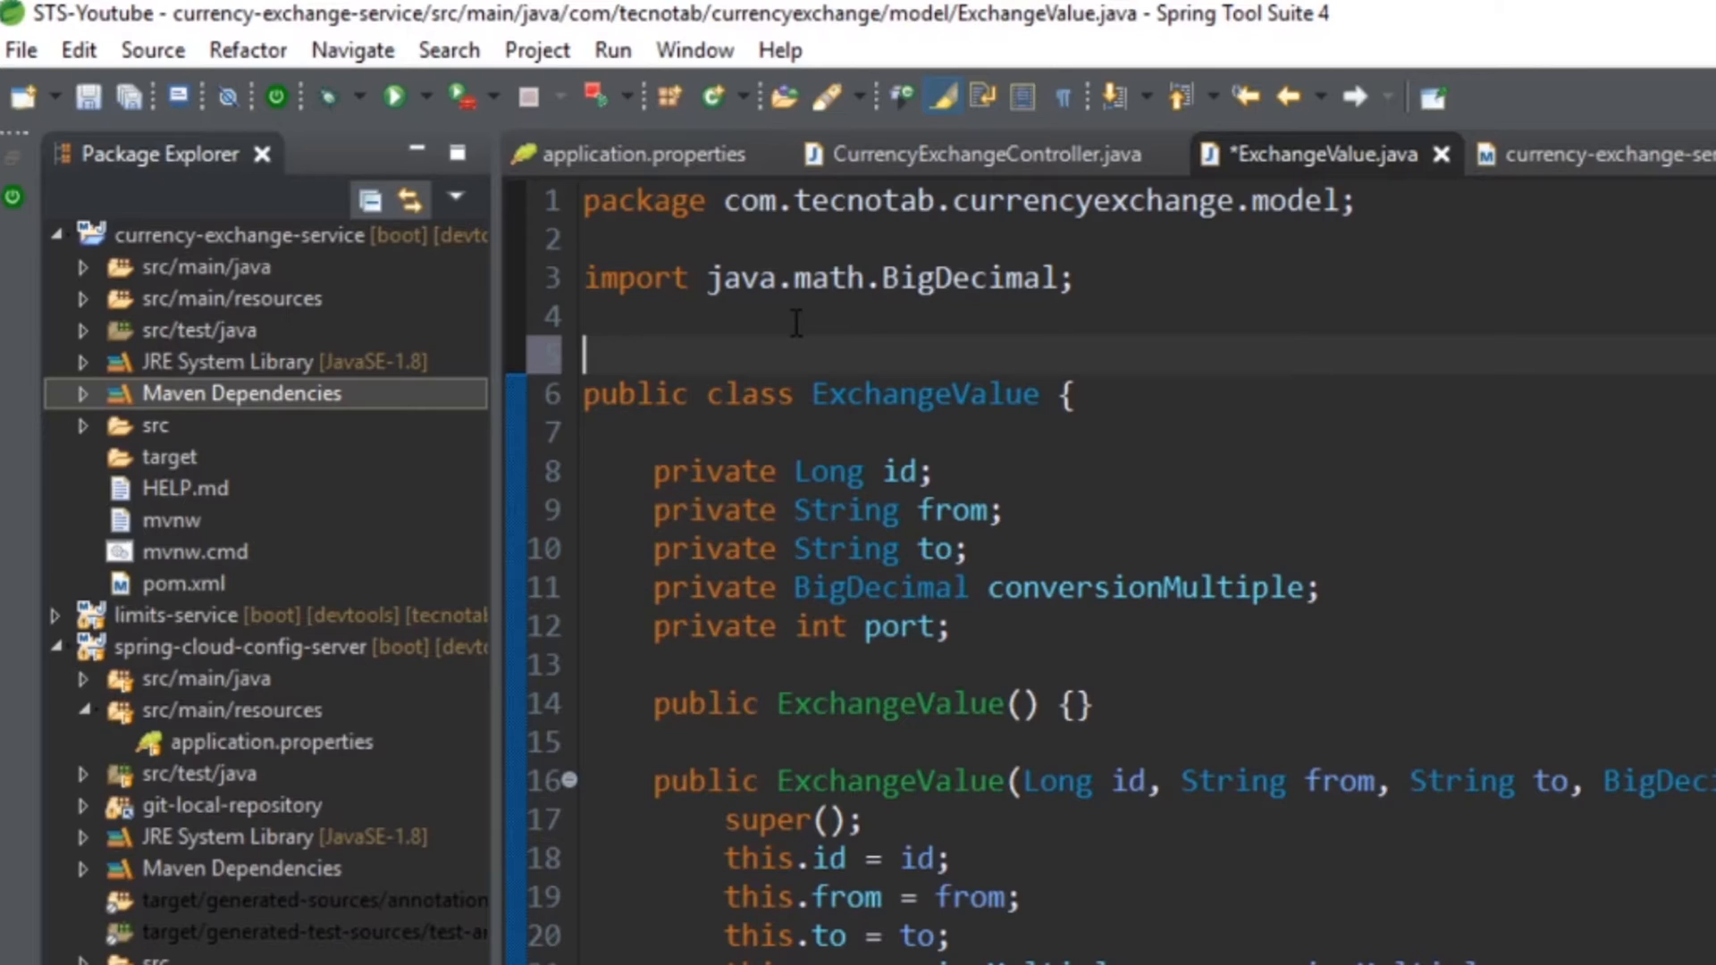
{"action": "type", "text": "@"}
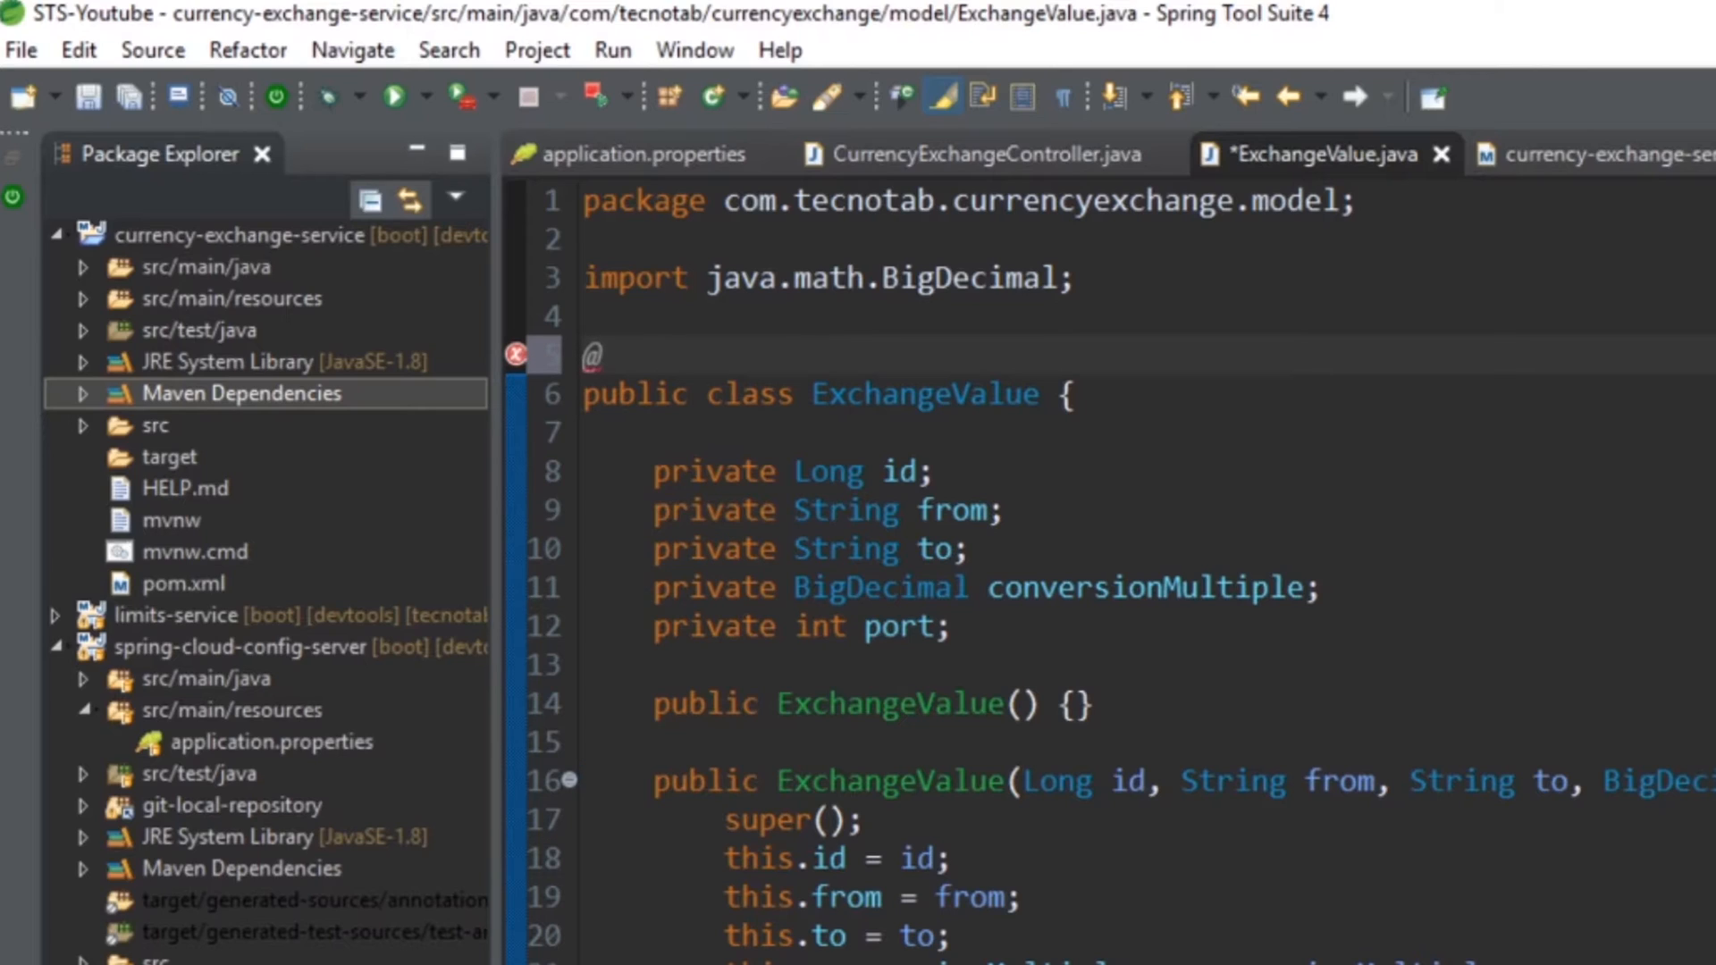
{"action": "type", "text": "Entity"}
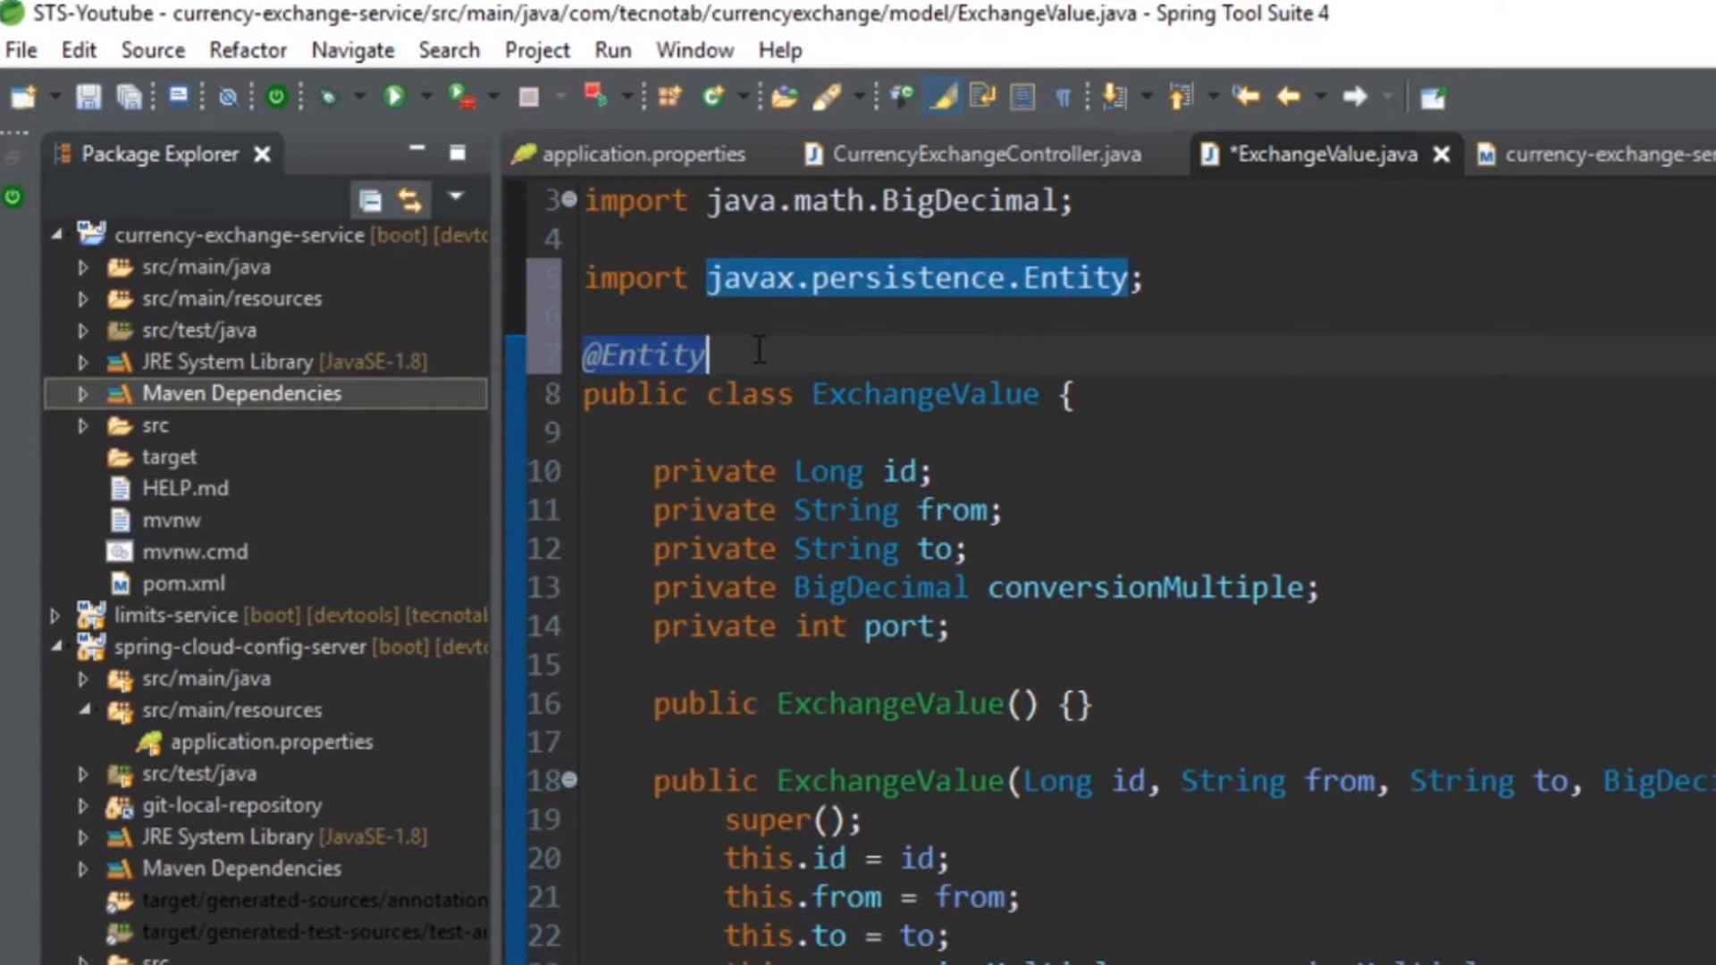
{"action": "mouse_move", "coordinate": [832, 352]}
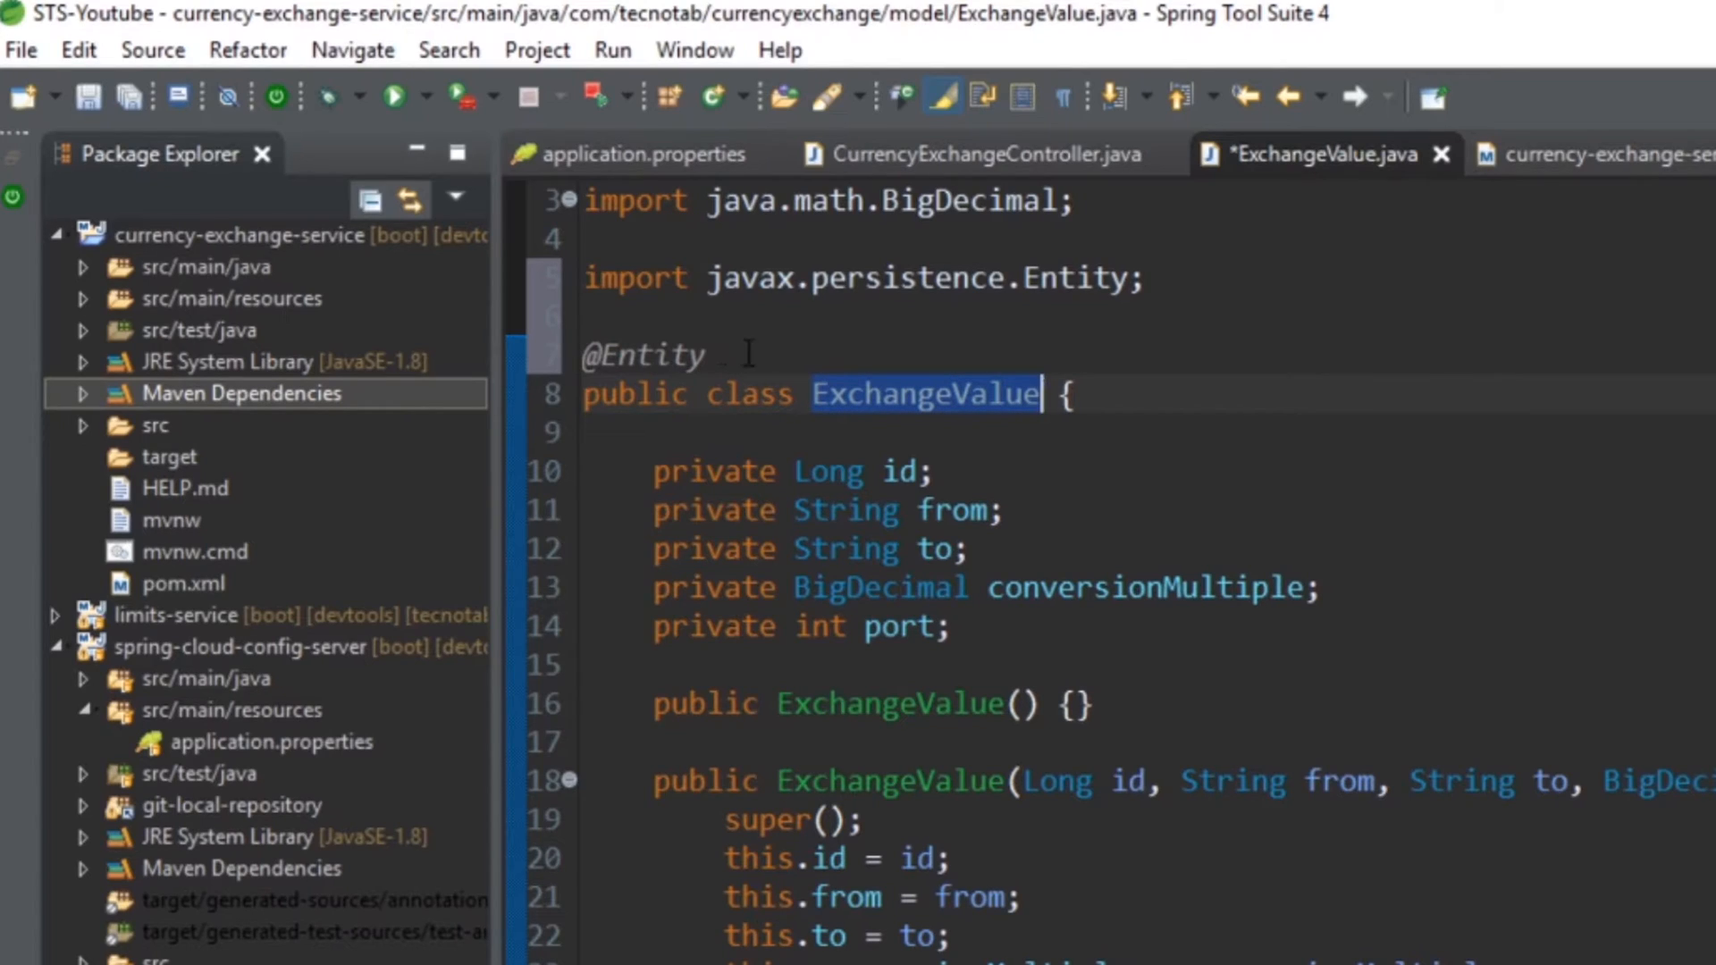
{"action": "mouse_move", "coordinate": [644, 354]}
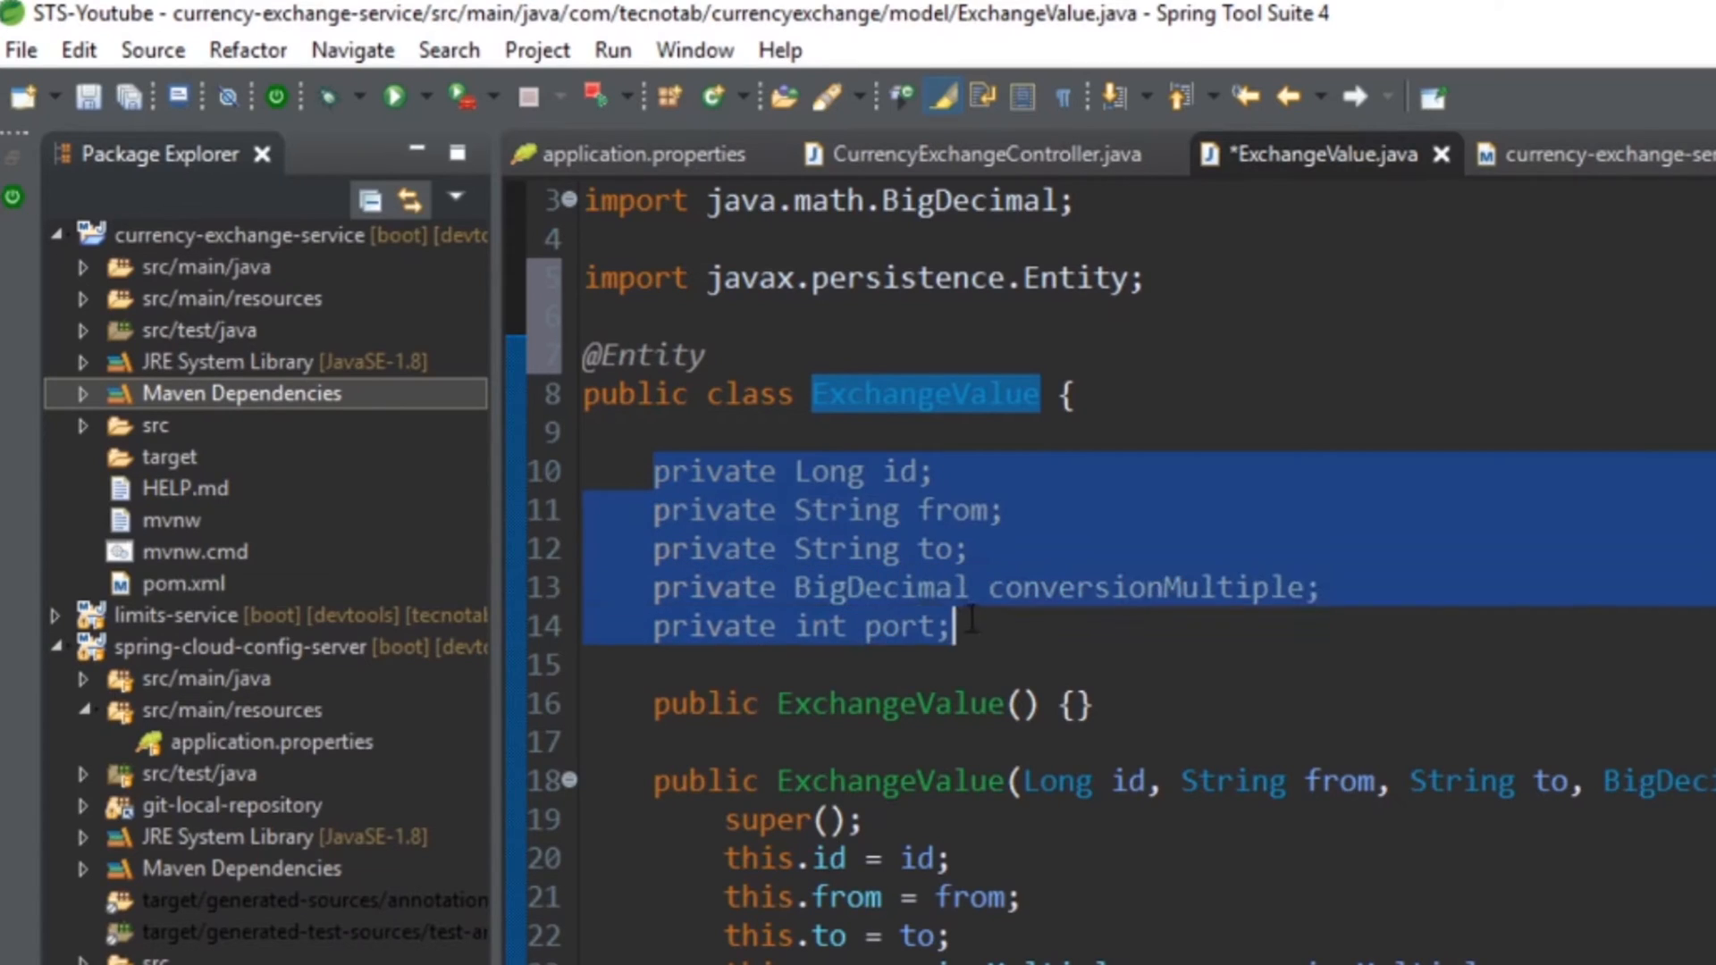
{"action": "double_click", "coordinate": [829, 471]}
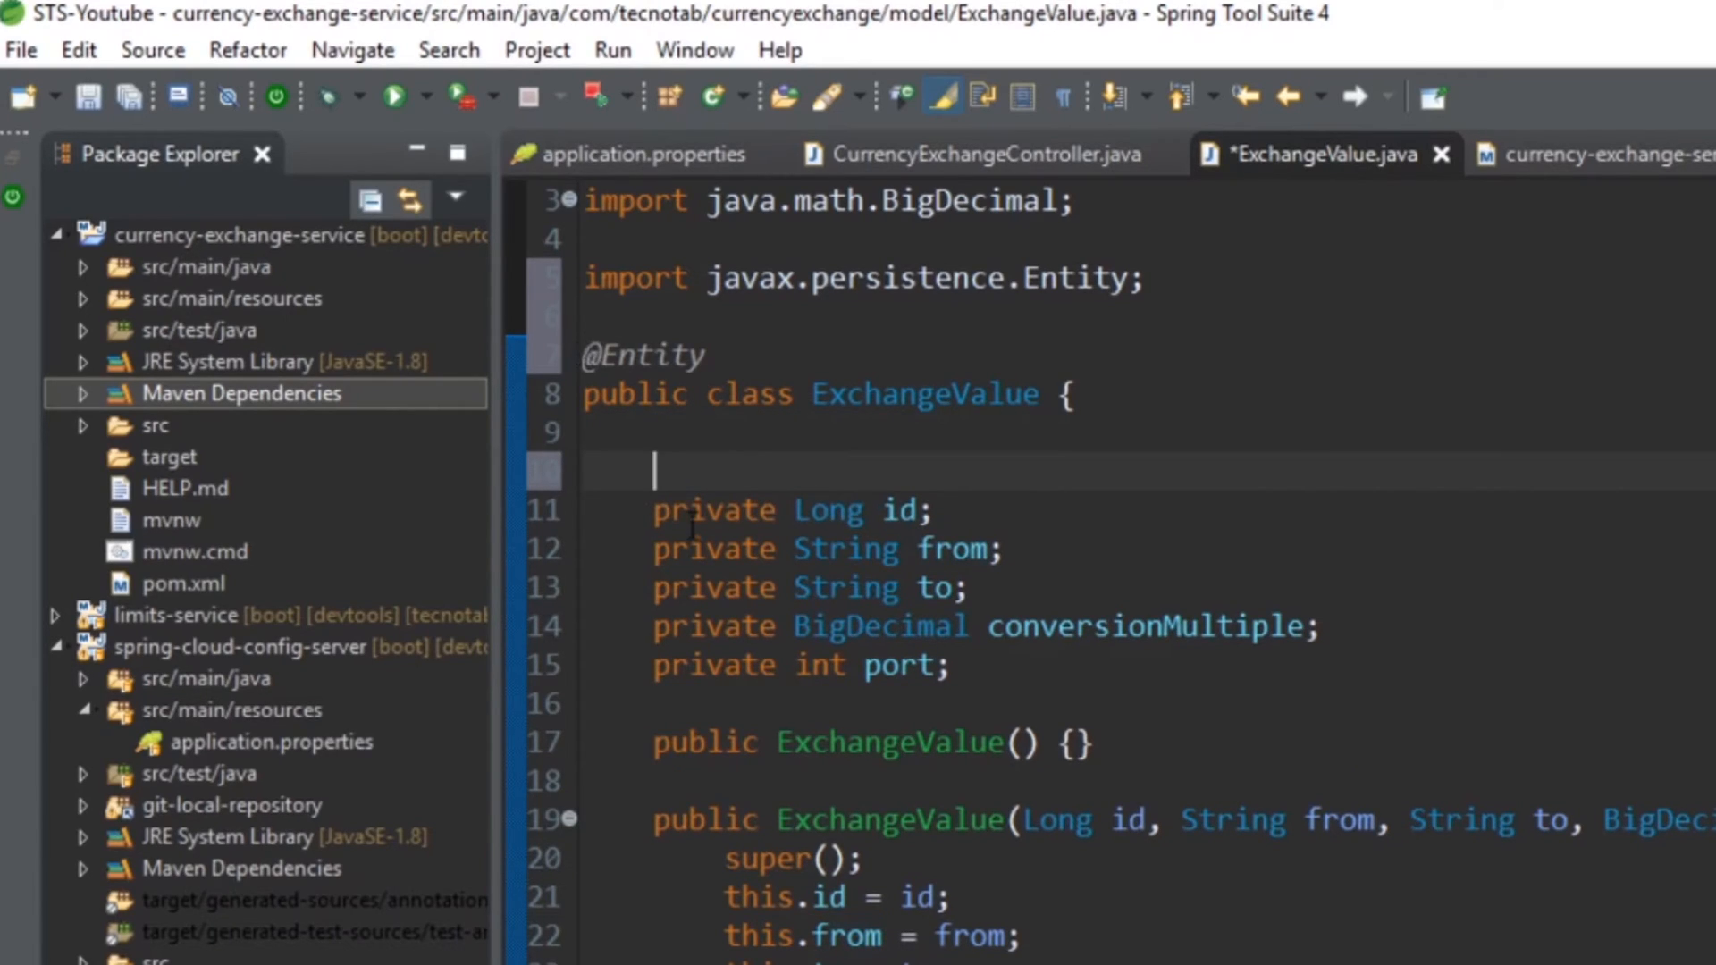
{"action": "type", "text": "@Id"}
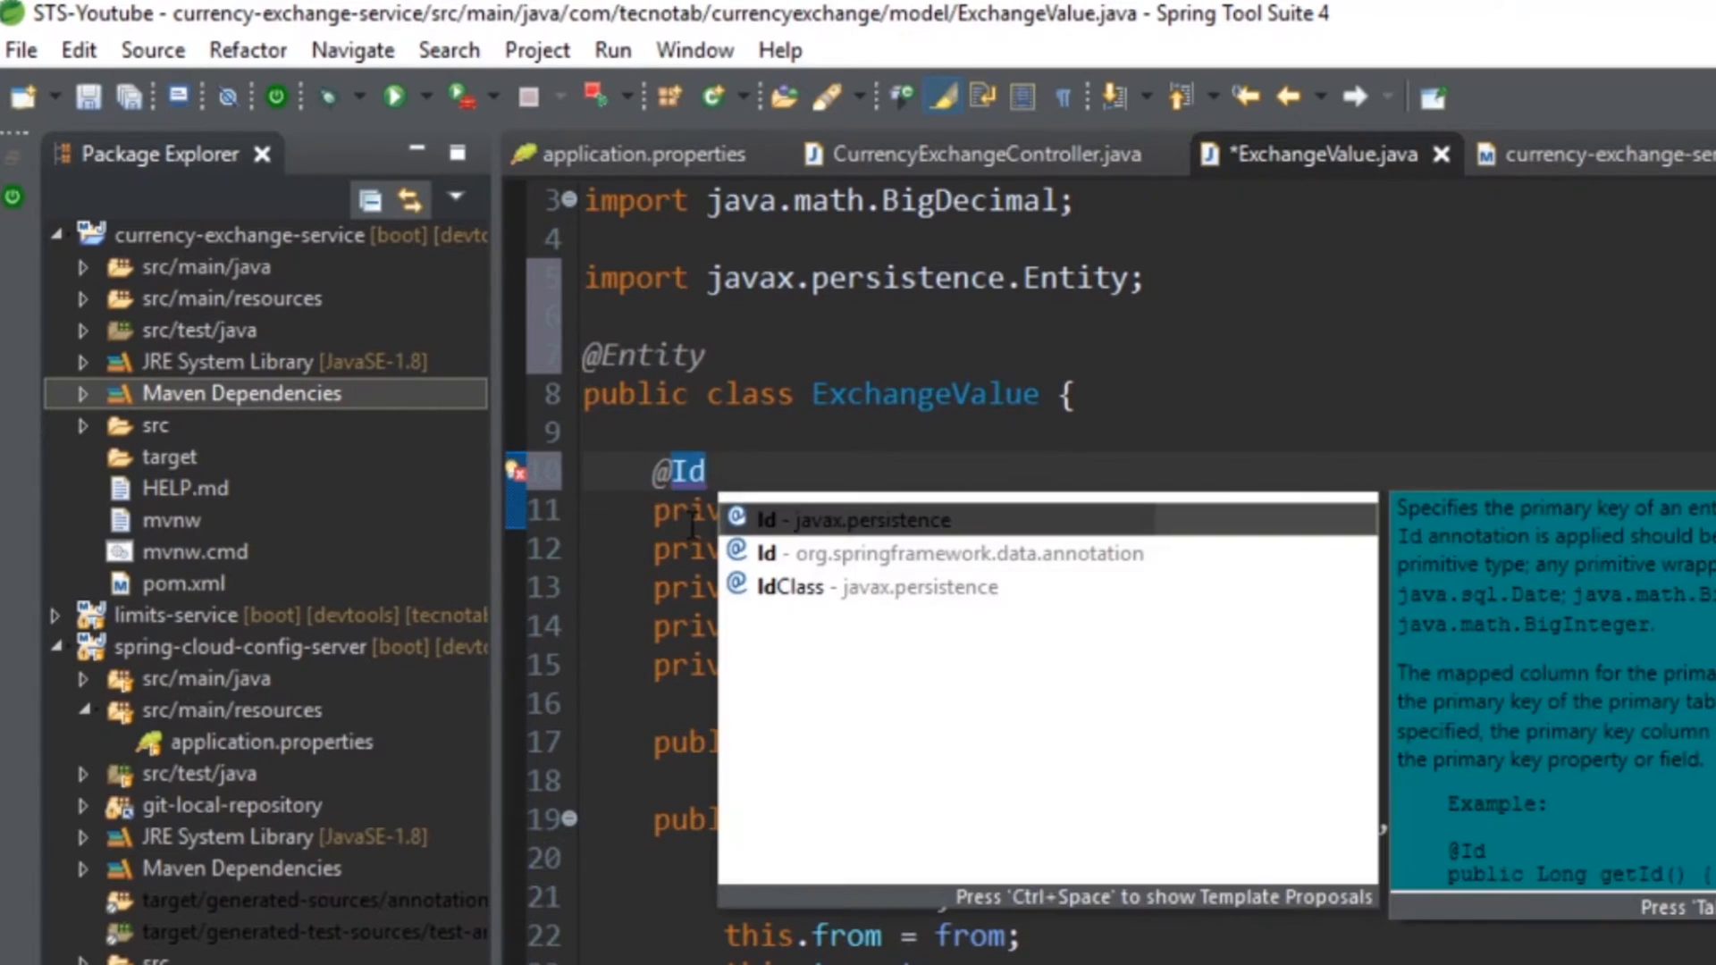
{"action": "left_click", "coordinate": [843, 518]}
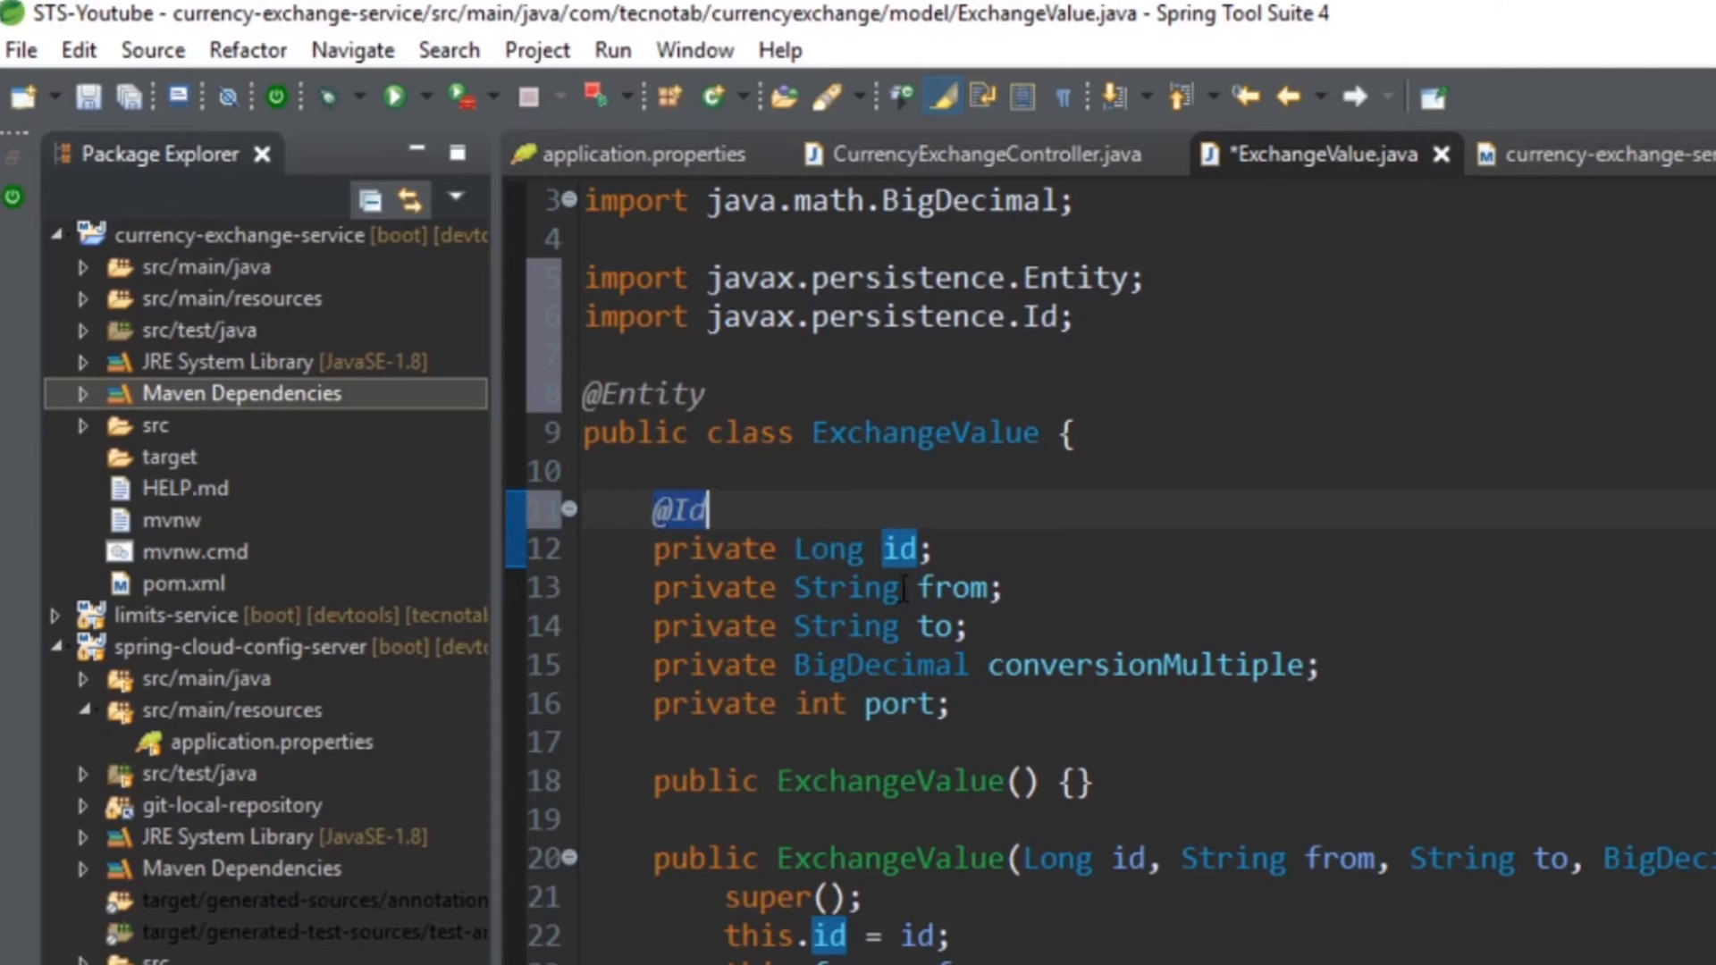
{"action": "key", "text": "ctrl+s"}
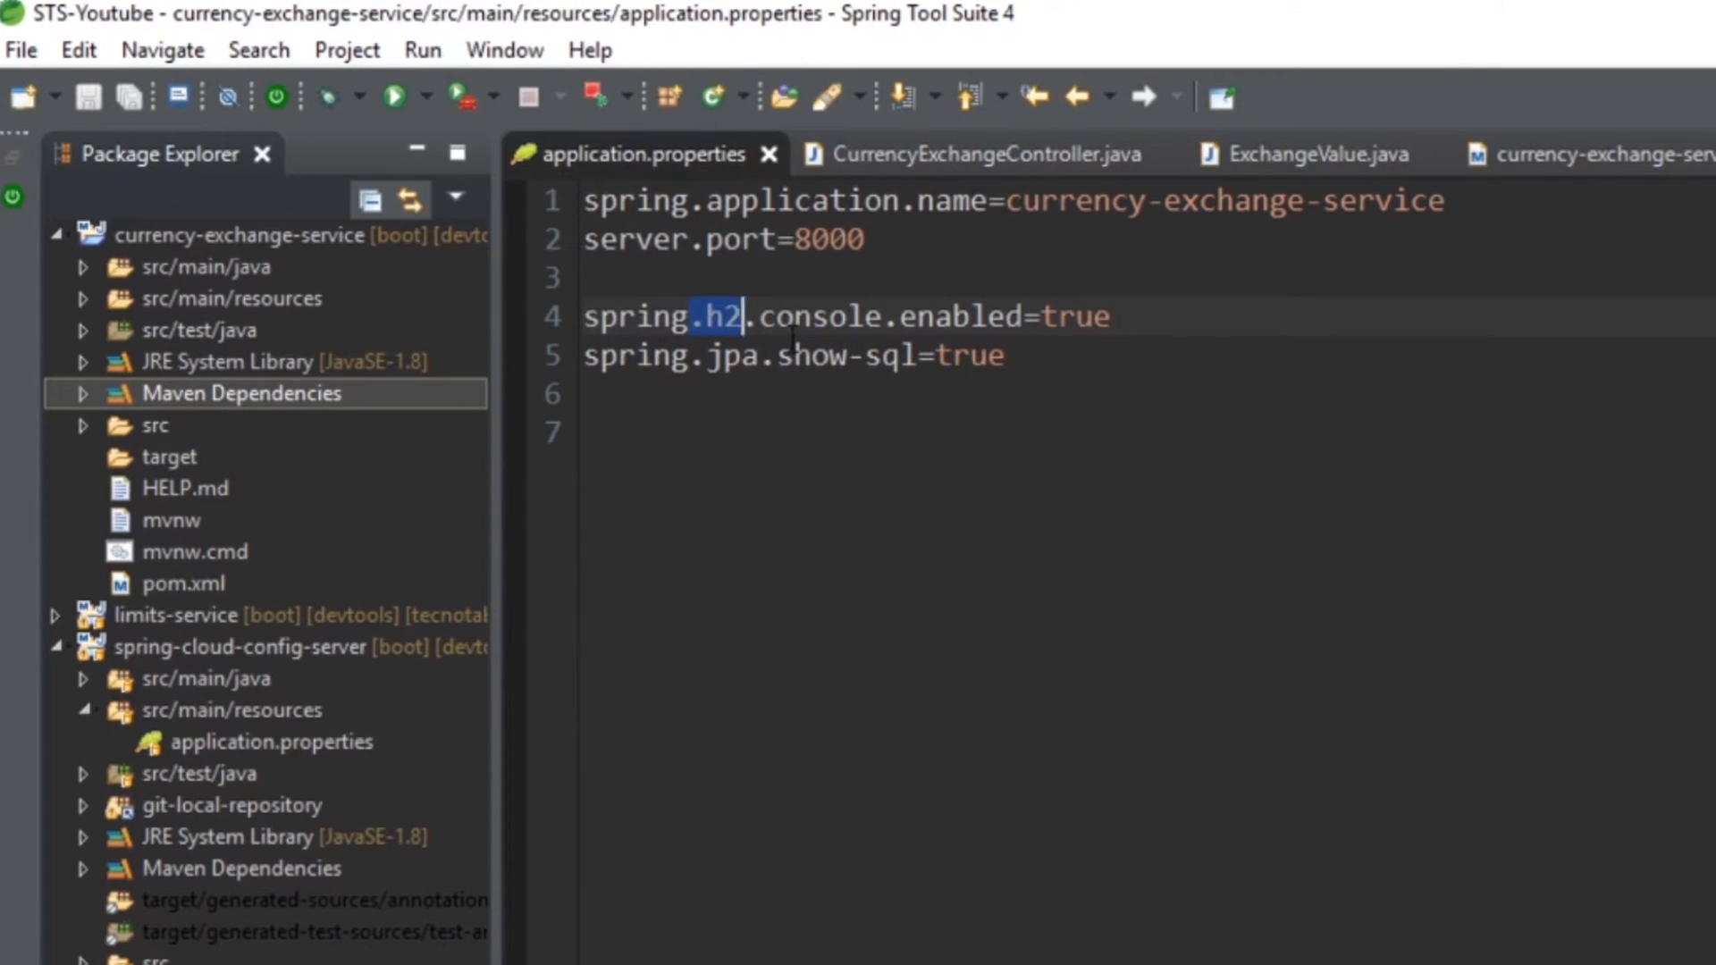
- Expand src/main/resources and open its context menu
{"action": "left_click", "coordinate": [1313, 155]}
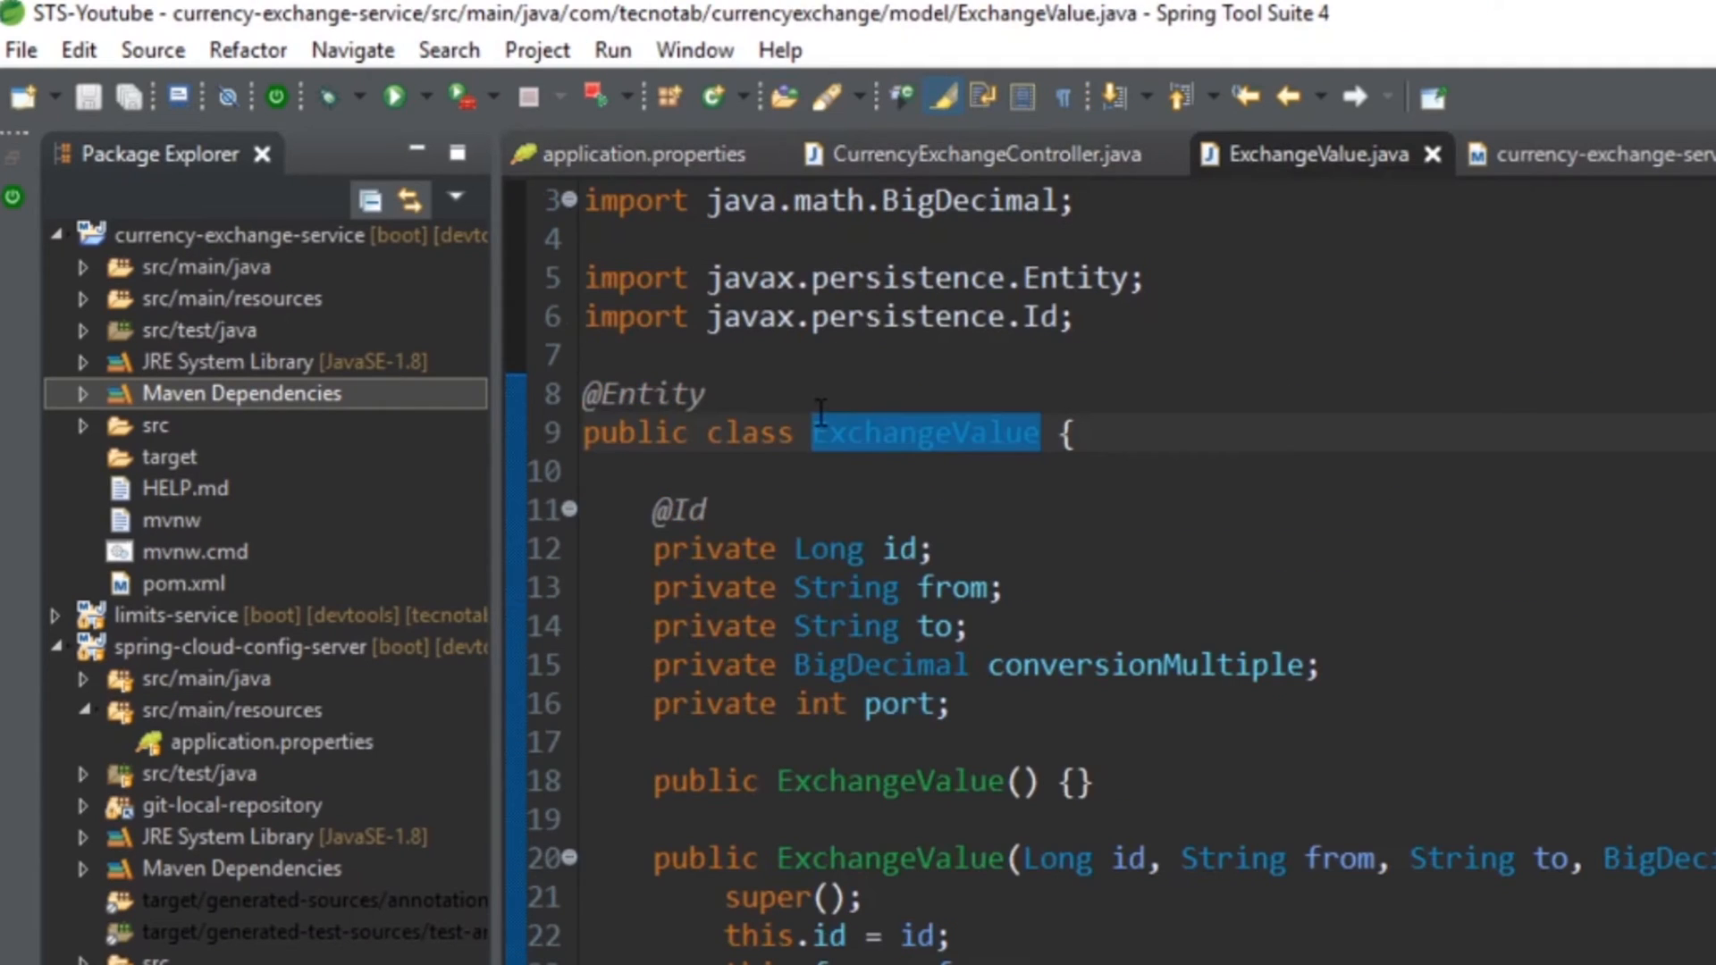
{"action": "mouse_move", "coordinate": [700, 224]}
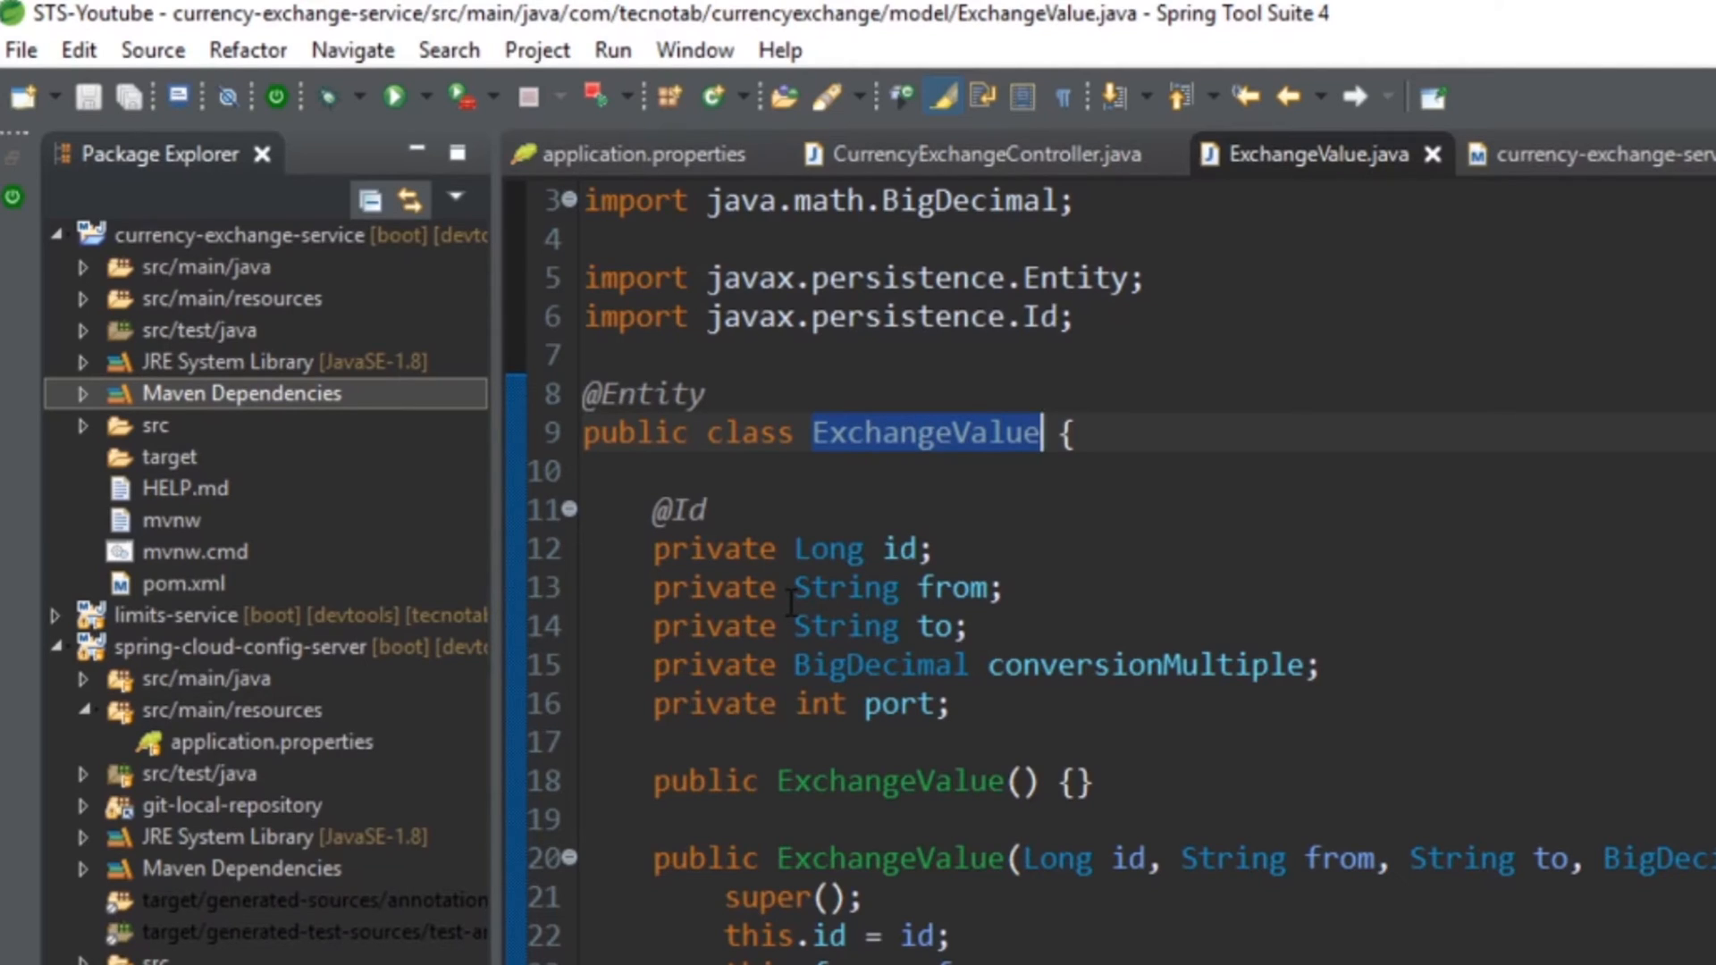
{"action": "left_click", "coordinate": [82, 298]}
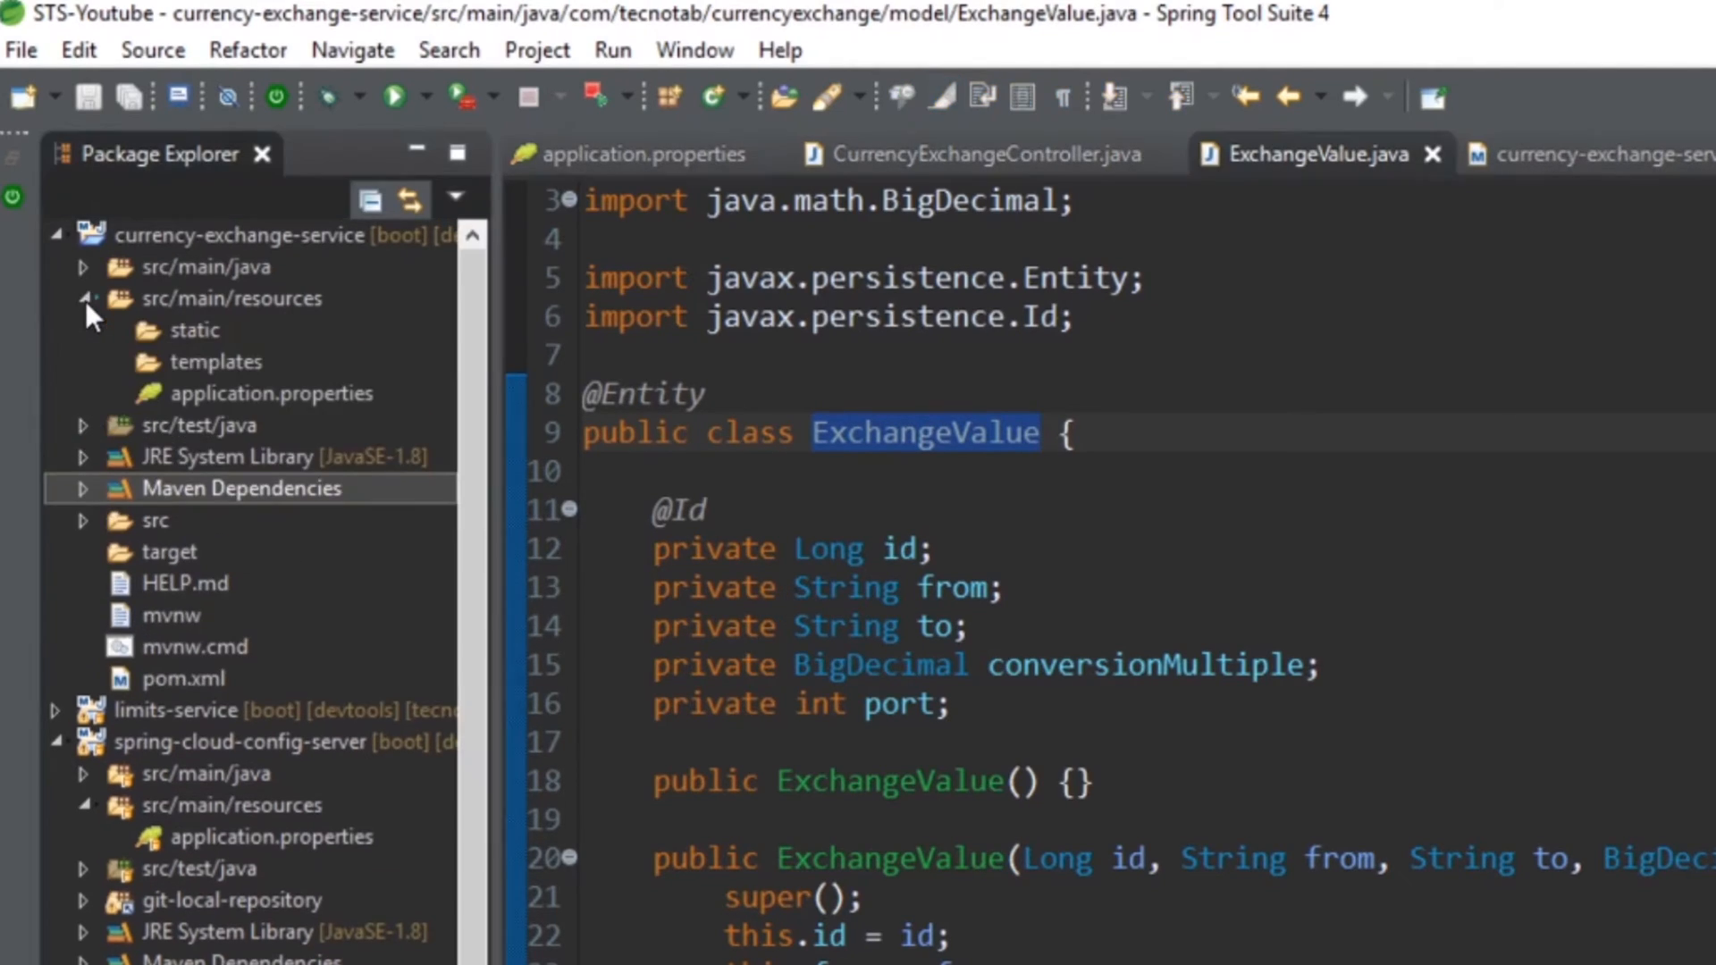
{"action": "right_click", "coordinate": [233, 298]}
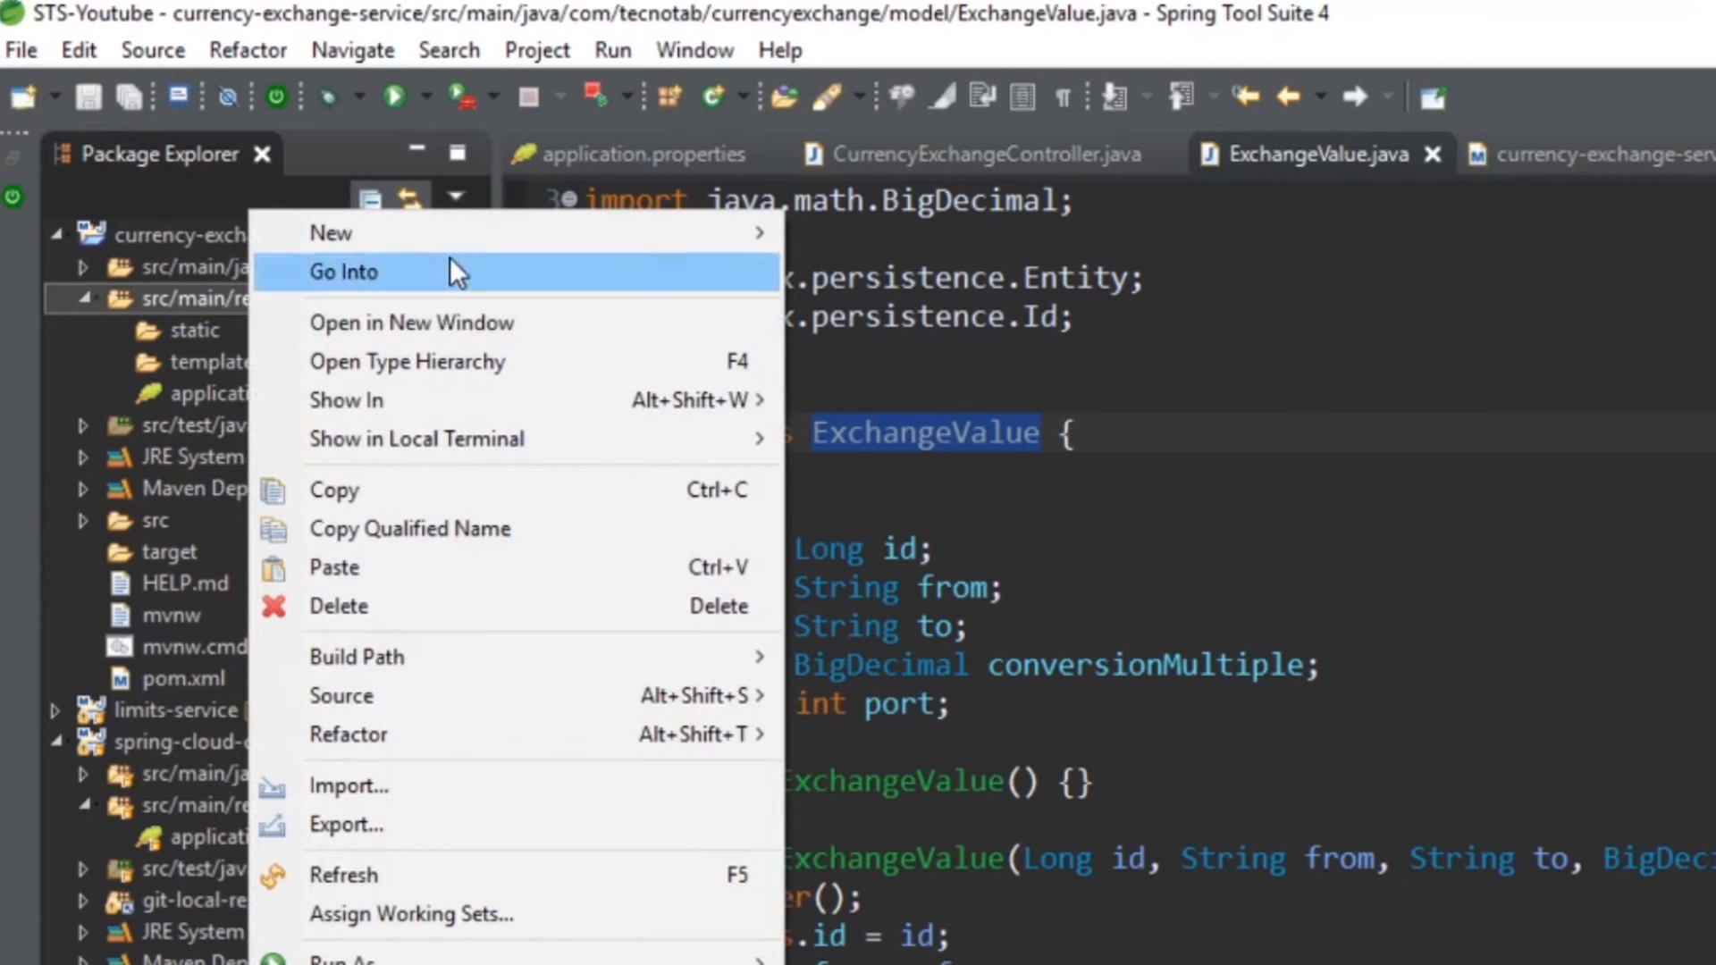
{"action": "mouse_move", "coordinate": [330, 232]}
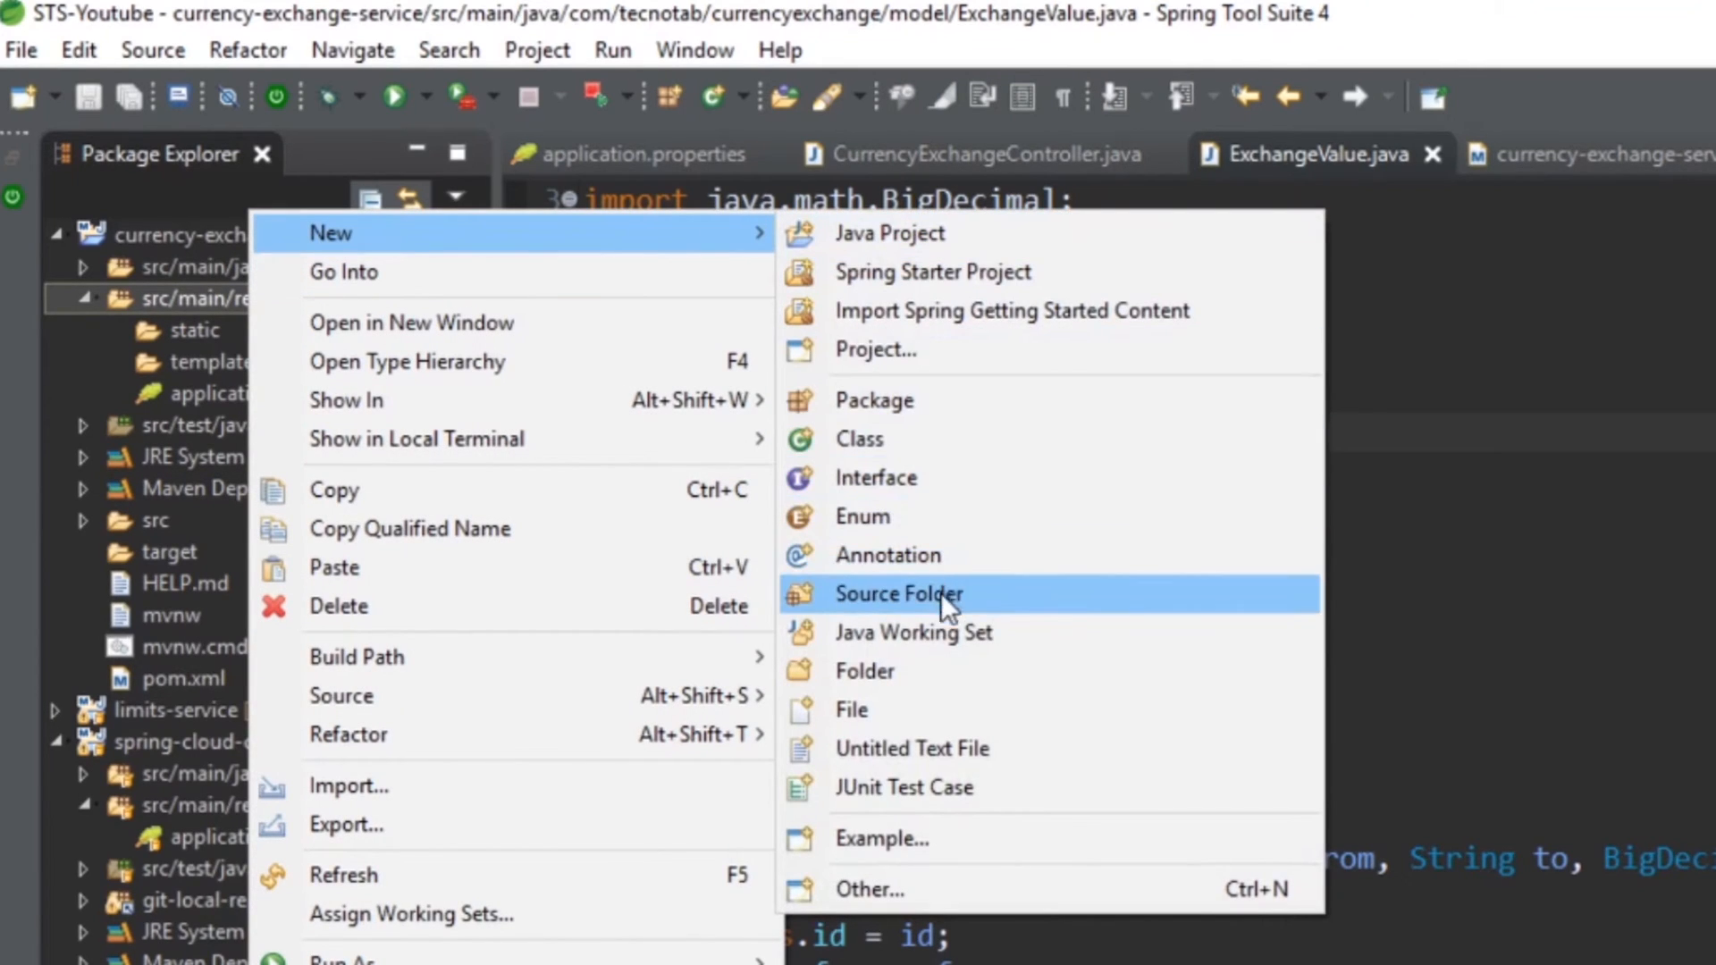
- Create a new file named data.sql in src/main/resources
{"action": "left_click", "coordinate": [850, 709]}
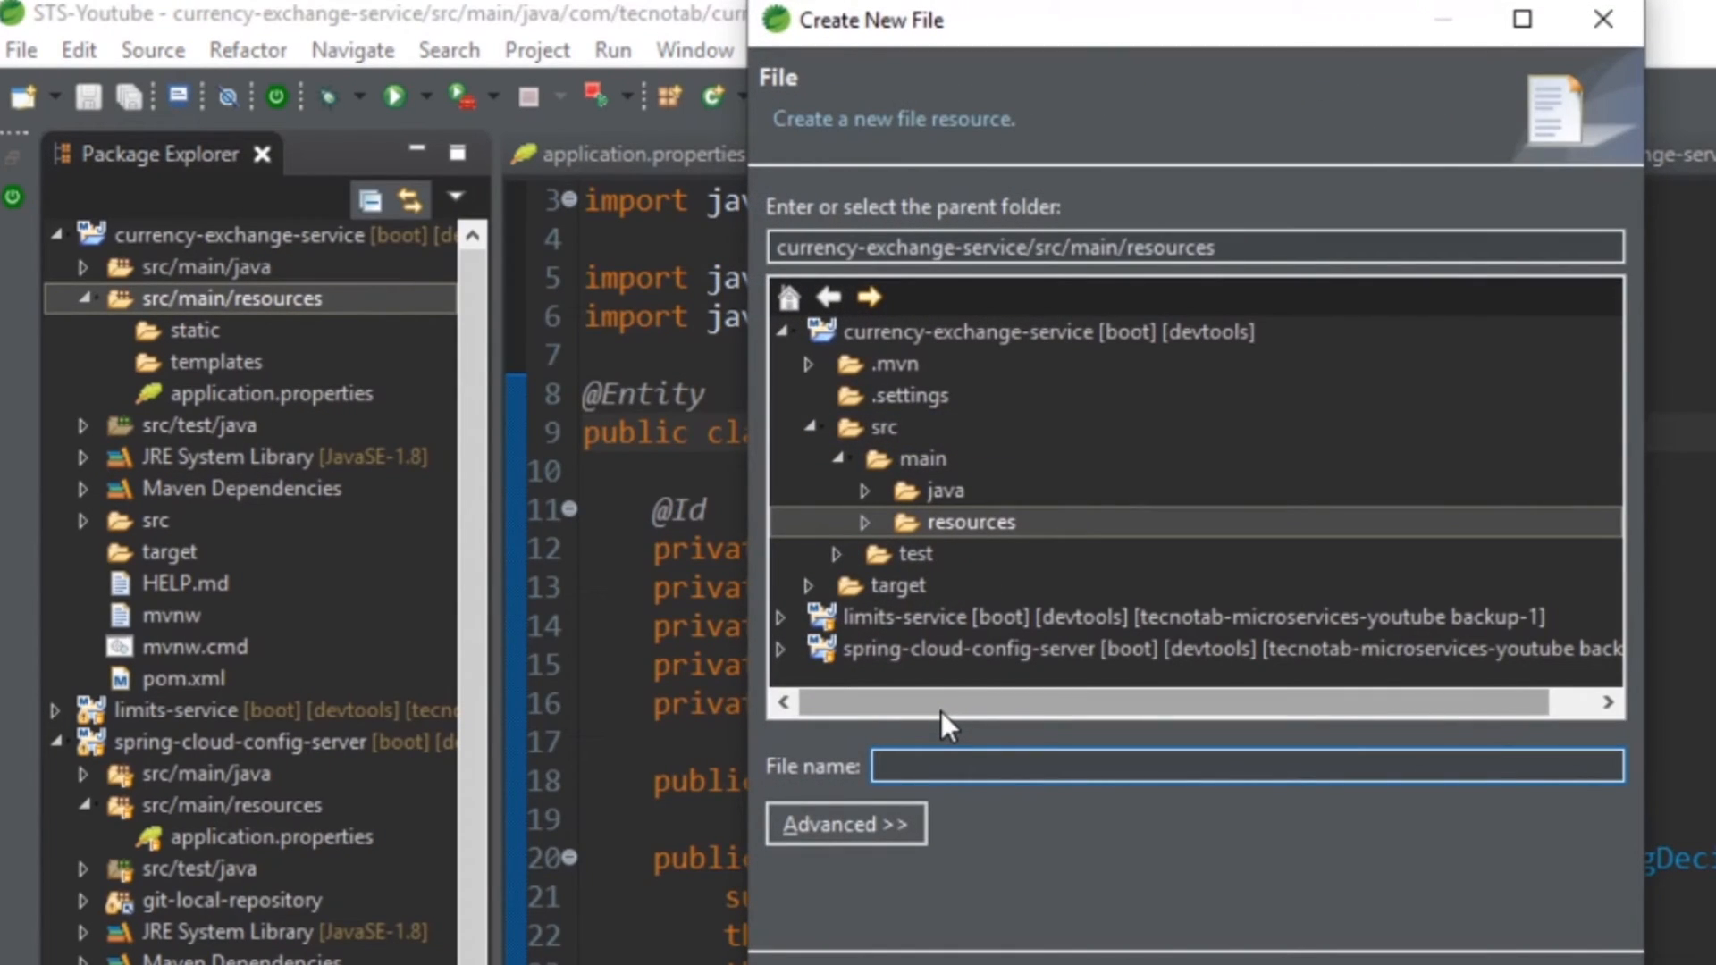
{"action": "type", "text": "data."}
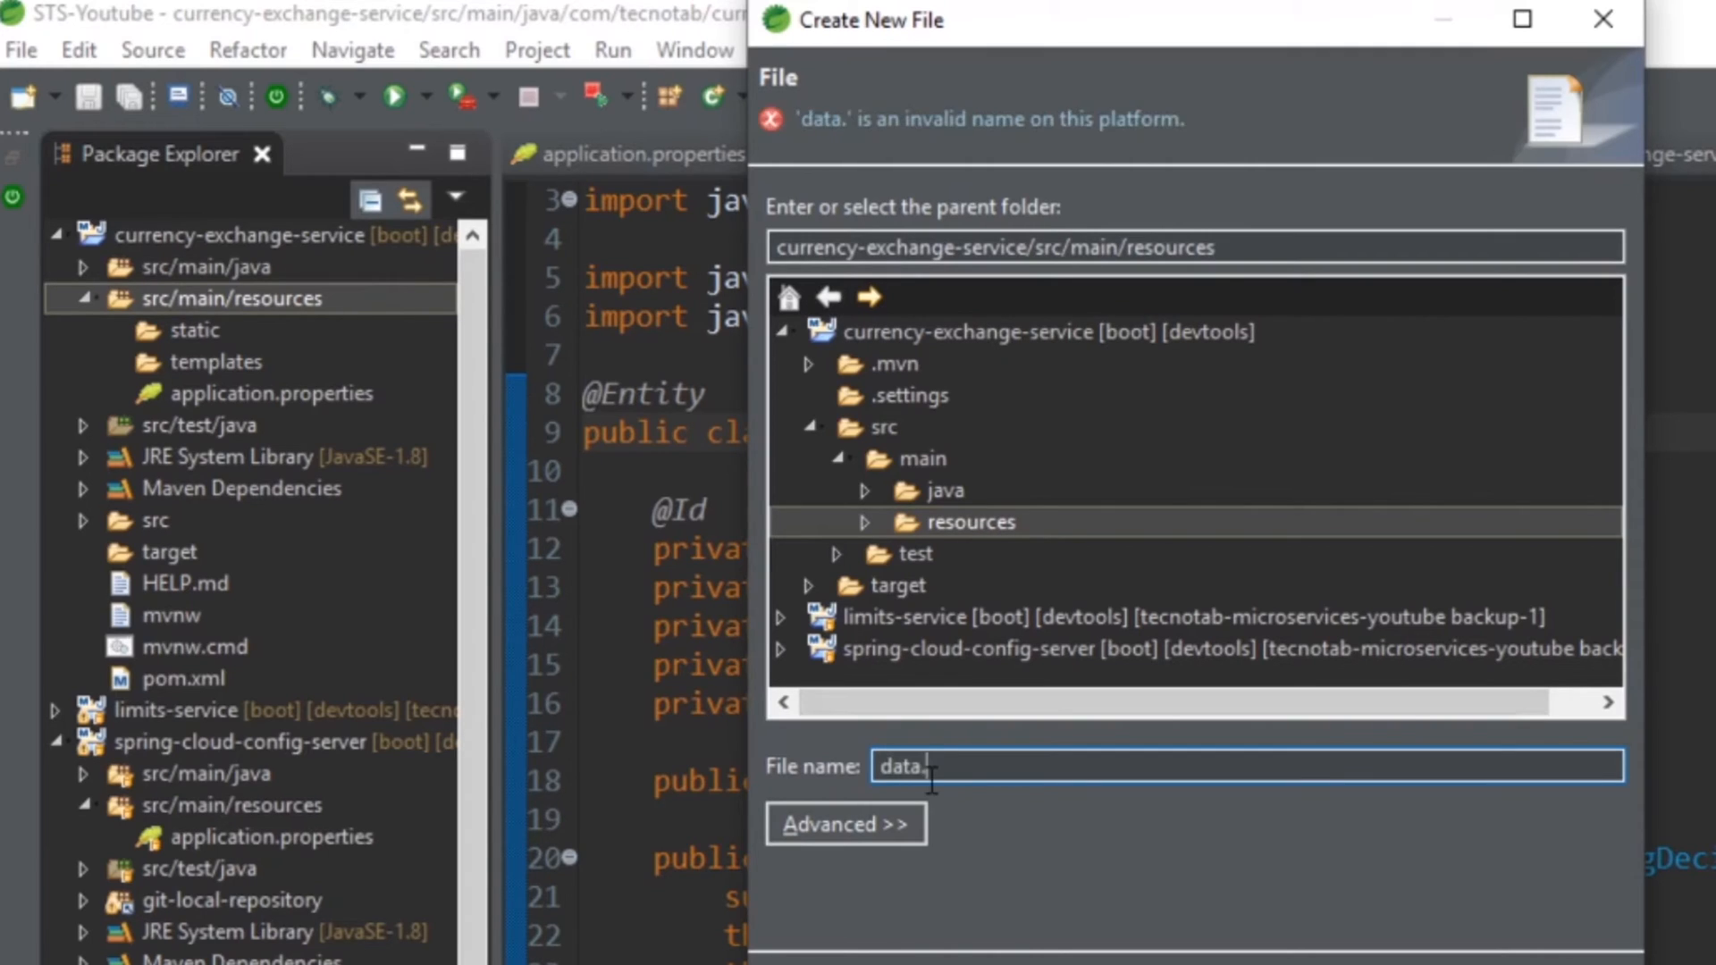
{"action": "type", "text": "sql"}
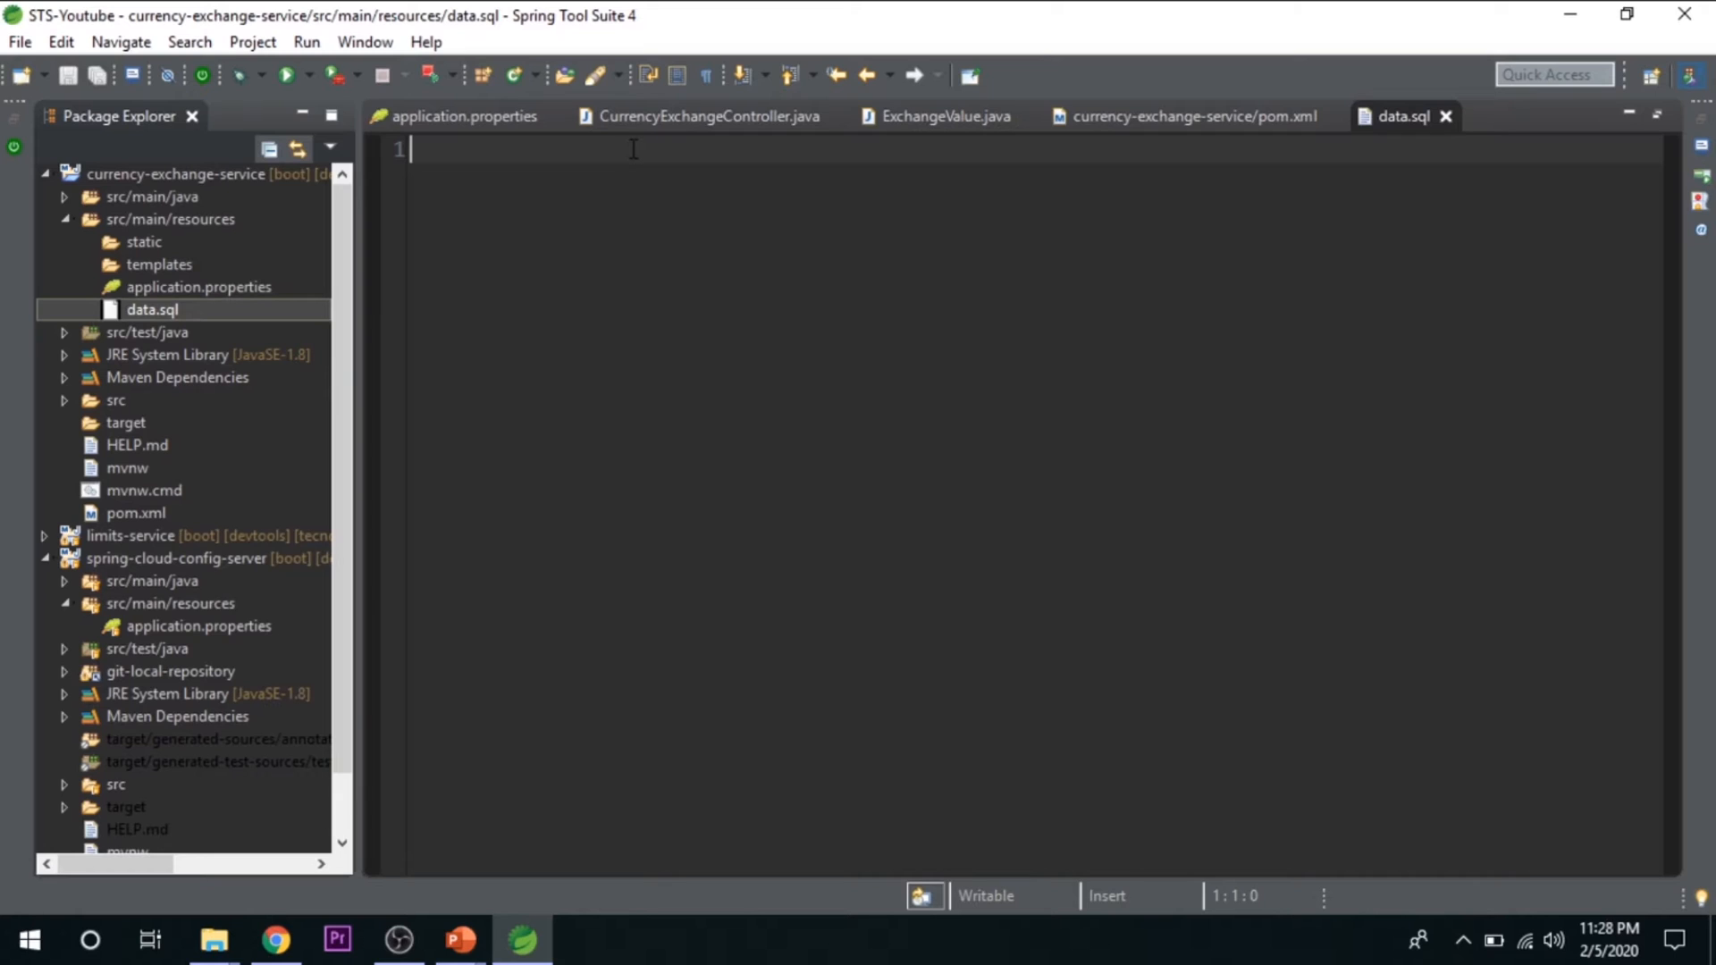
- Write 'insert into (id, from, to, conversion_multiple, port)' after checking the entity's fields
{"action": "type", "text": "insert"}
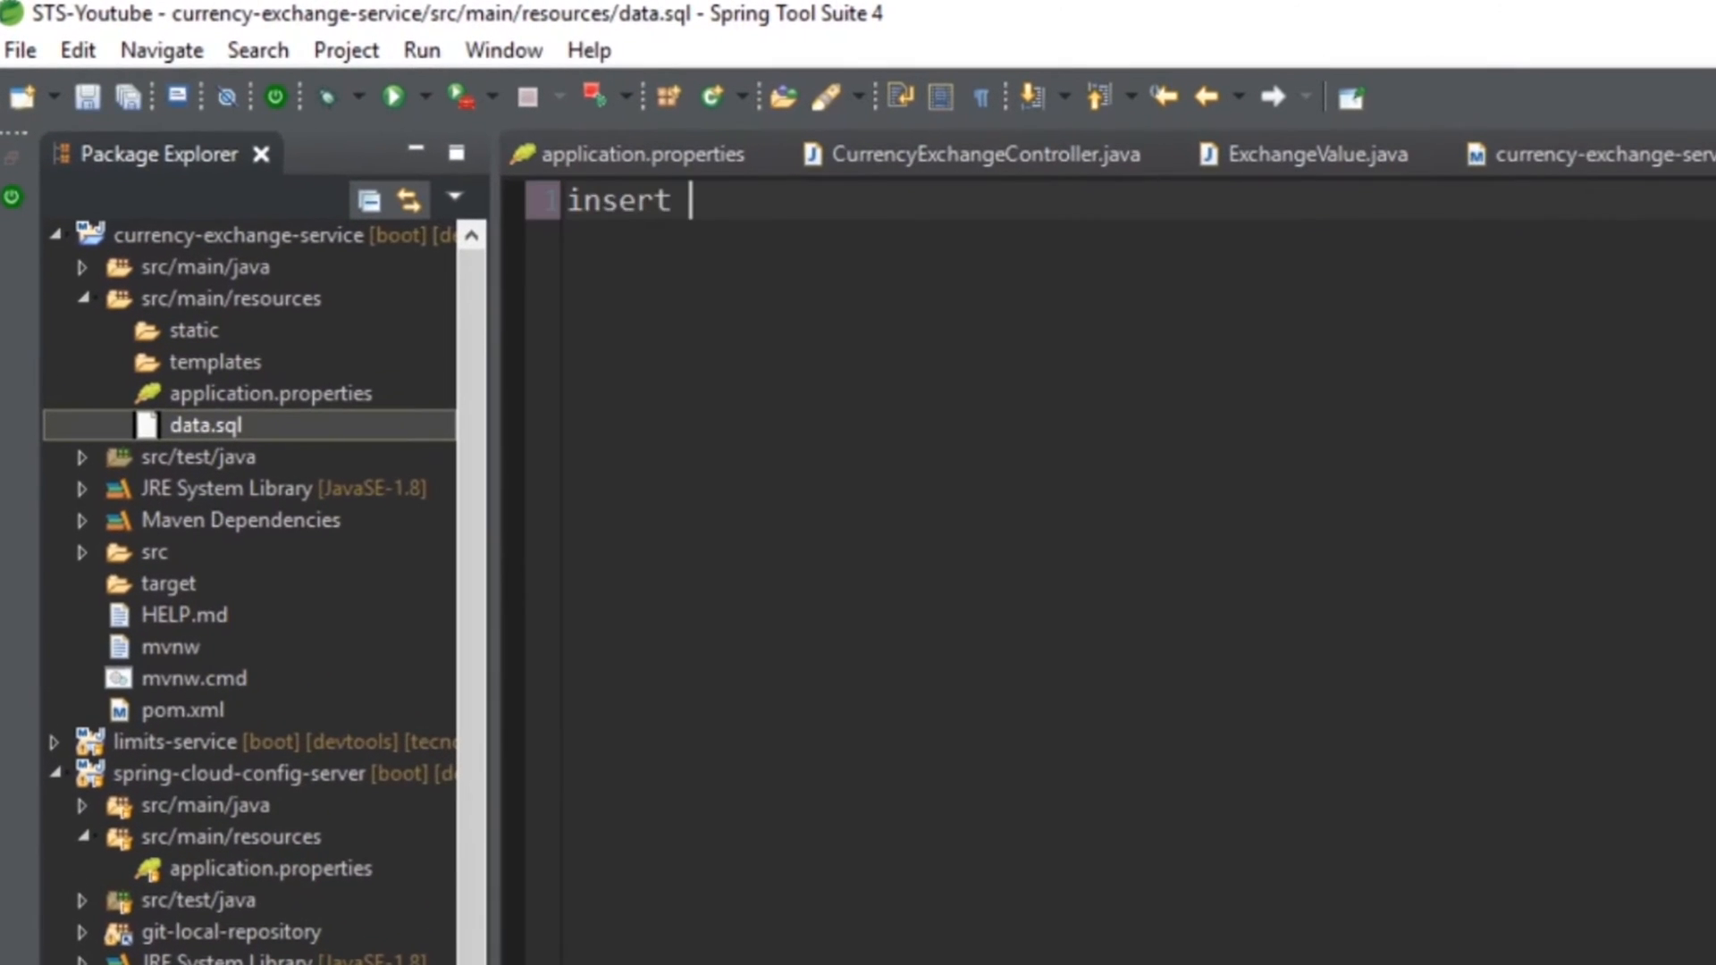
{"action": "type", "text": "into"}
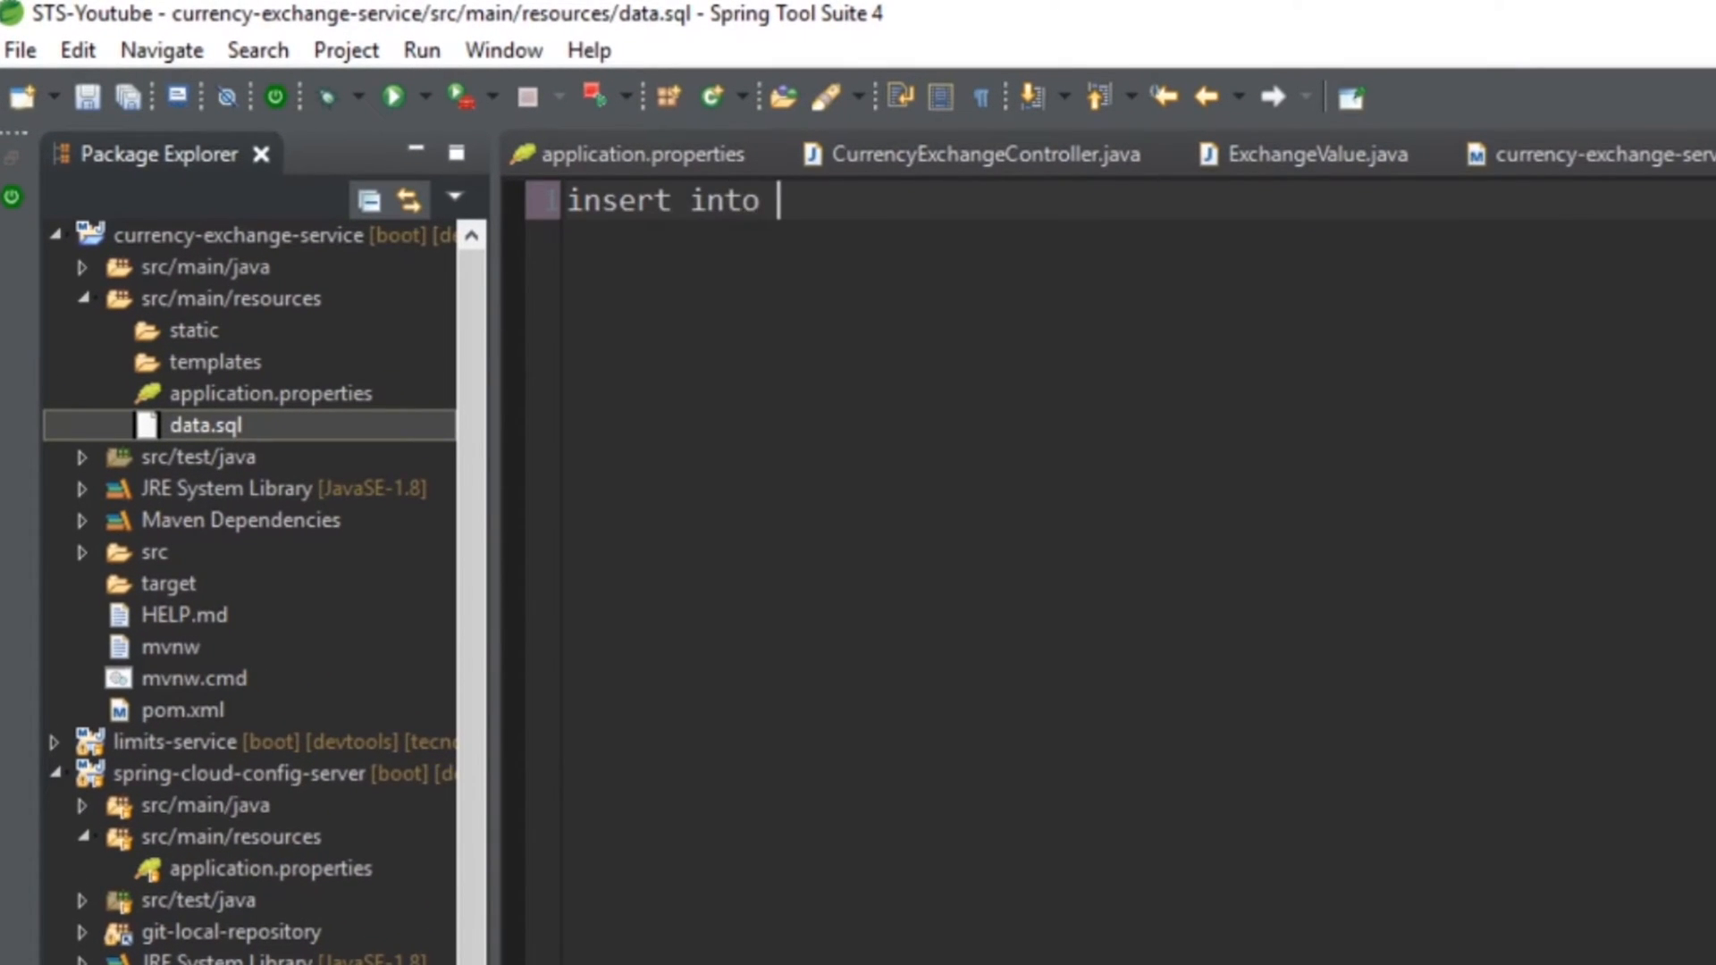
{"action": "left_click", "coordinate": [1313, 153]}
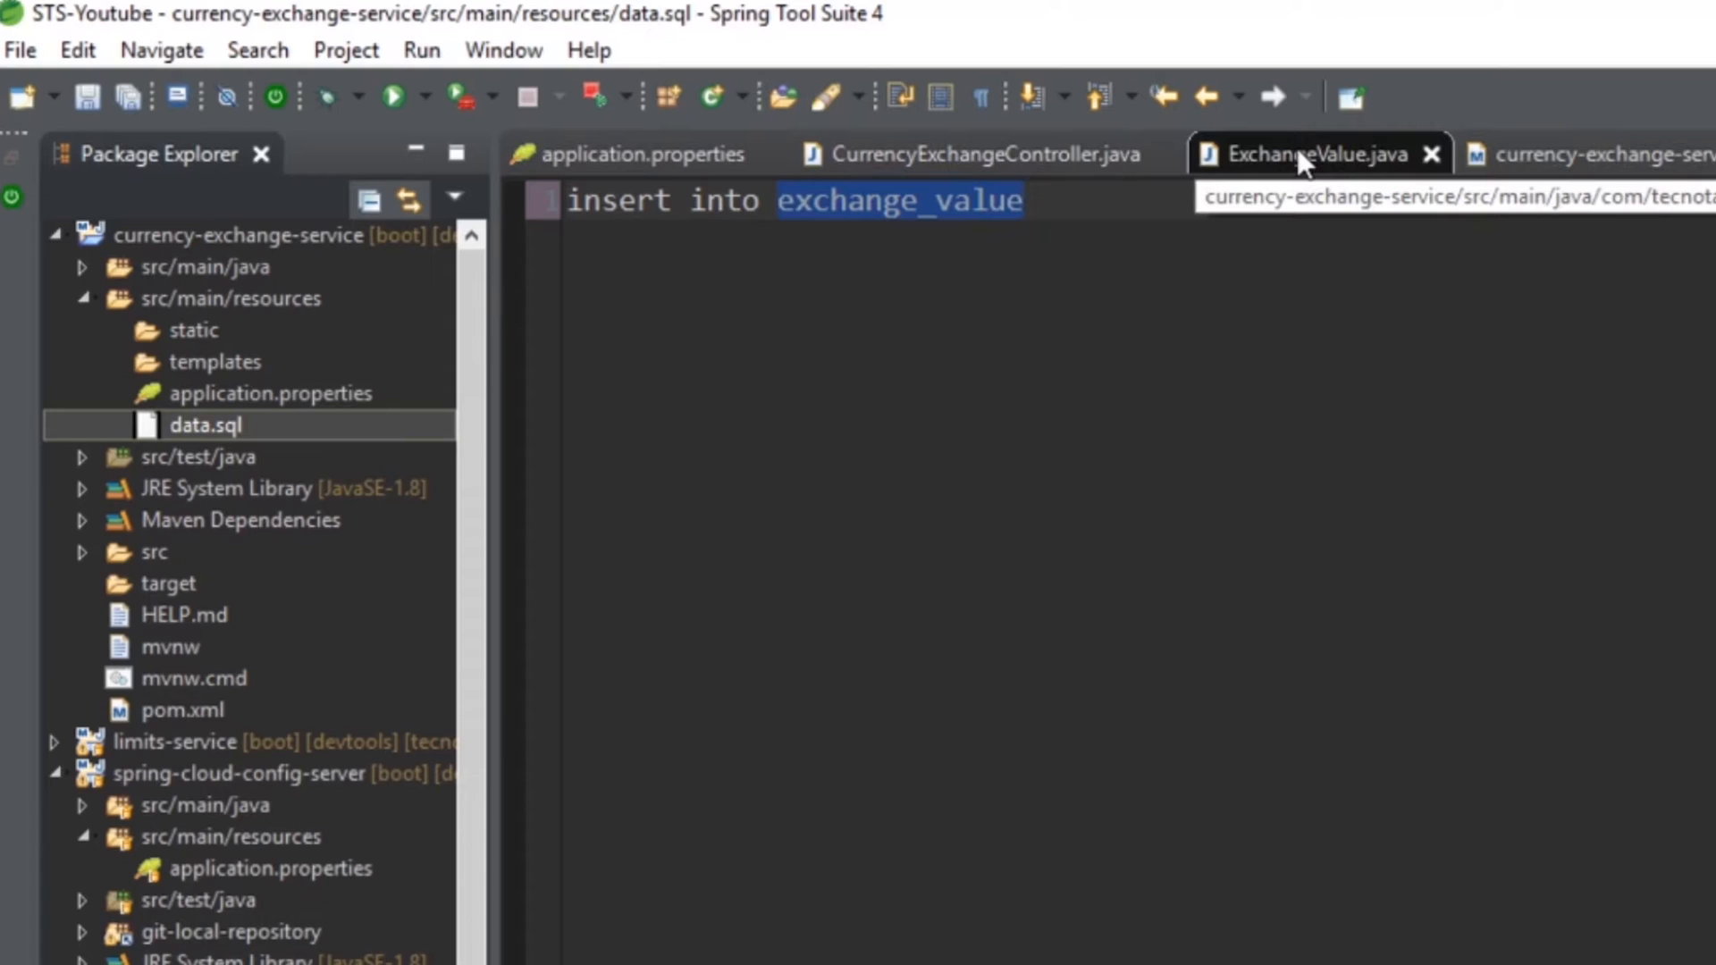
{"action": "left_click", "coordinate": [1317, 155]}
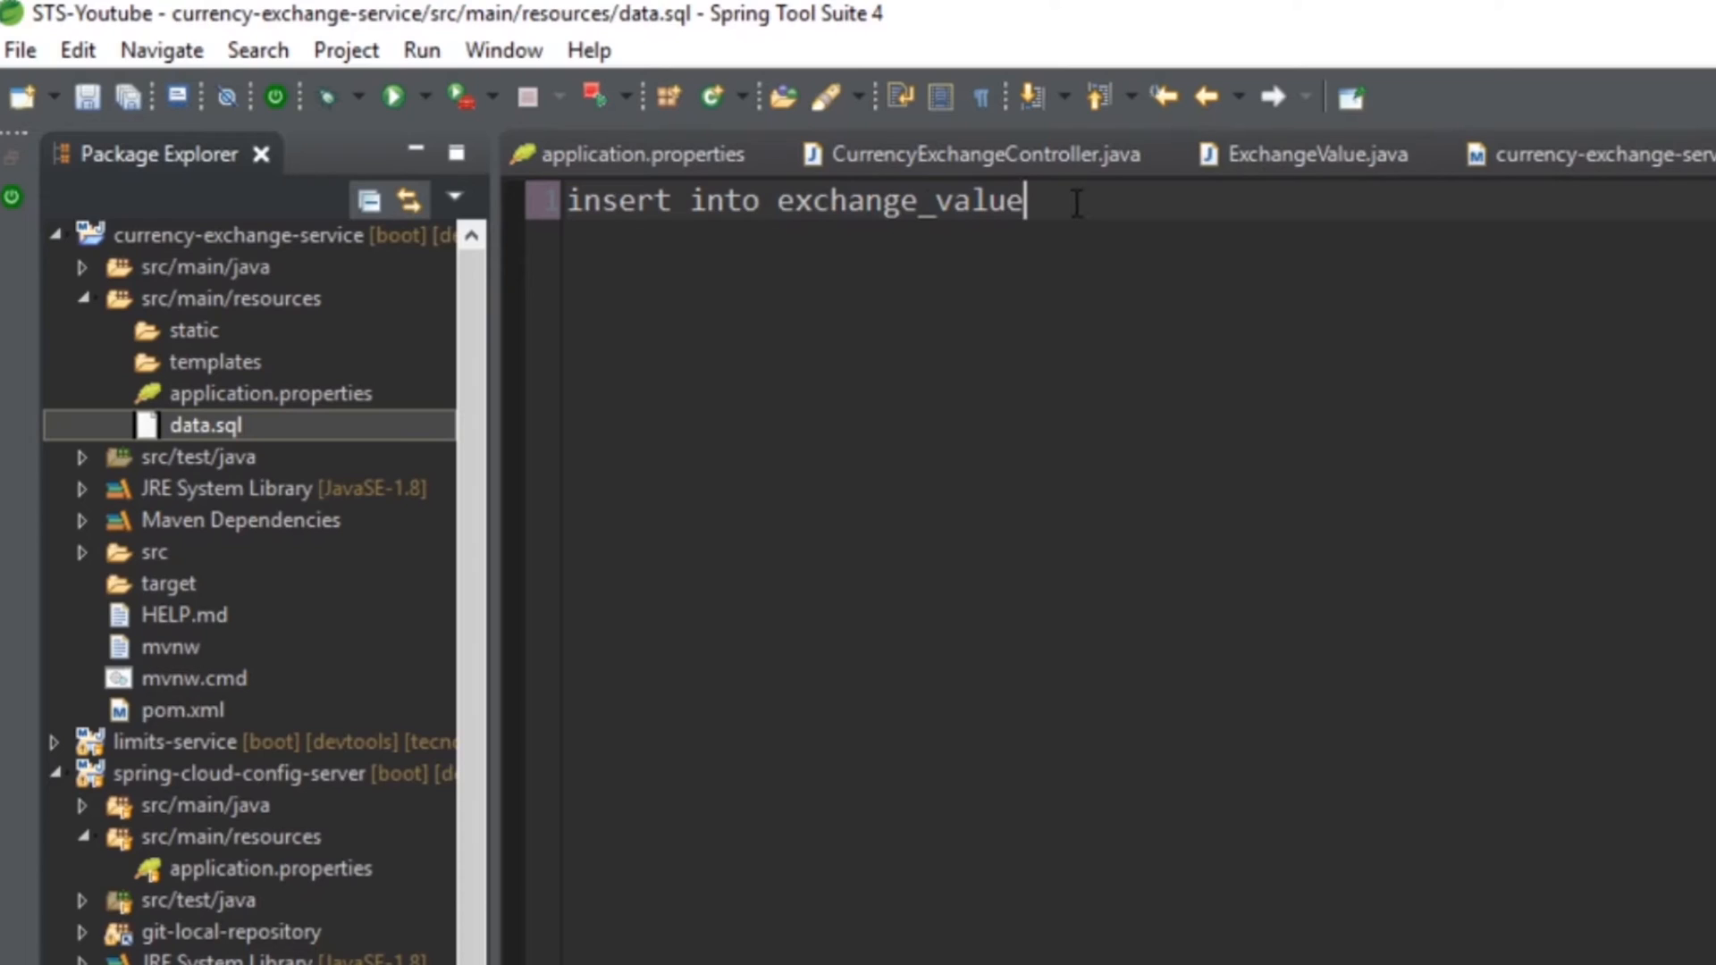
{"action": "type", "text": "("}
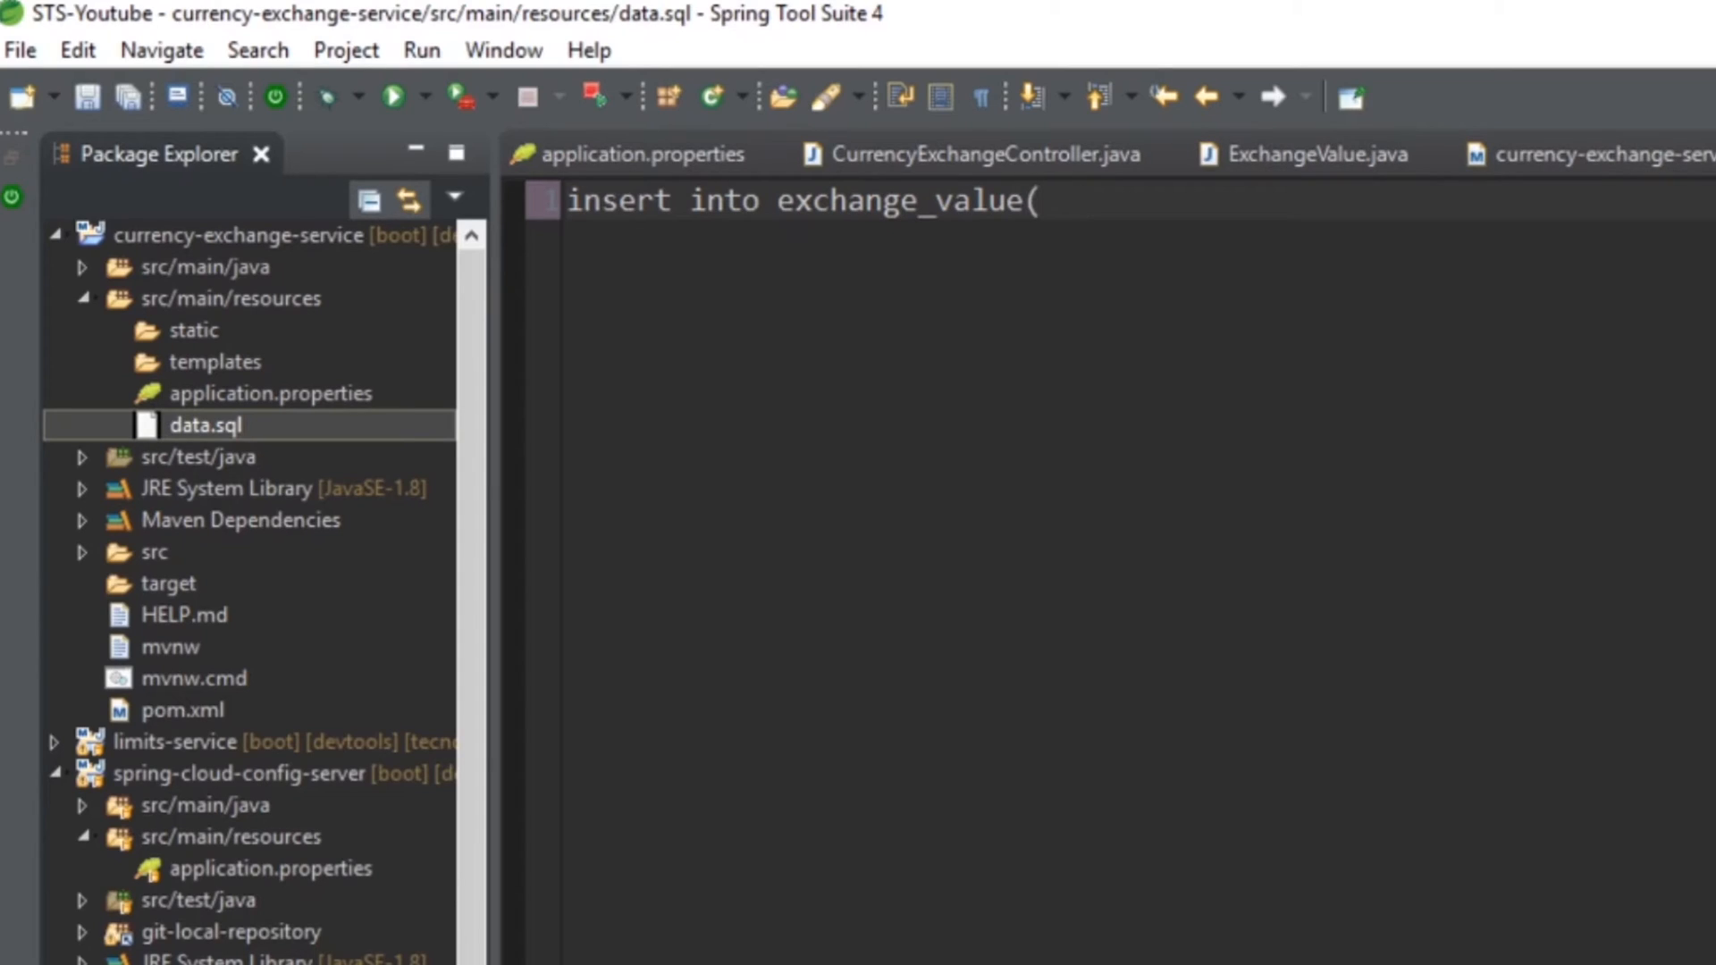
{"action": "type", "text": "id"}
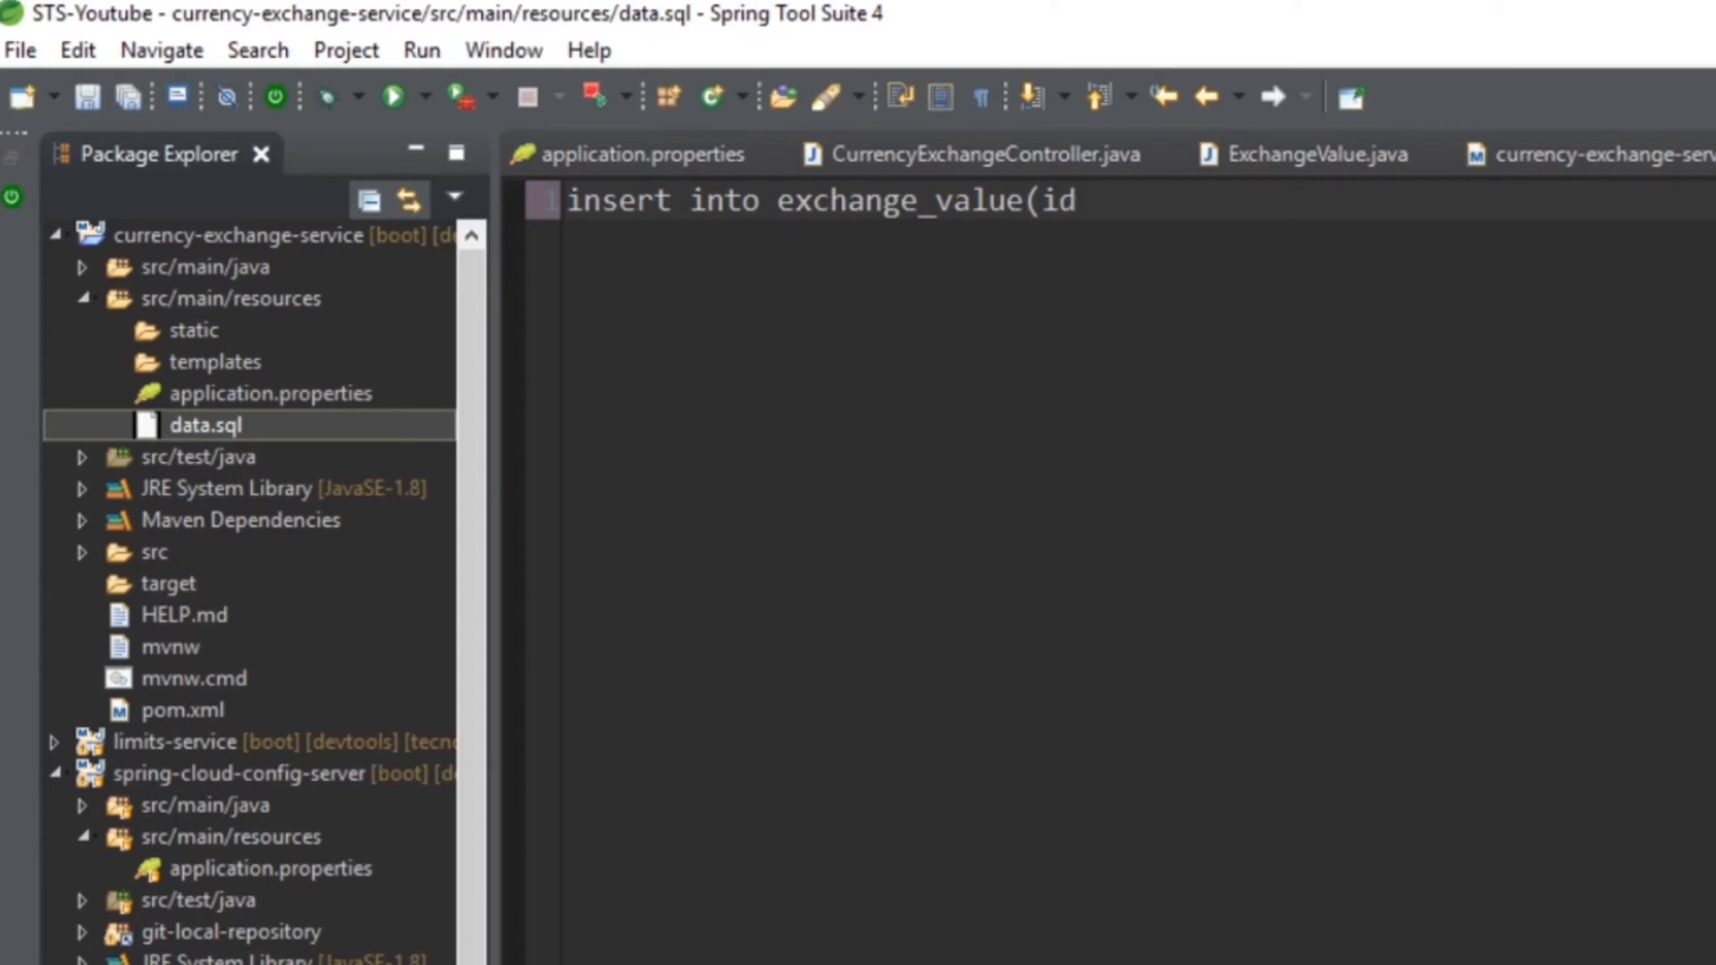
{"action": "type", "text": ",from"}
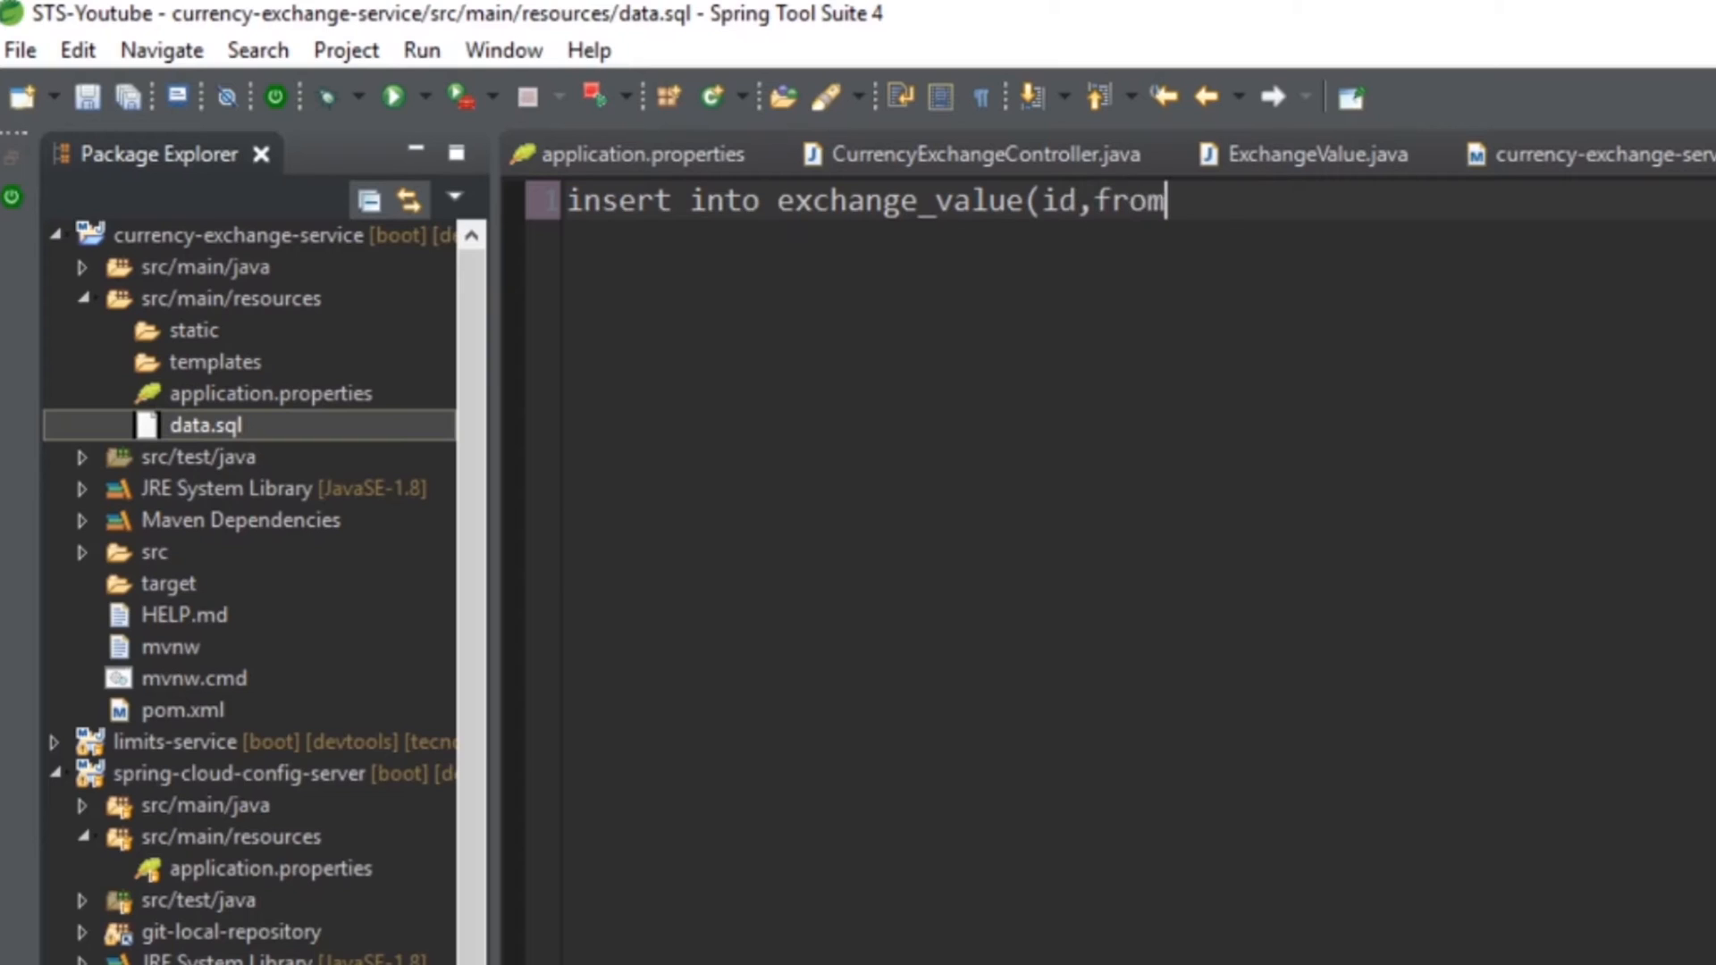
{"action": "type", "text": ",to,c"}
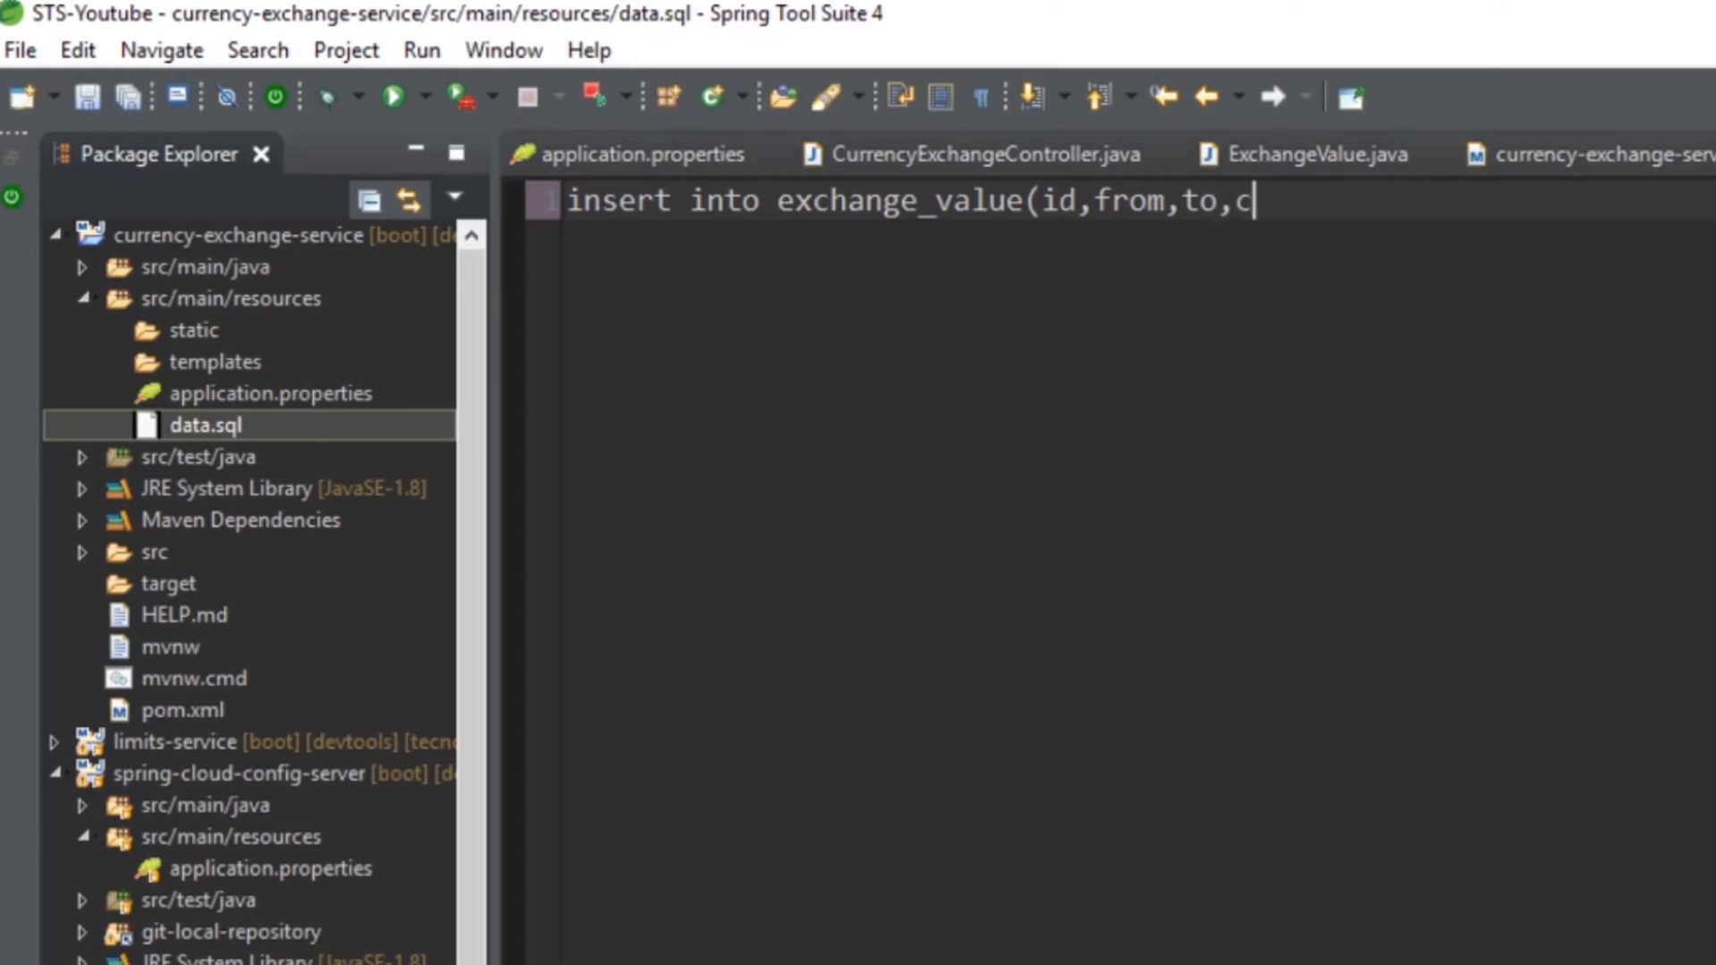
{"action": "type", "text": "onversion_multiple"}
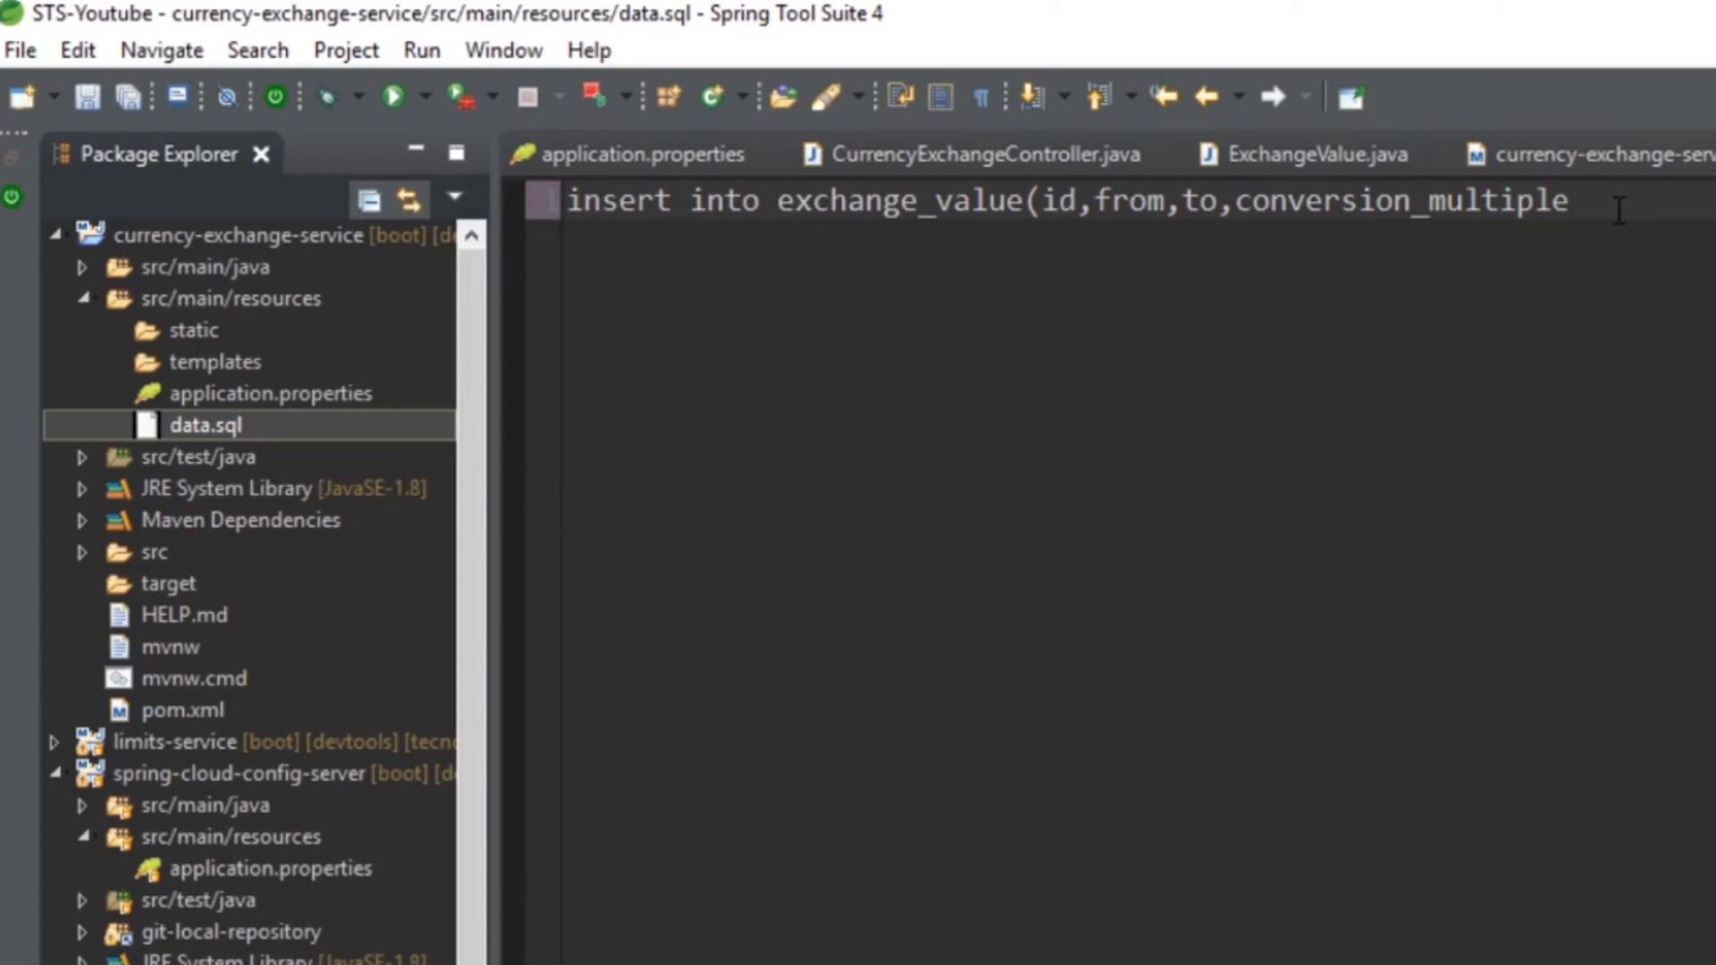
{"action": "type", "text": ",po"}
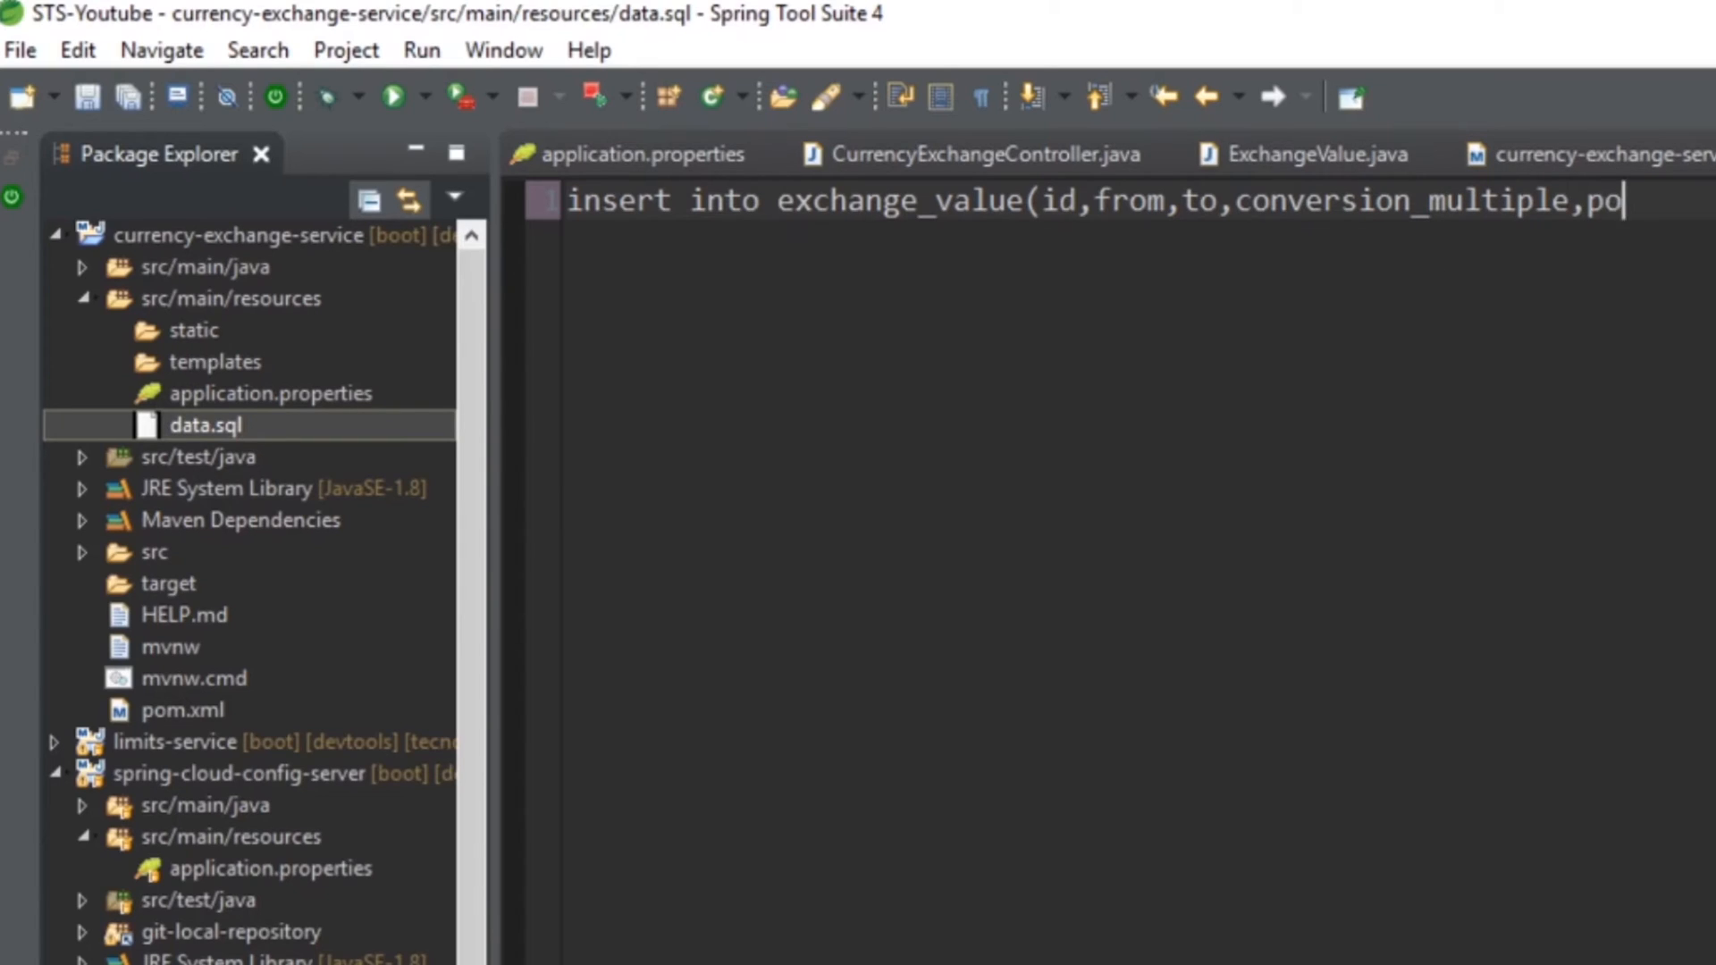
{"action": "type", "text": "rt)"}
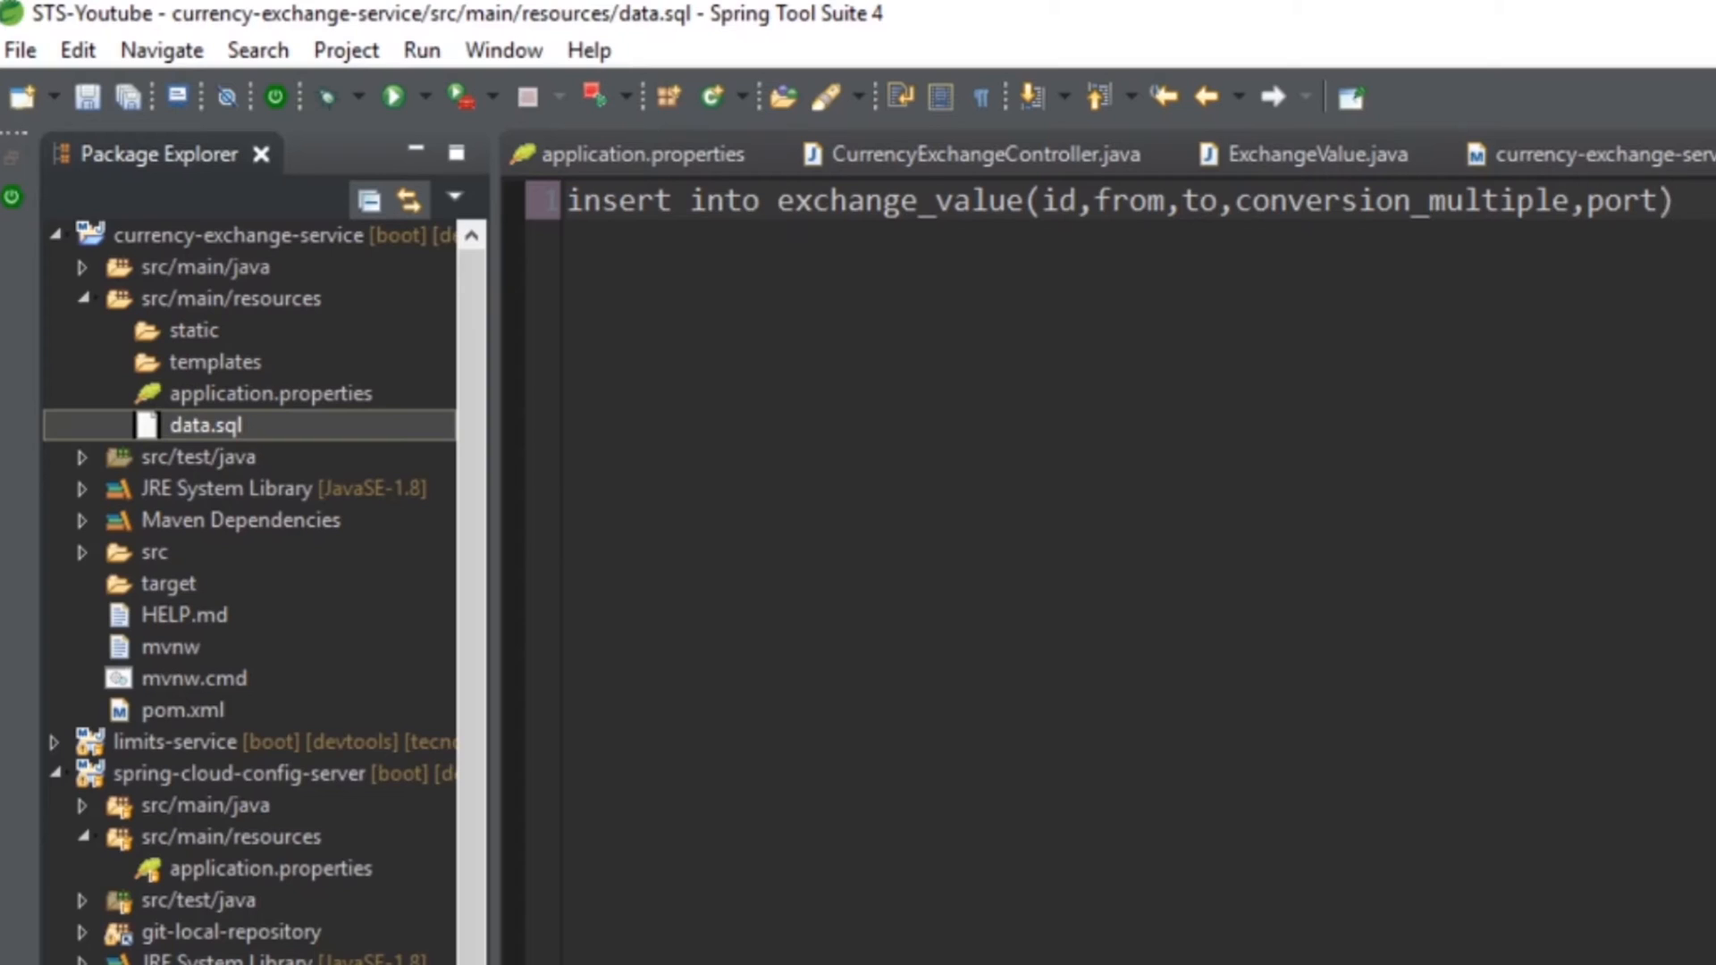
- Add values (10001, 'USD', 'INR', 70, 0) and select the whole statement
{"action": "type", "text": "values("}
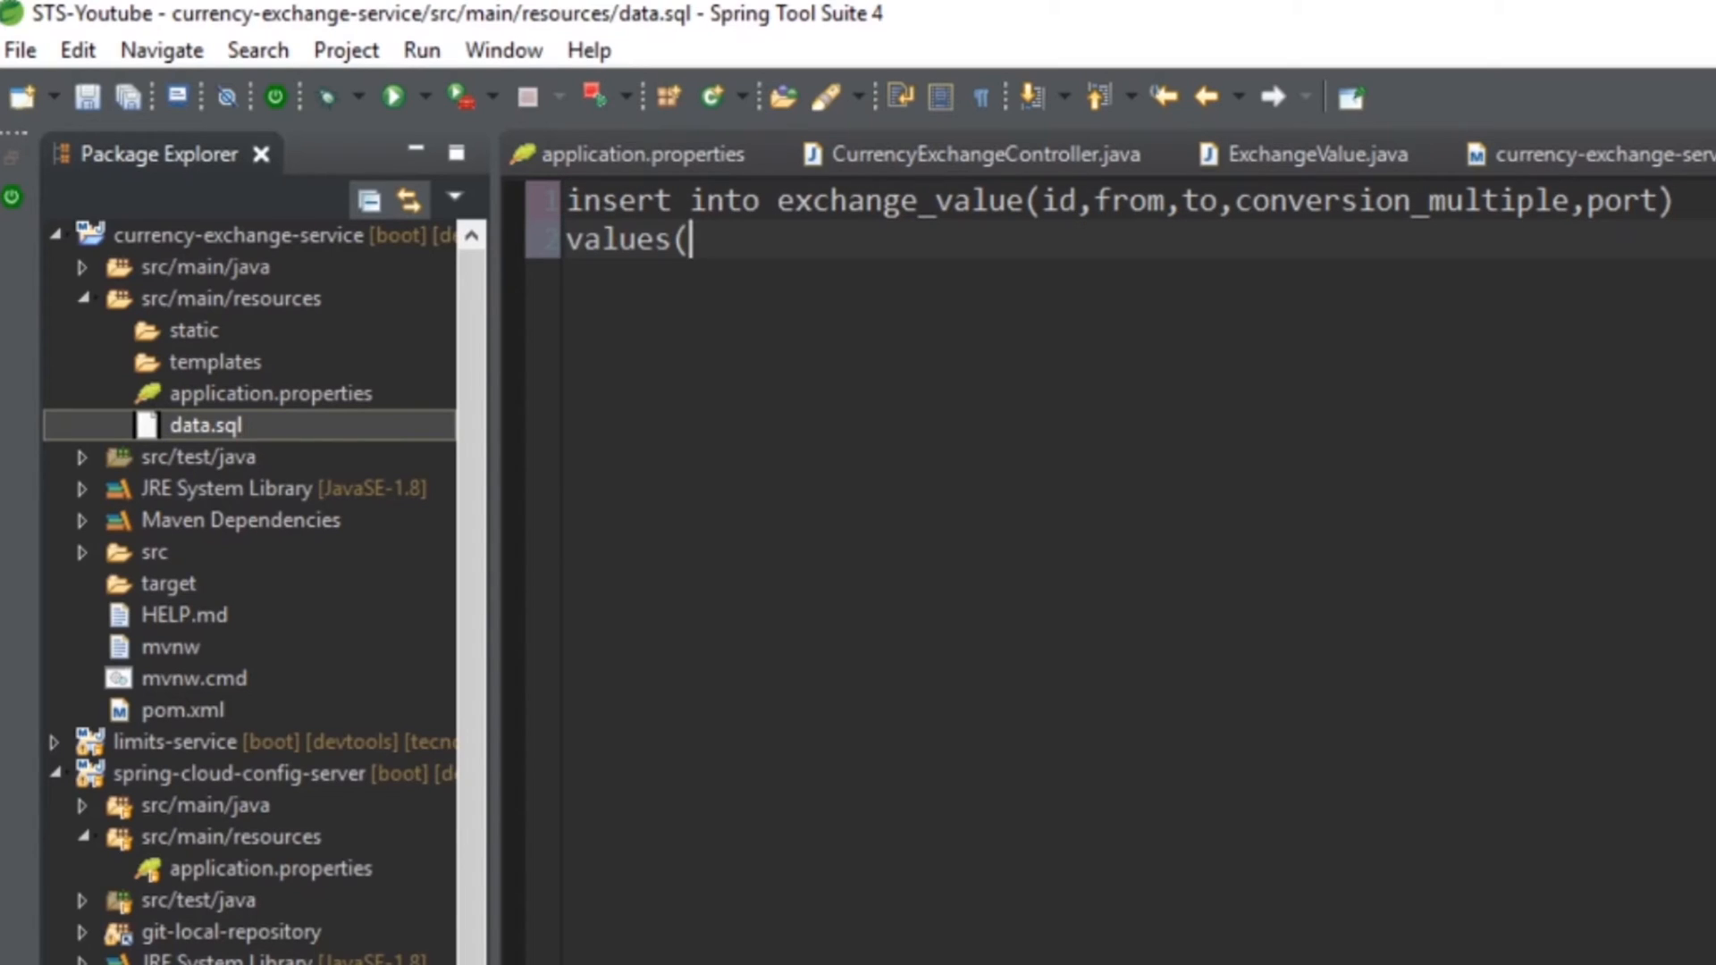
{"action": "type", "text": "10001,"}
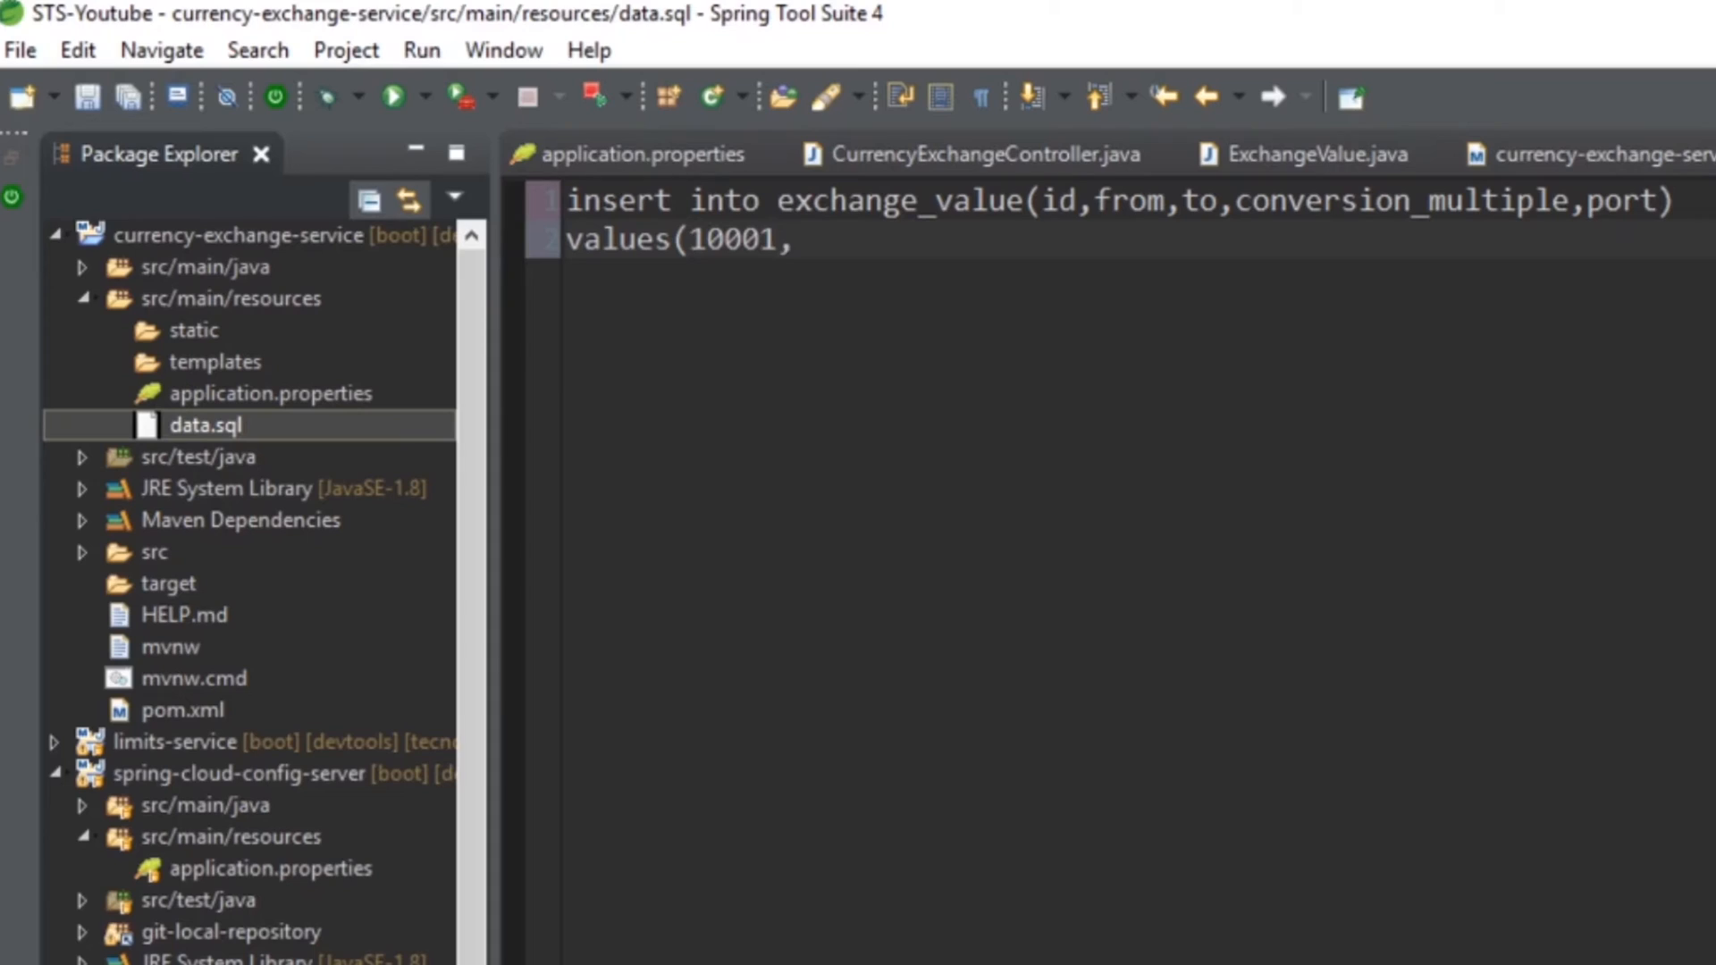
{"action": "type", "text": "'USD',"}
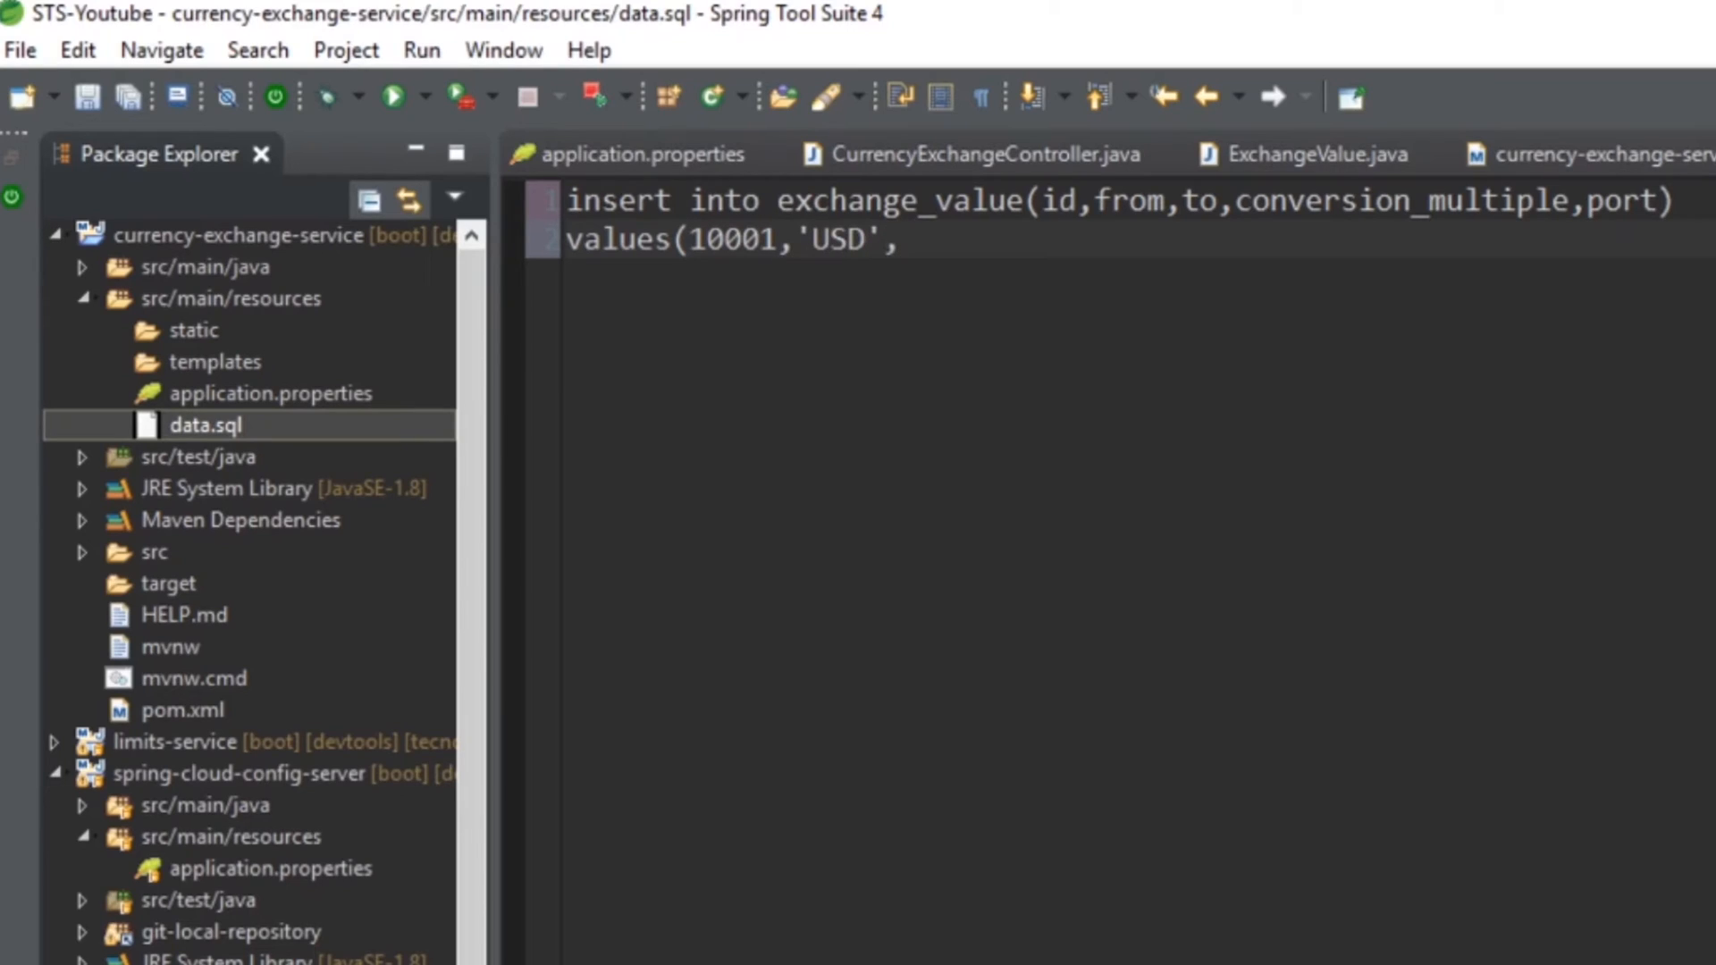
{"action": "type", "text": "'INR'"}
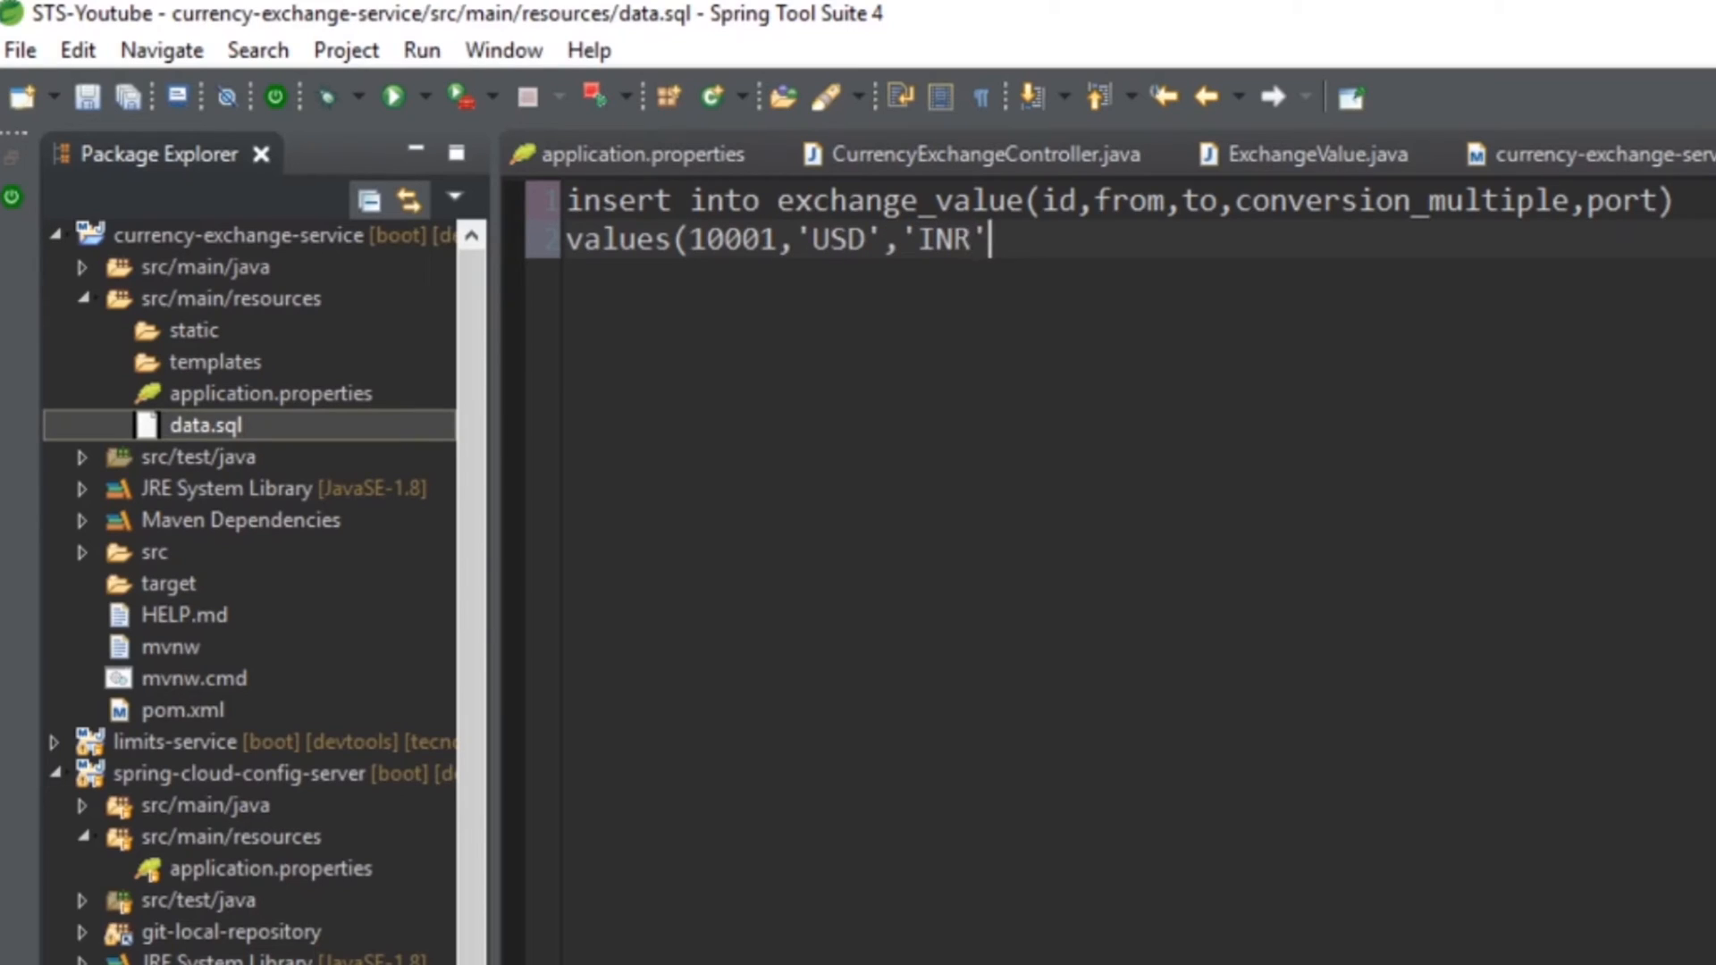
{"action": "type", "text": ","}
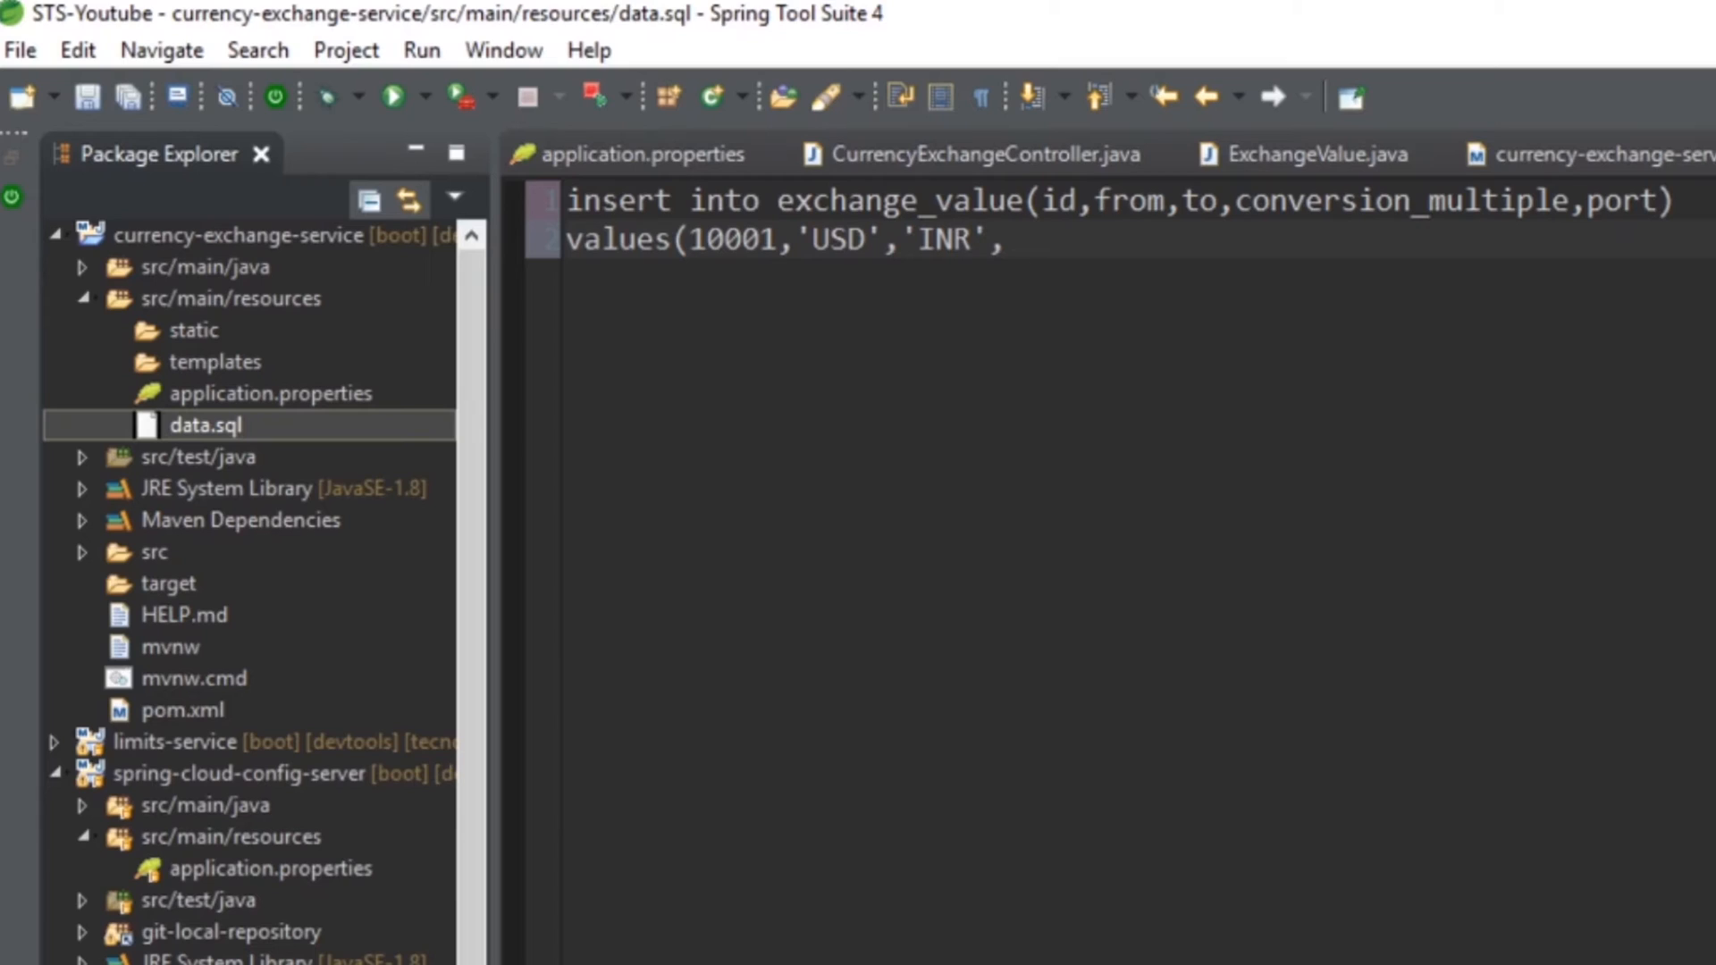
{"action": "type", "text": "70)"}
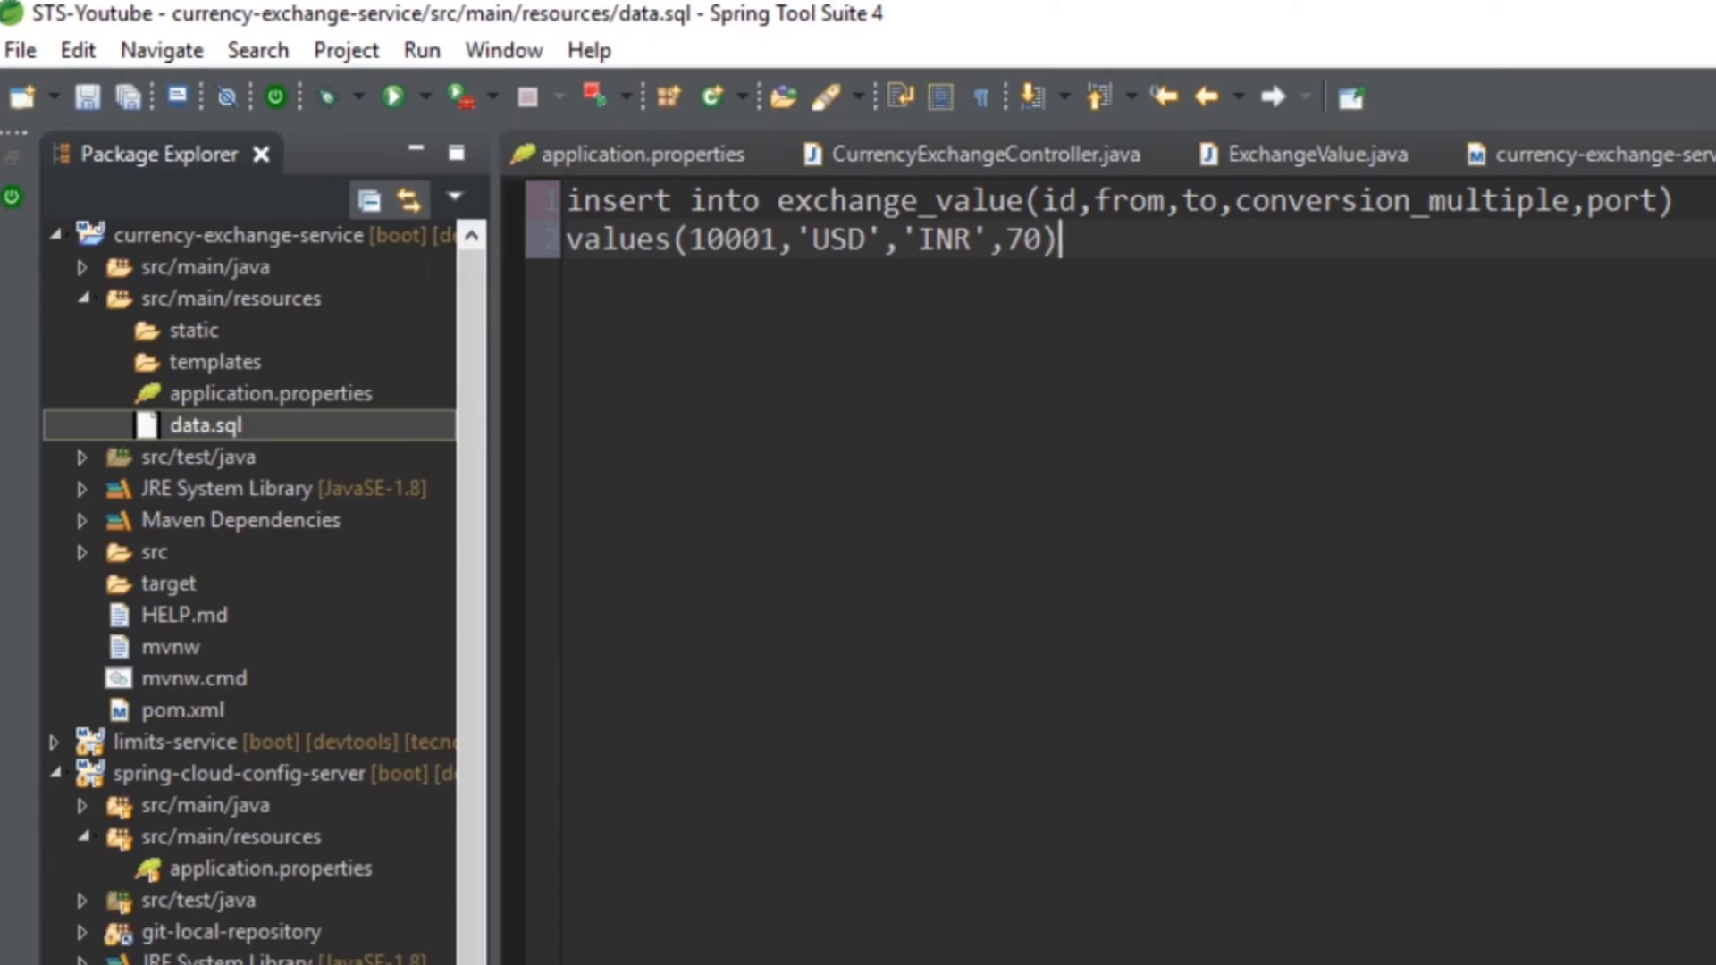
{"action": "type", "text": ";"}
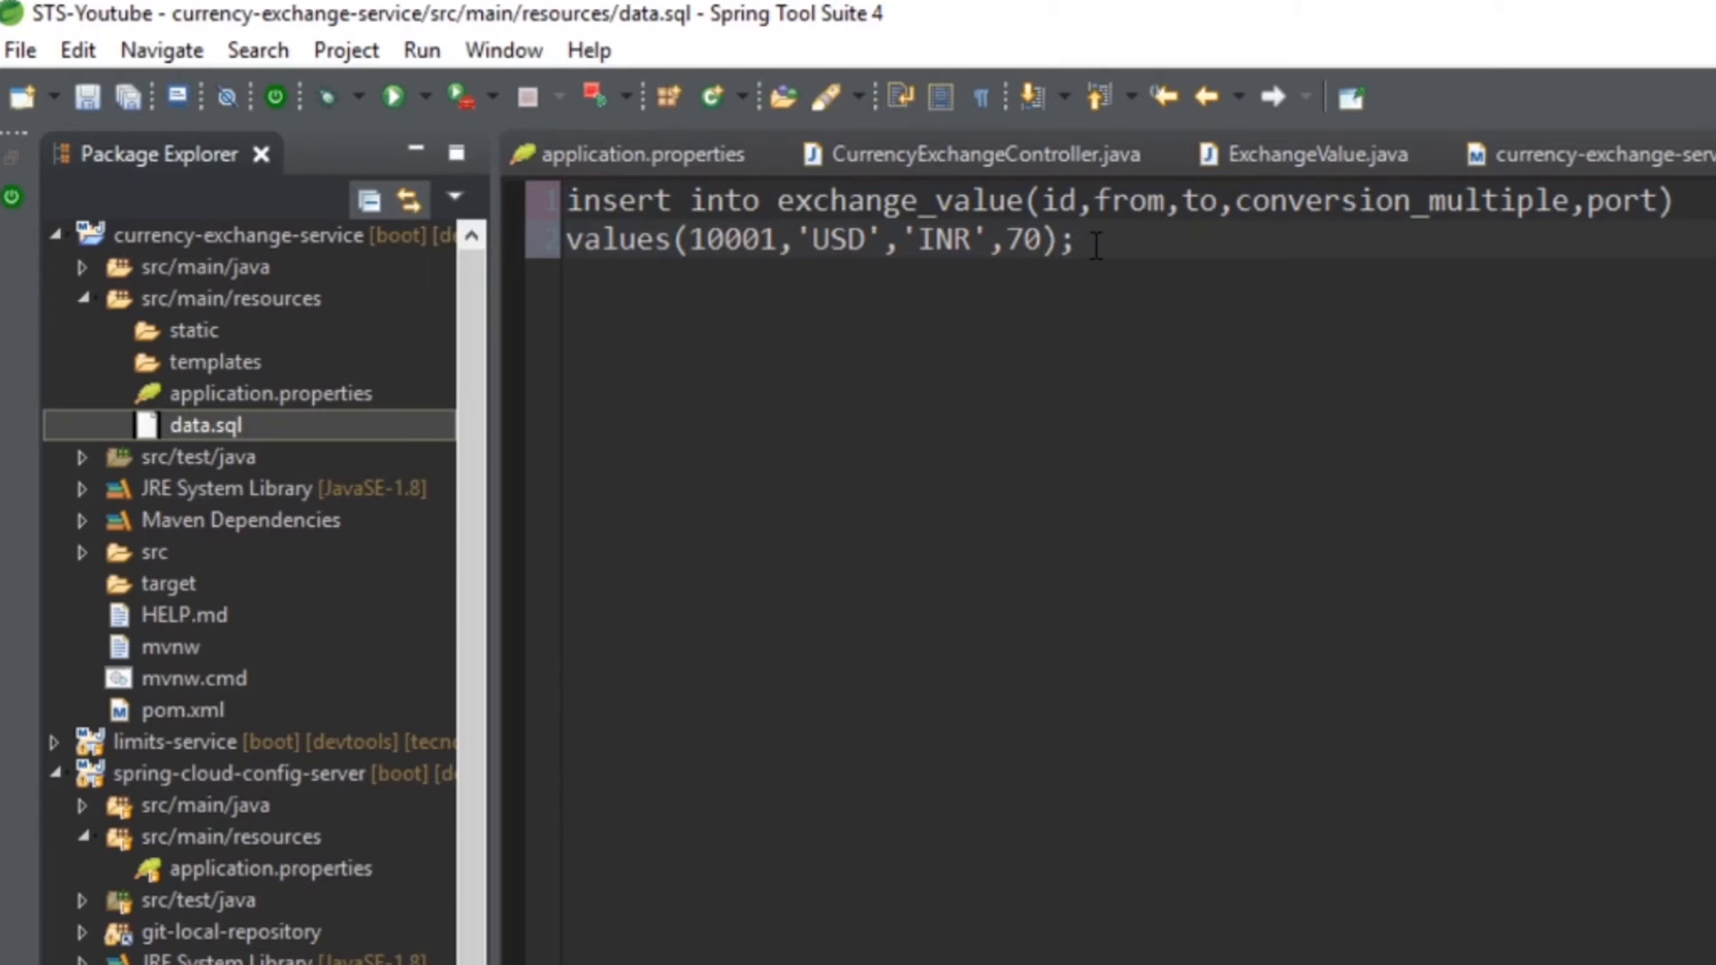
{"action": "type", "text": ",0"}
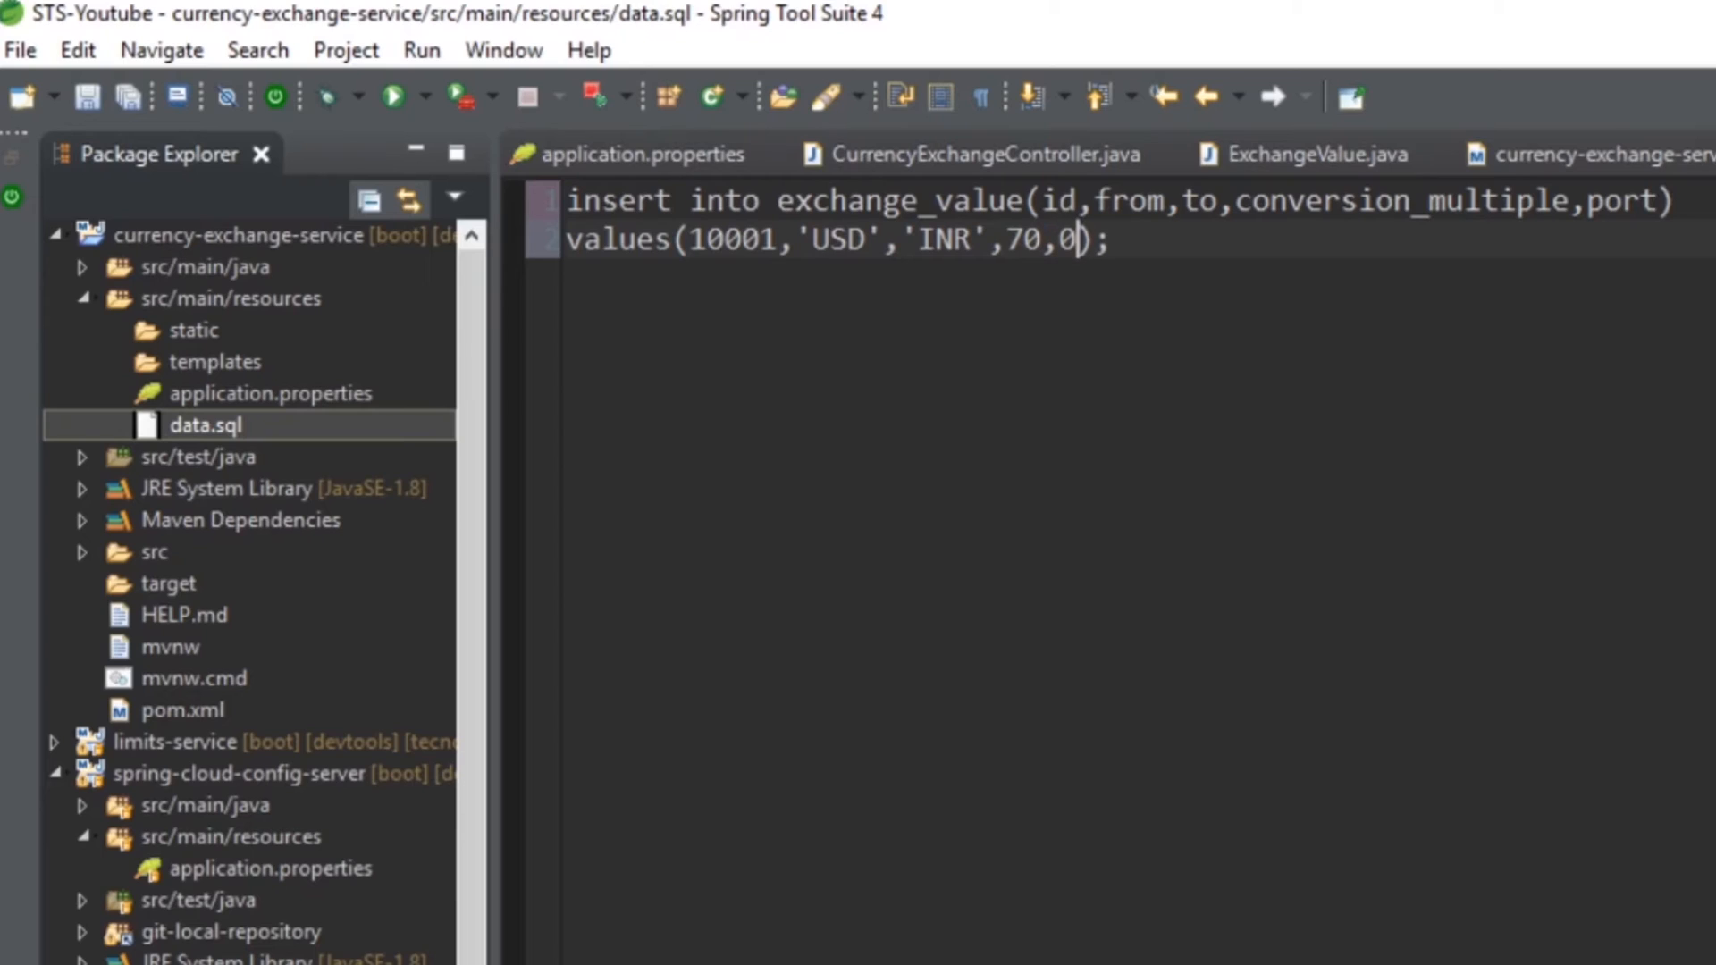
{"action": "key", "text": "ctrl+a"}
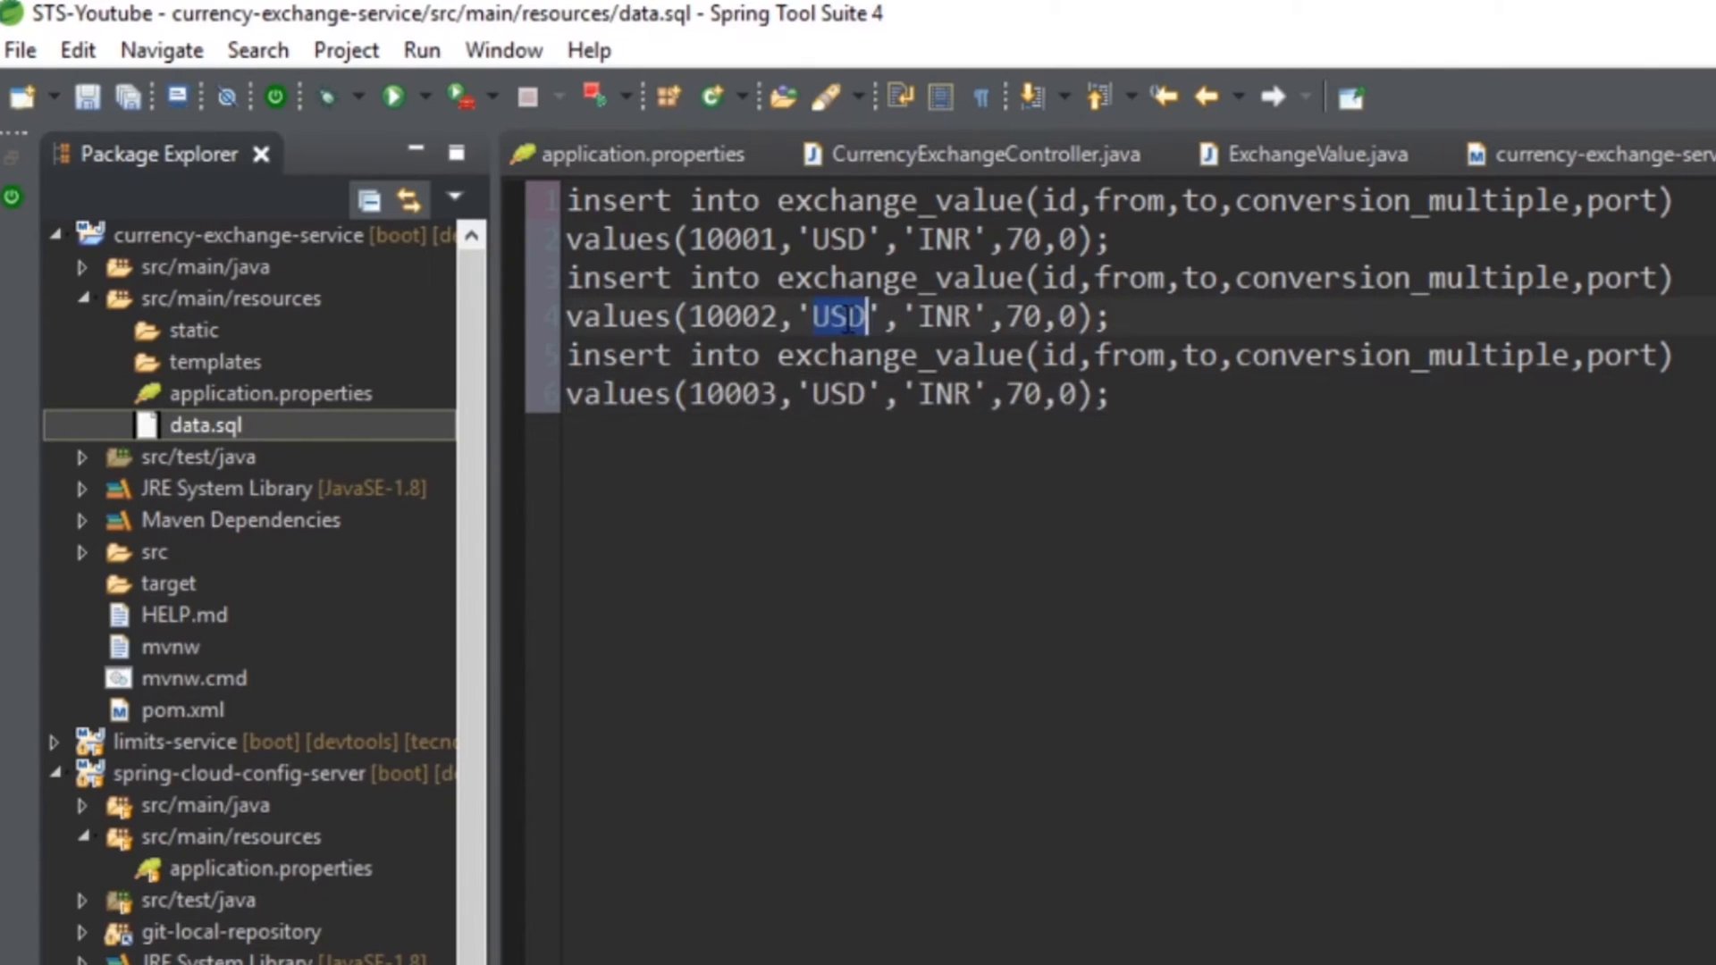
- Edit the pasted rows to EUR at 112 and AUD at 25
{"action": "type", "text": "E"}
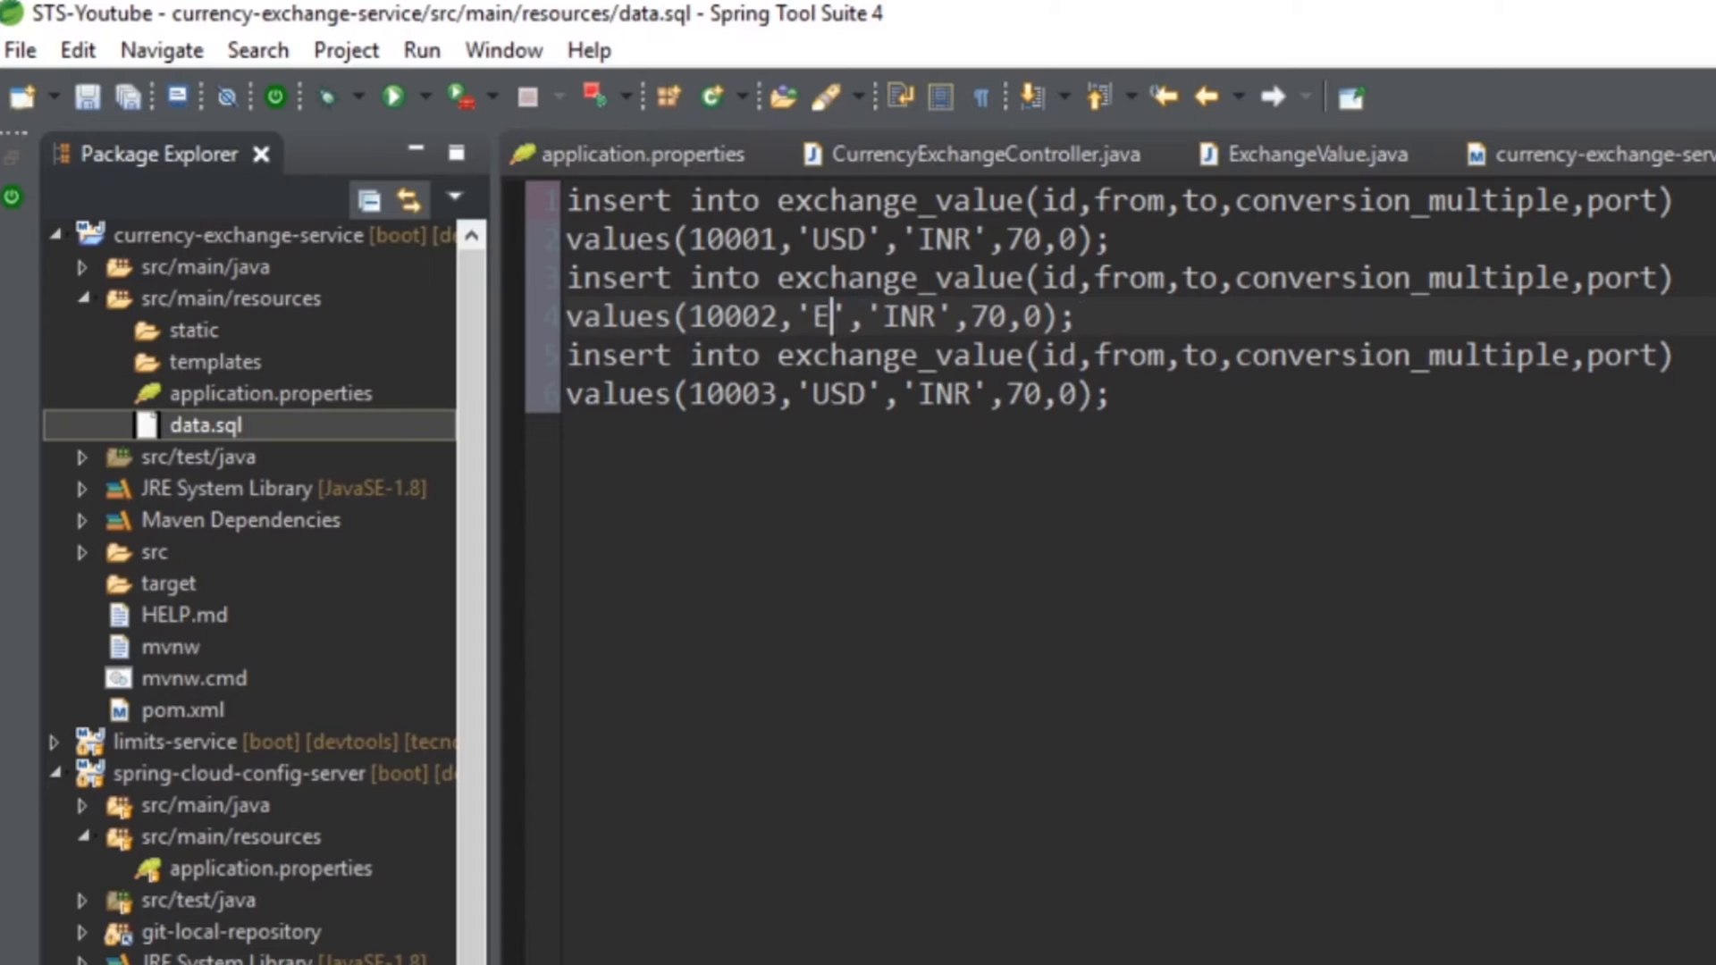
{"action": "type", "text": "UR"}
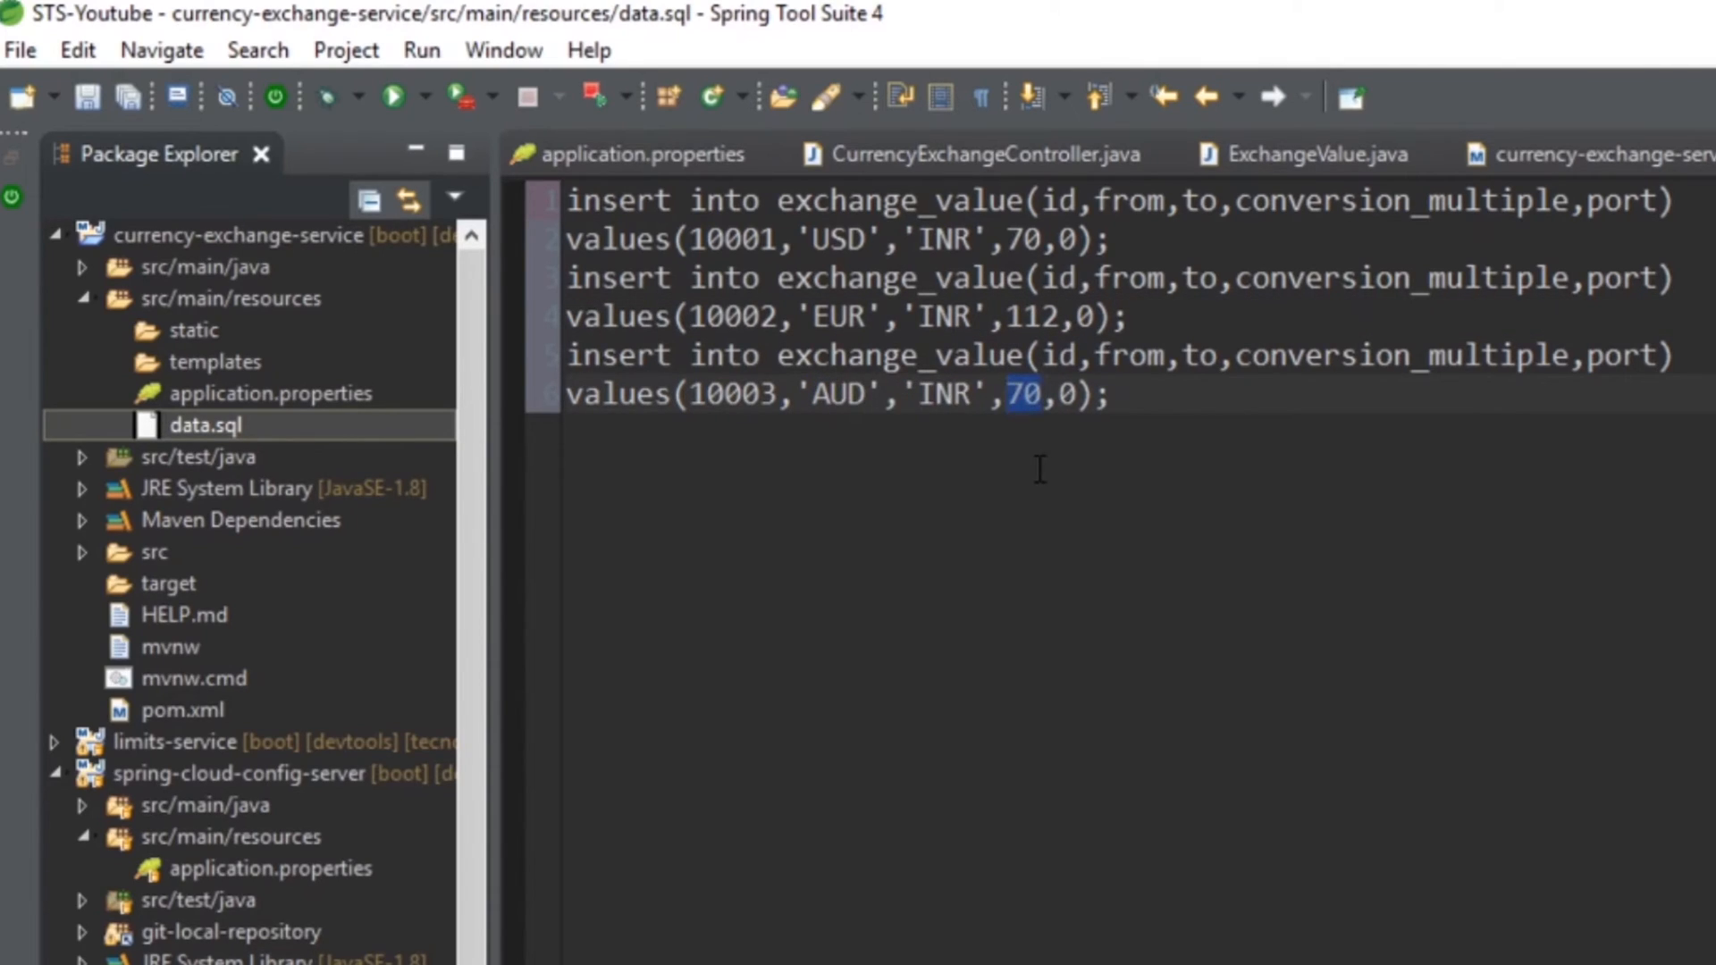
{"action": "type", "text": "25"}
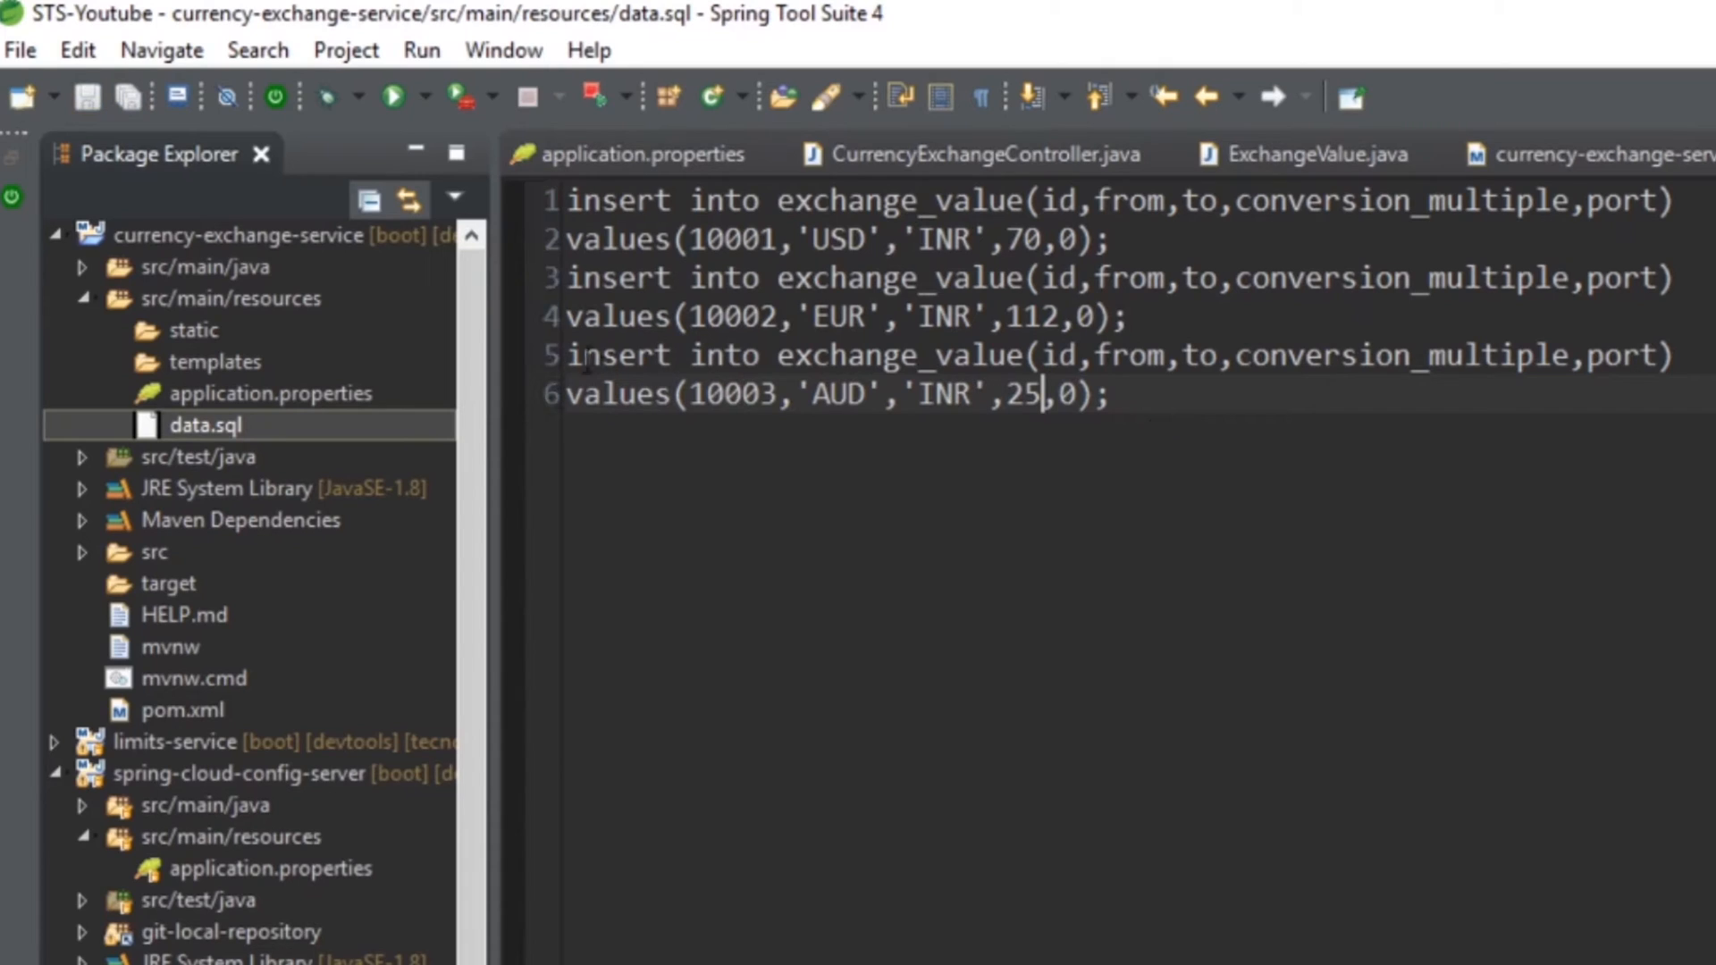
- Launch the 'currency-exchange-service - CurrencyExchangeServiceApplication-8000' run configuration
{"action": "left_click", "coordinate": [394, 98]}
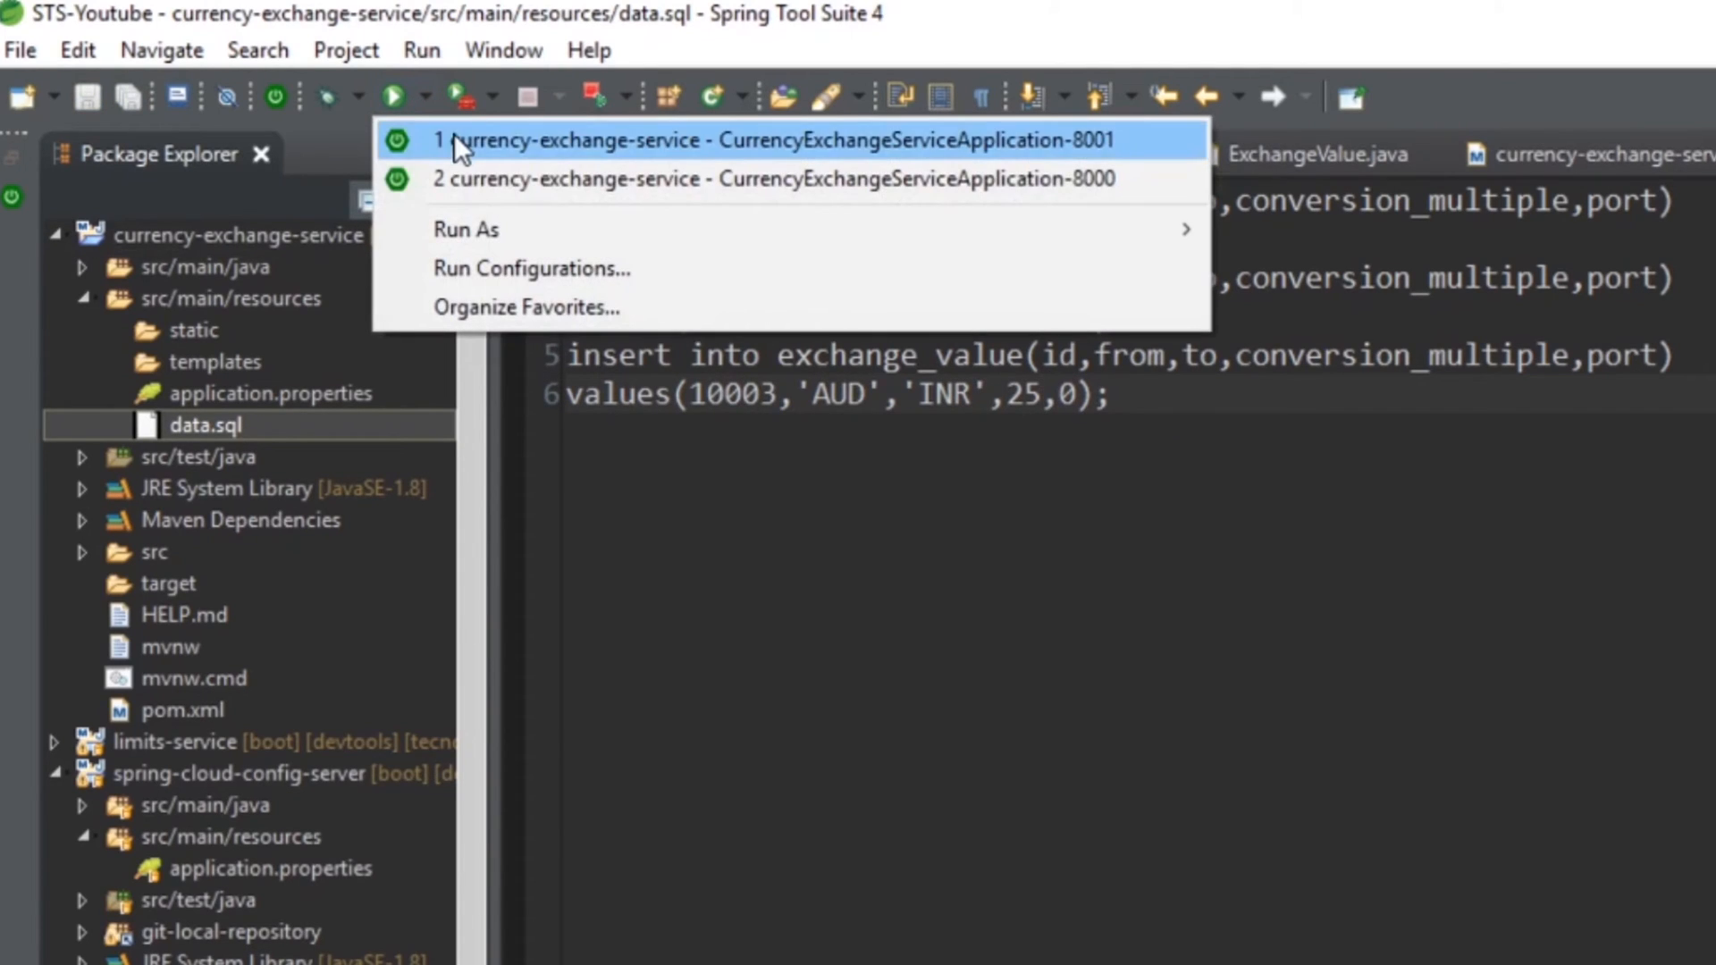
{"action": "mouse_move", "coordinate": [487, 192]}
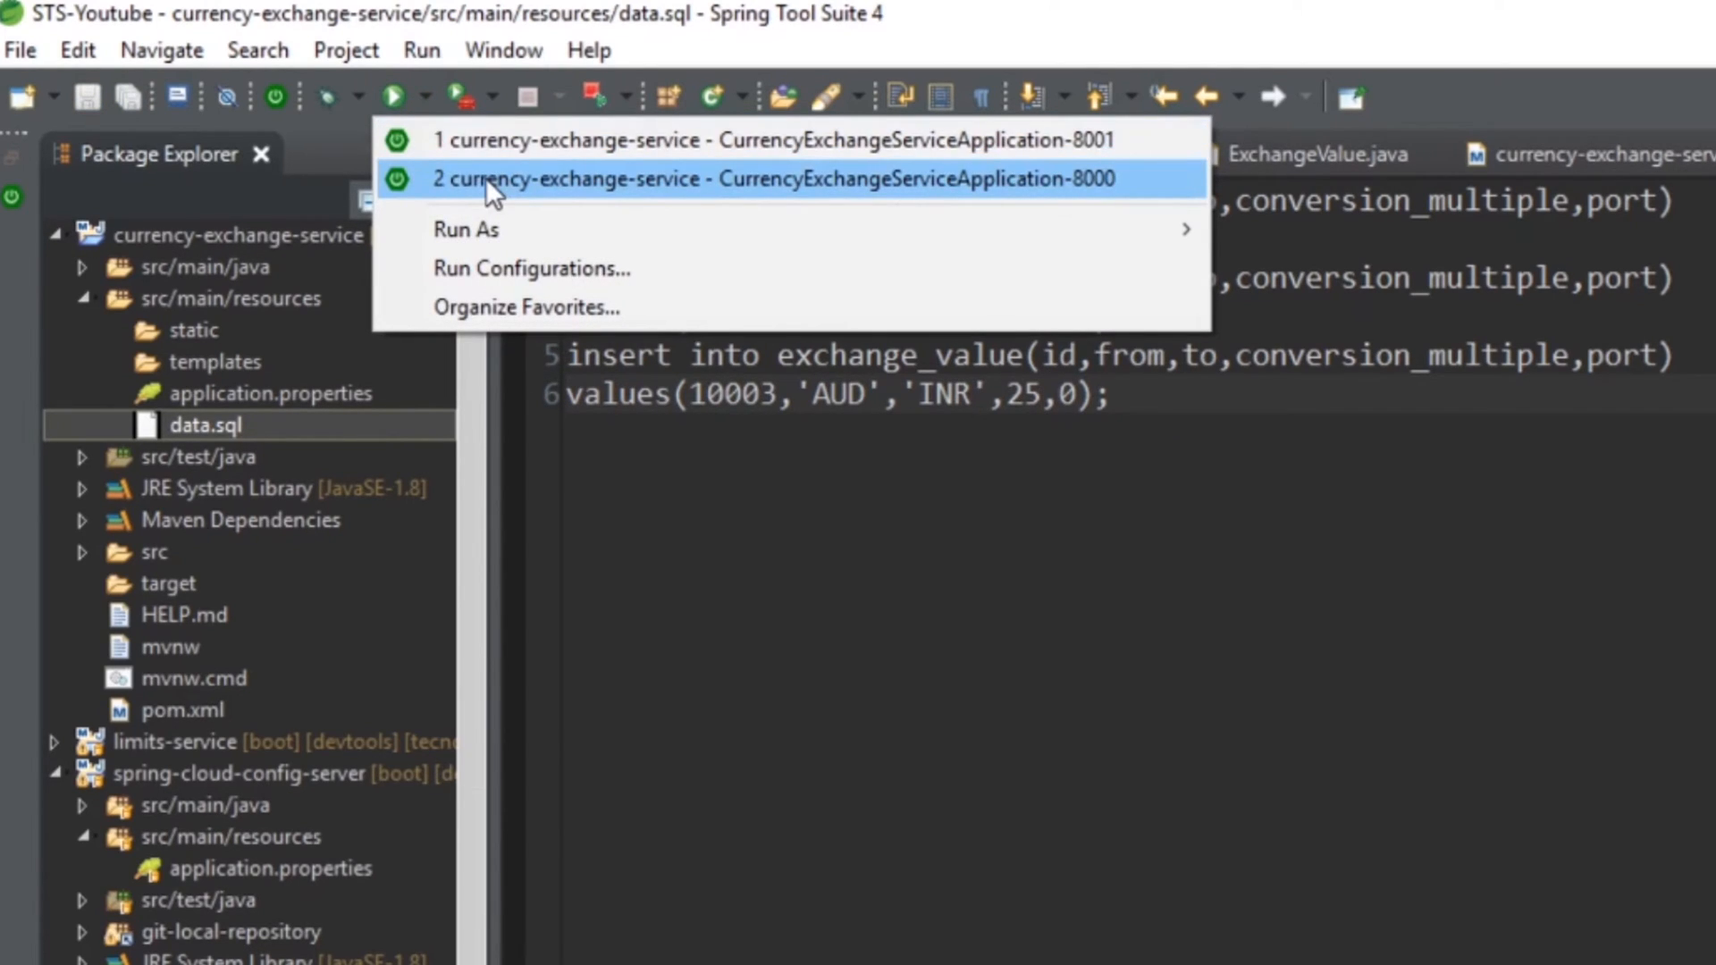
{"action": "left_click", "coordinate": [766, 179]}
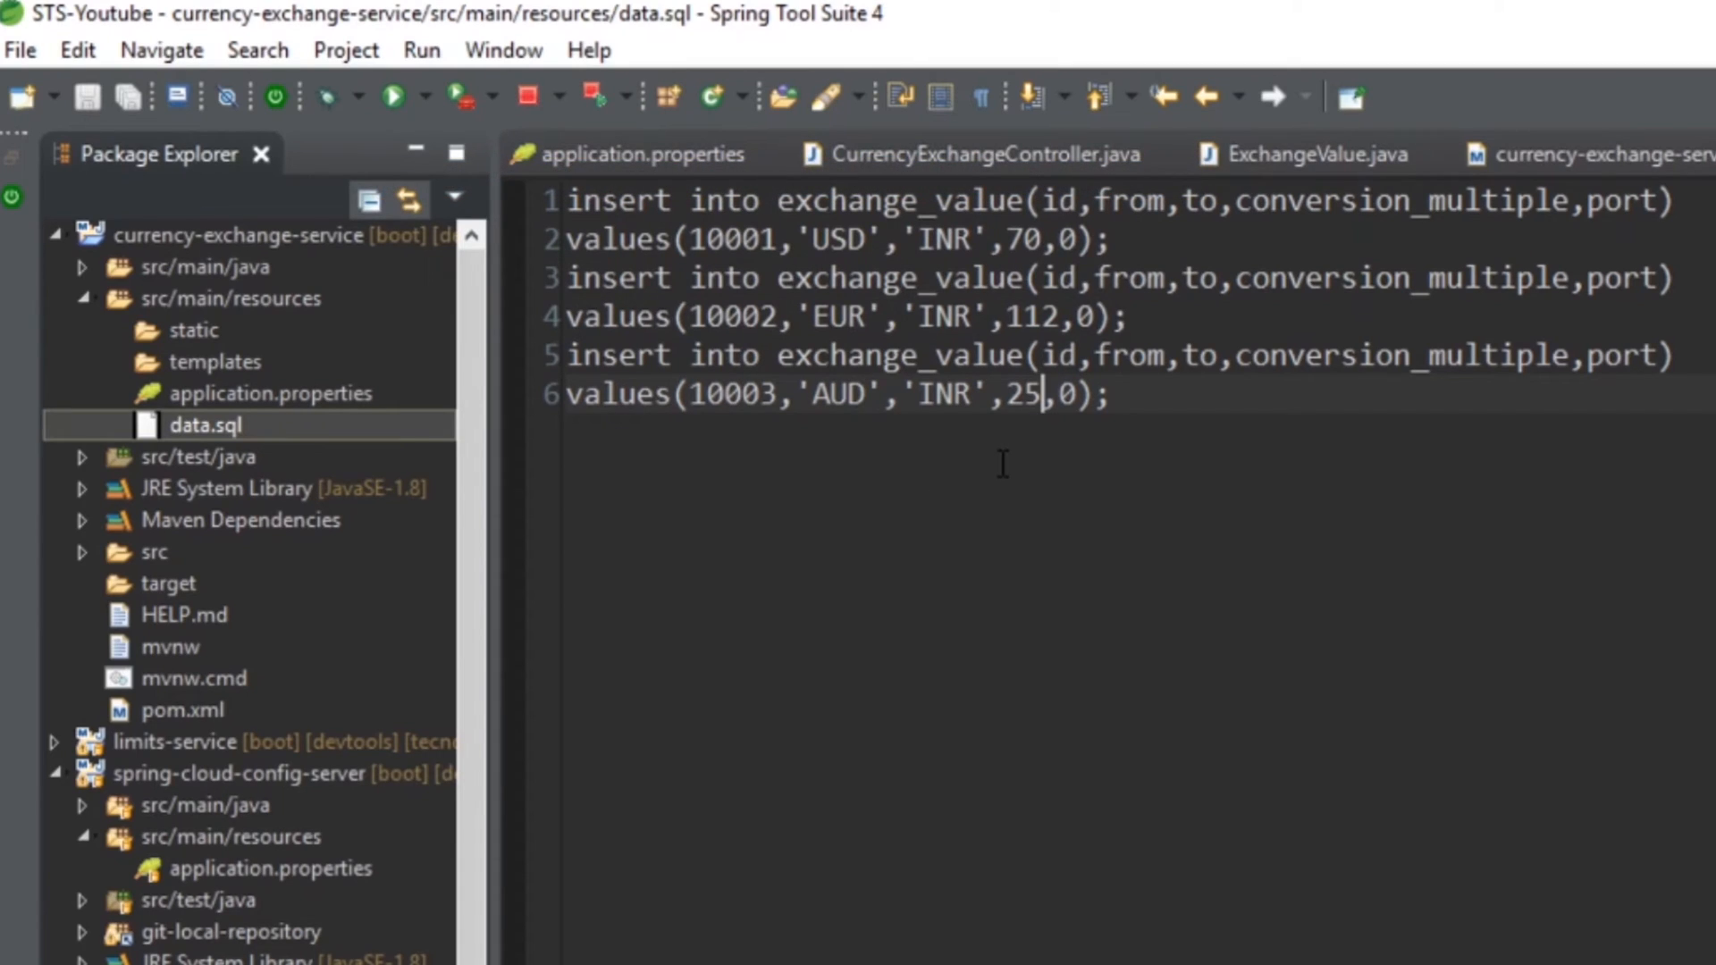
{"action": "left_click", "coordinate": [822, 152]}
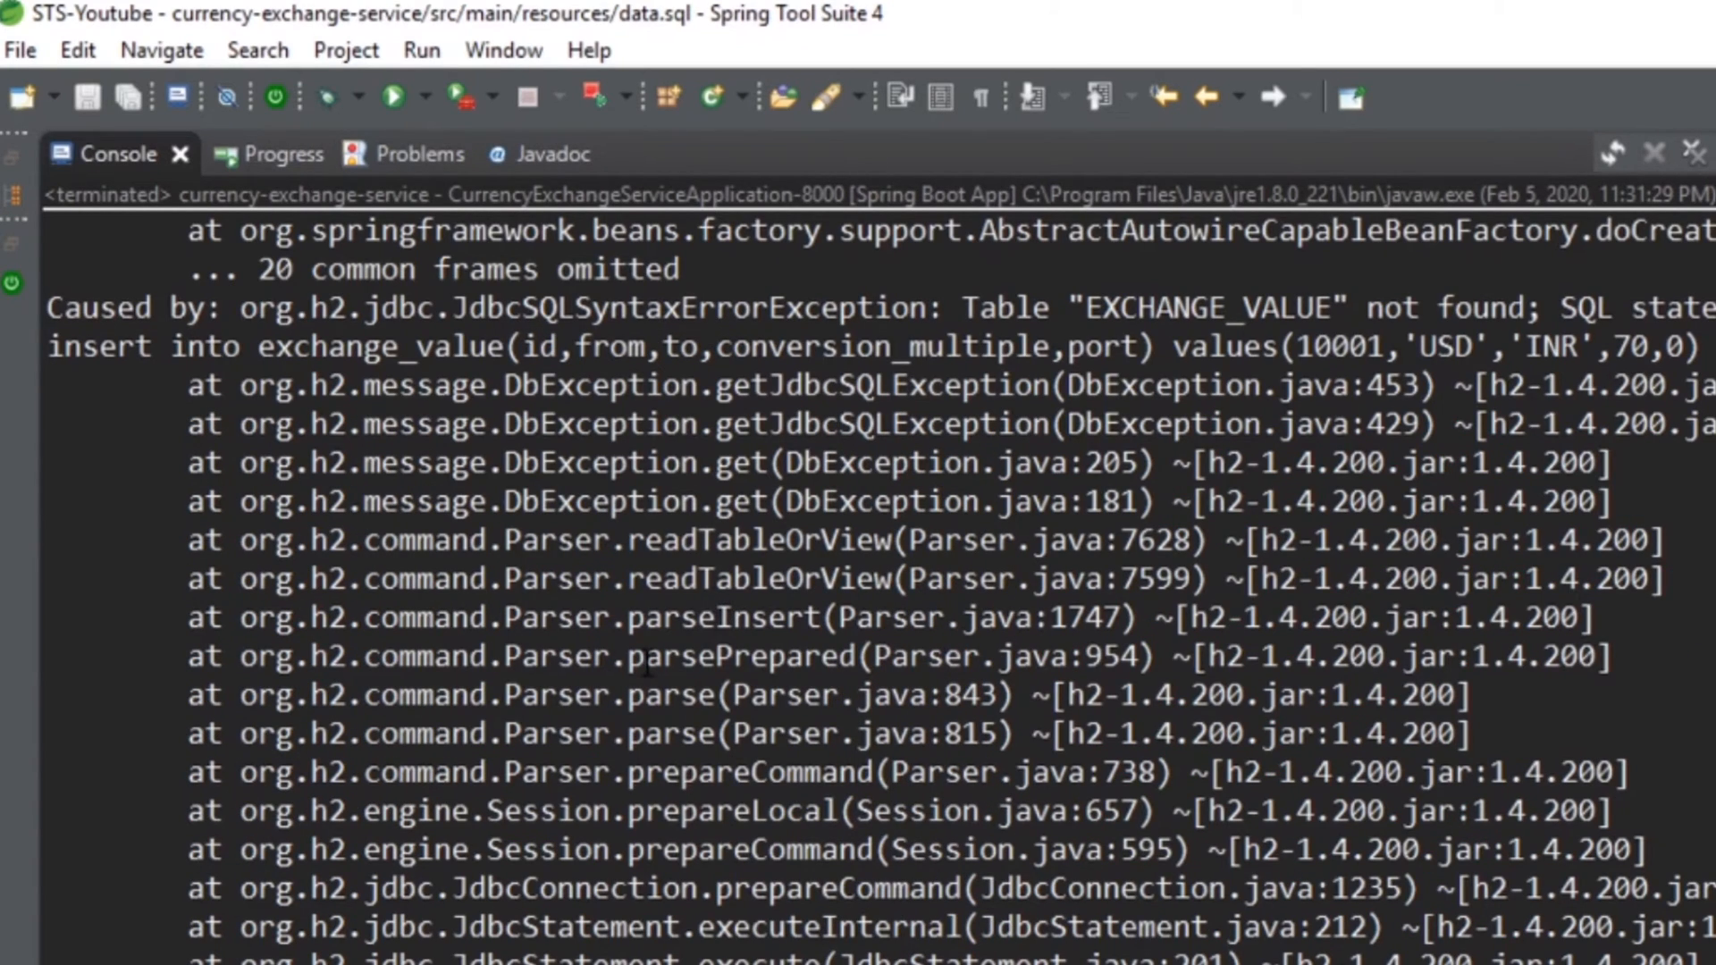
{"action": "mouse_move", "coordinate": [552, 318]}
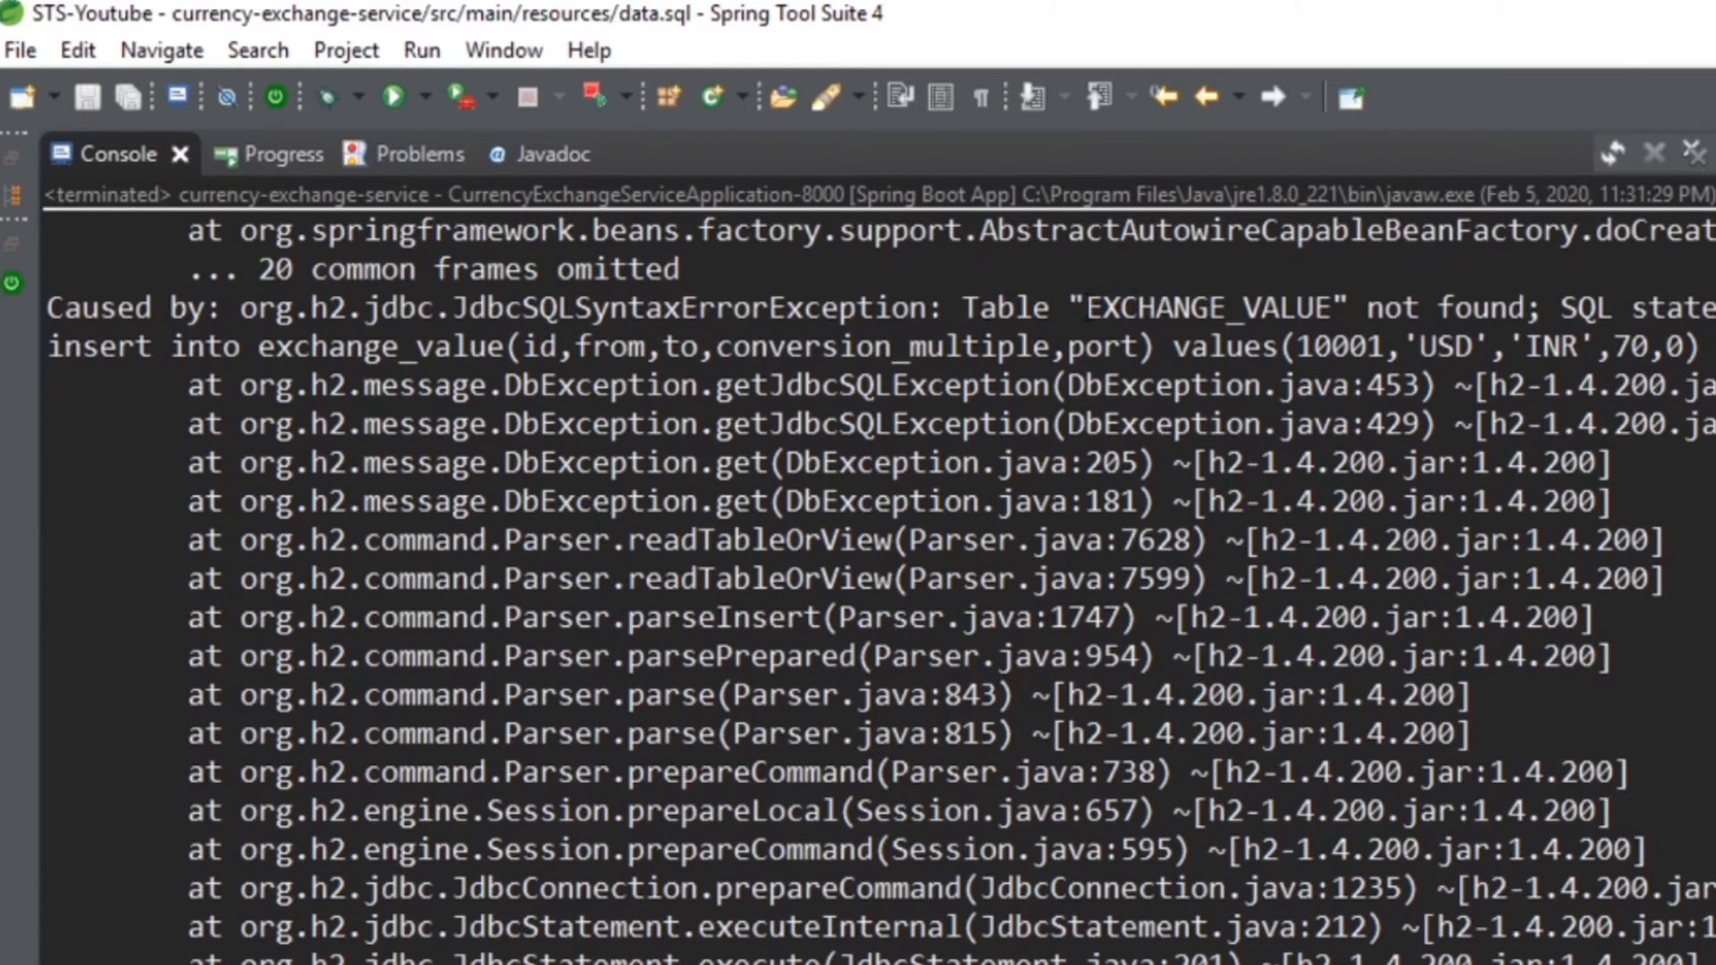
- Maximize the Console to read the 'Table EXCHANGE_VALUE not found' startup error
{"action": "double_click", "coordinate": [1243, 771]}
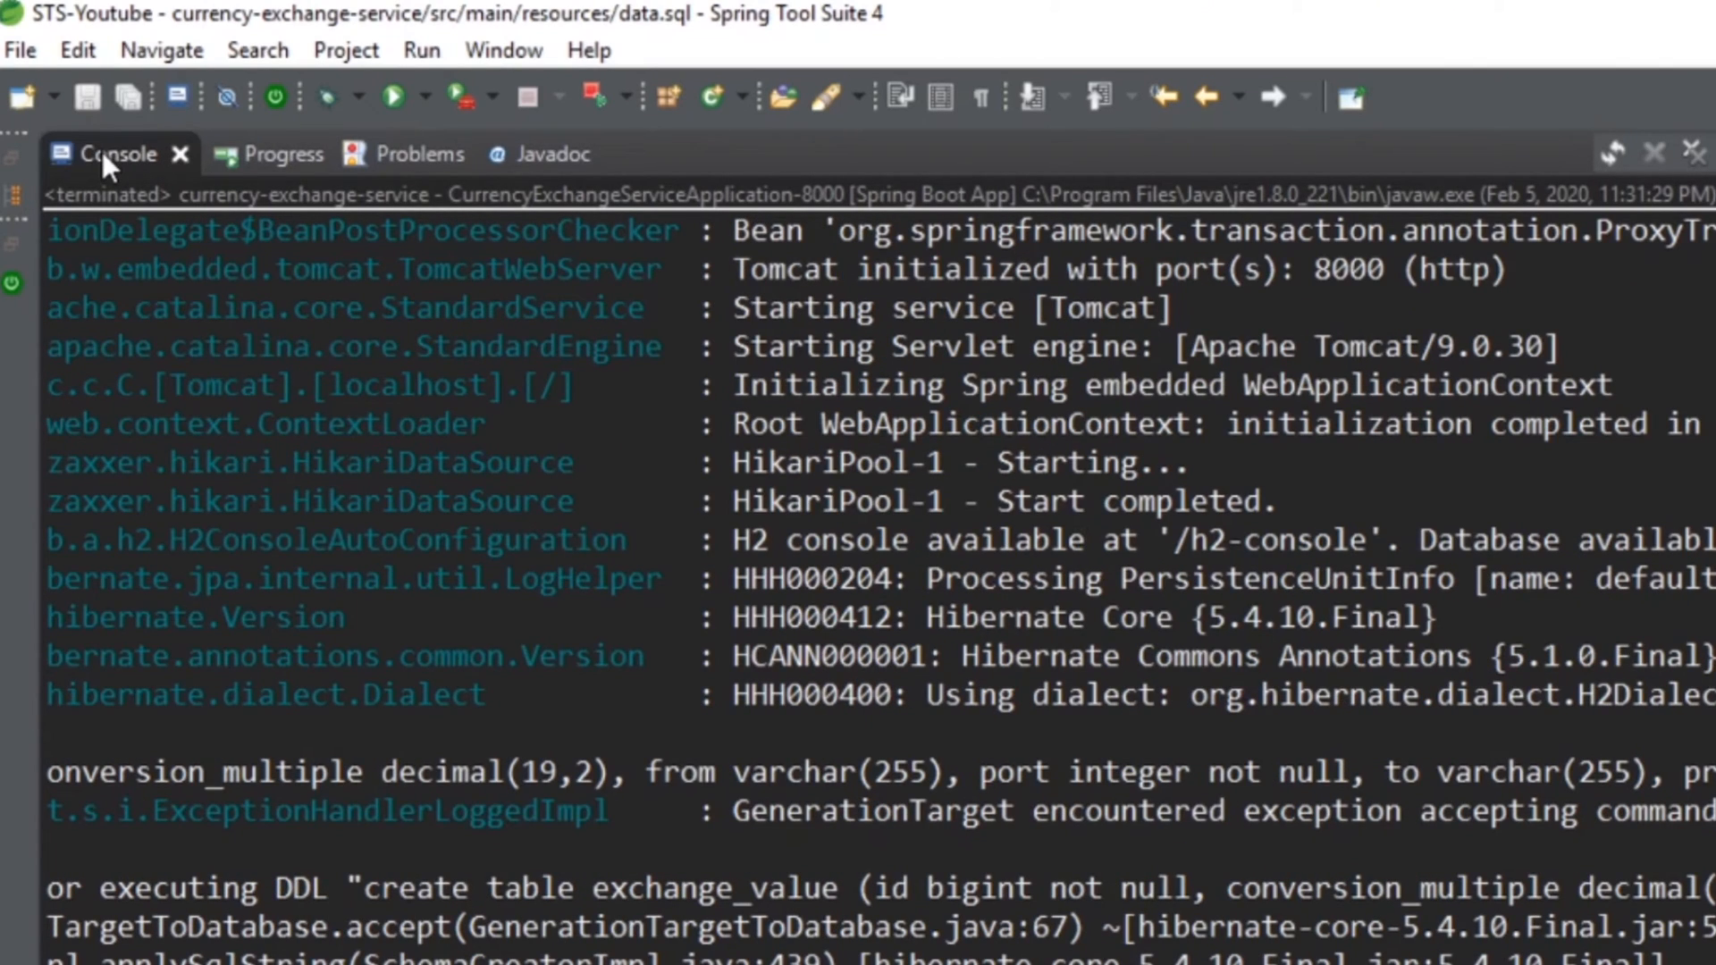
{"action": "mouse_move", "coordinate": [1147, 546]}
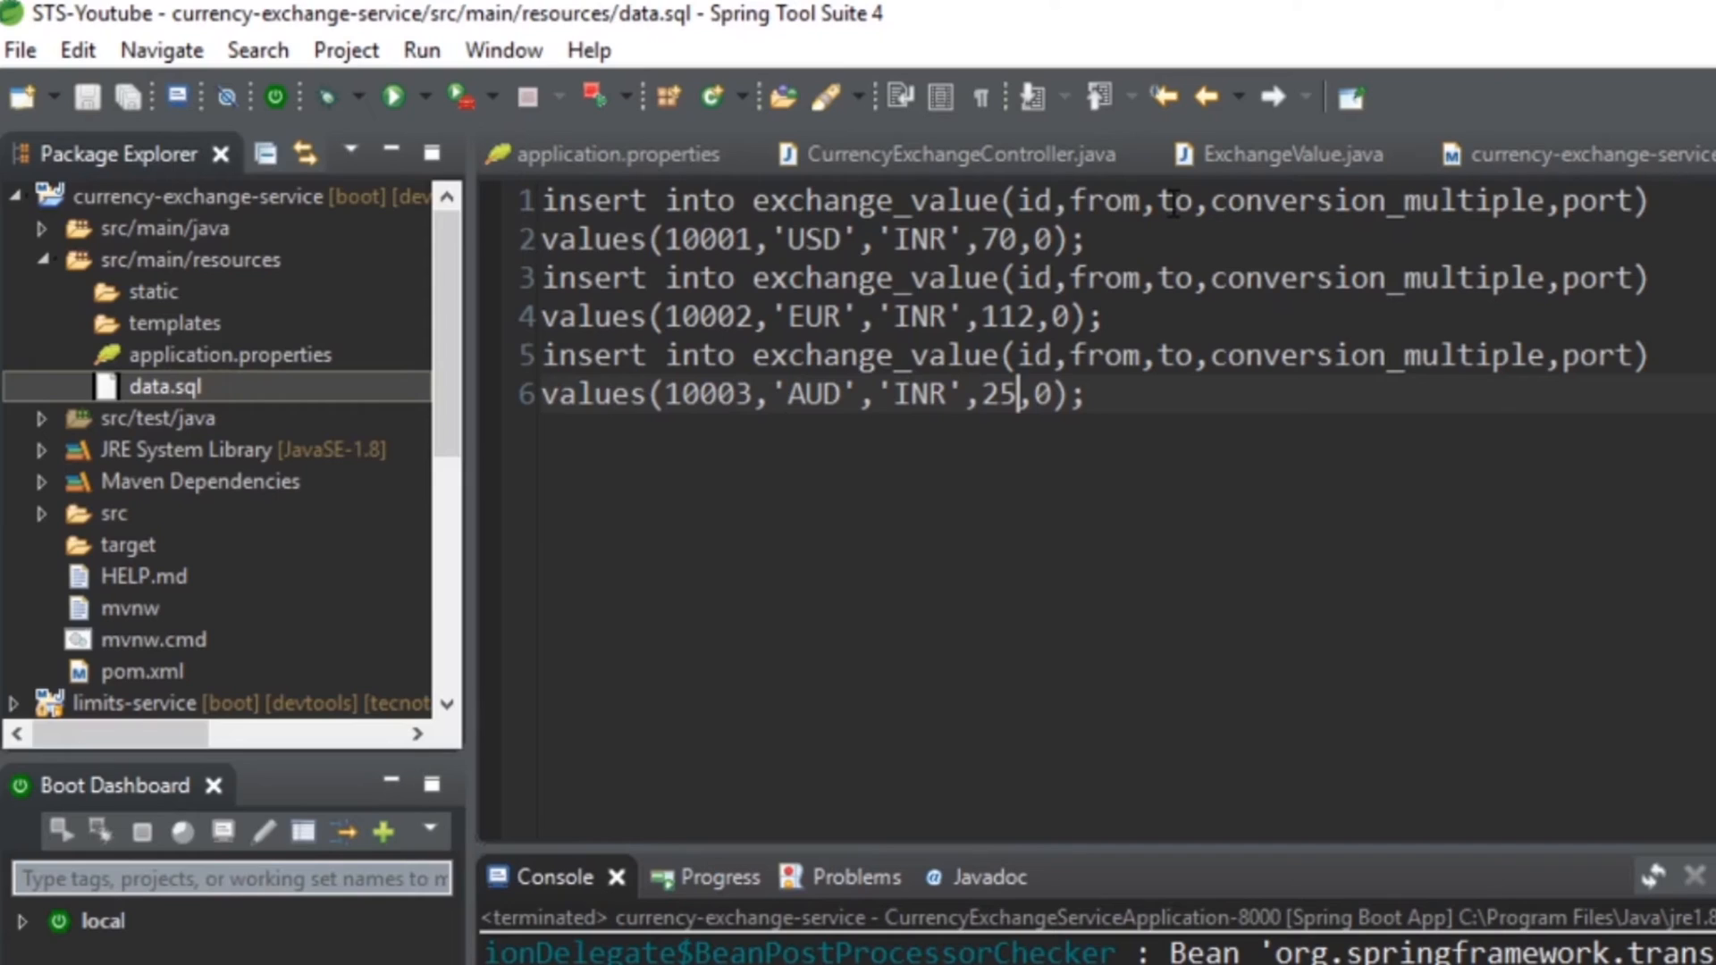
- Select the 'from' column name in data.sql, then return to ExchangeValue.java
{"action": "double_click", "coordinate": [1108, 201]}
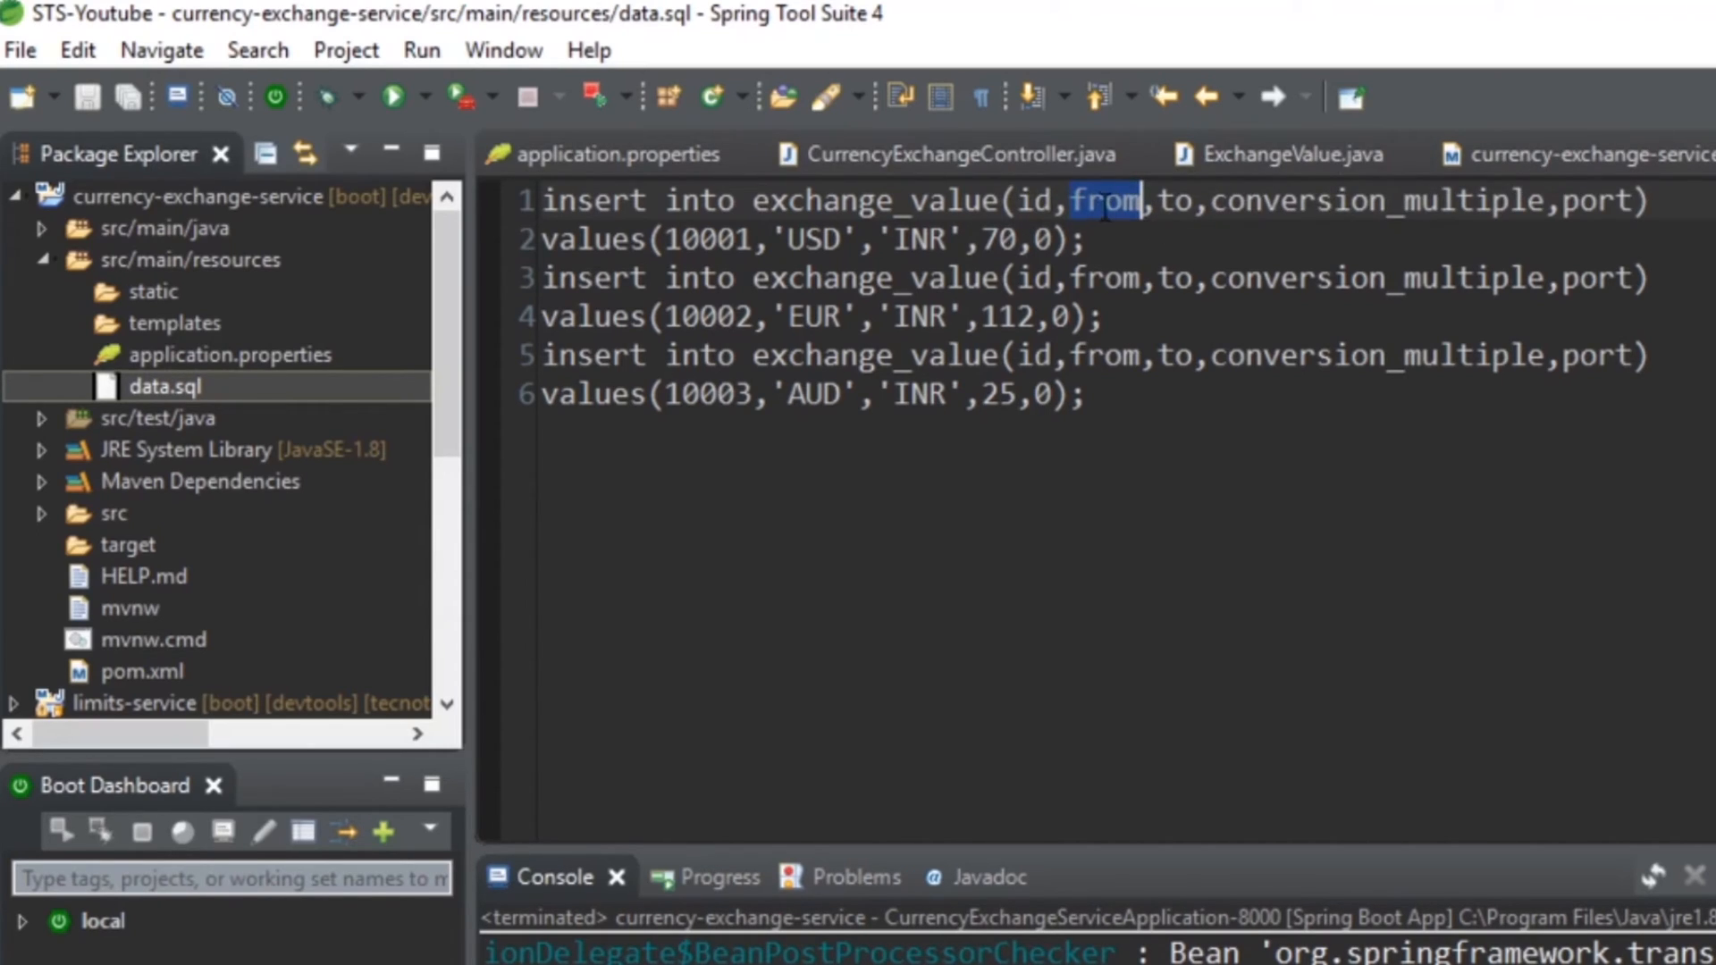
{"action": "left_click", "coordinate": [1269, 154]}
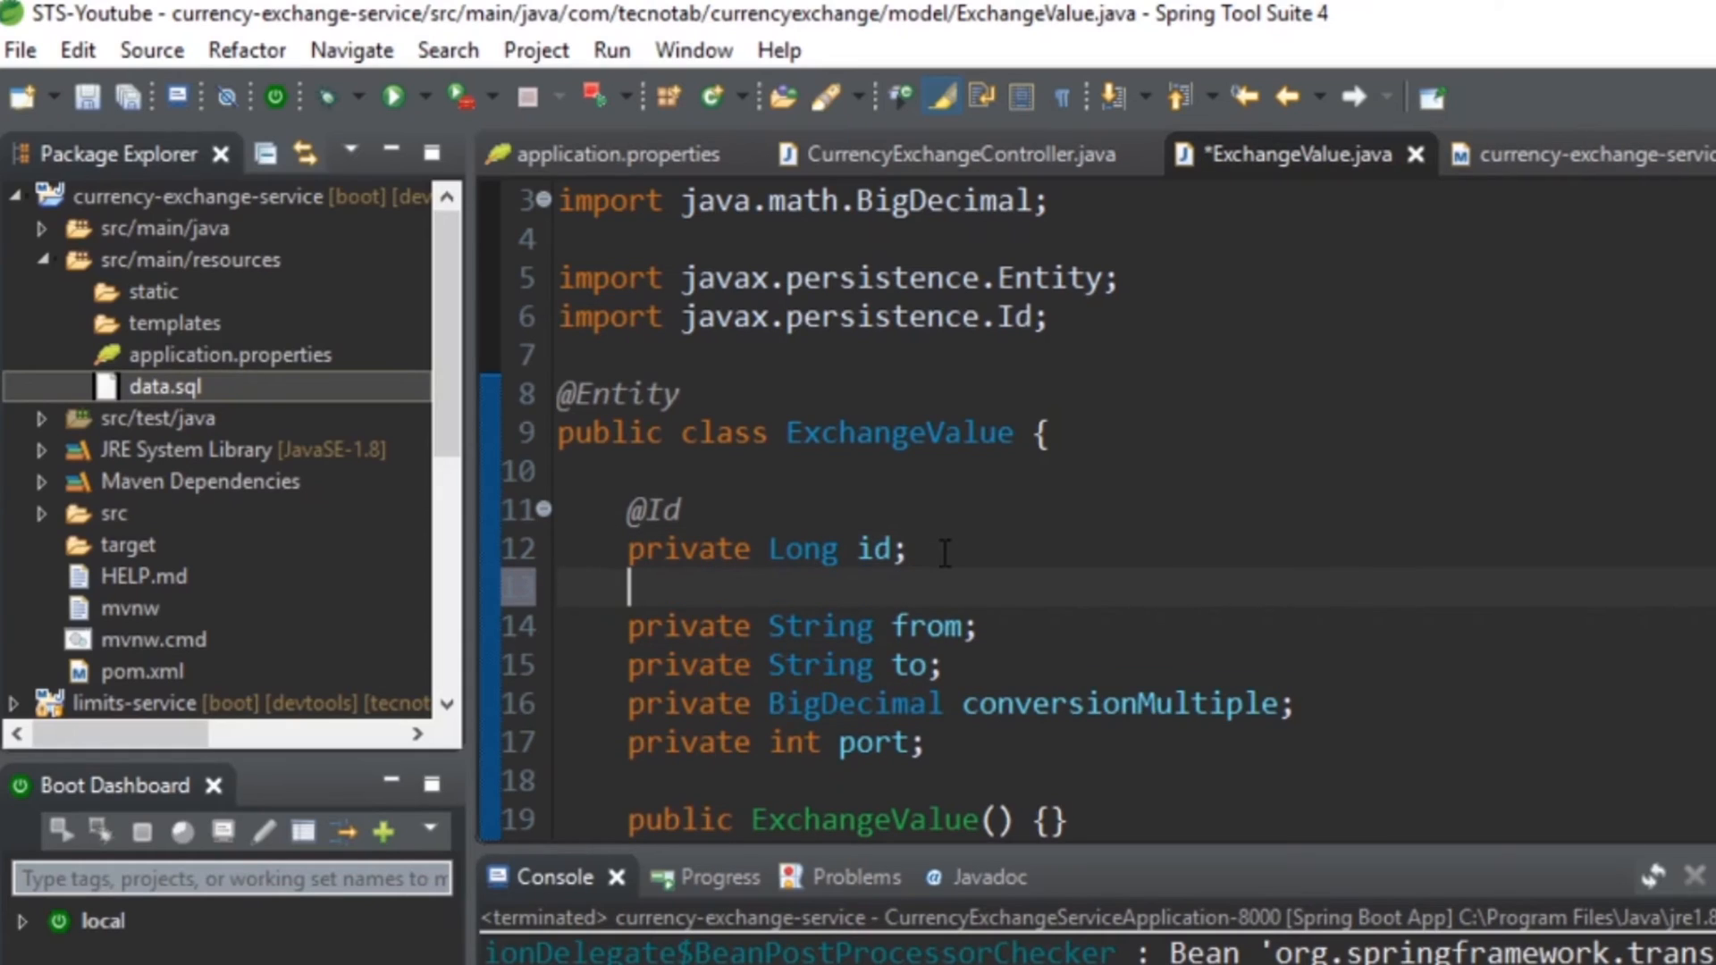
{"action": "type", "text": "@Col"}
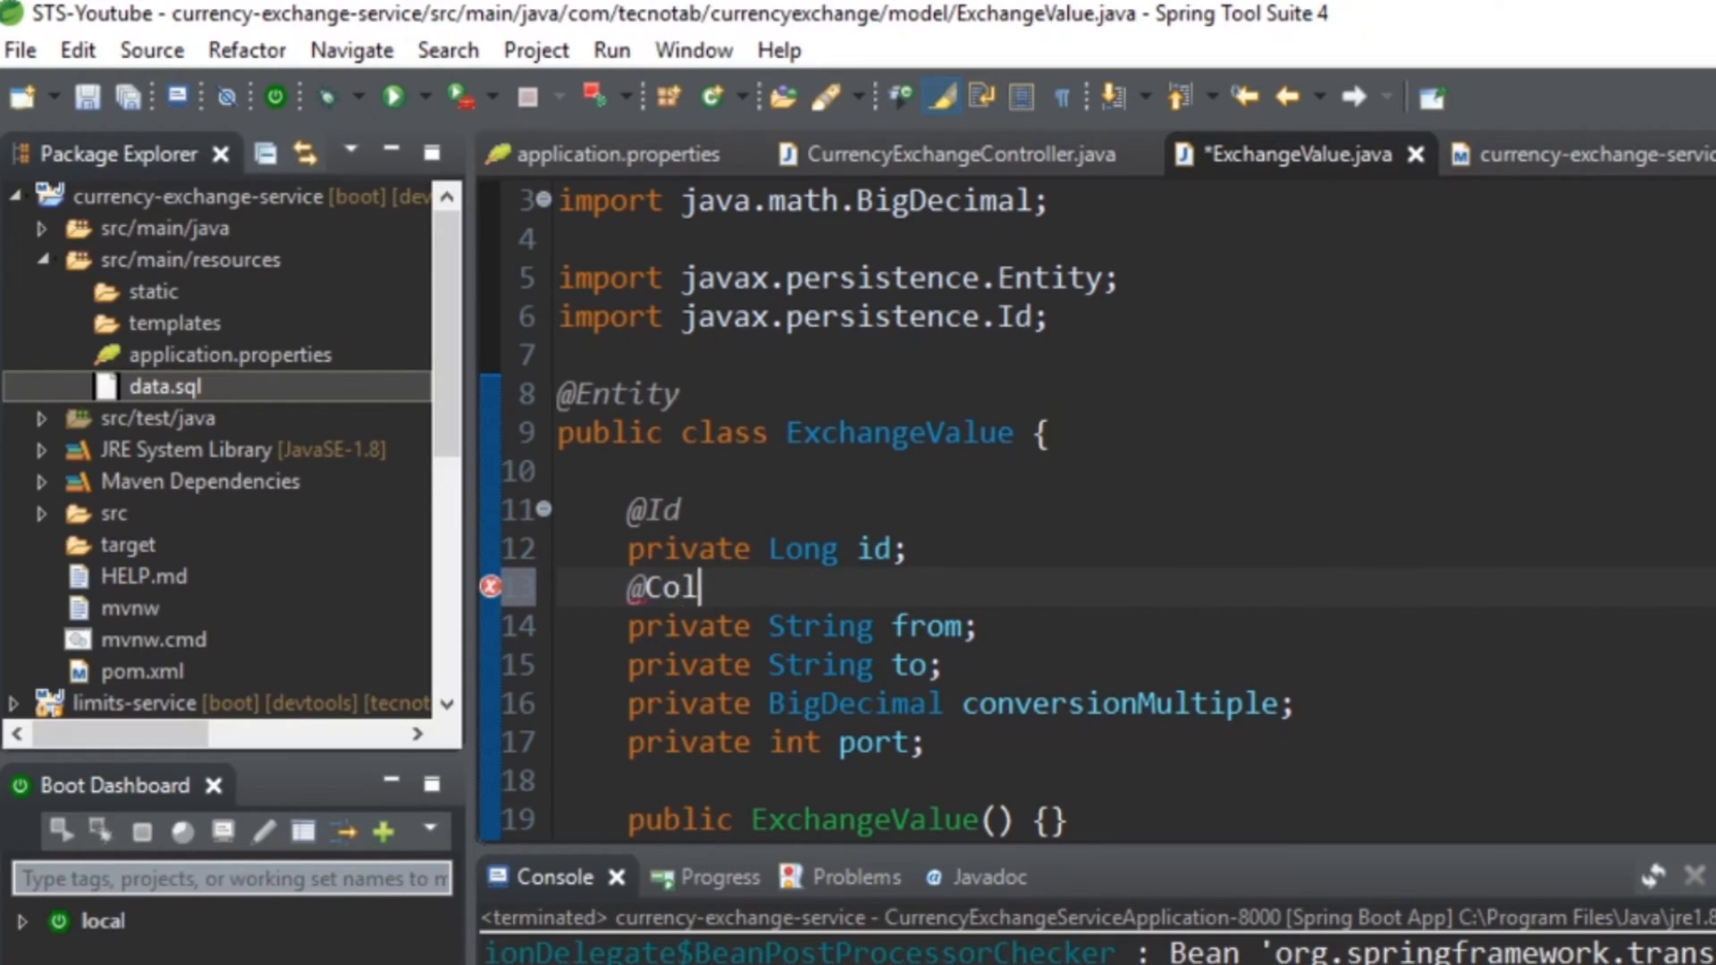
{"action": "type", "text": "umn"}
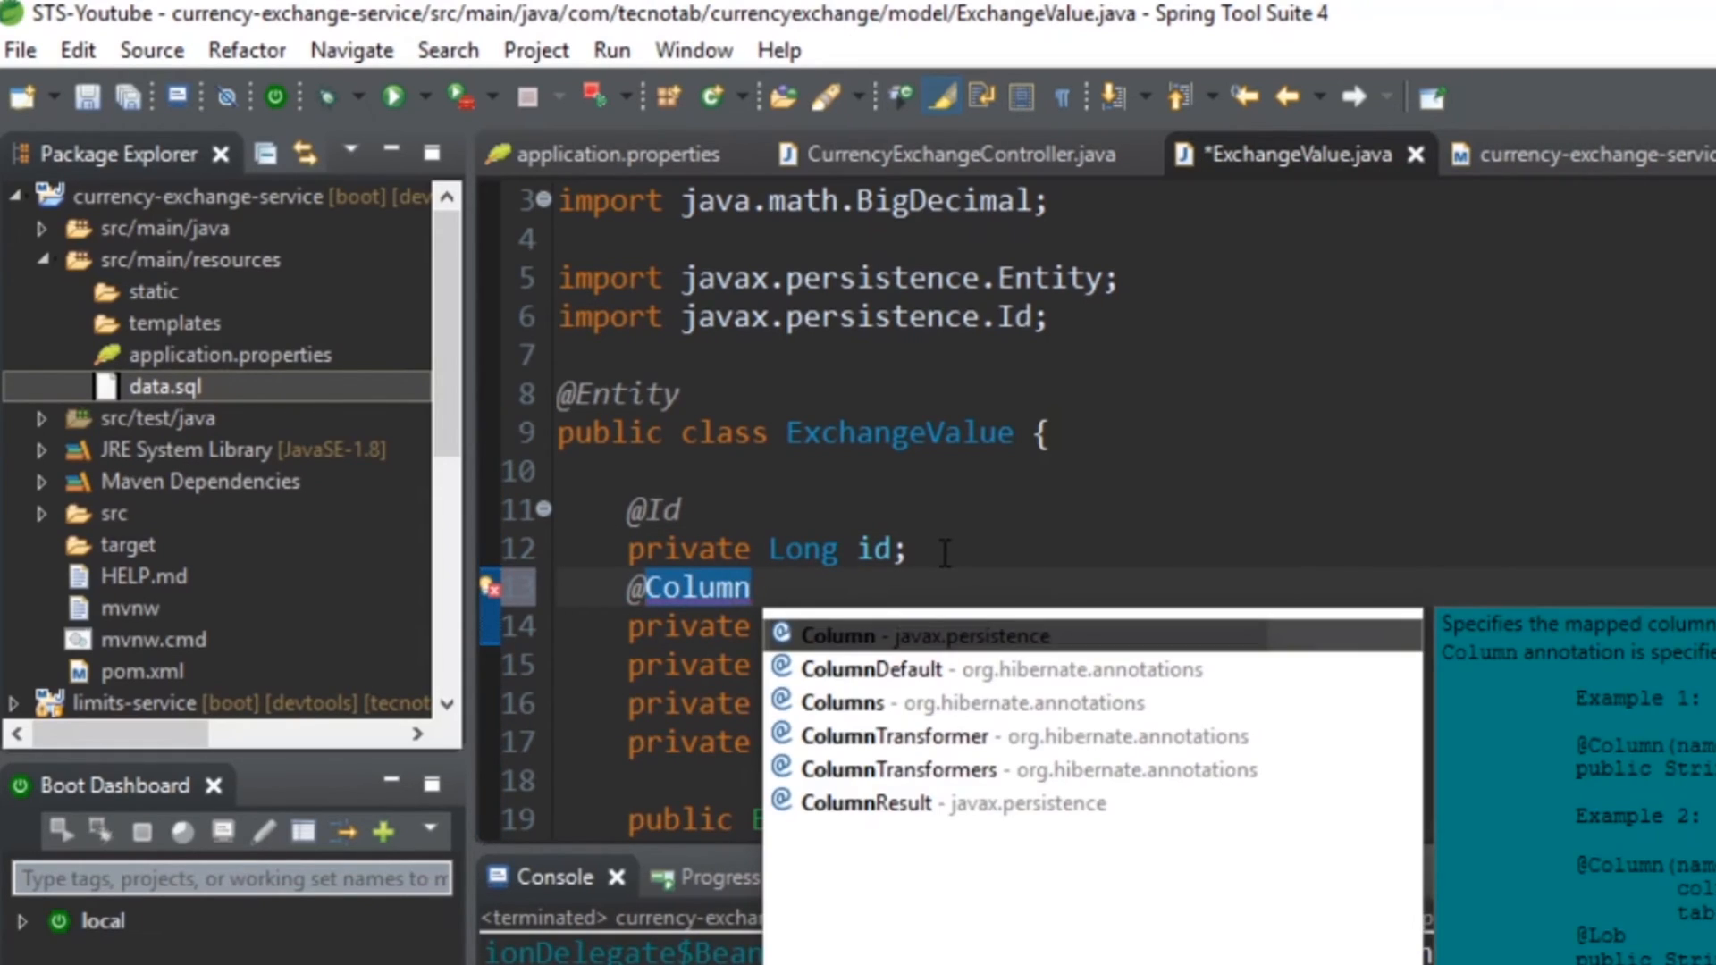
{"action": "left_click", "coordinate": [842, 635]}
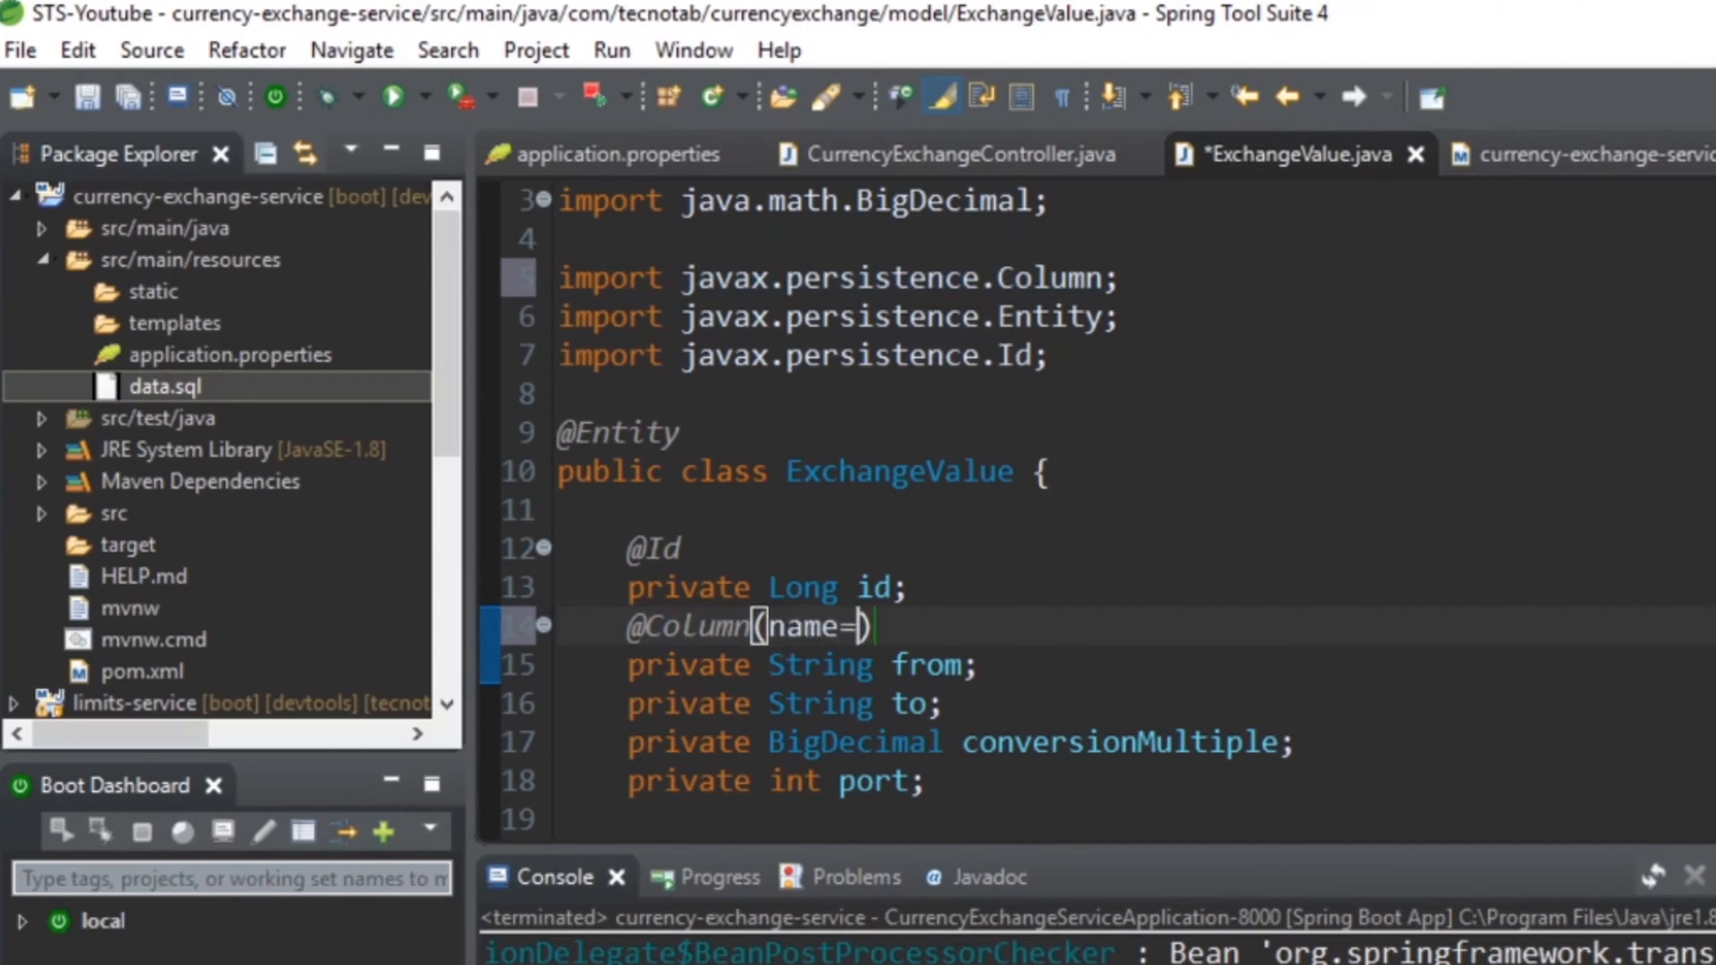
{"action": "type", "text": "currency_from"}
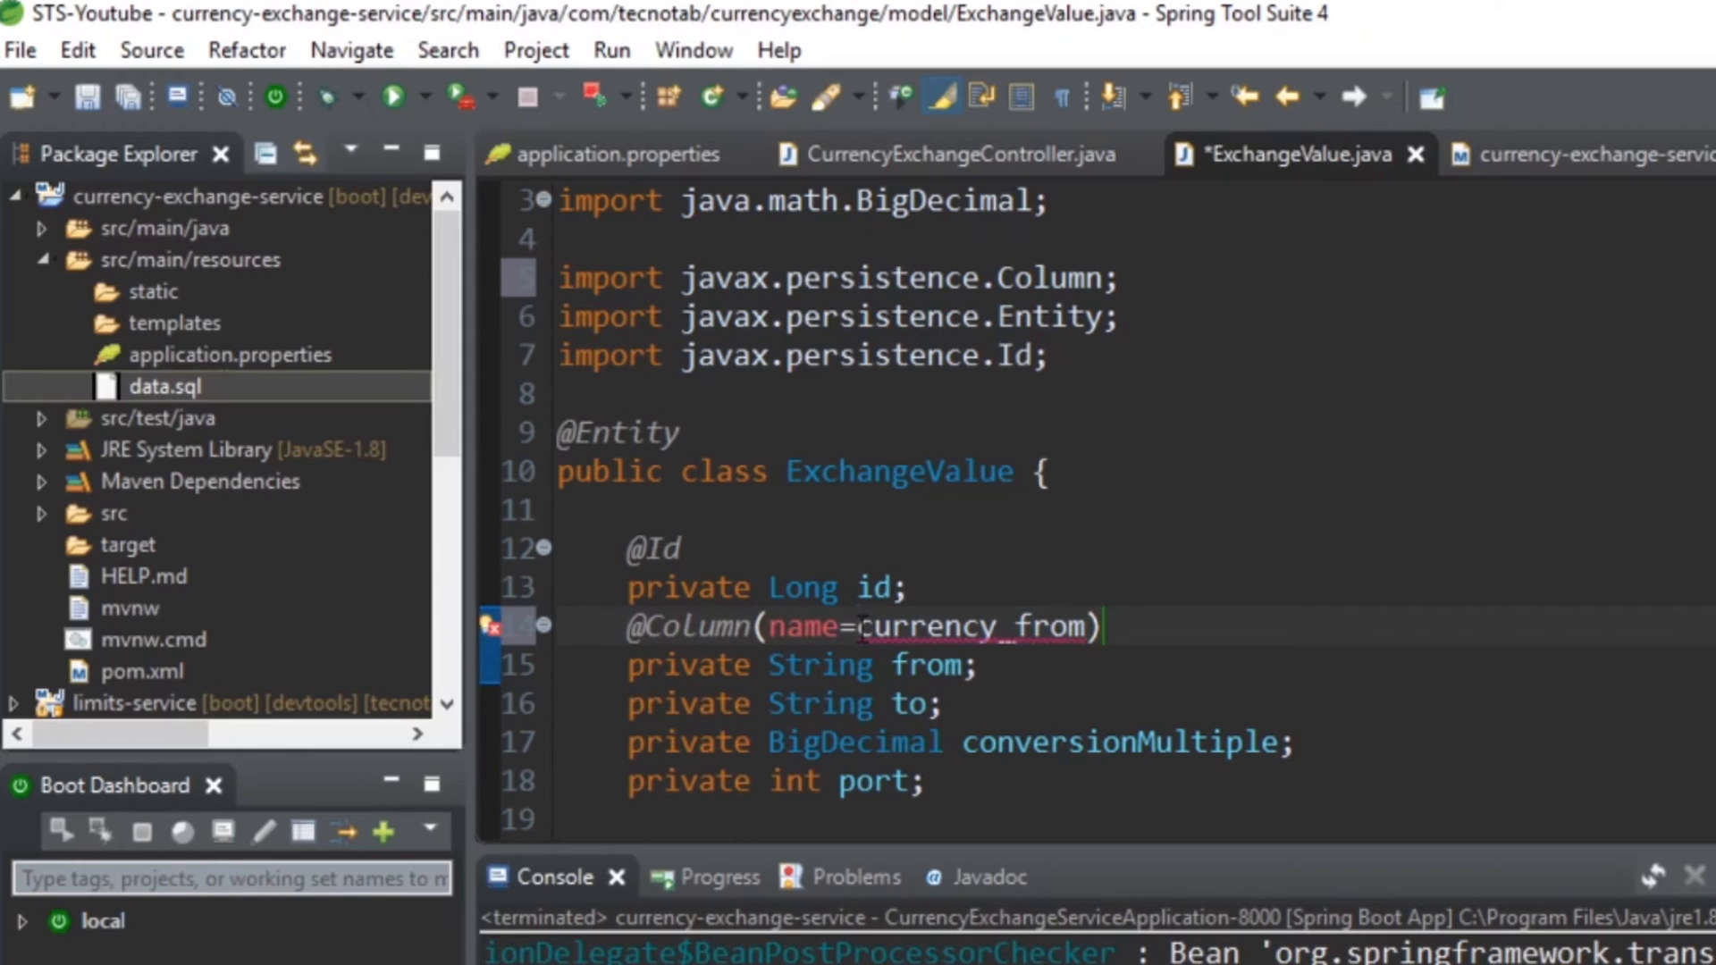
{"action": "type", "text": "\"@Co"}
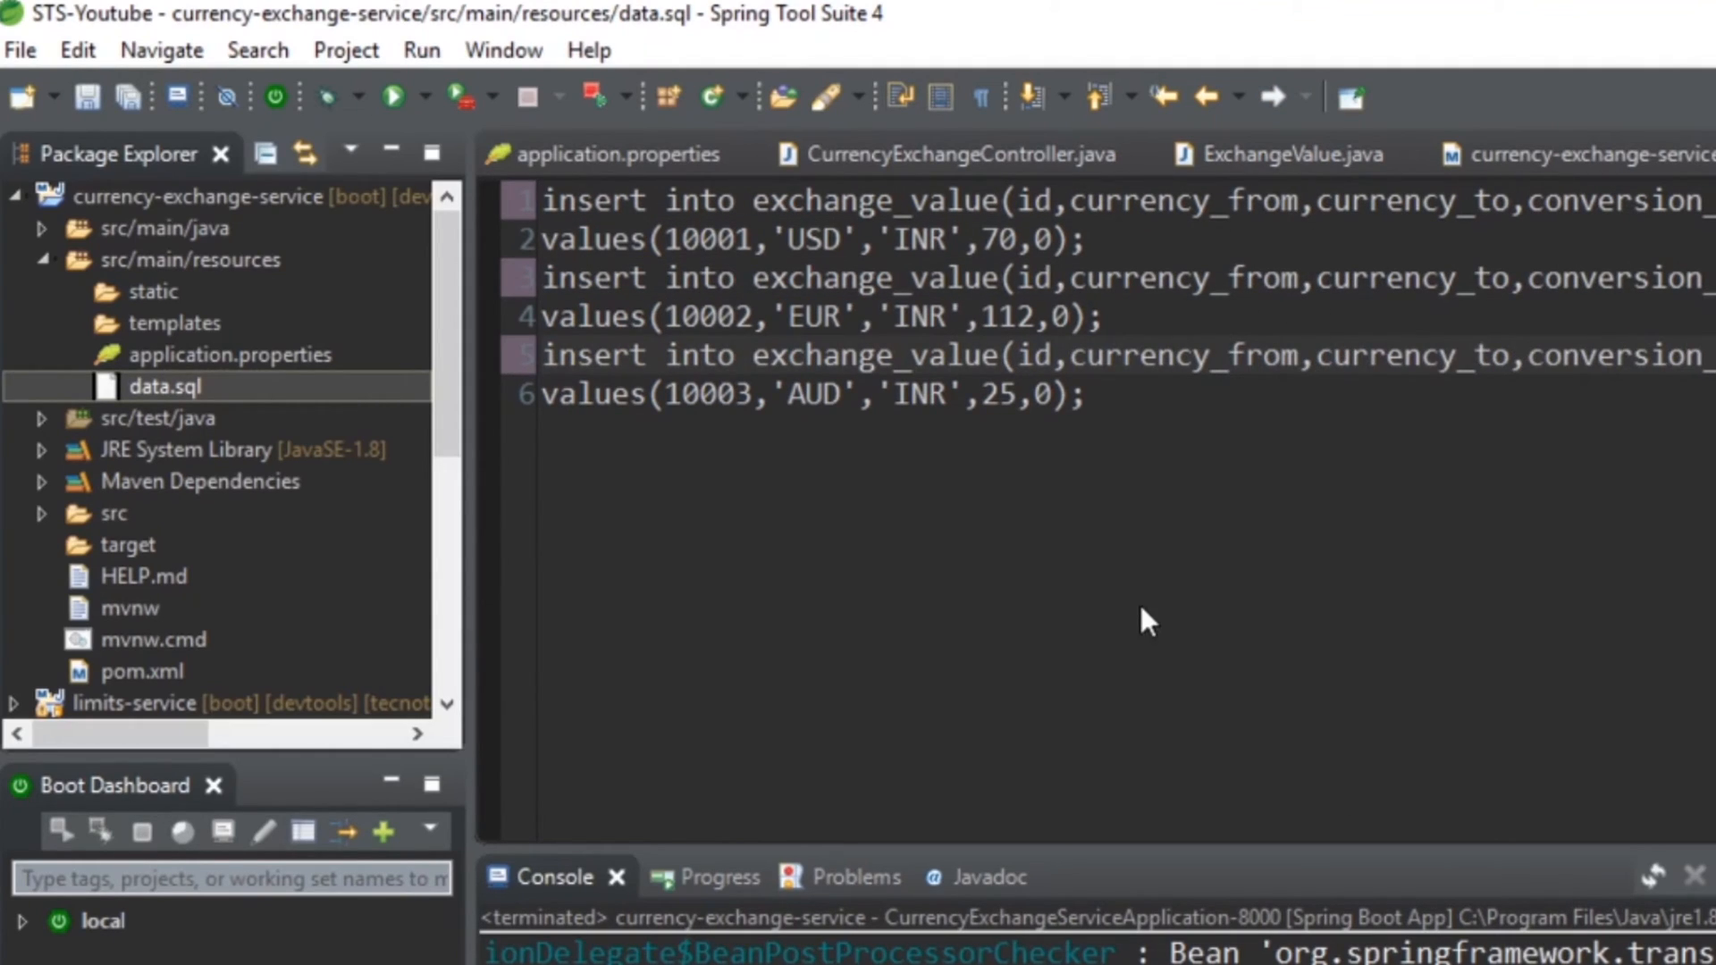
{"action": "mouse_move", "coordinate": [436, 124]}
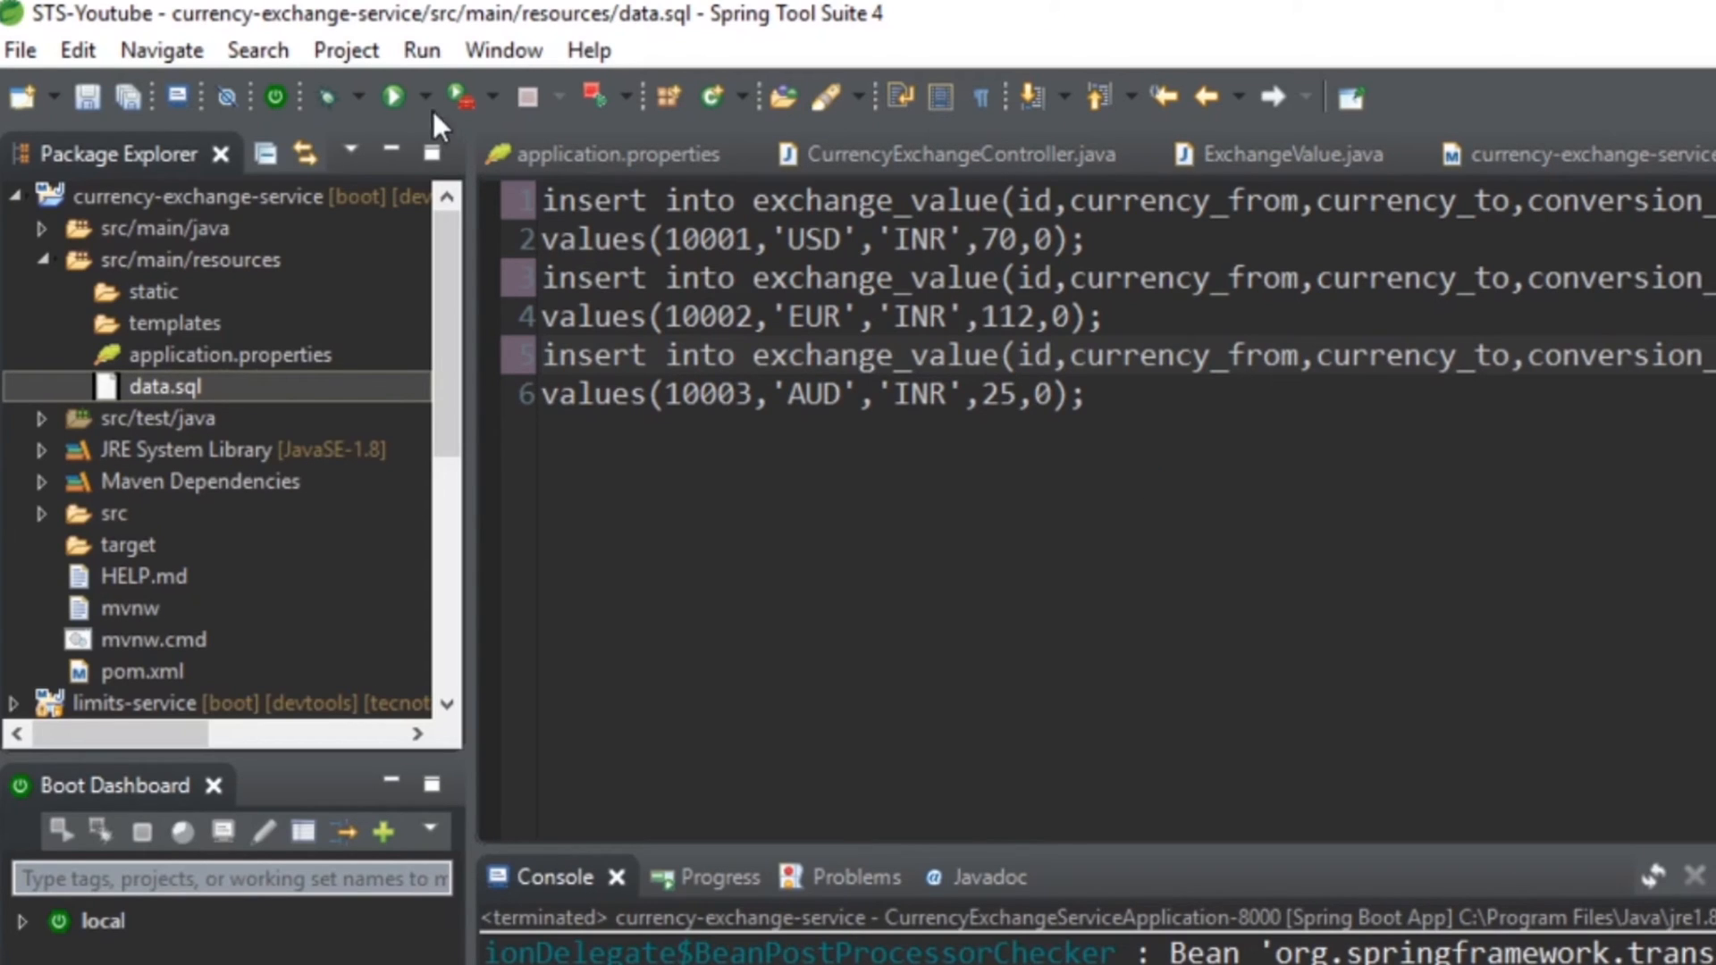
- Rerun the currency exchange service with the updated currency_from/currency_to inserts
{"action": "left_click", "coordinate": [421, 98]}
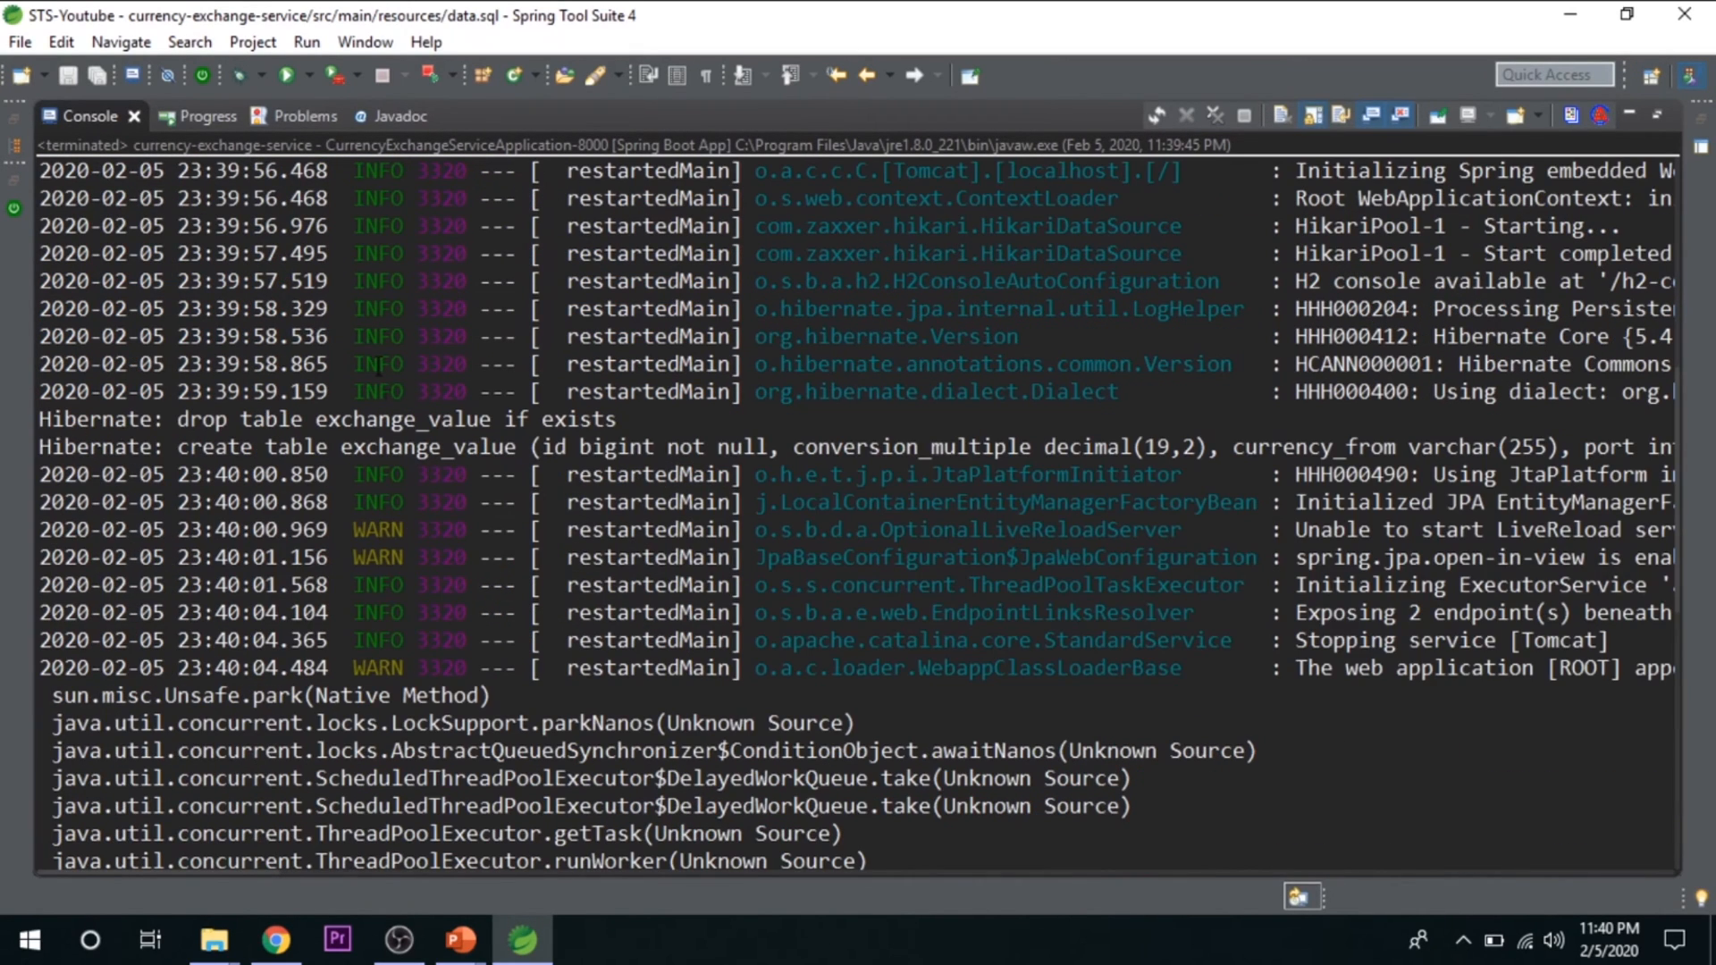
- Launch currency-exchange-service from the Boot Dashboard on port 8001 and follow its startup log
{"action": "left_click", "coordinate": [364, 42]}
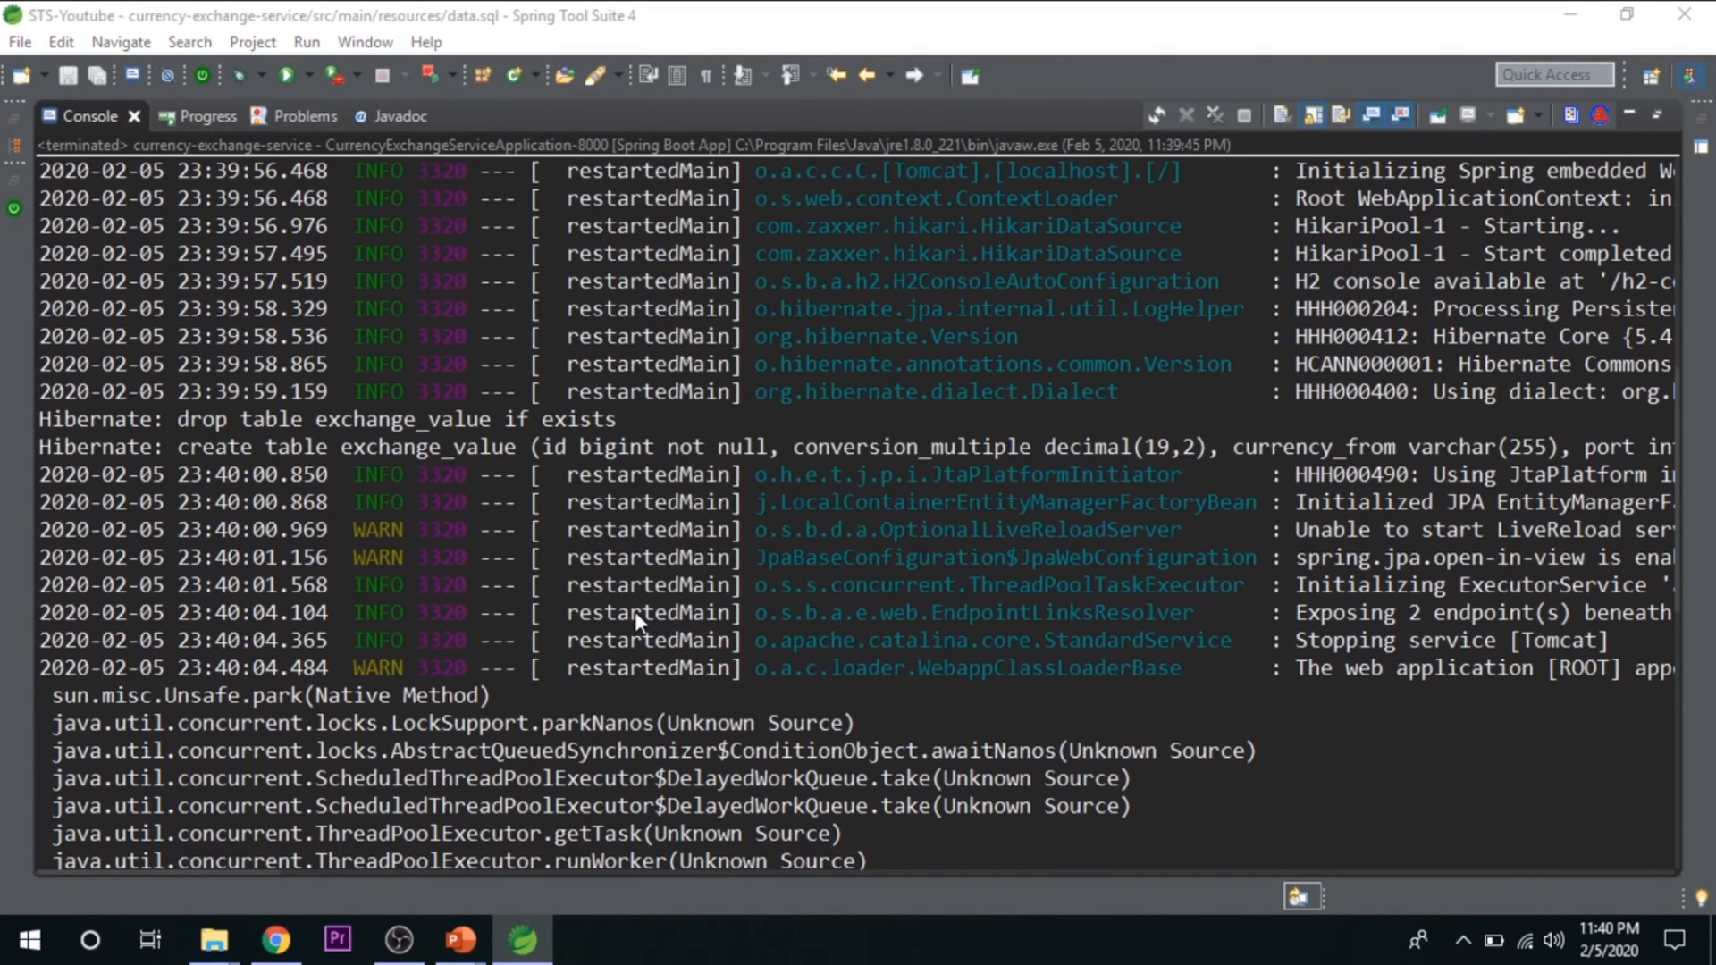
{"action": "mouse_move", "coordinate": [931, 477]}
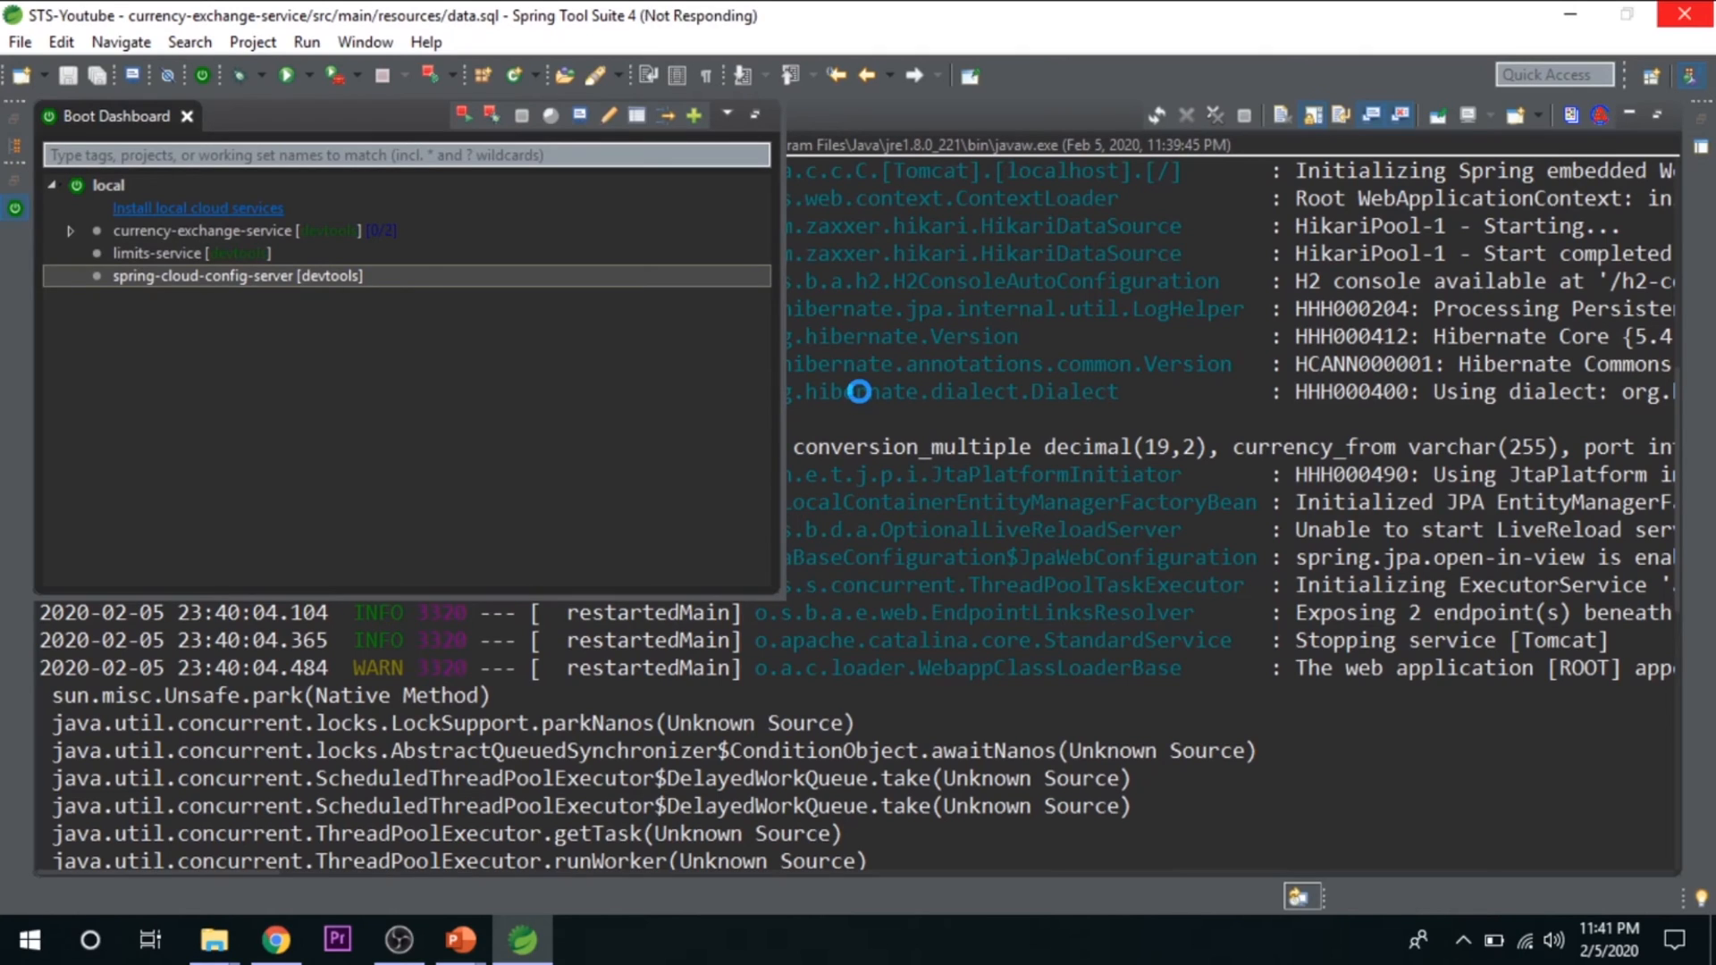
{"action": "left_click", "coordinate": [311, 74]}
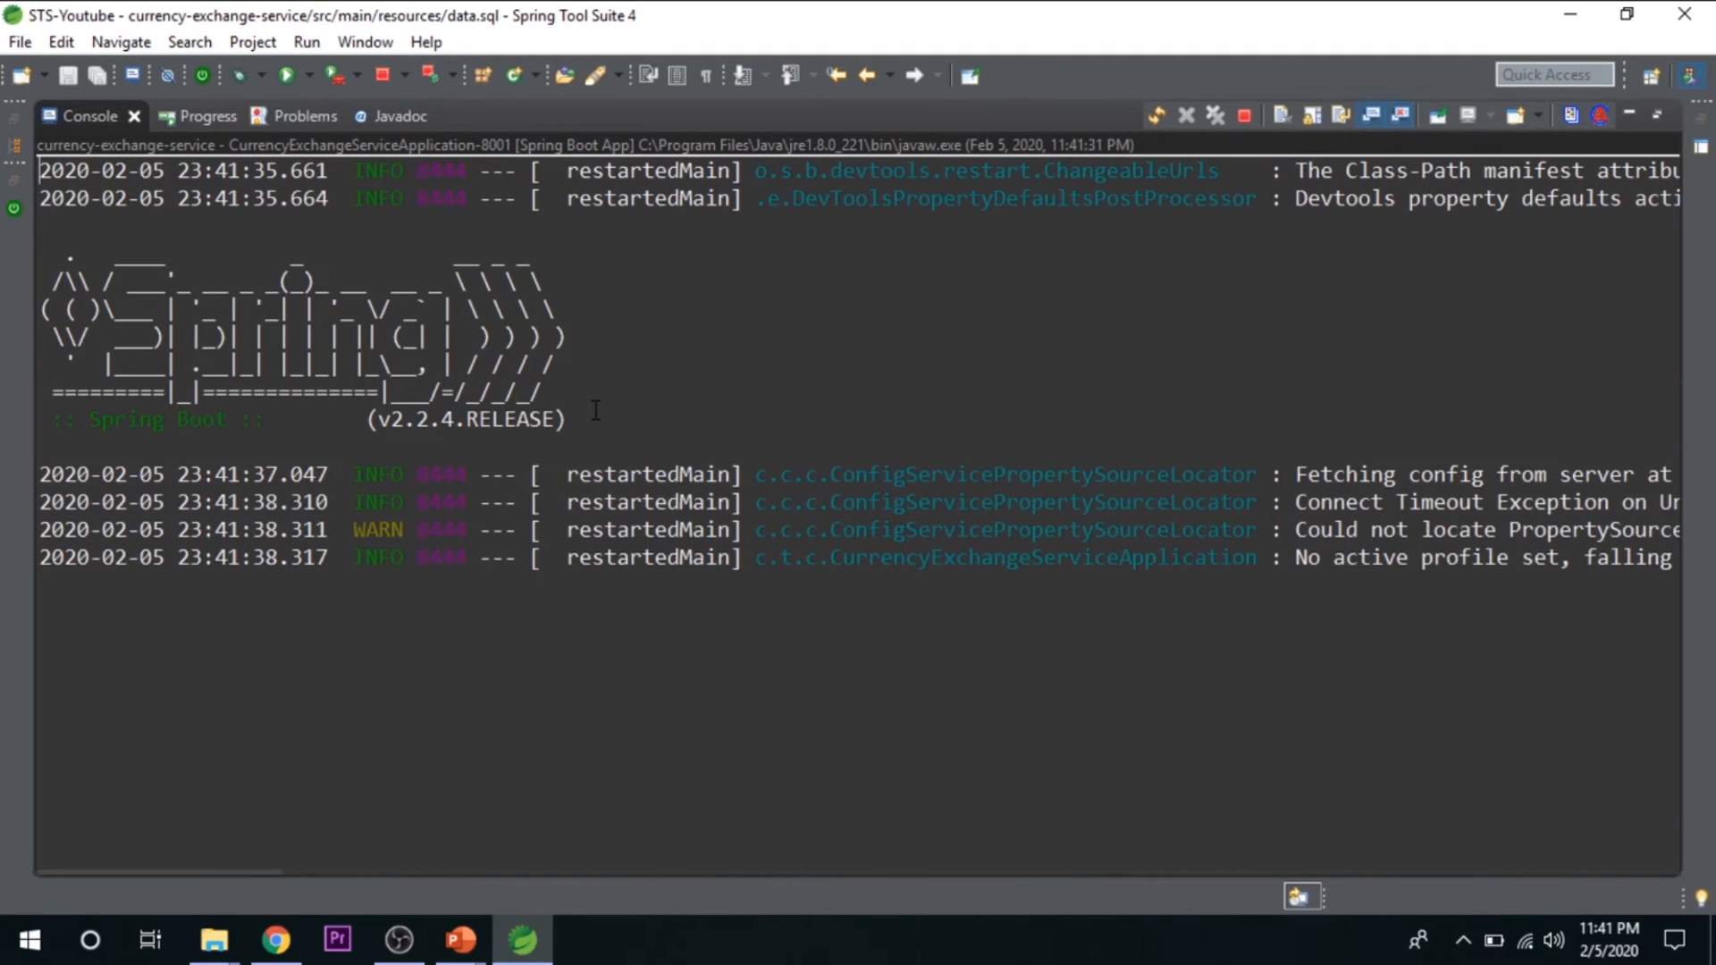
{"action": "scroll", "scroll_direction": "down", "scroll_amount": 3}
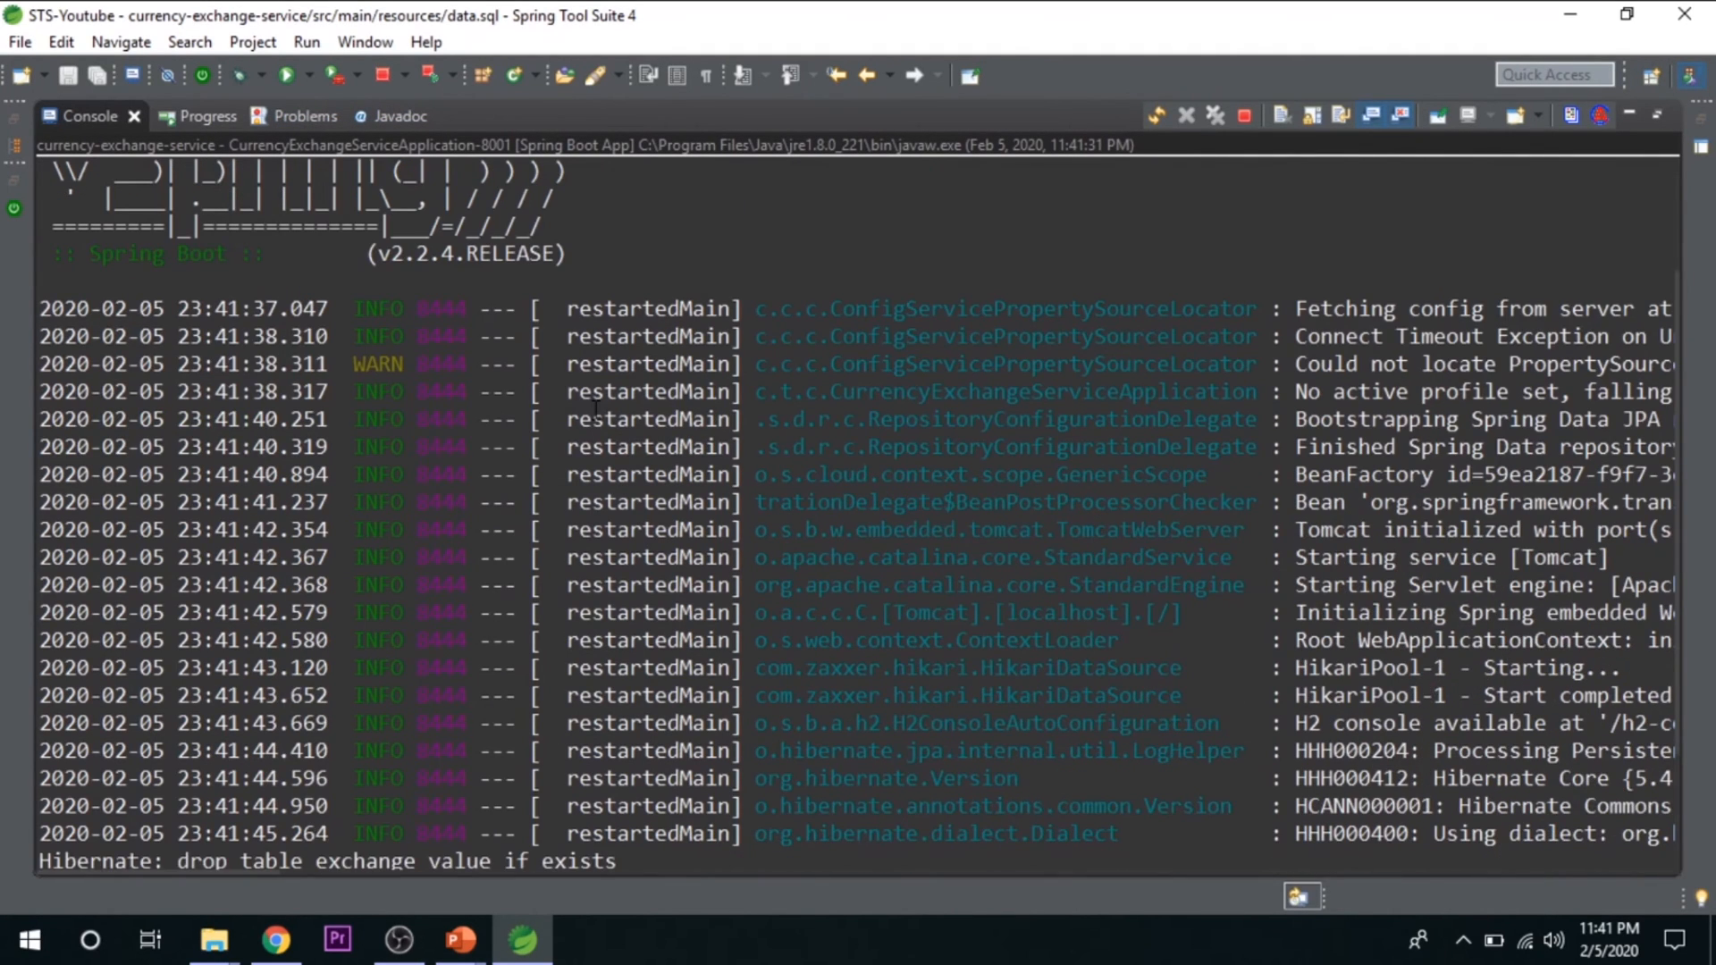
{"action": "scroll", "scroll_direction": "down", "scroll_amount": 3}
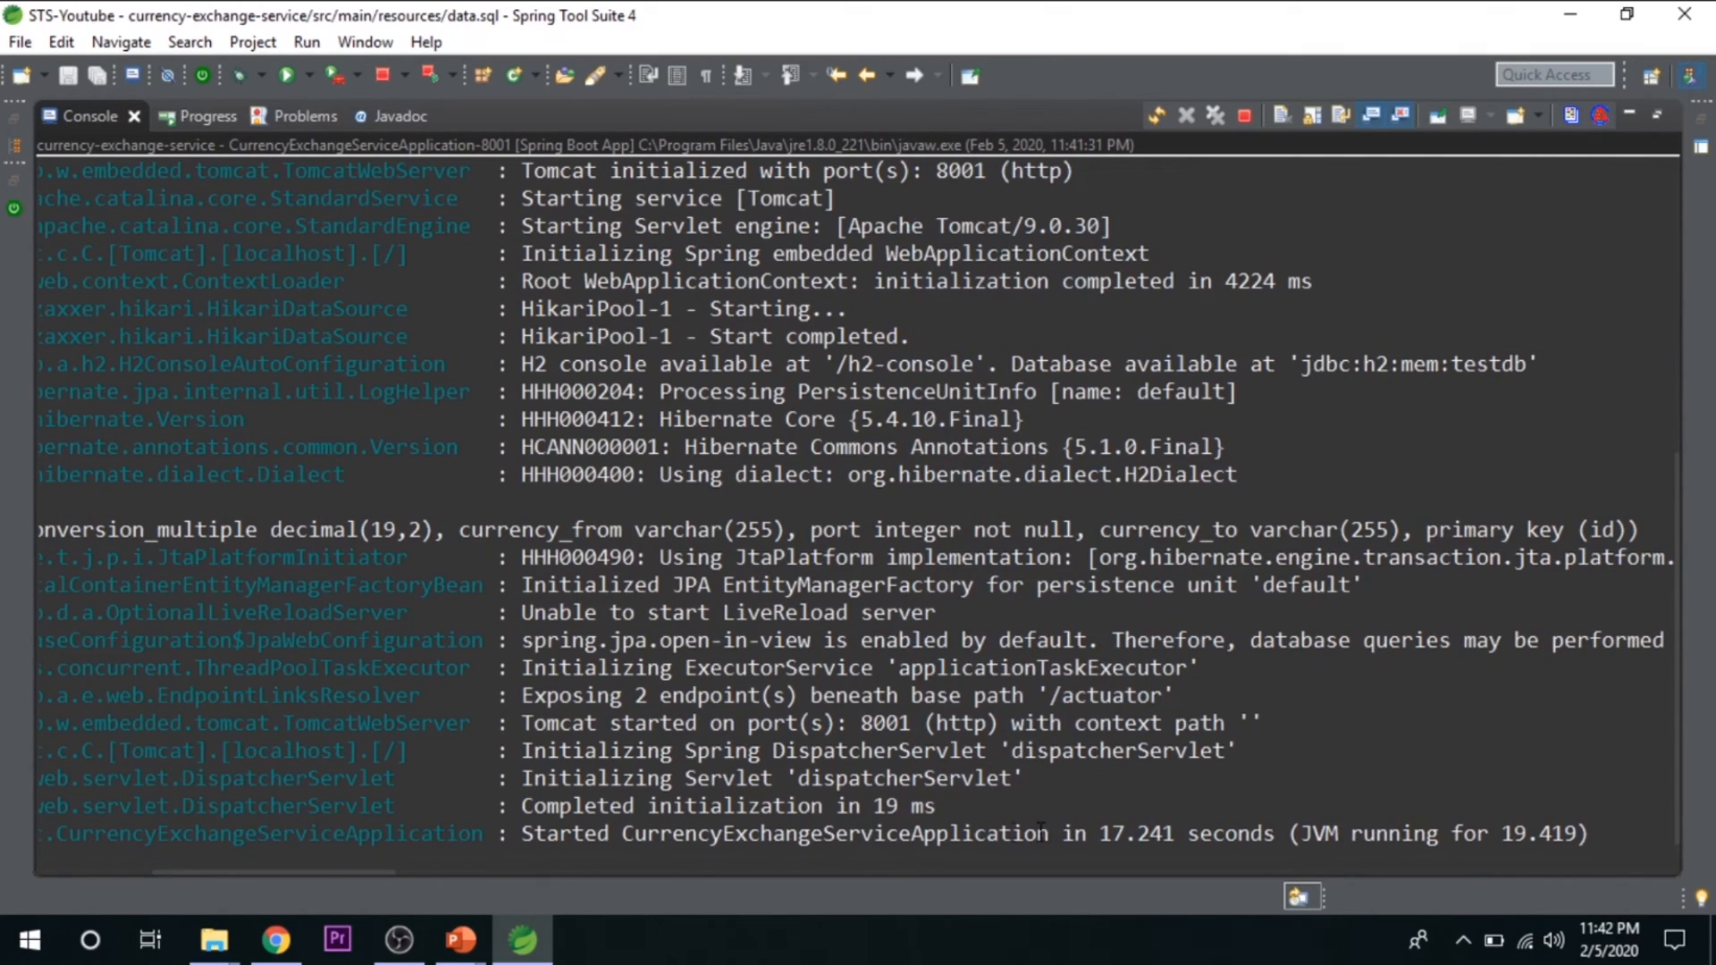
- Review the service's startup console output, then bring up the Chrome window
{"action": "double_click", "coordinate": [853, 723]}
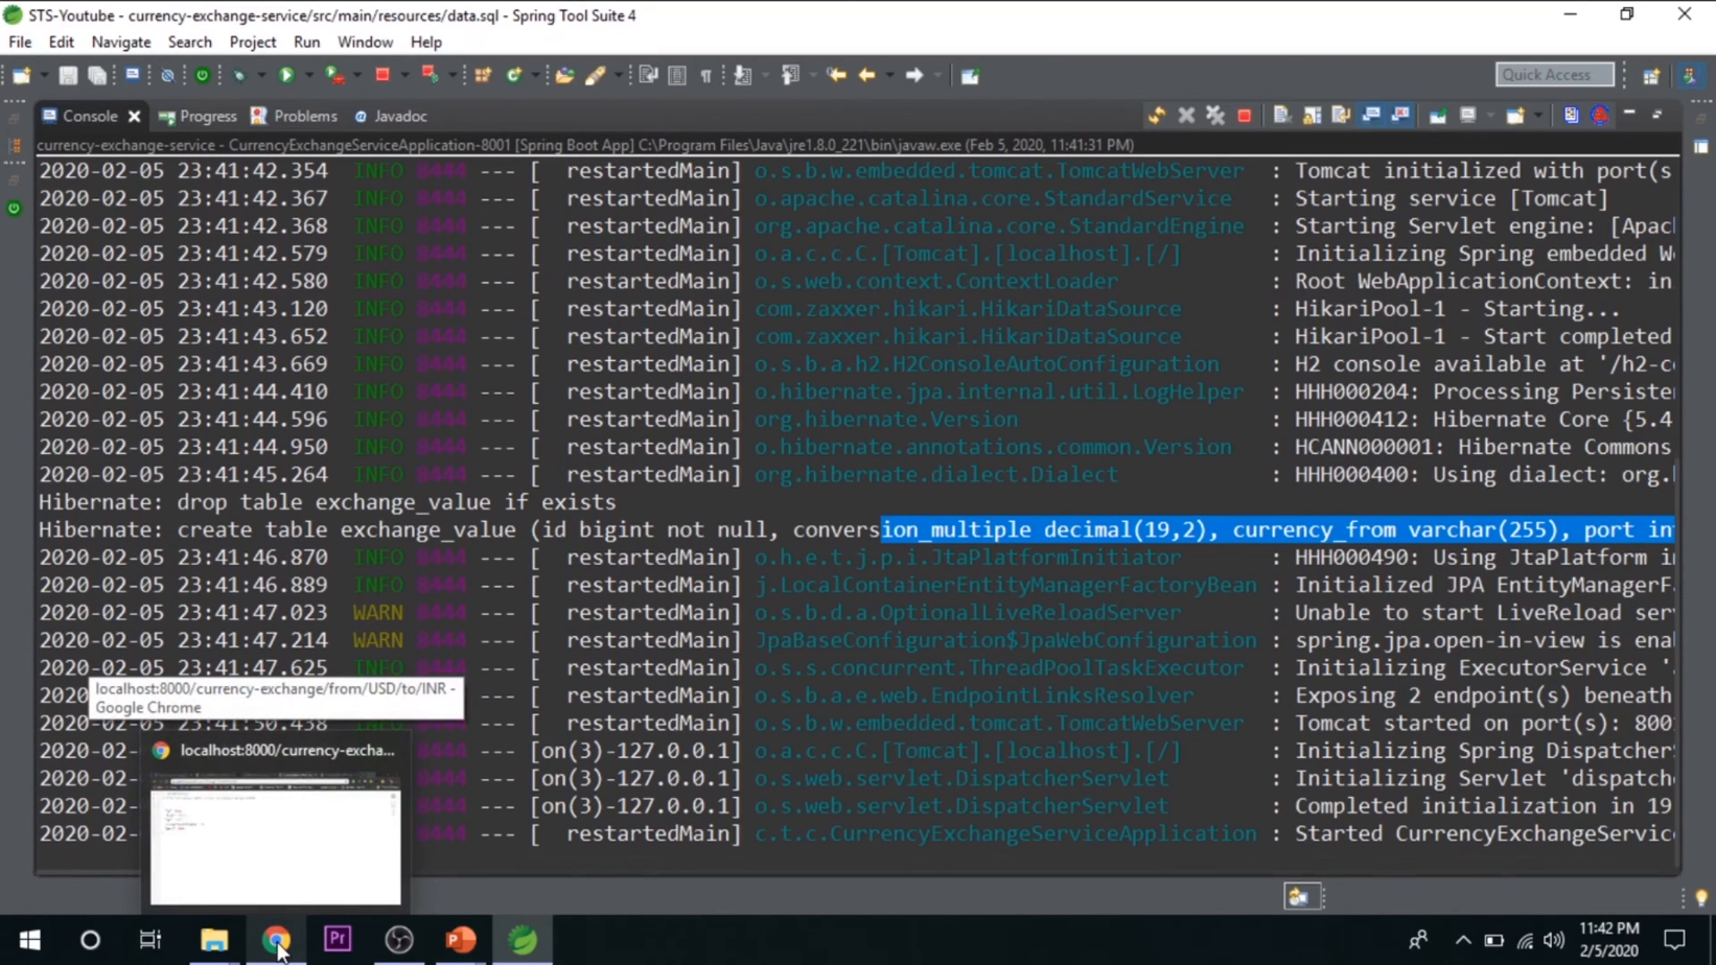
{"action": "left_click", "coordinate": [276, 940]}
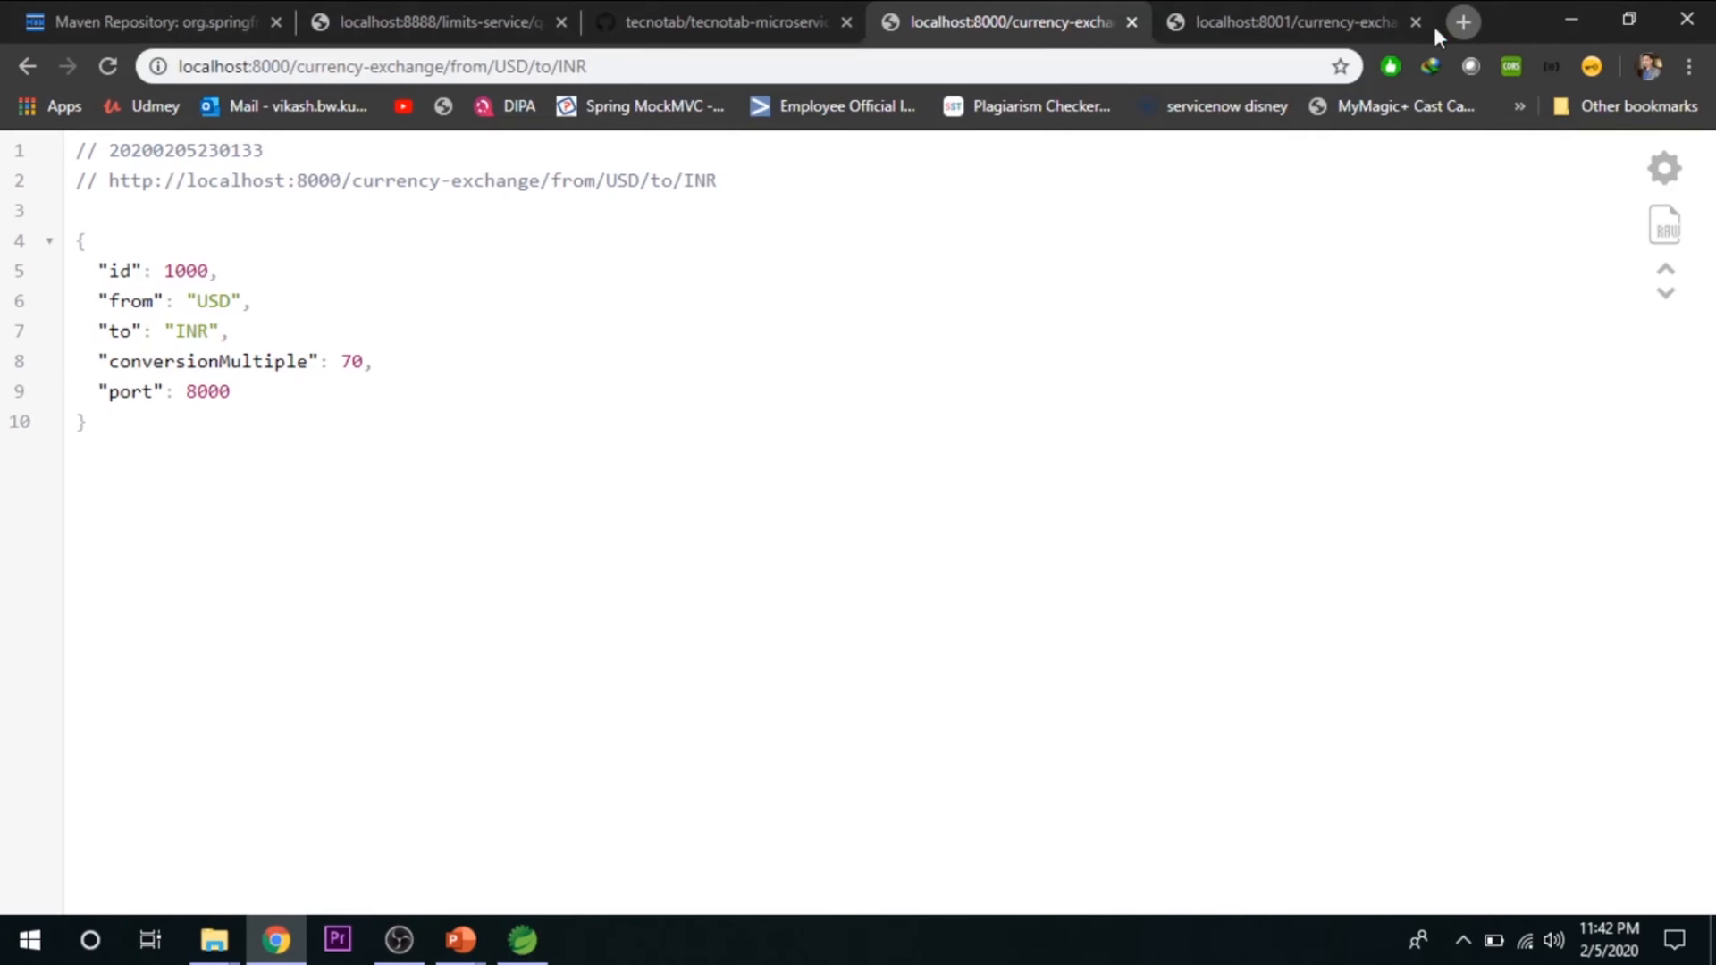
- Load localhost:8001/h2-console in a new Chrome tab
{"action": "left_click", "coordinate": [1462, 20]}
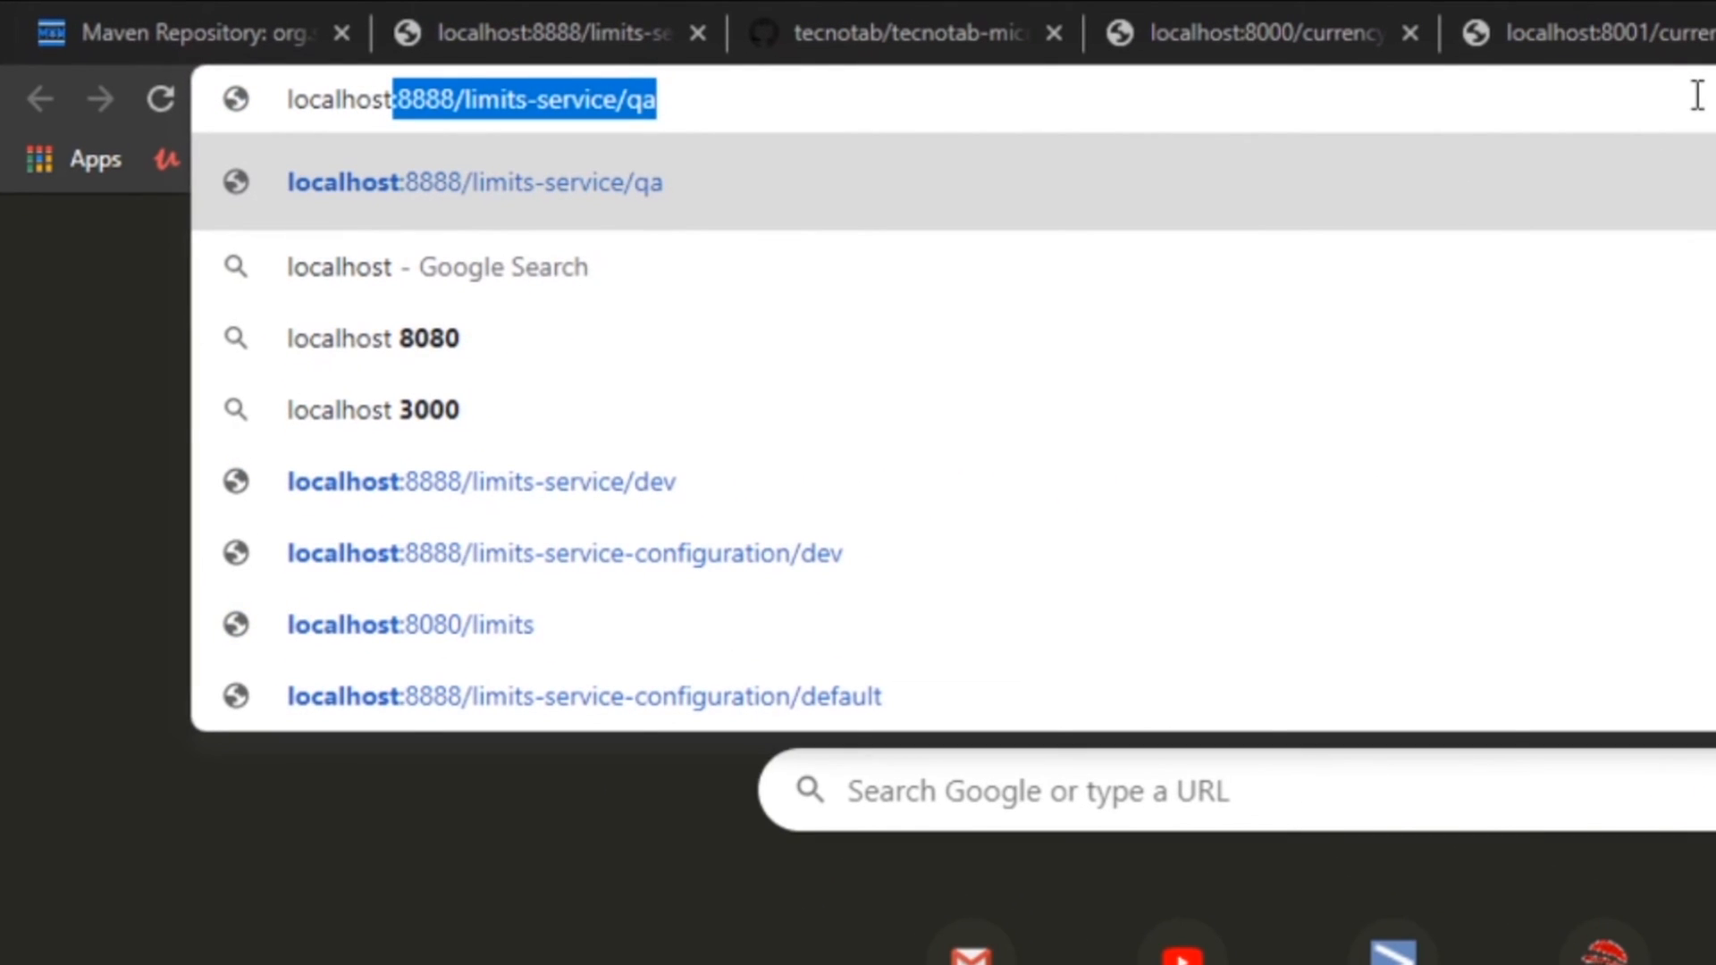
{"action": "type", "text": "localhost:8001"}
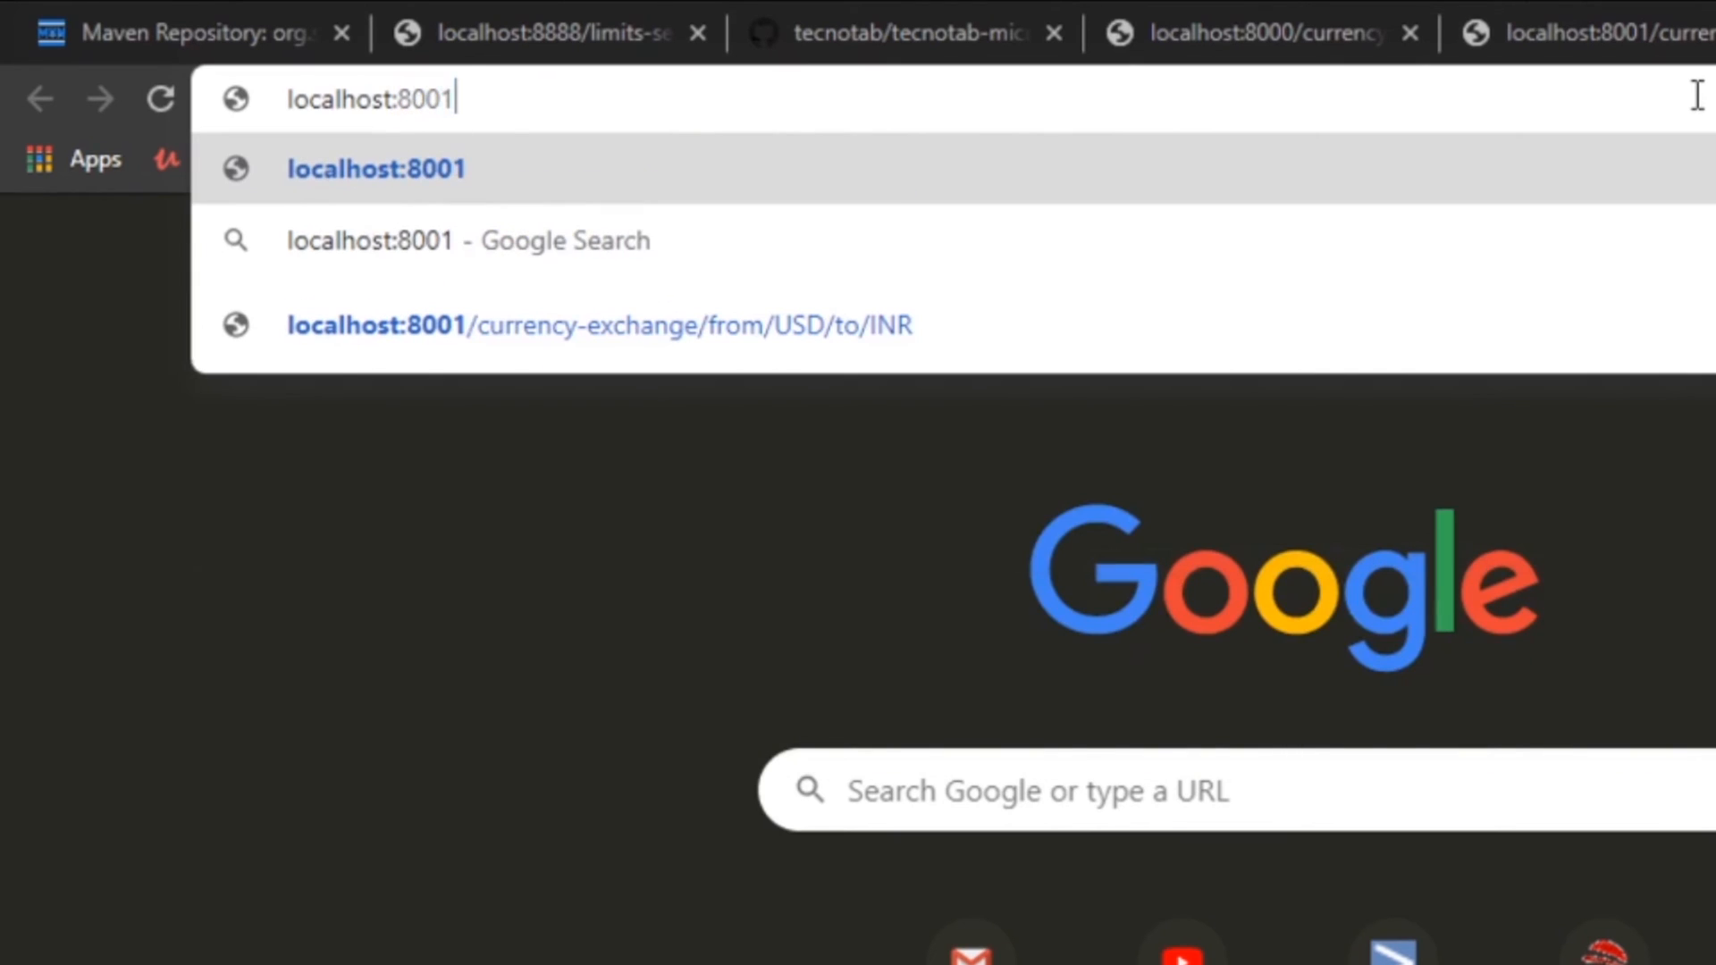
{"action": "type", "text": "/h2-console/login.jsp?jsessionid=20dc4d3666a83a2d79dac5231fc70a04"}
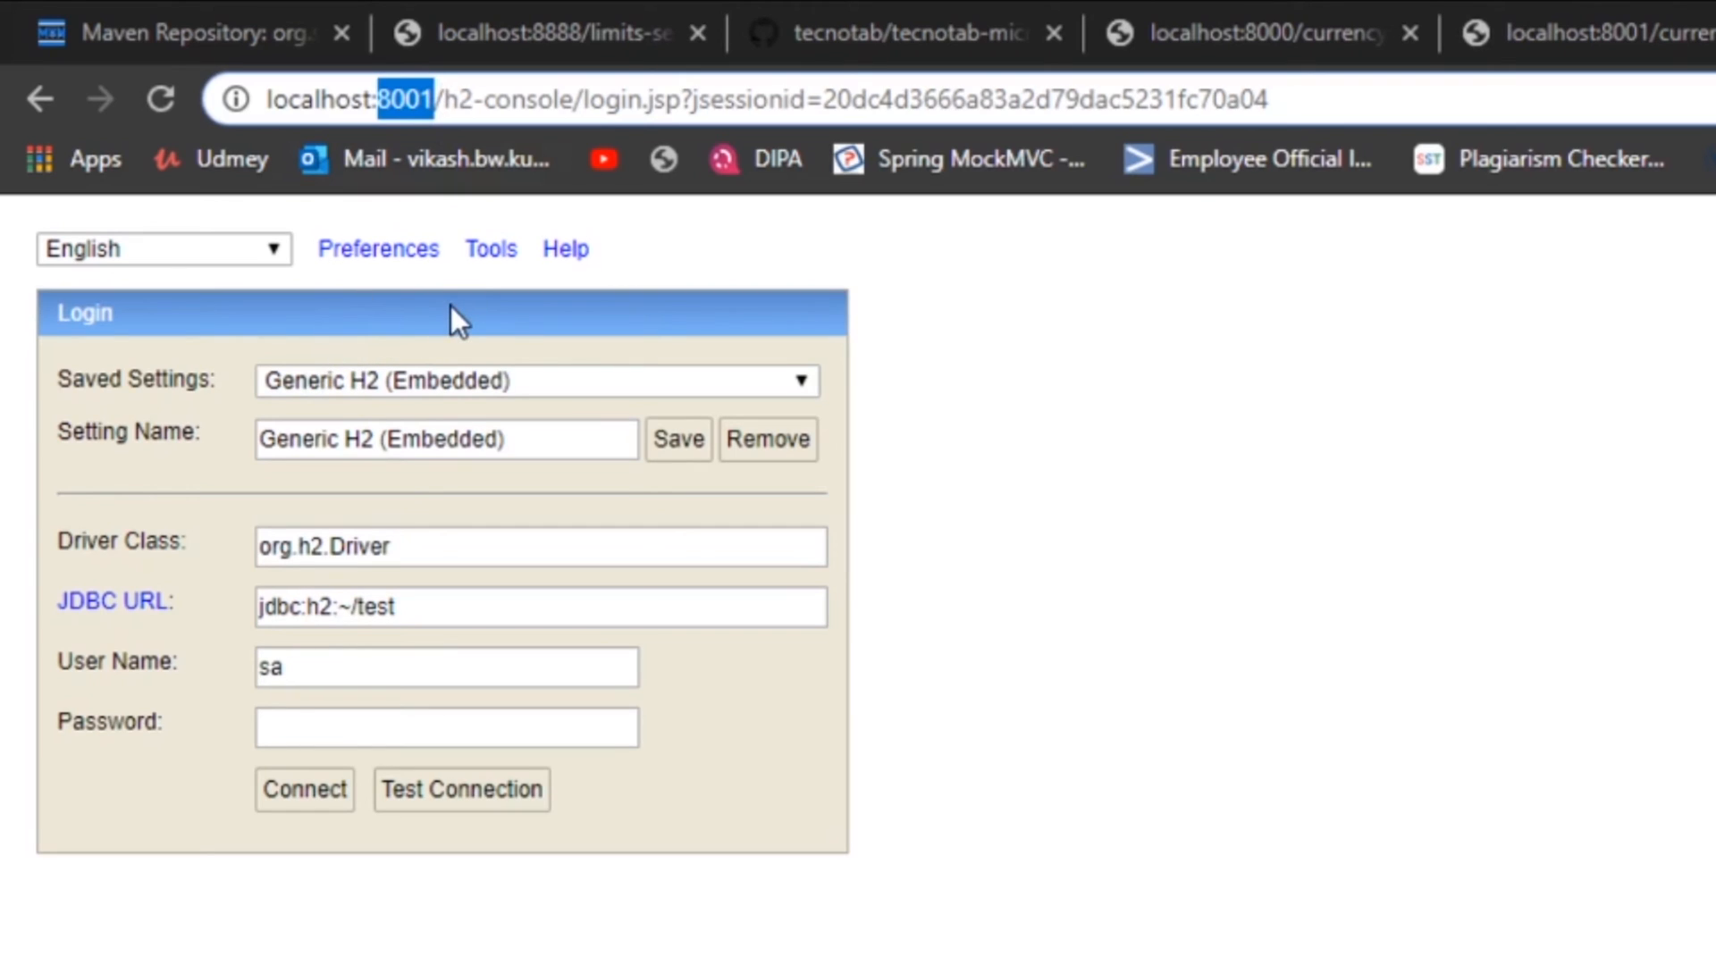
{"action": "mouse_move", "coordinate": [230, 425]}
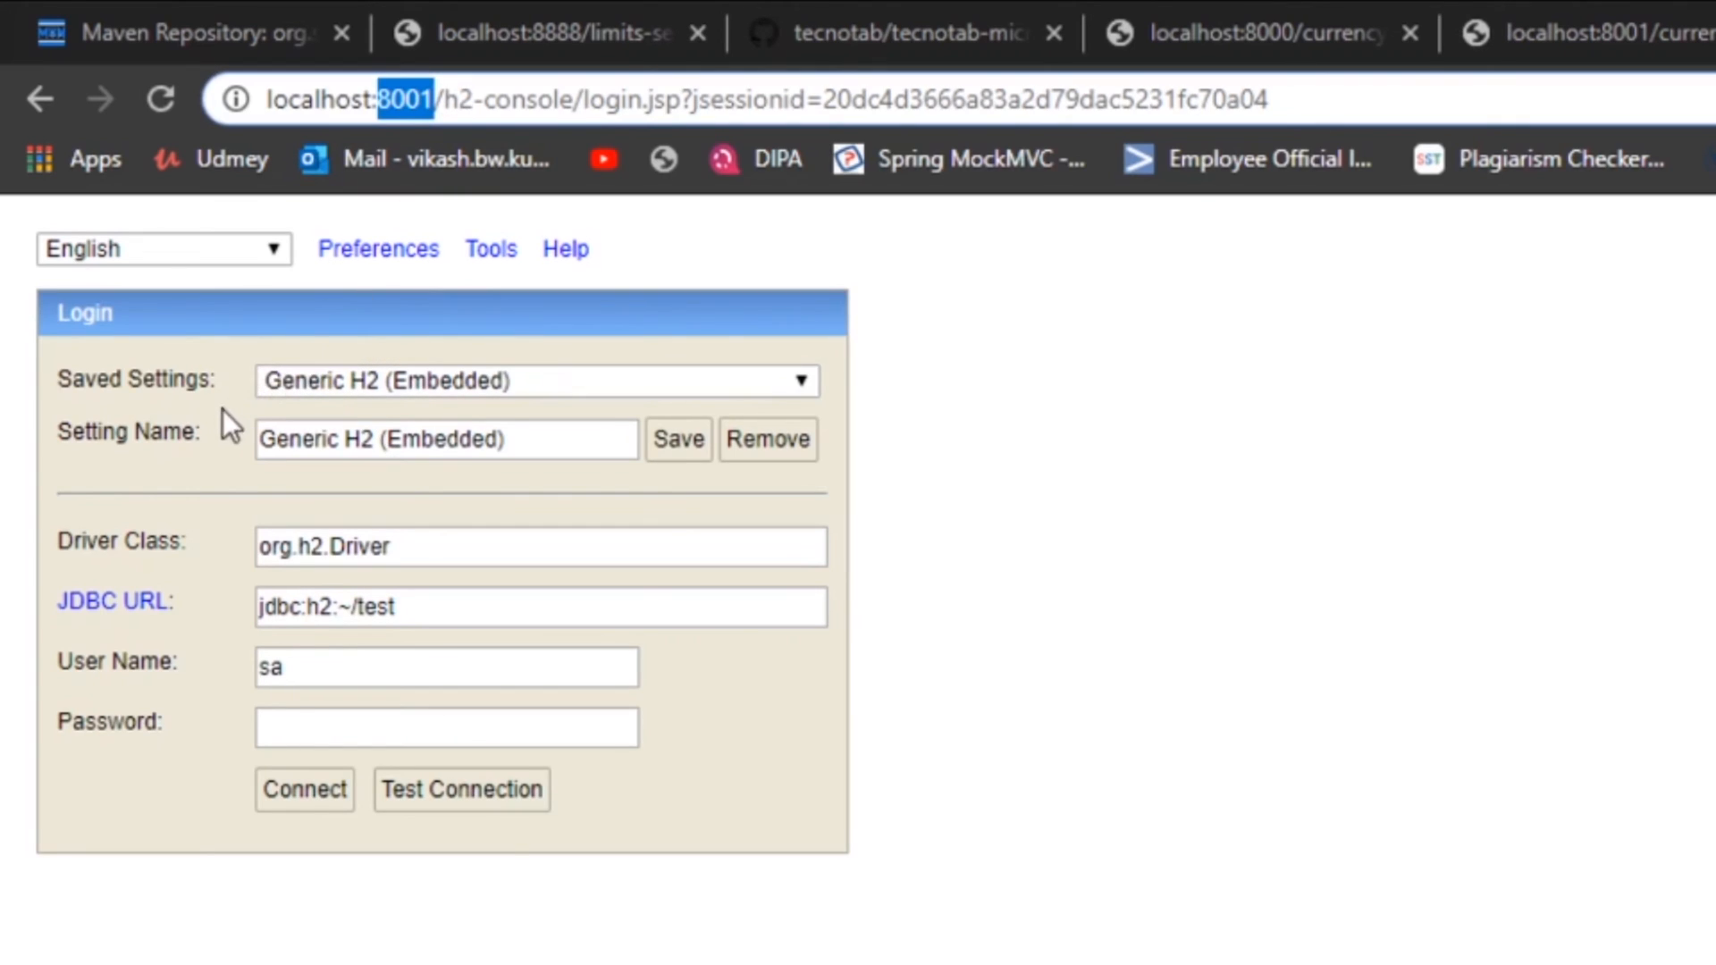
{"action": "mouse_move", "coordinate": [242, 848]}
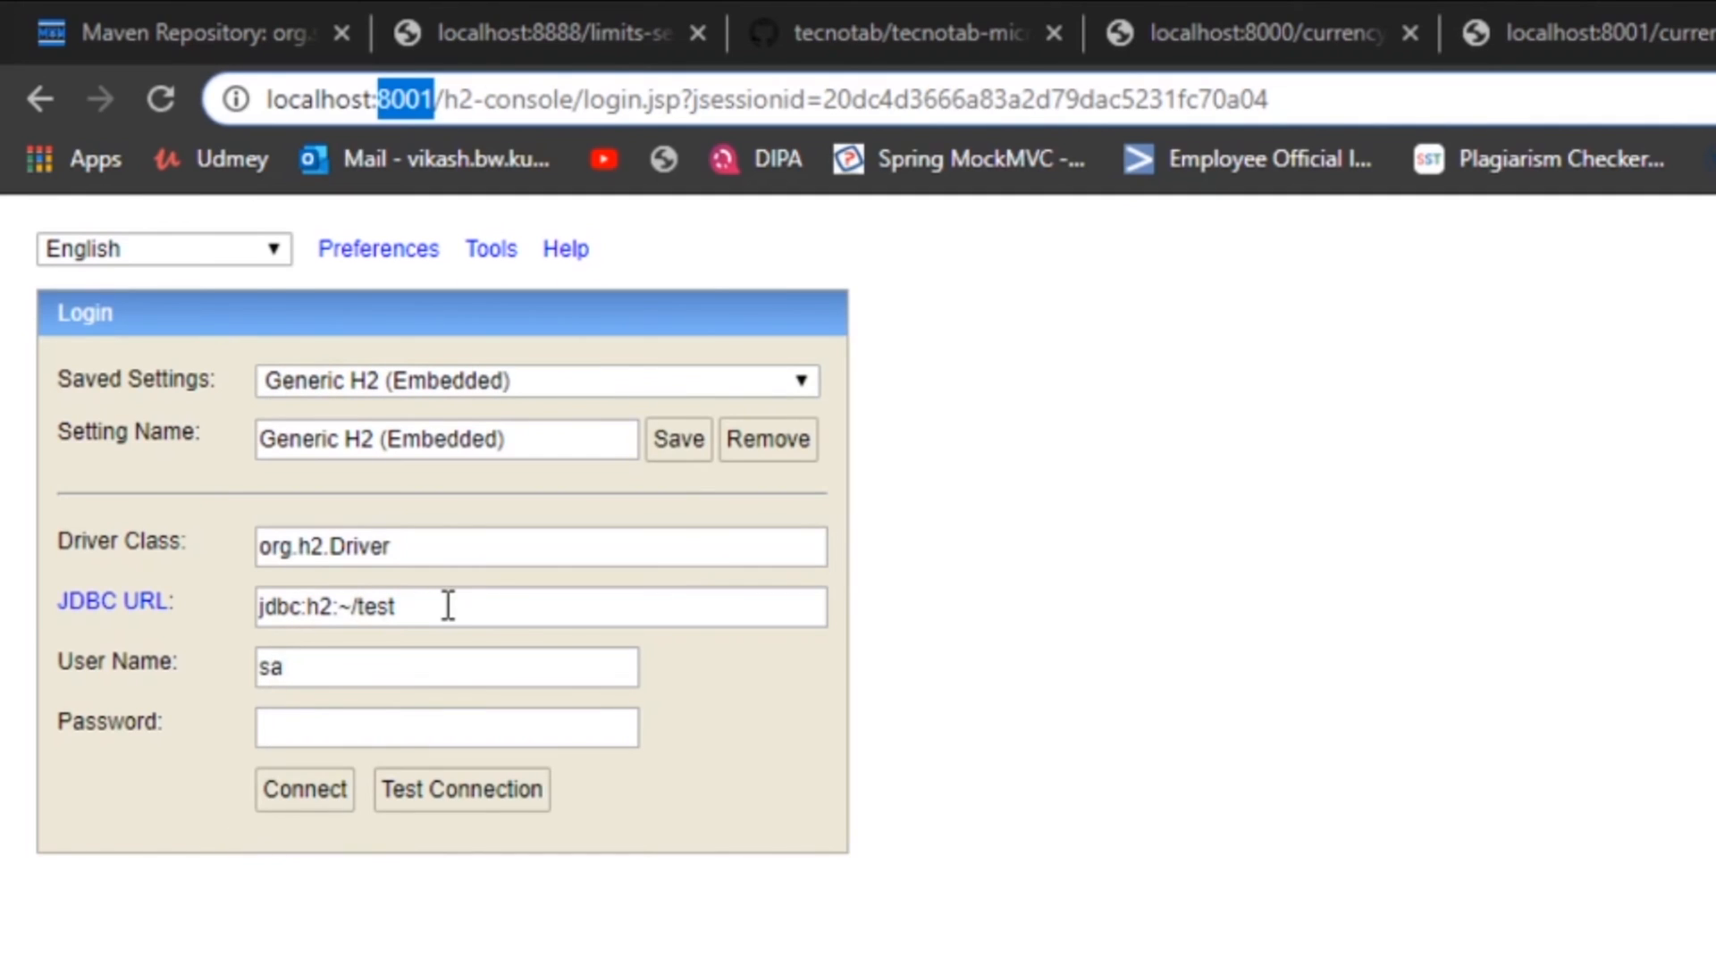
- Set the JDBC URL to jdbc:h2:mem:testdb
{"action": "left_click", "coordinate": [303, 789]}
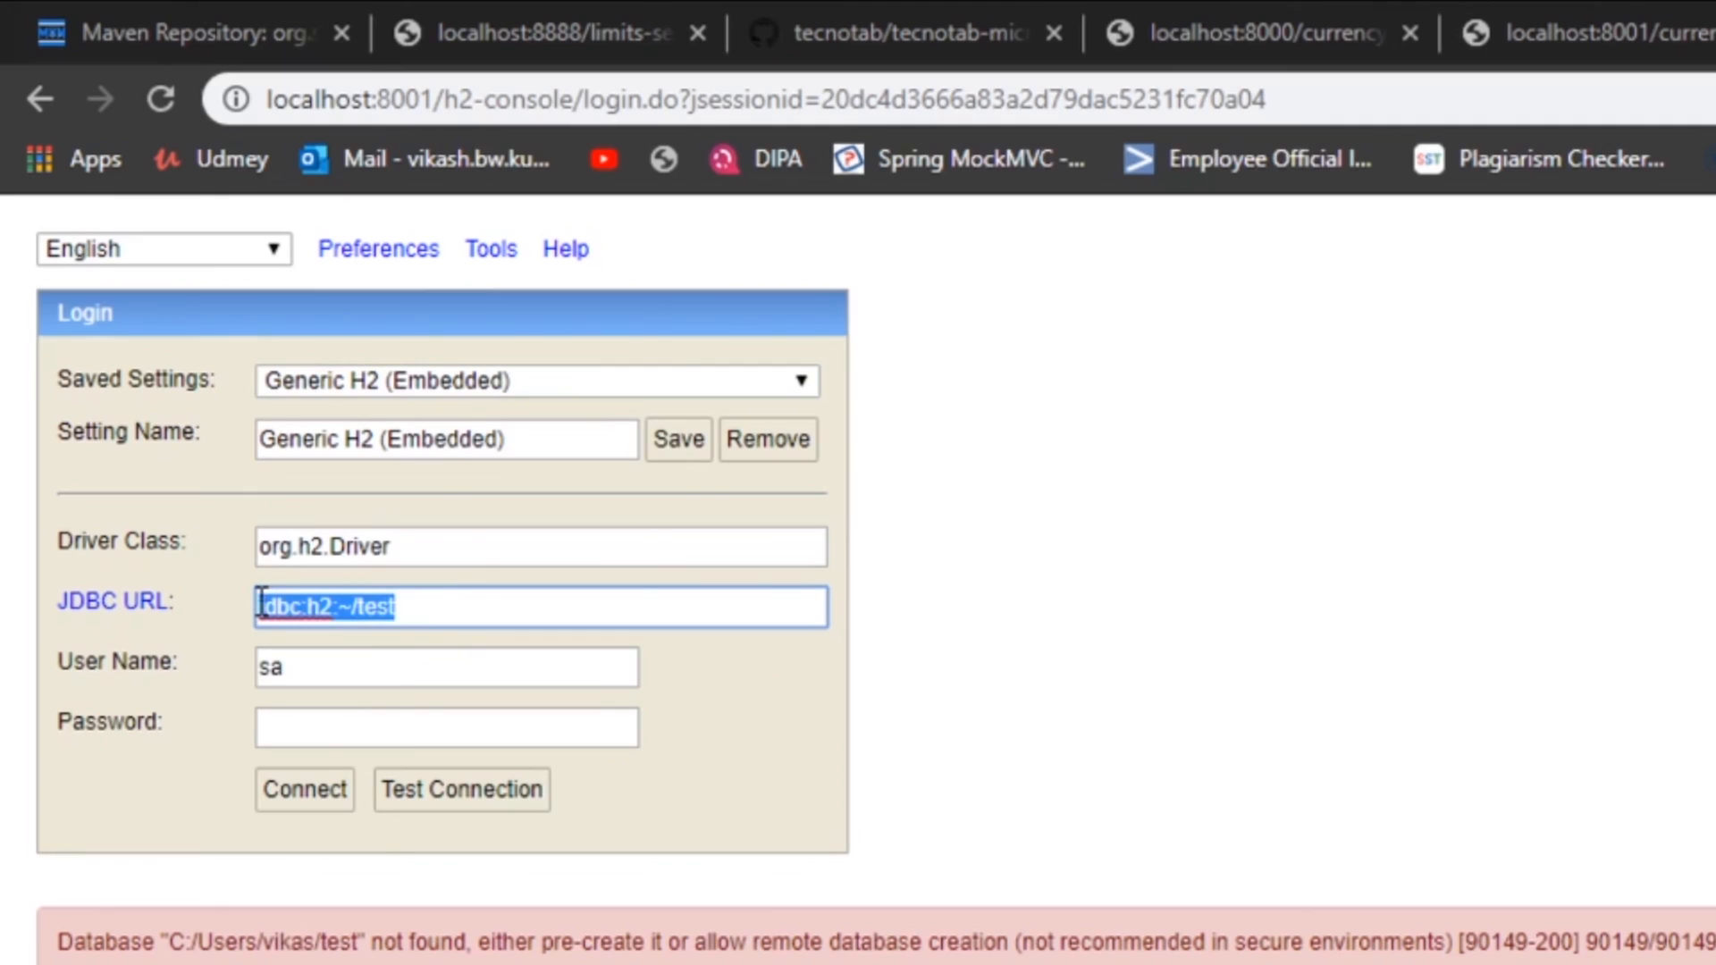
{"action": "mouse_move", "coordinate": [430, 669]}
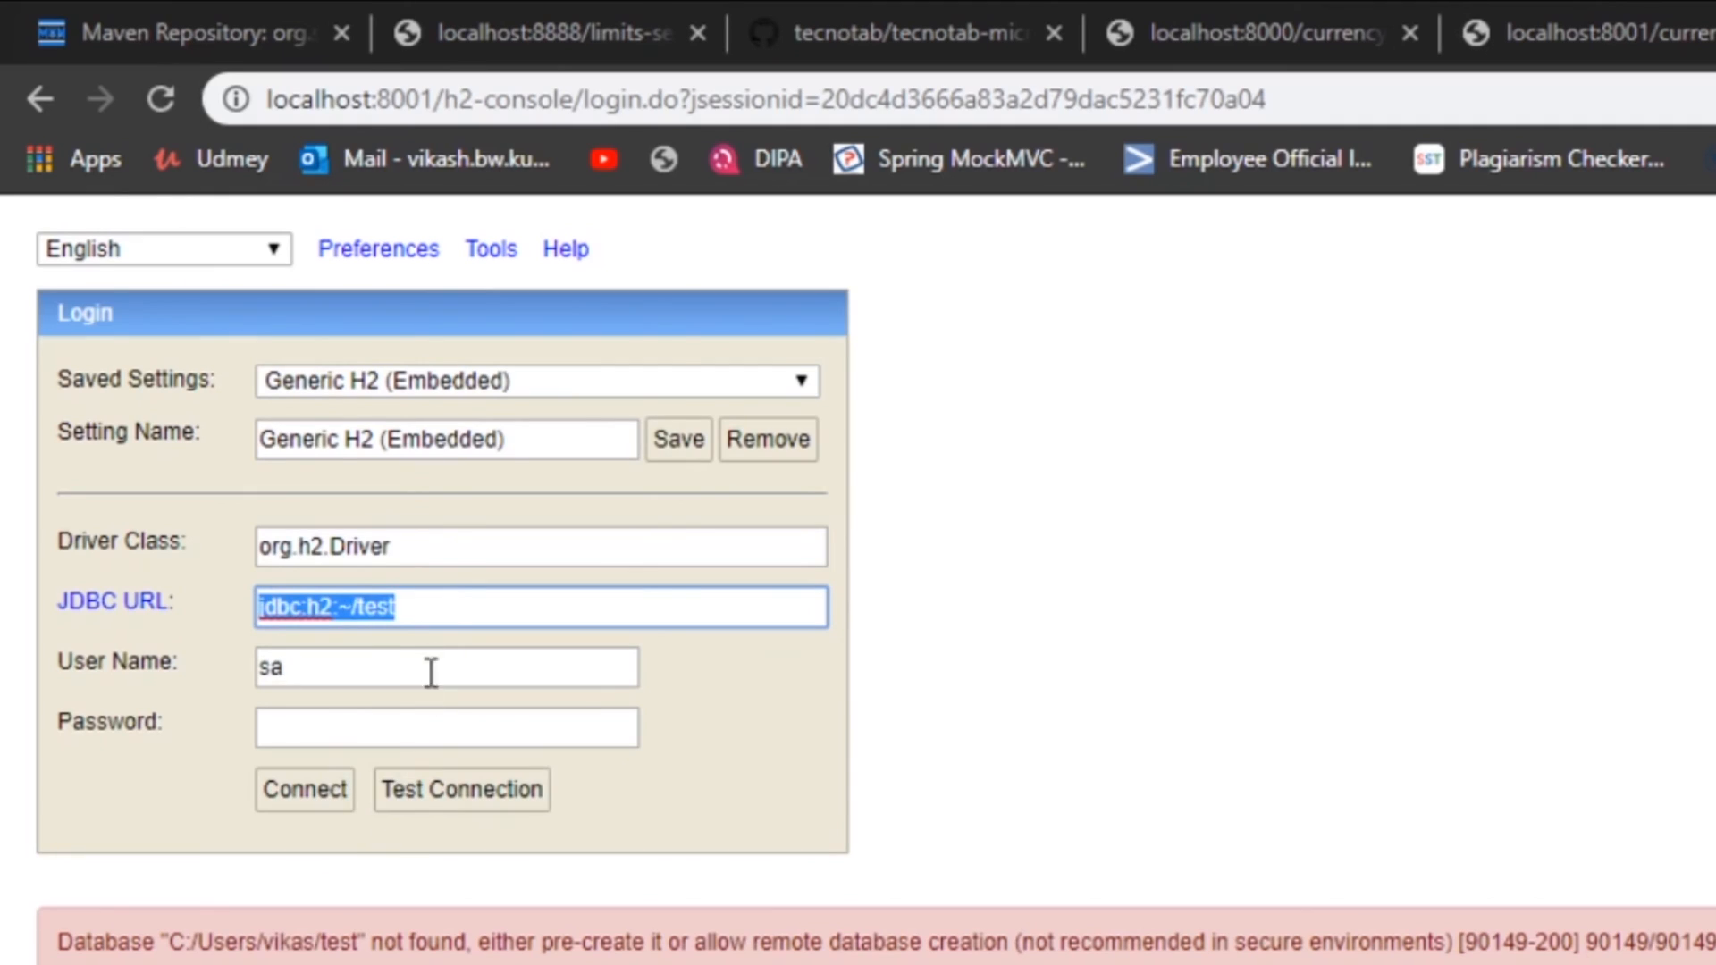
{"action": "type", "text": "jdbc:h2:me"}
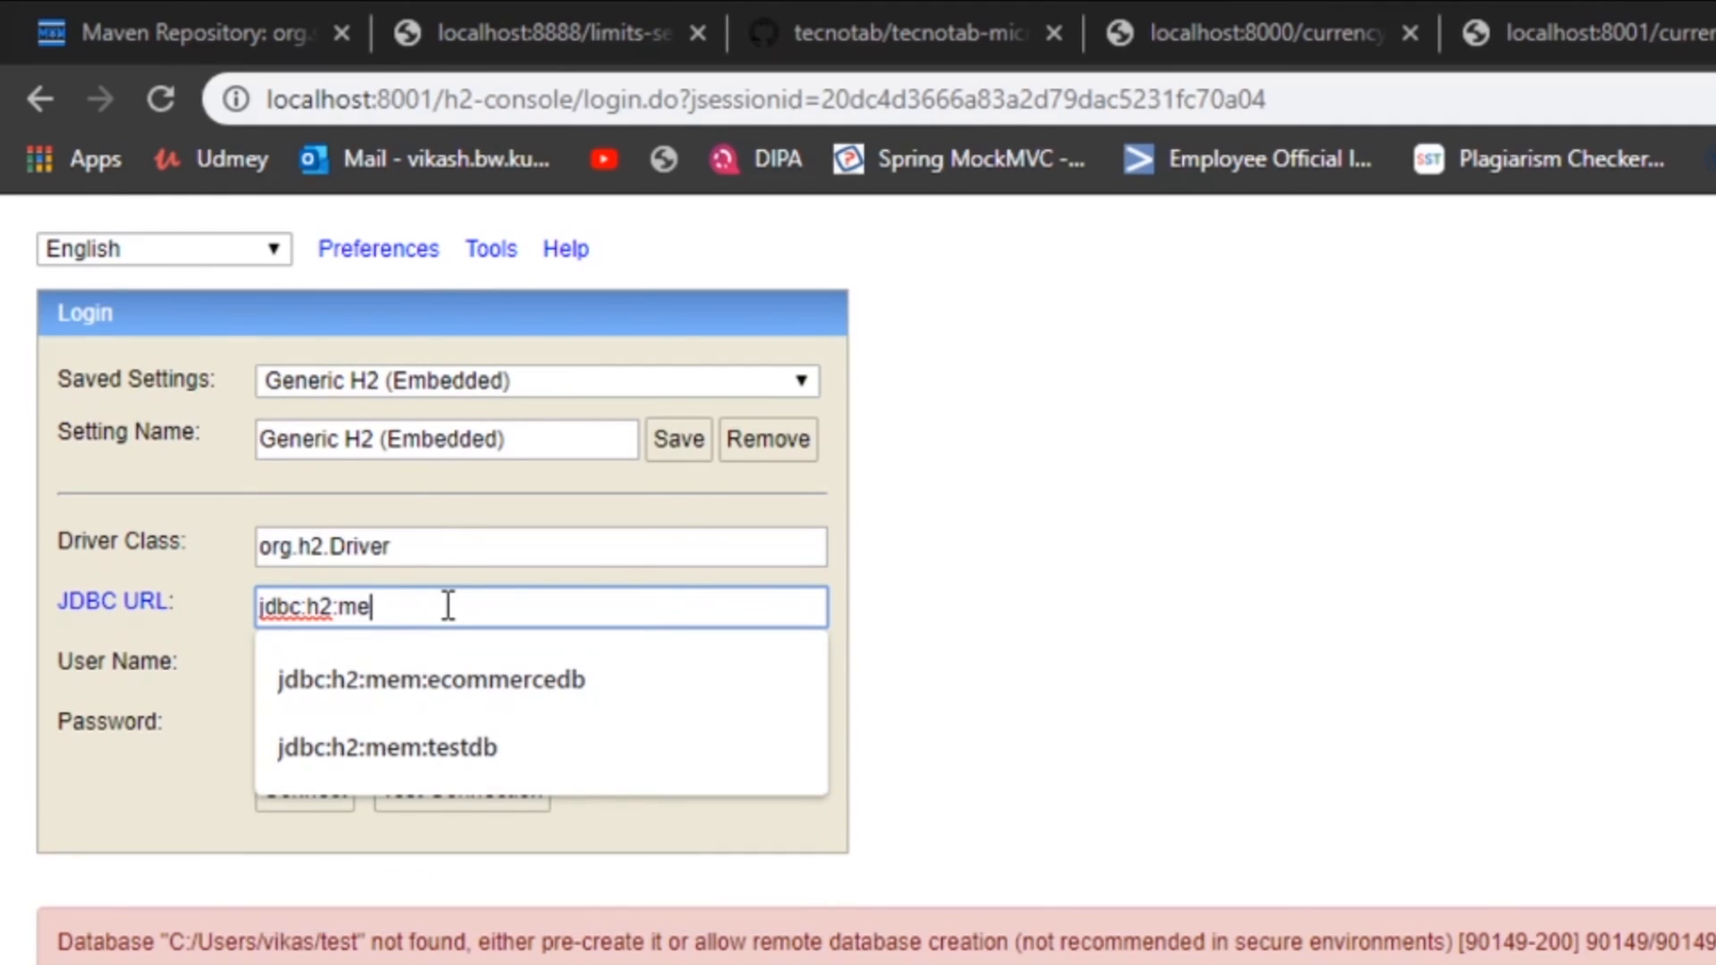
{"action": "type", "text": "m:"}
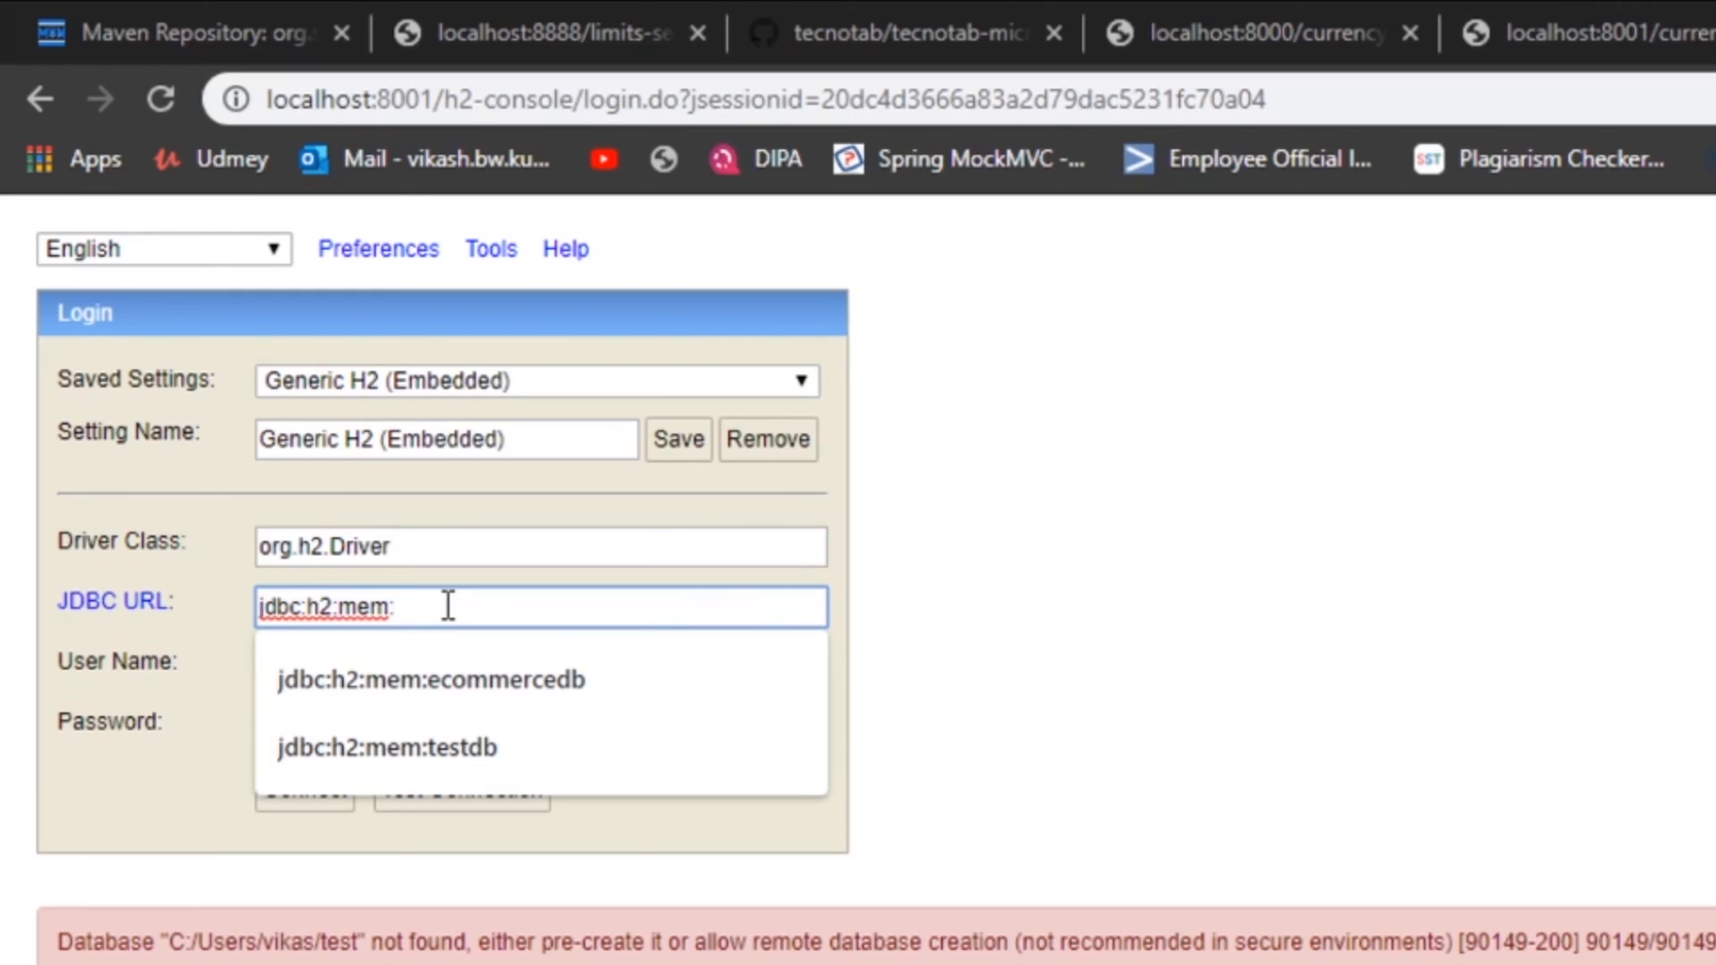
{"action": "type", "text": "test"}
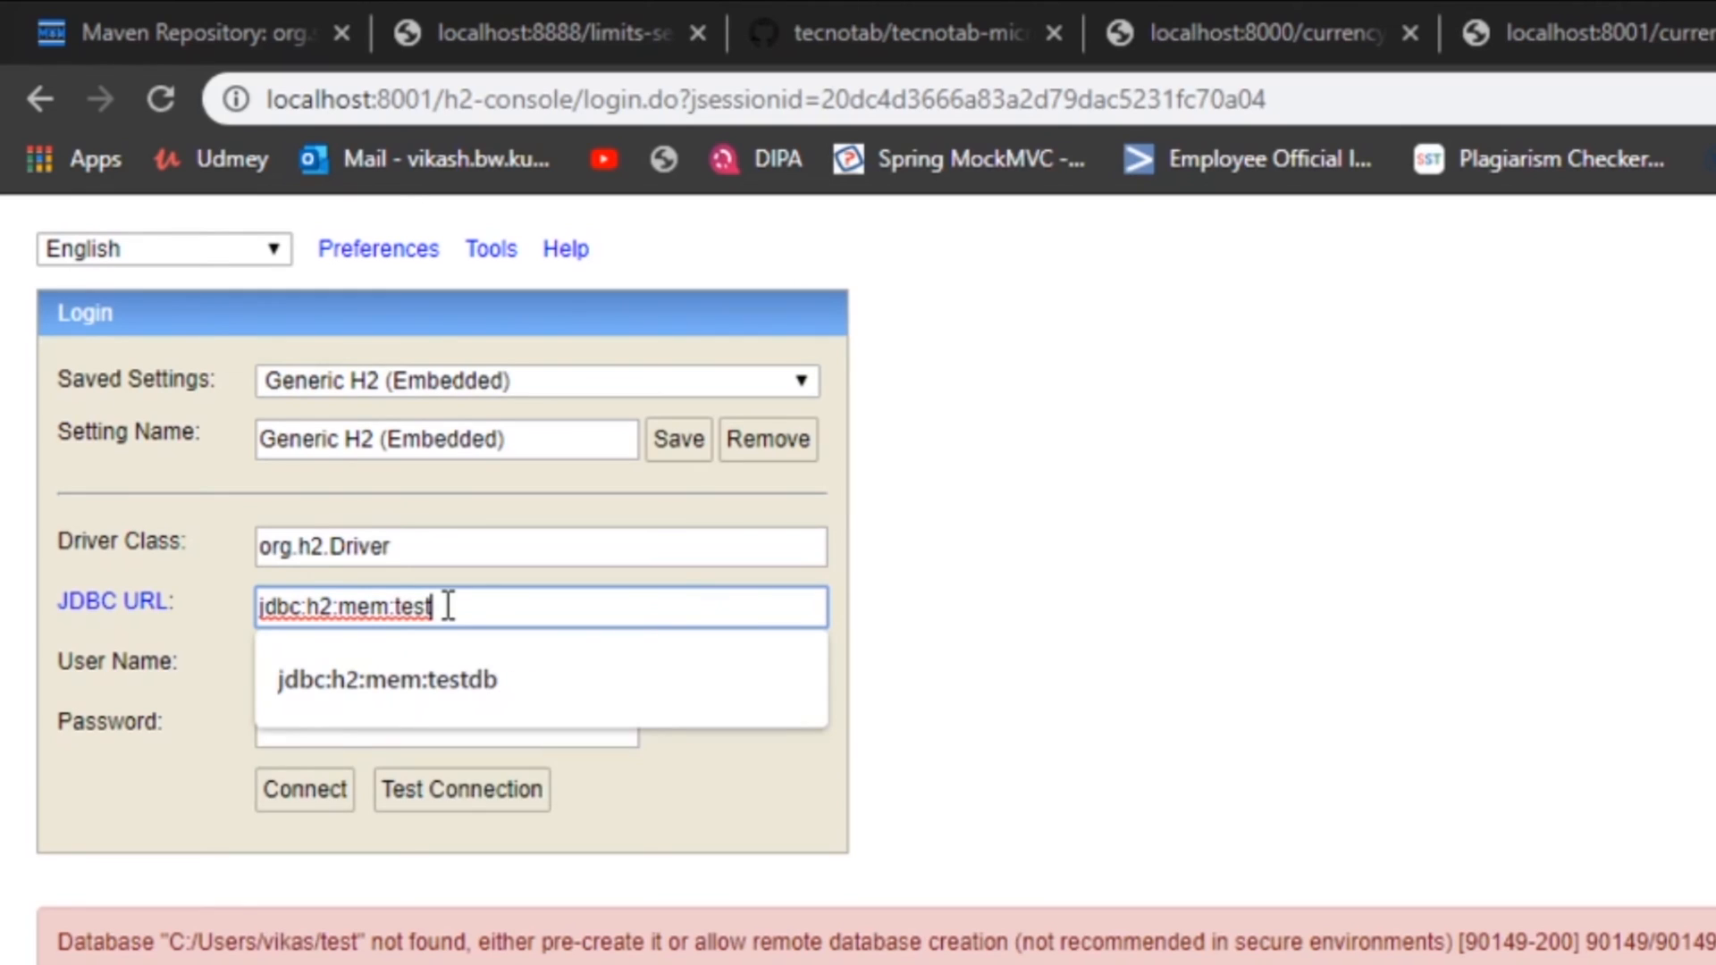
{"action": "left_click", "coordinate": [385, 680]}
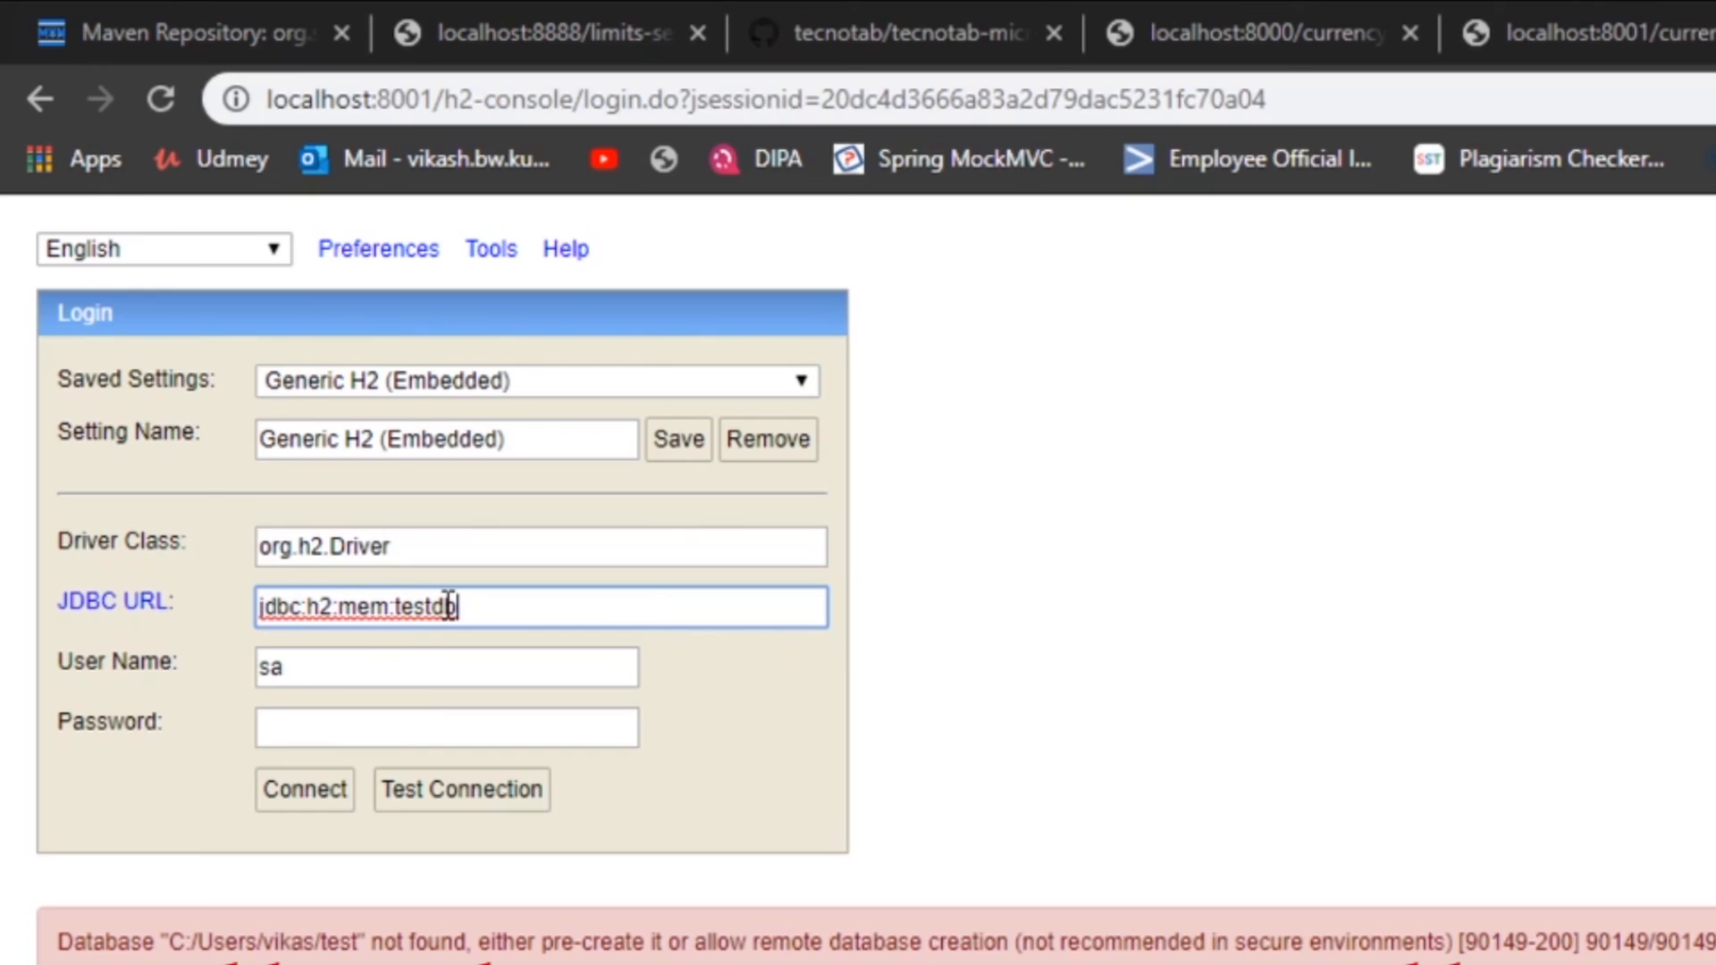
- Test the testdb connection successfully, then connect to the database
{"action": "left_click", "coordinate": [461, 789]}
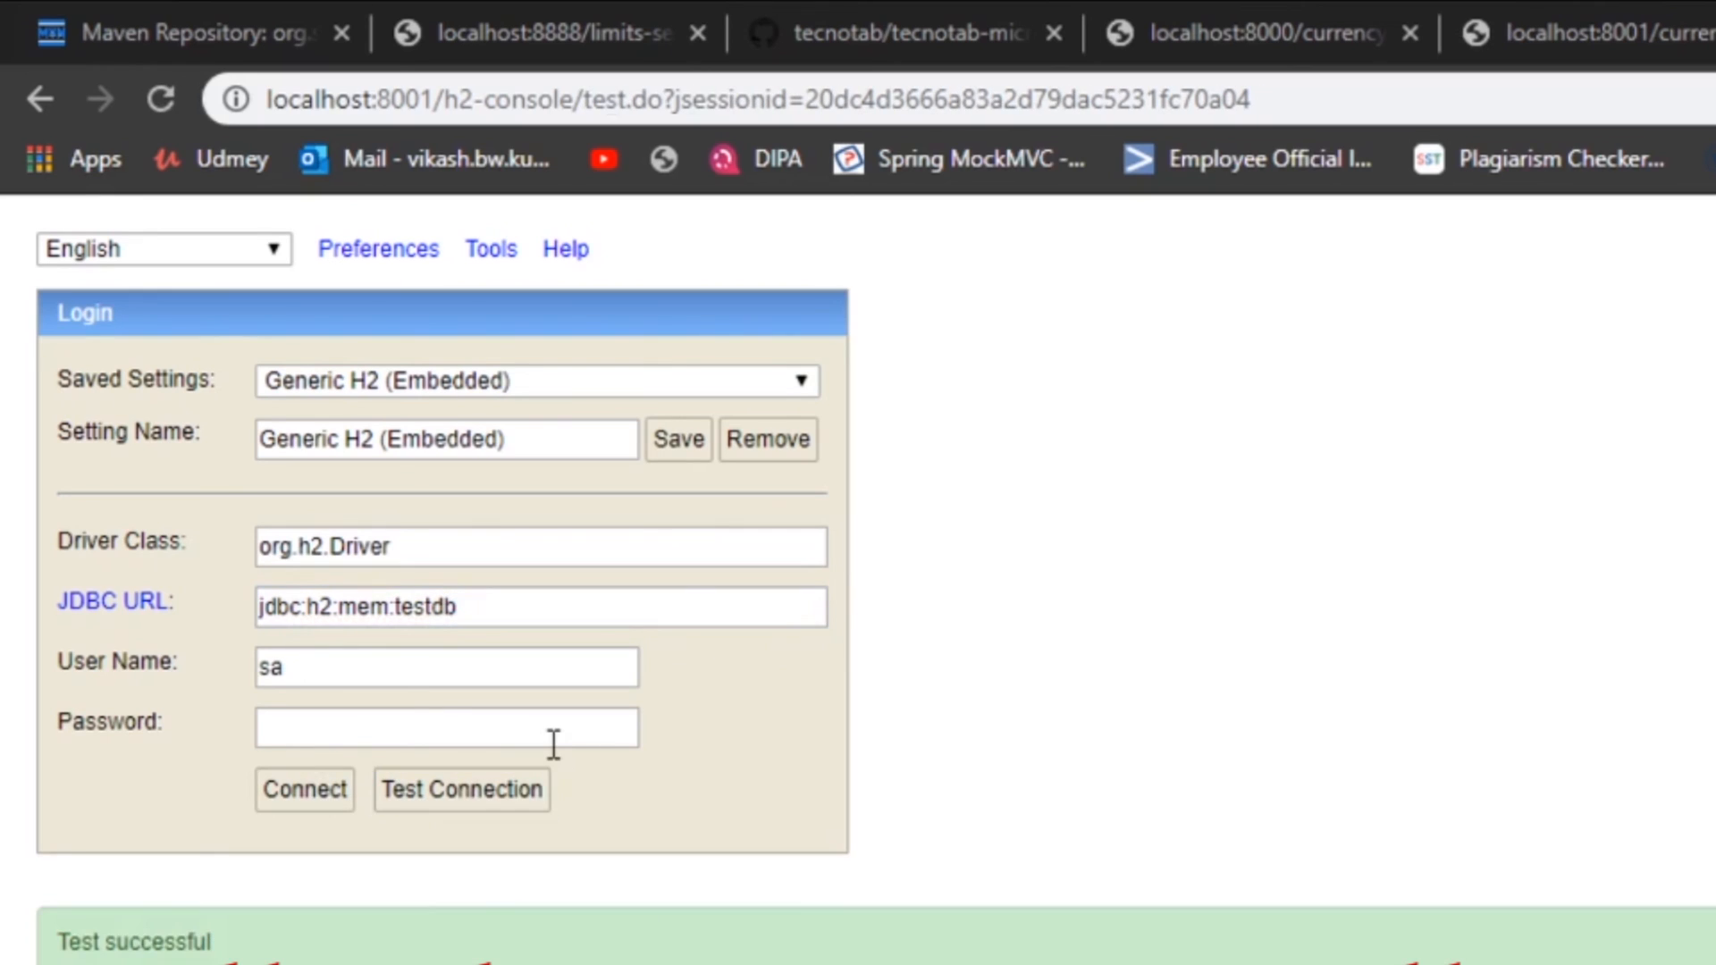
{"action": "left_click", "coordinate": [303, 789]}
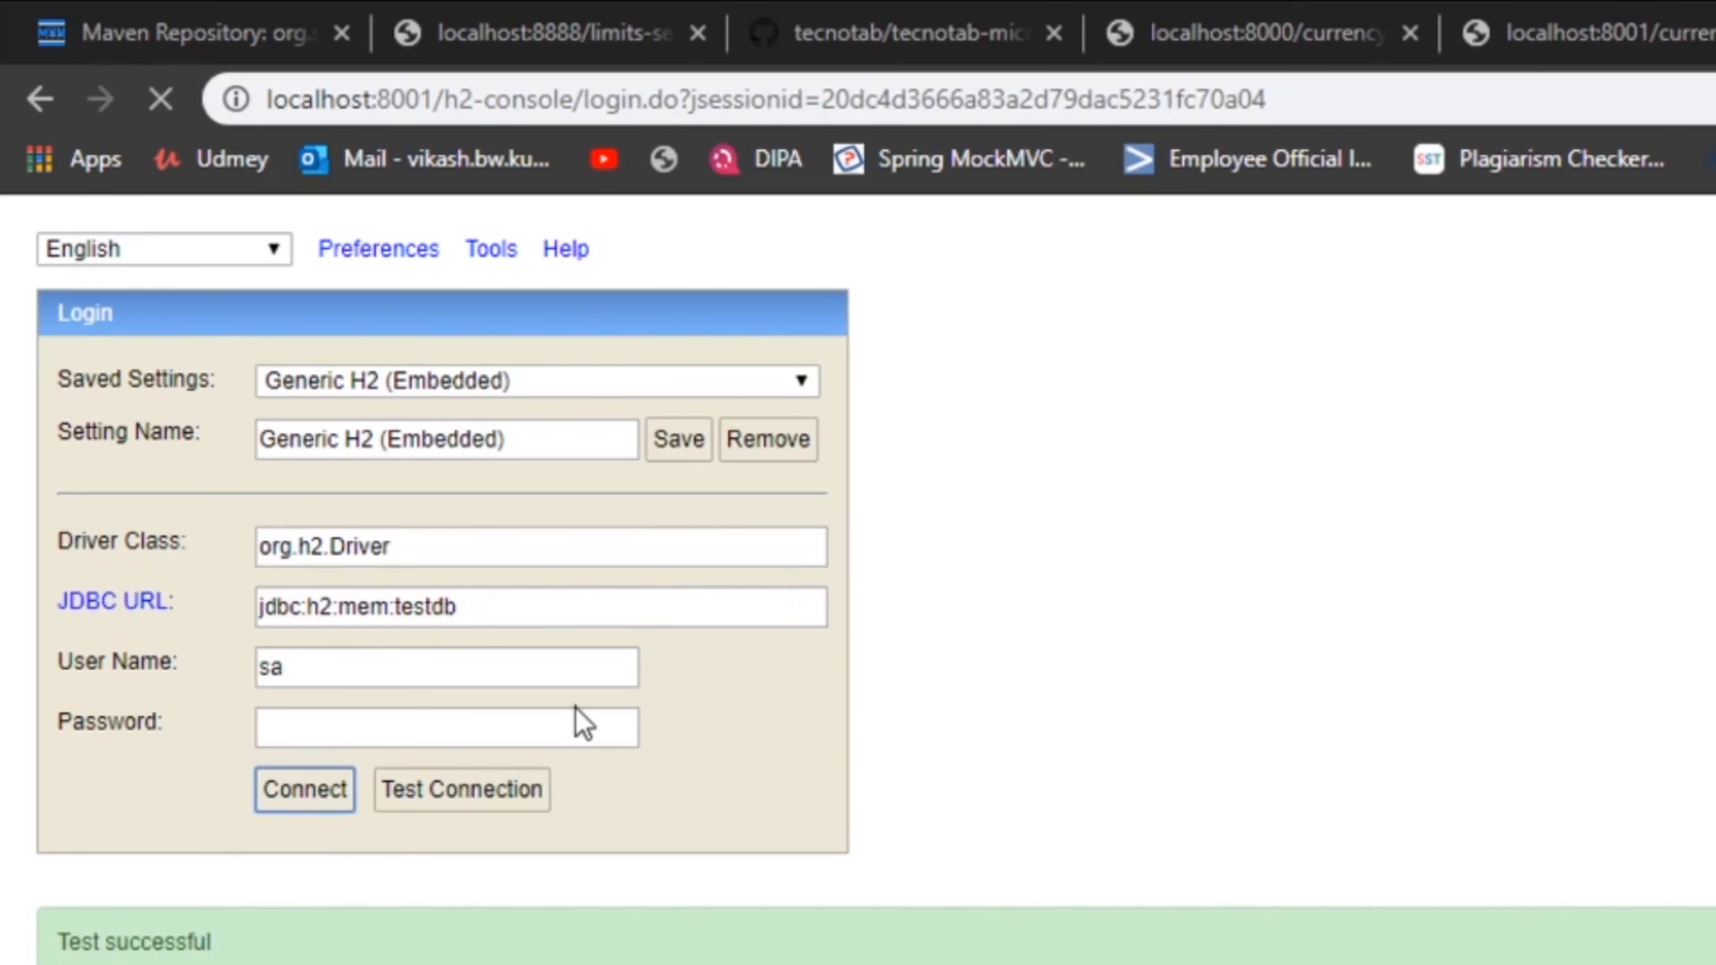
{"action": "left_click", "coordinate": [304, 789]}
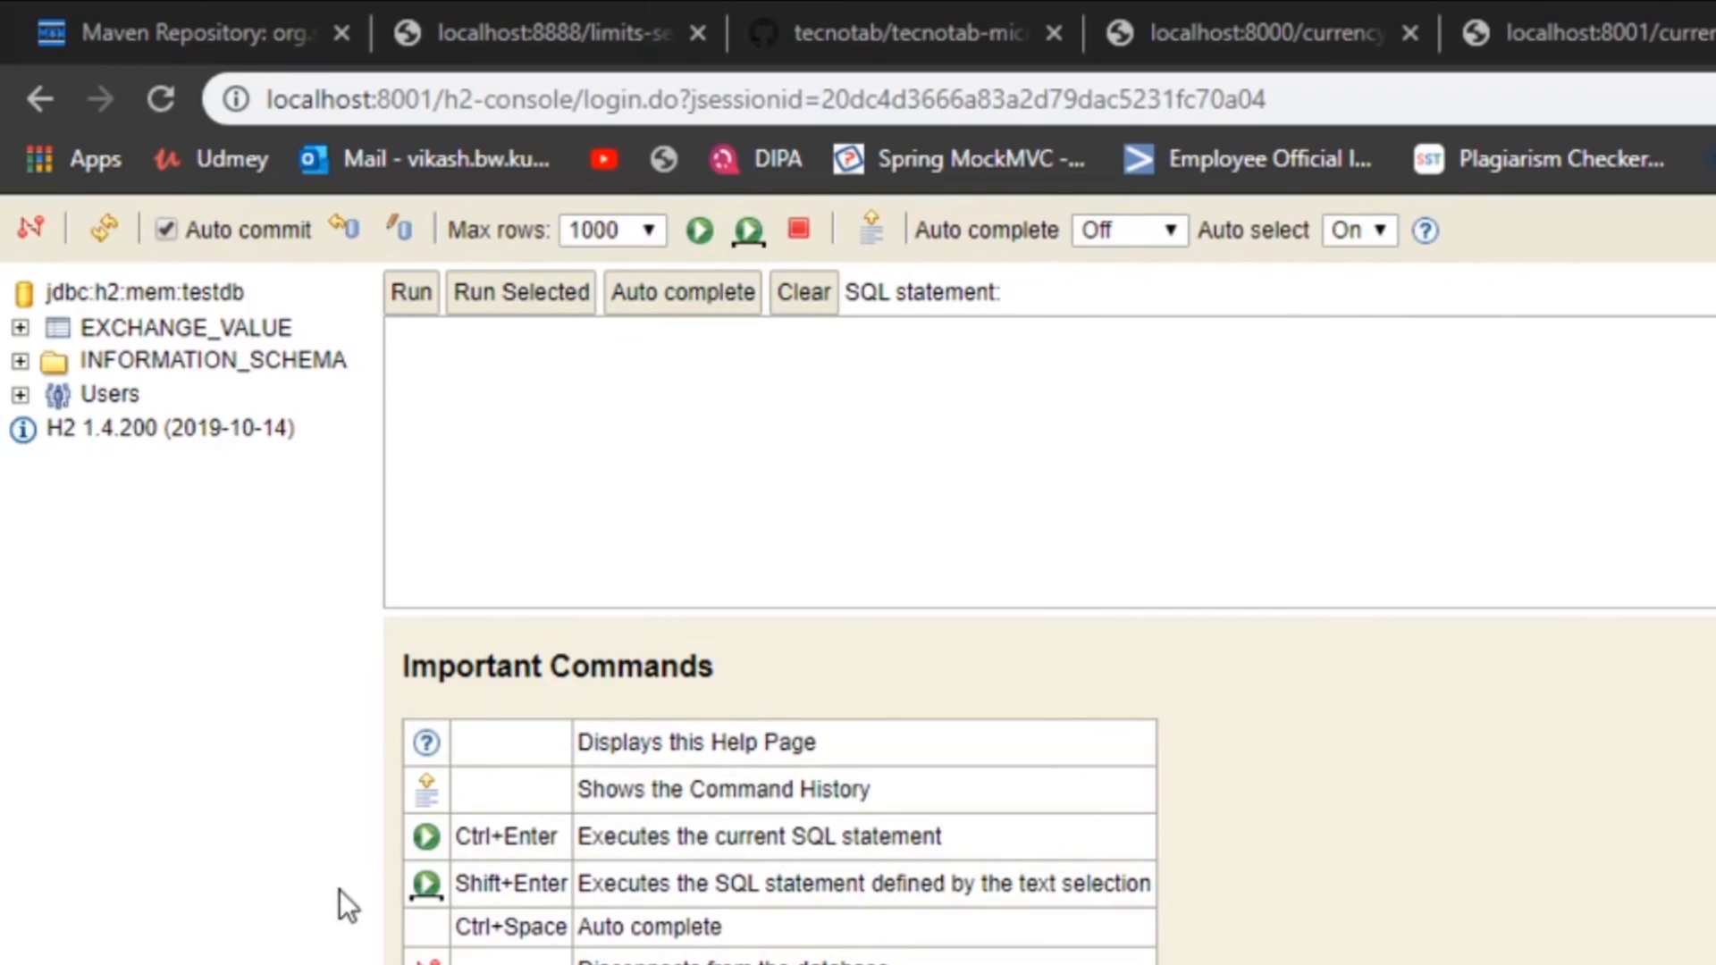
{"action": "mouse_move", "coordinate": [244, 852]}
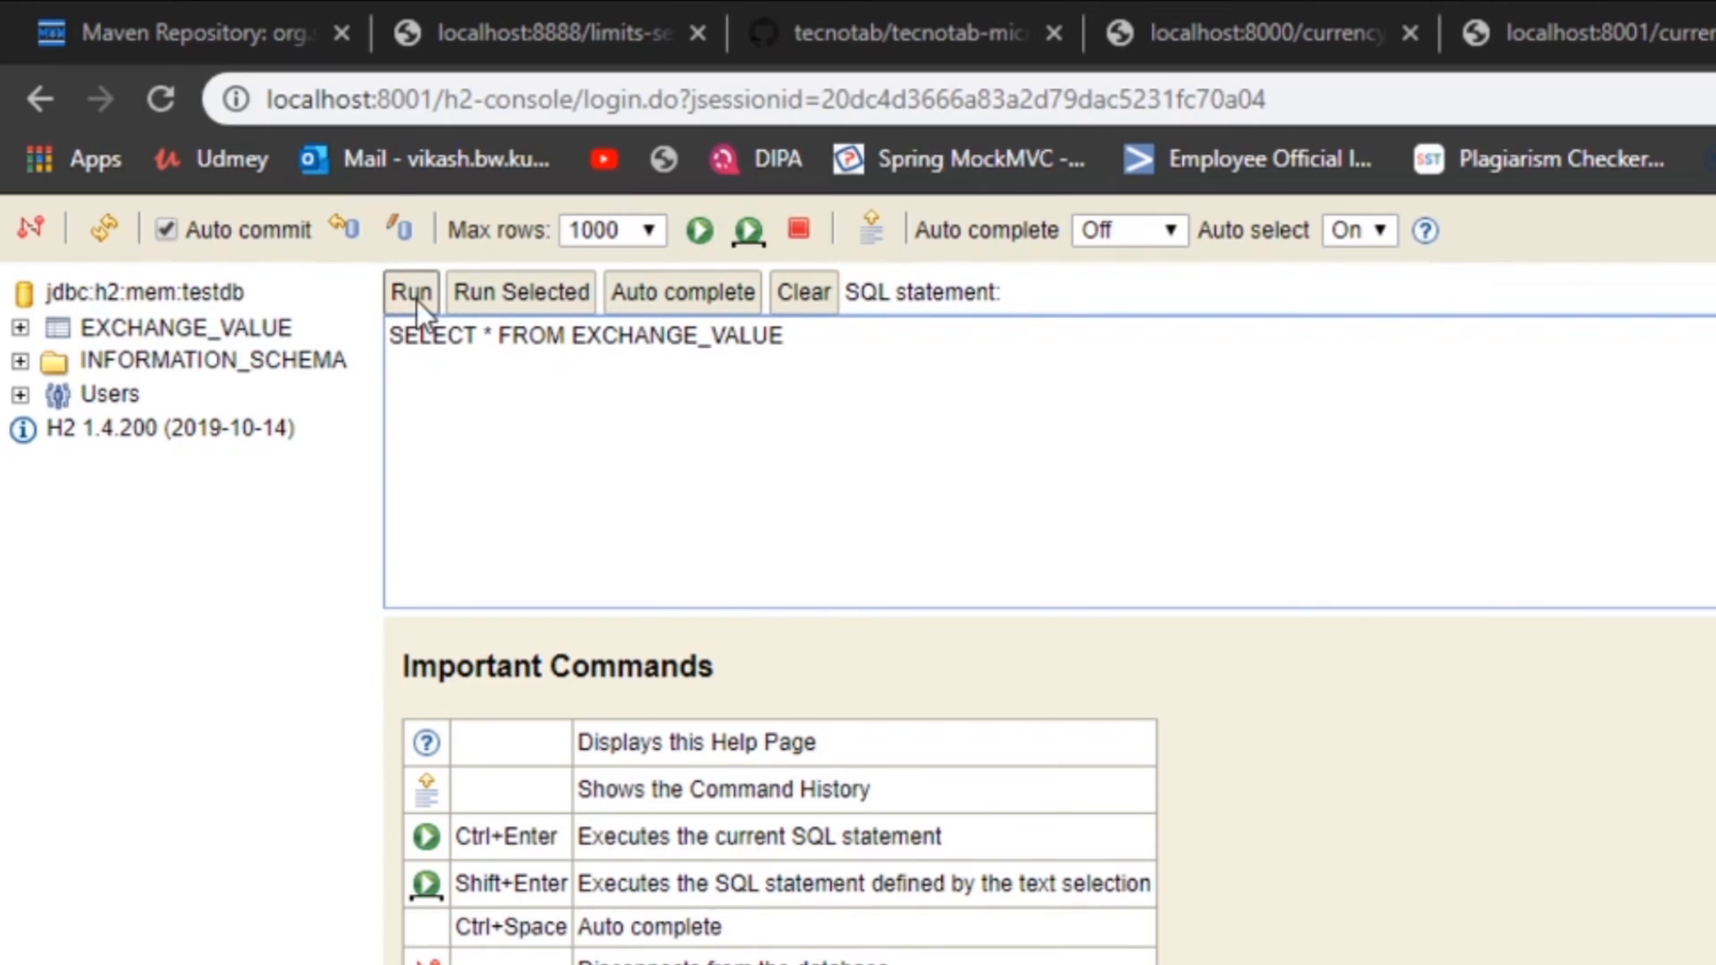
- Run SELECT * FROM EXCHANGE_VALUE, returning USD, EUR and AUD to INR at 70, 112, 25
{"action": "left_click", "coordinate": [410, 292]}
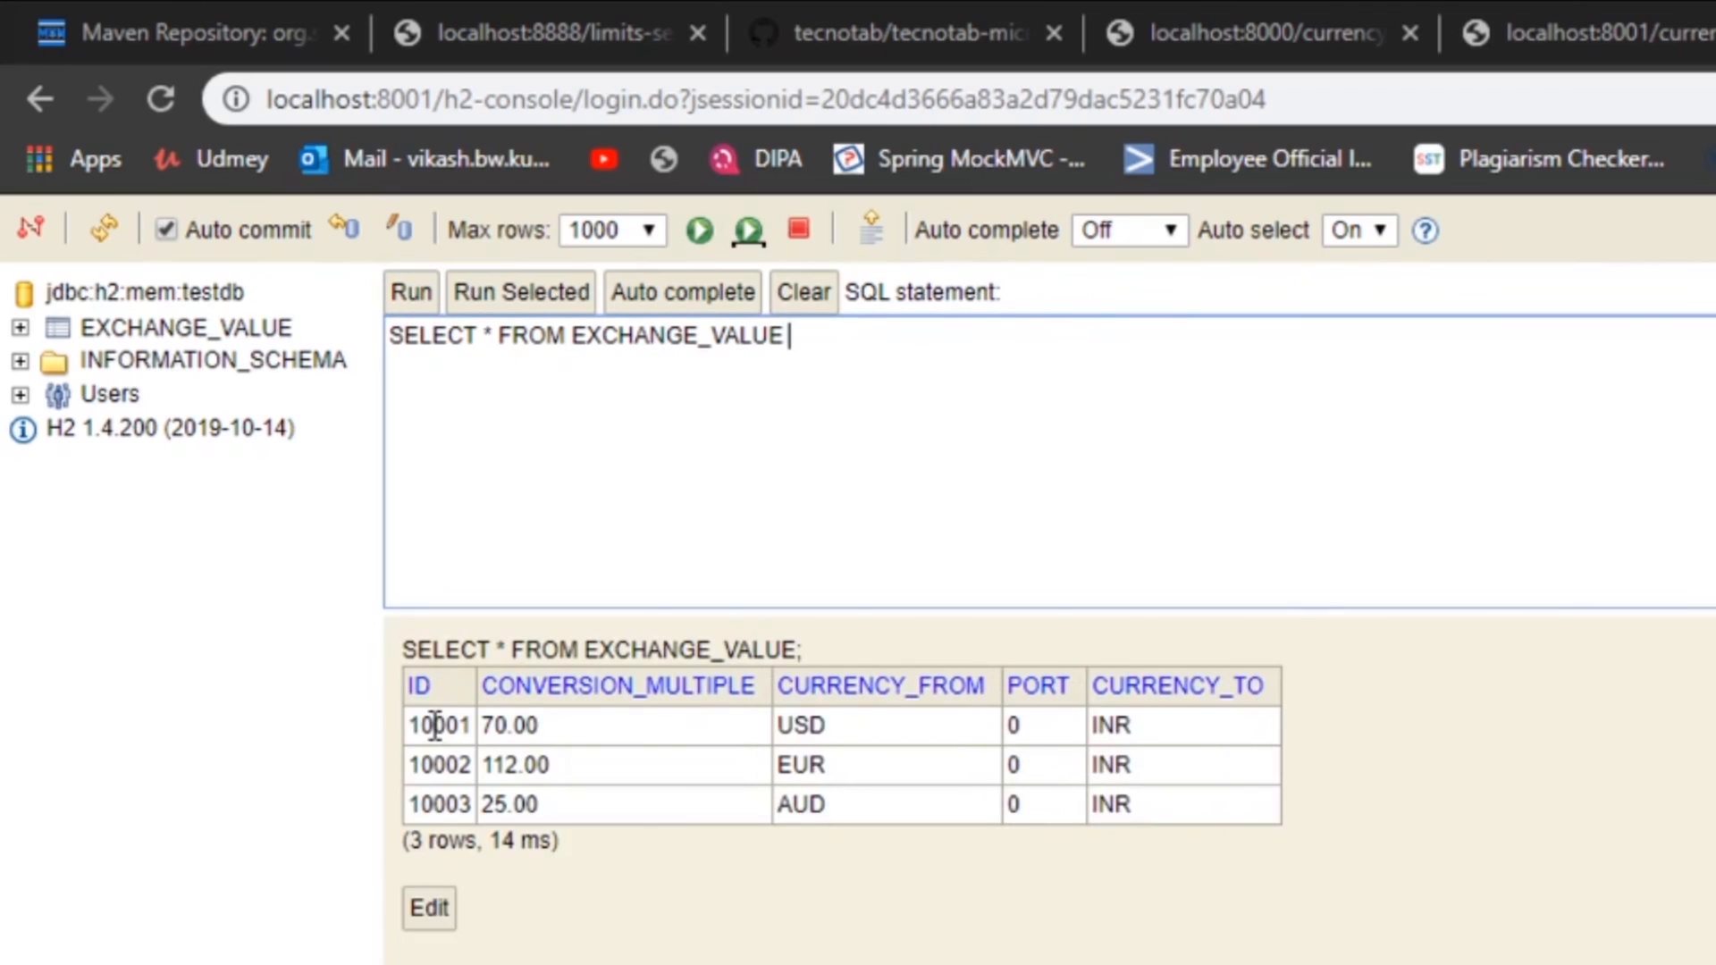